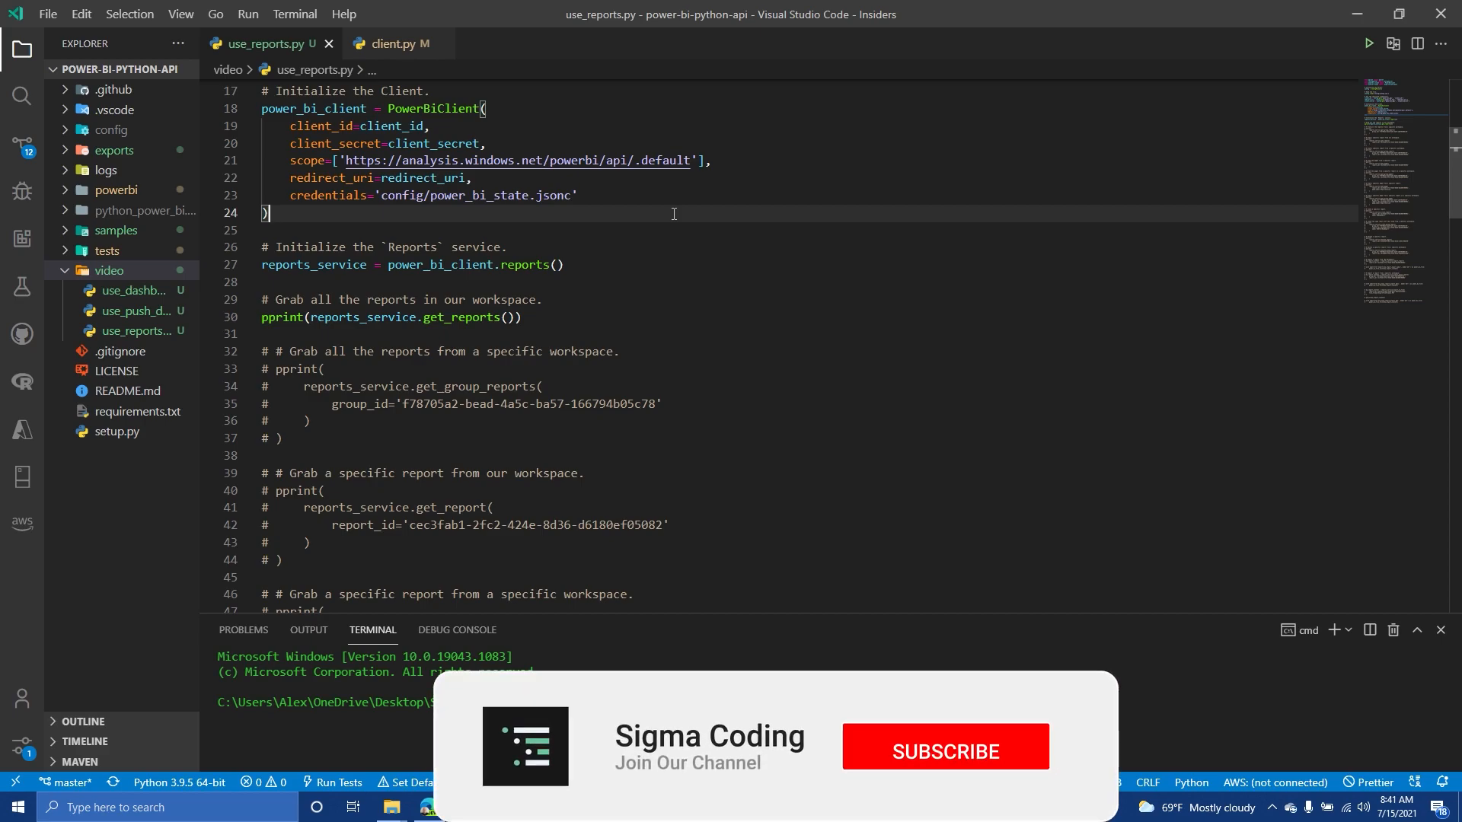
Switch to the Power BI home page and expand the full list of recent items
left_click(943, 747)
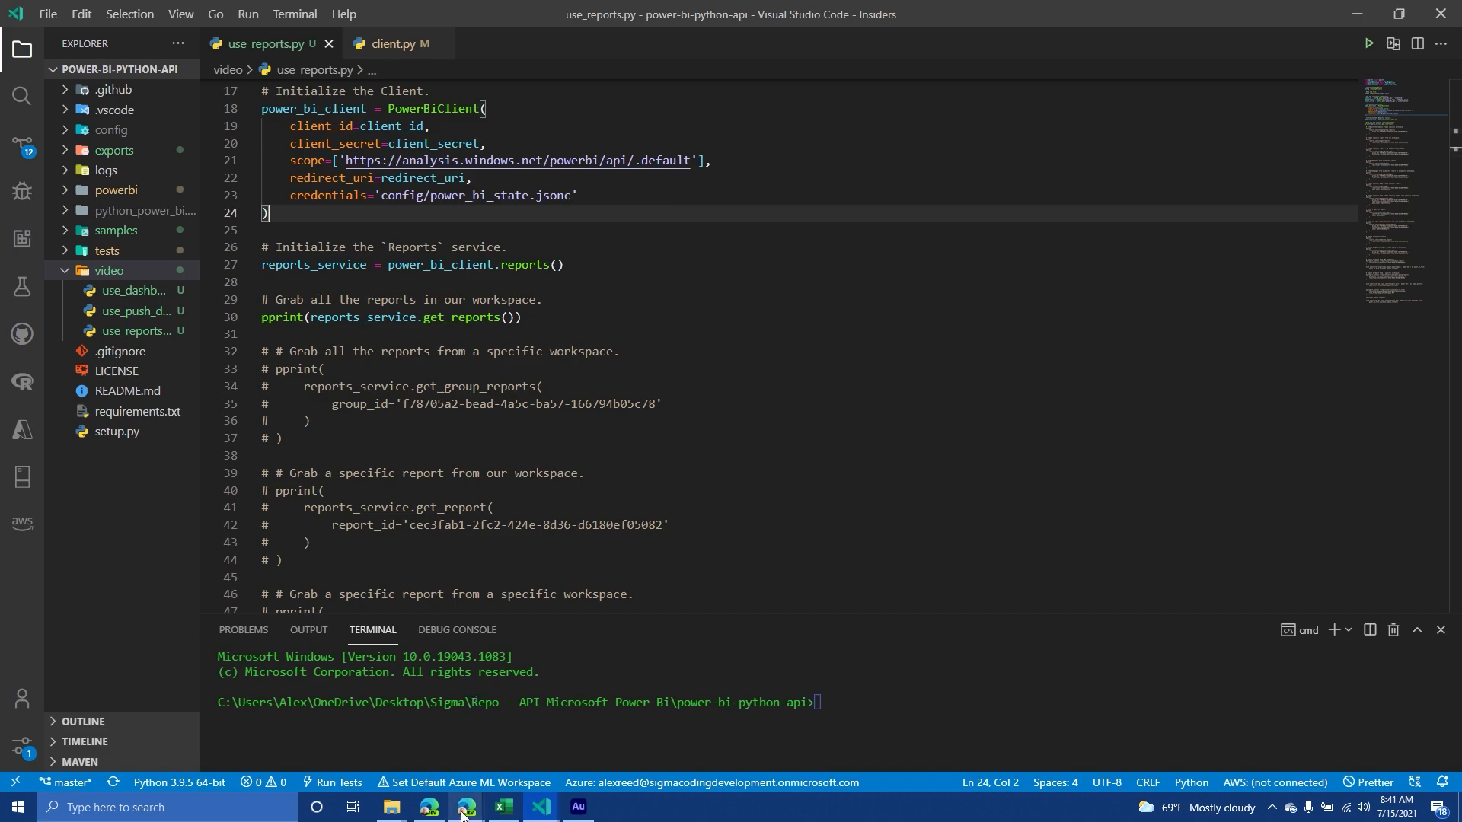
left_click(429, 807)
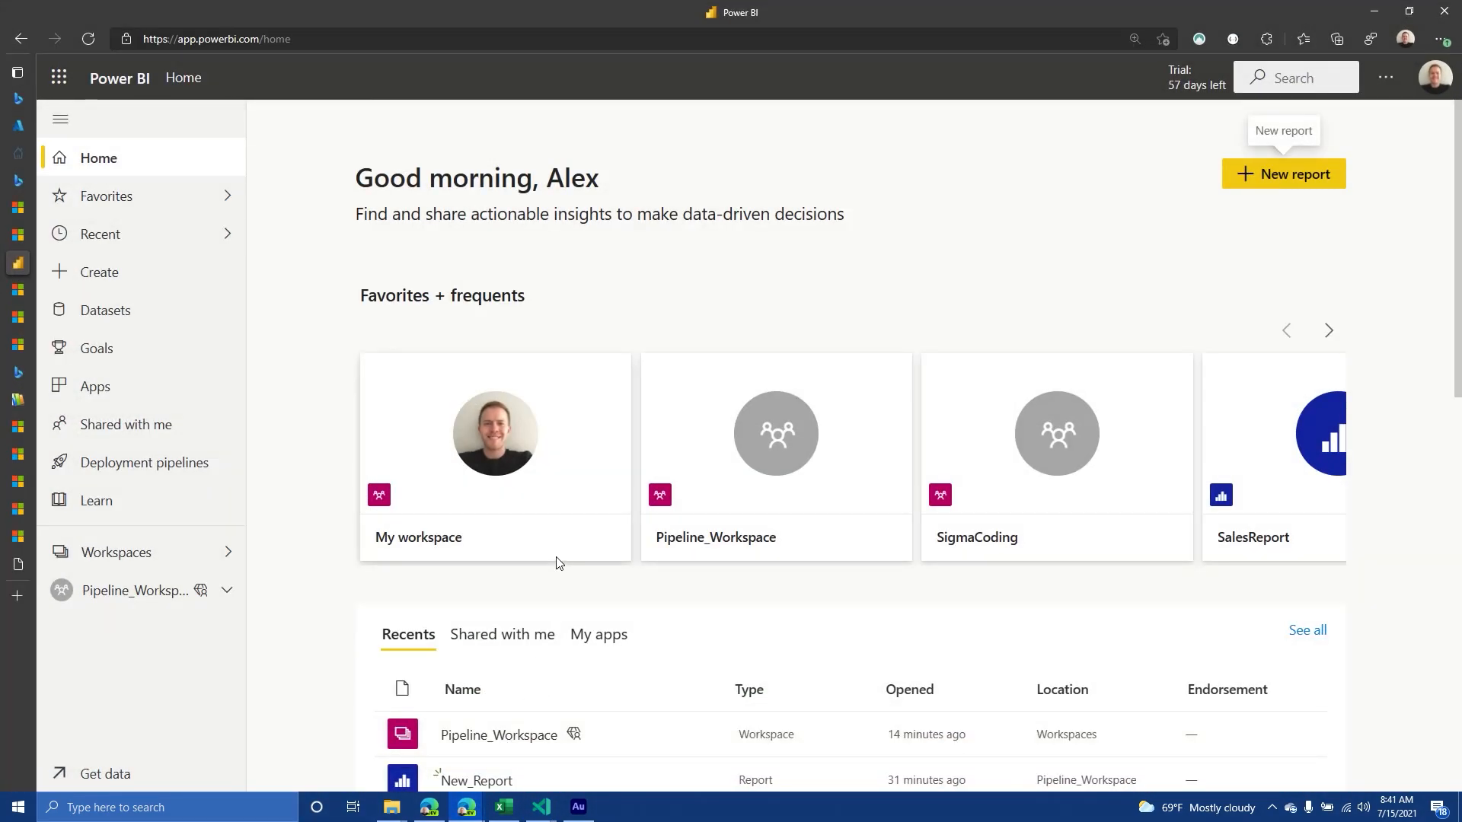
scroll("down", 3)
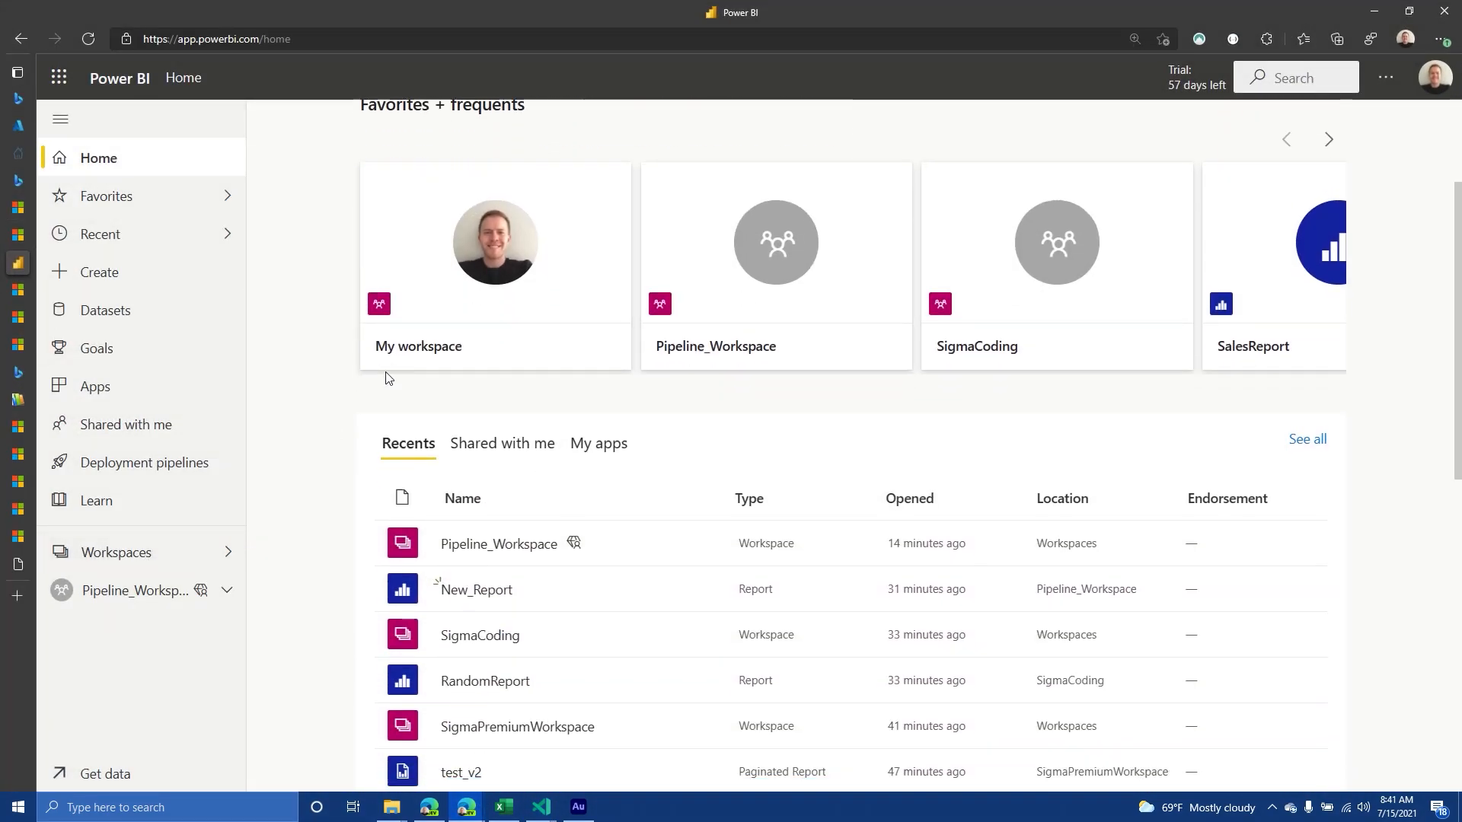
scroll("up", 3)
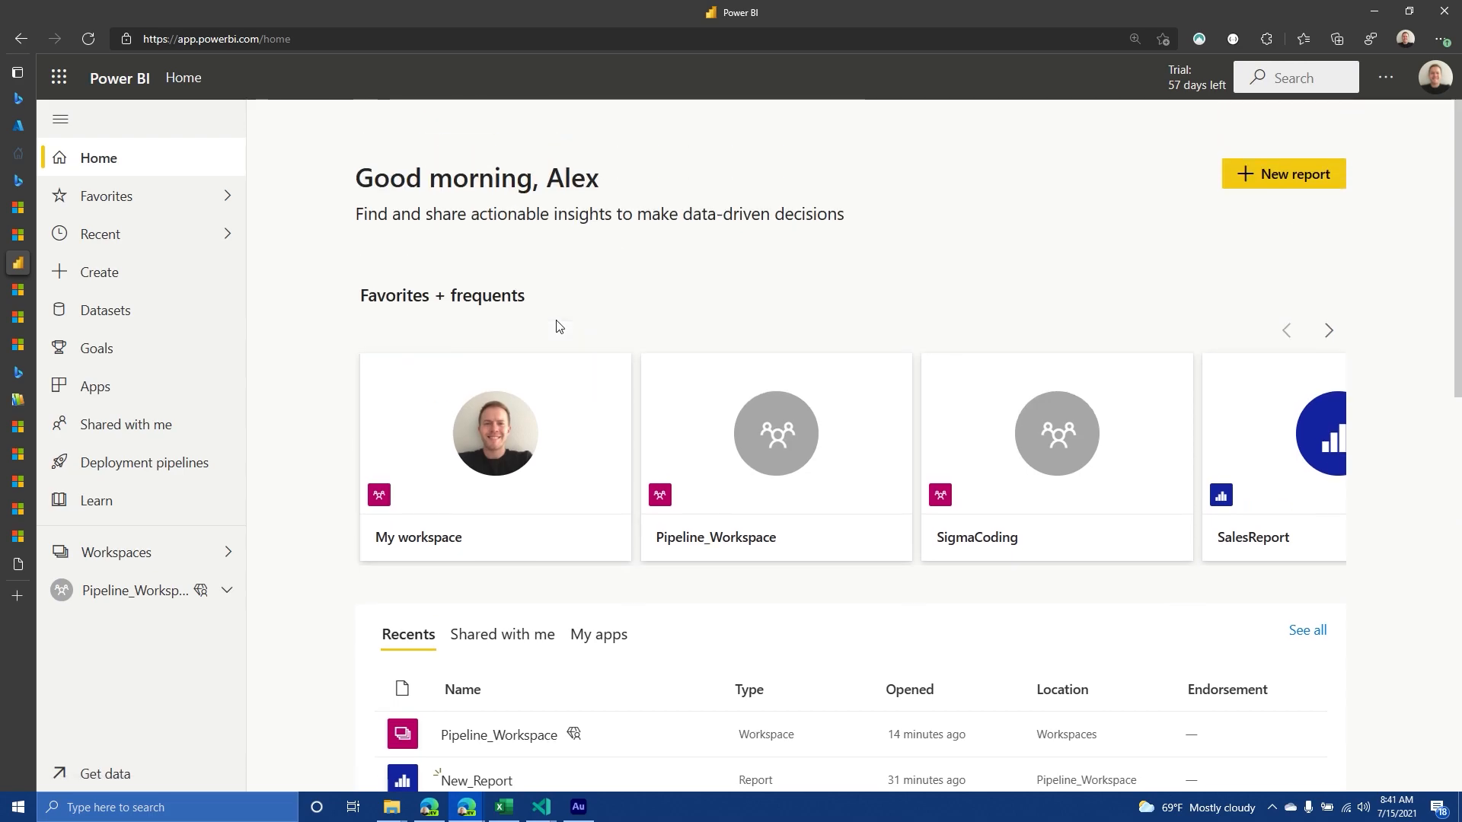
scroll("down", 3)
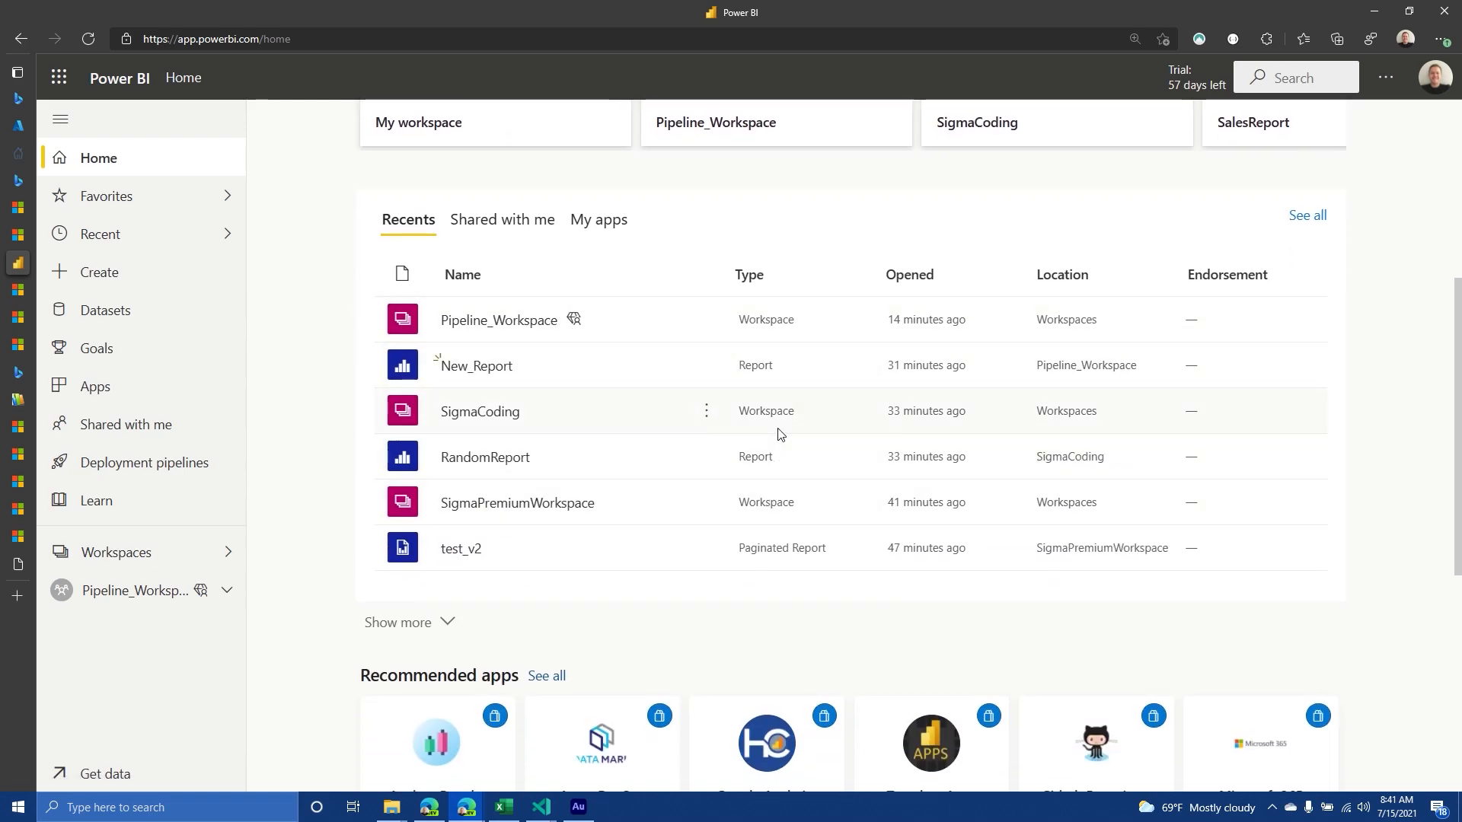
mouse_move(800, 493)
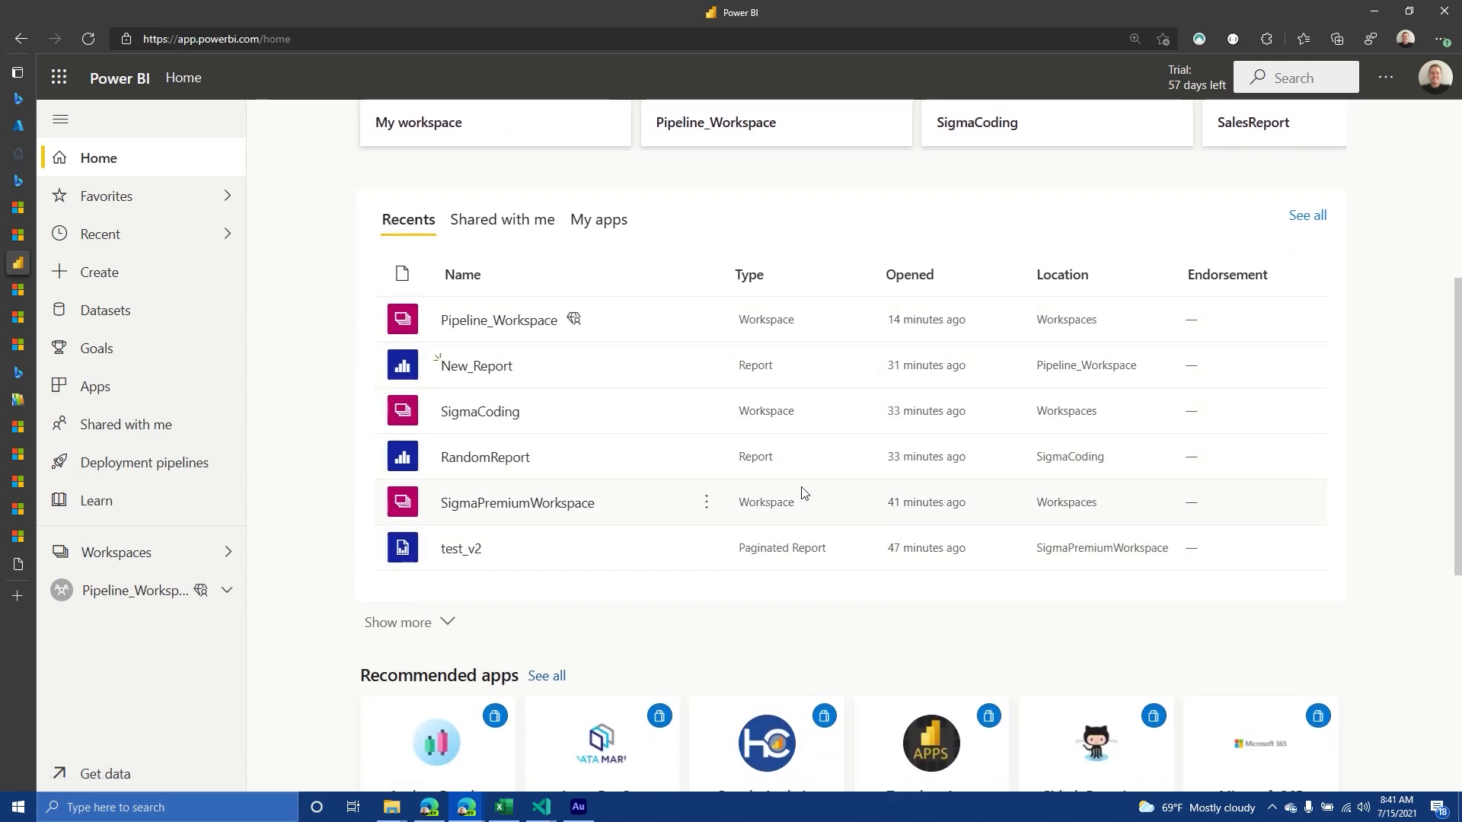
mouse_move(512, 410)
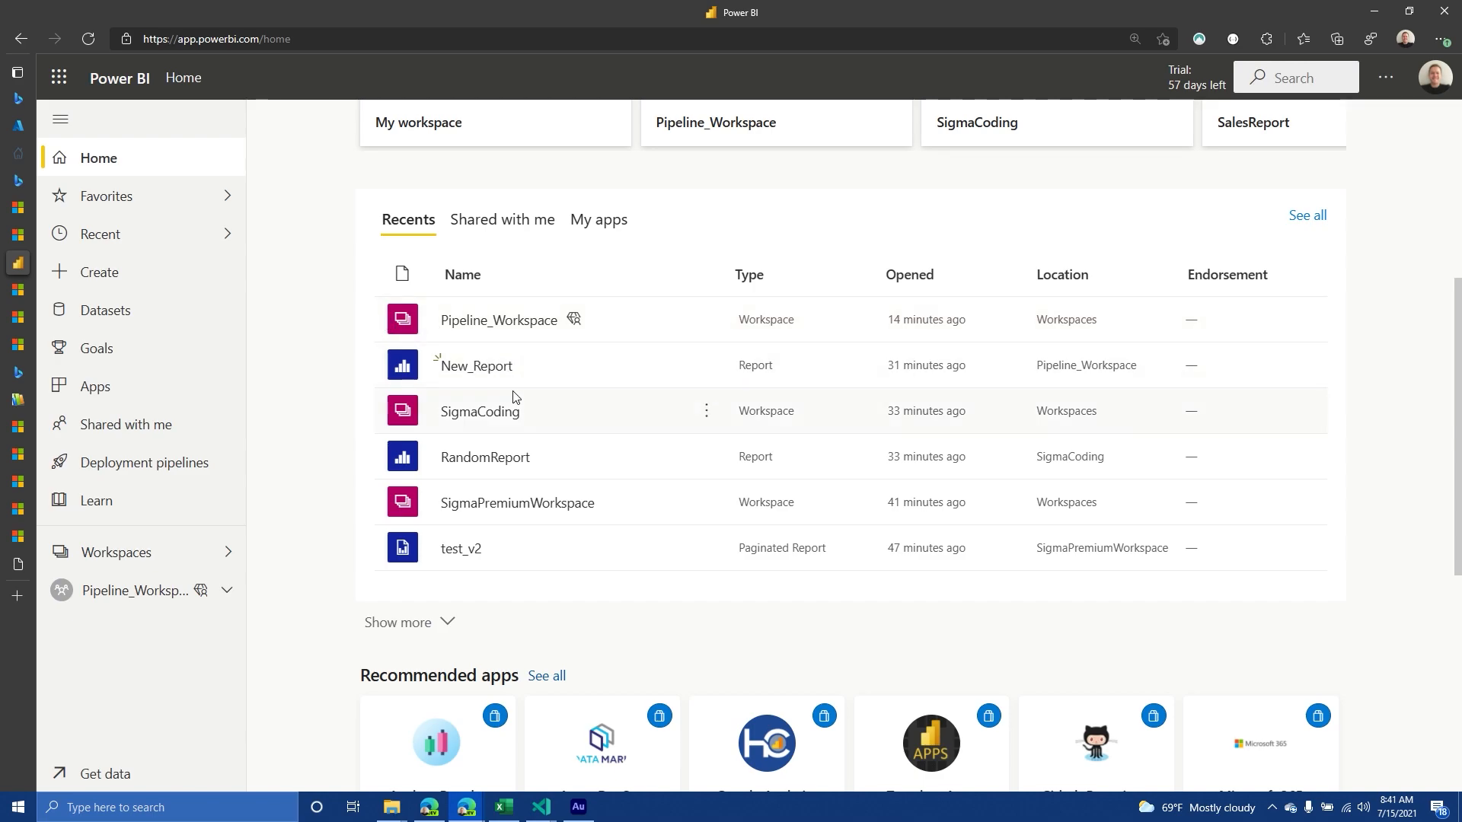
left_click(398, 622)
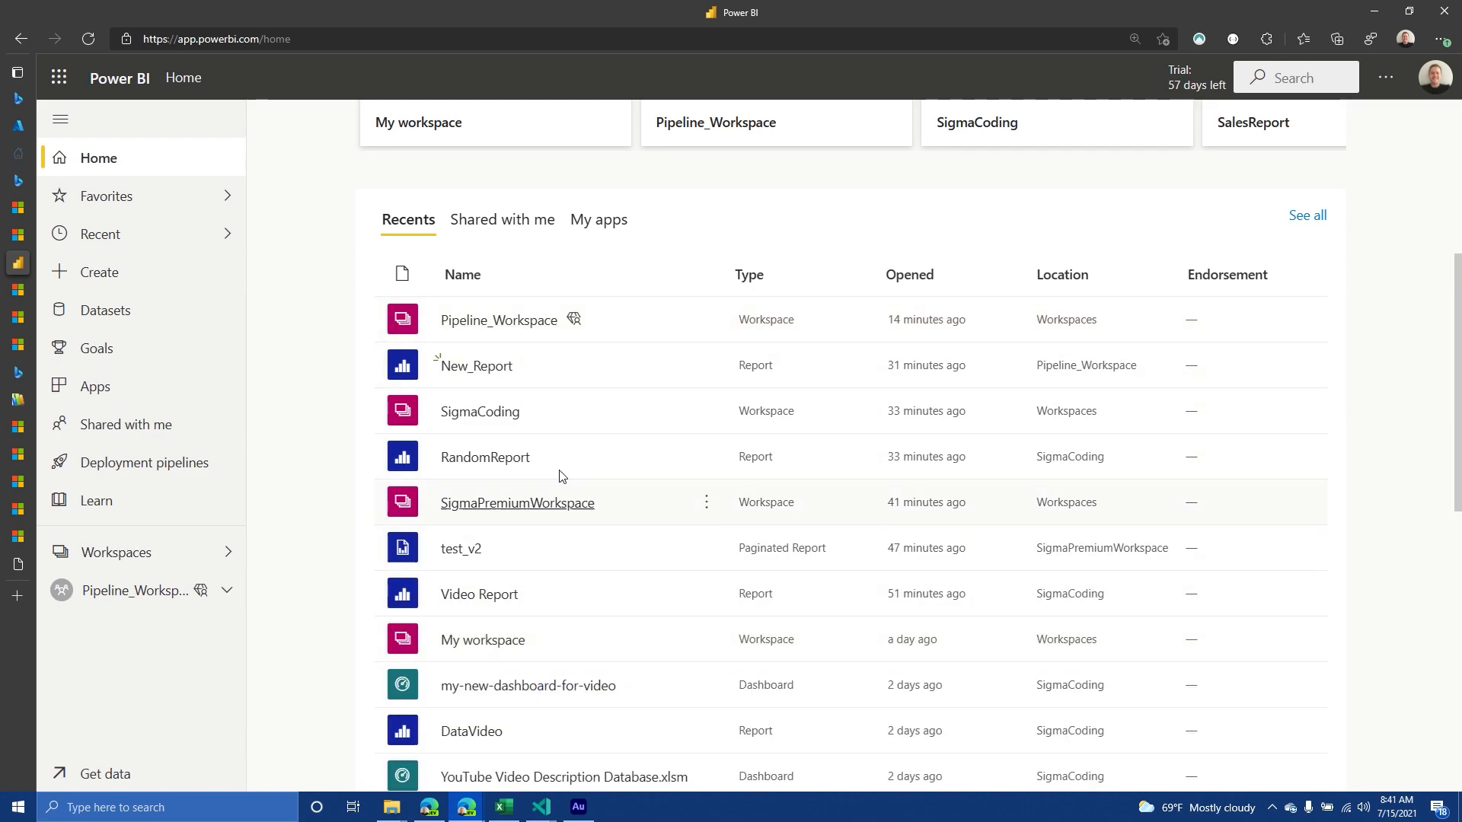
Preview the my-new-dashboard-for-video and YouTube Video Description dashboards, returning Home after each
scroll("down", 3)
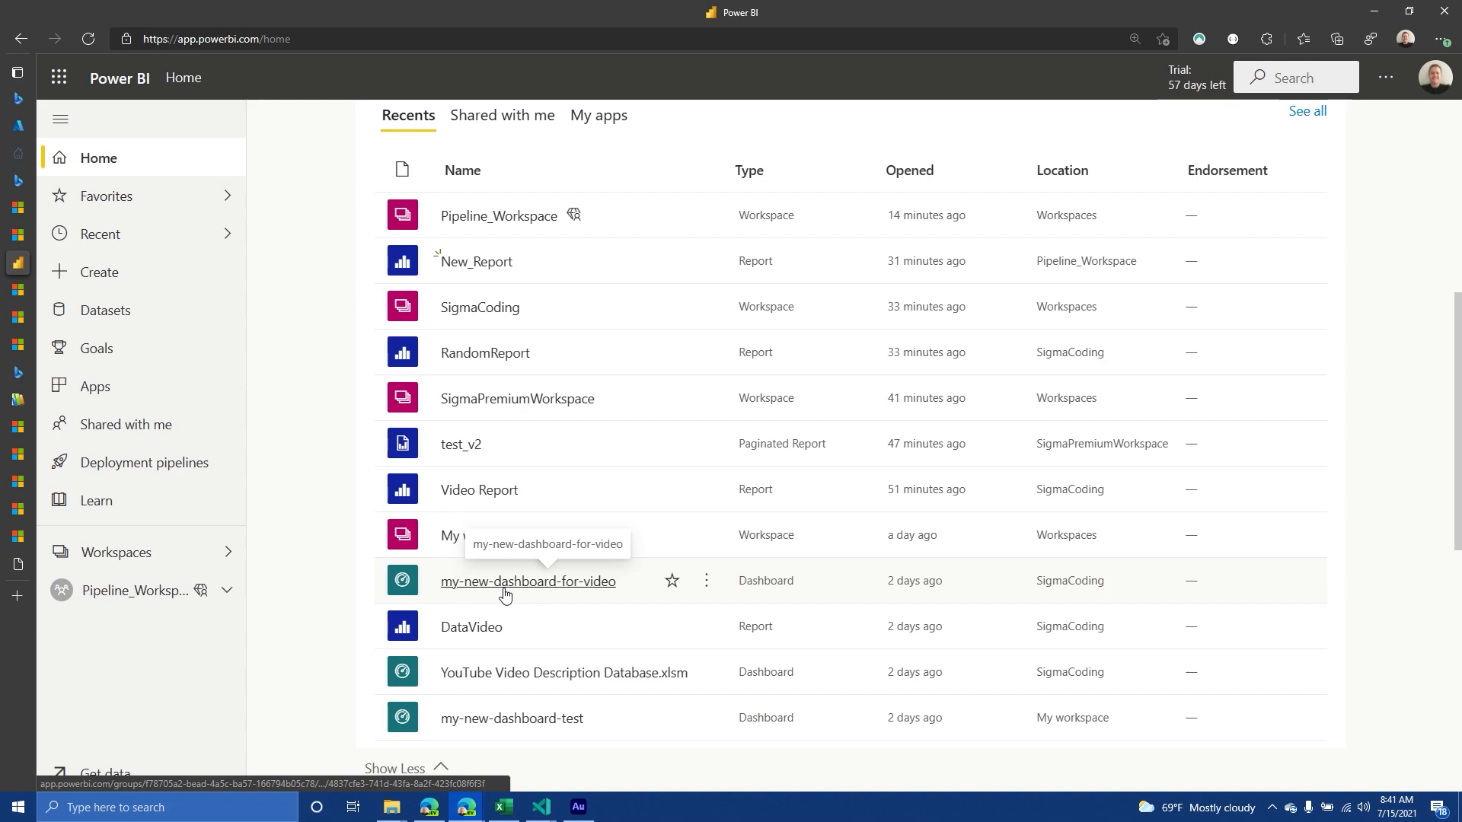
left_click(528, 581)
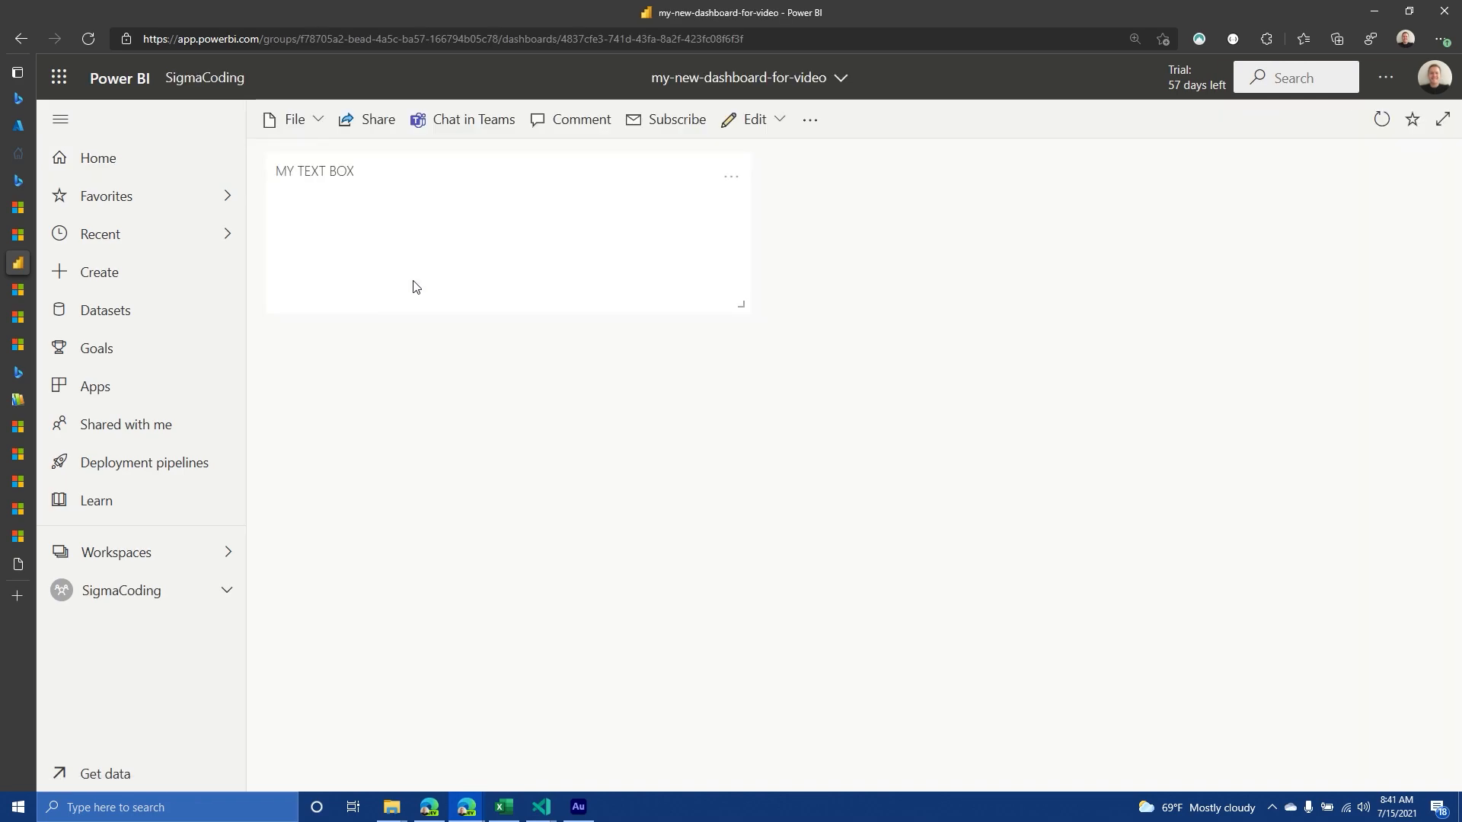
left_click(97, 158)
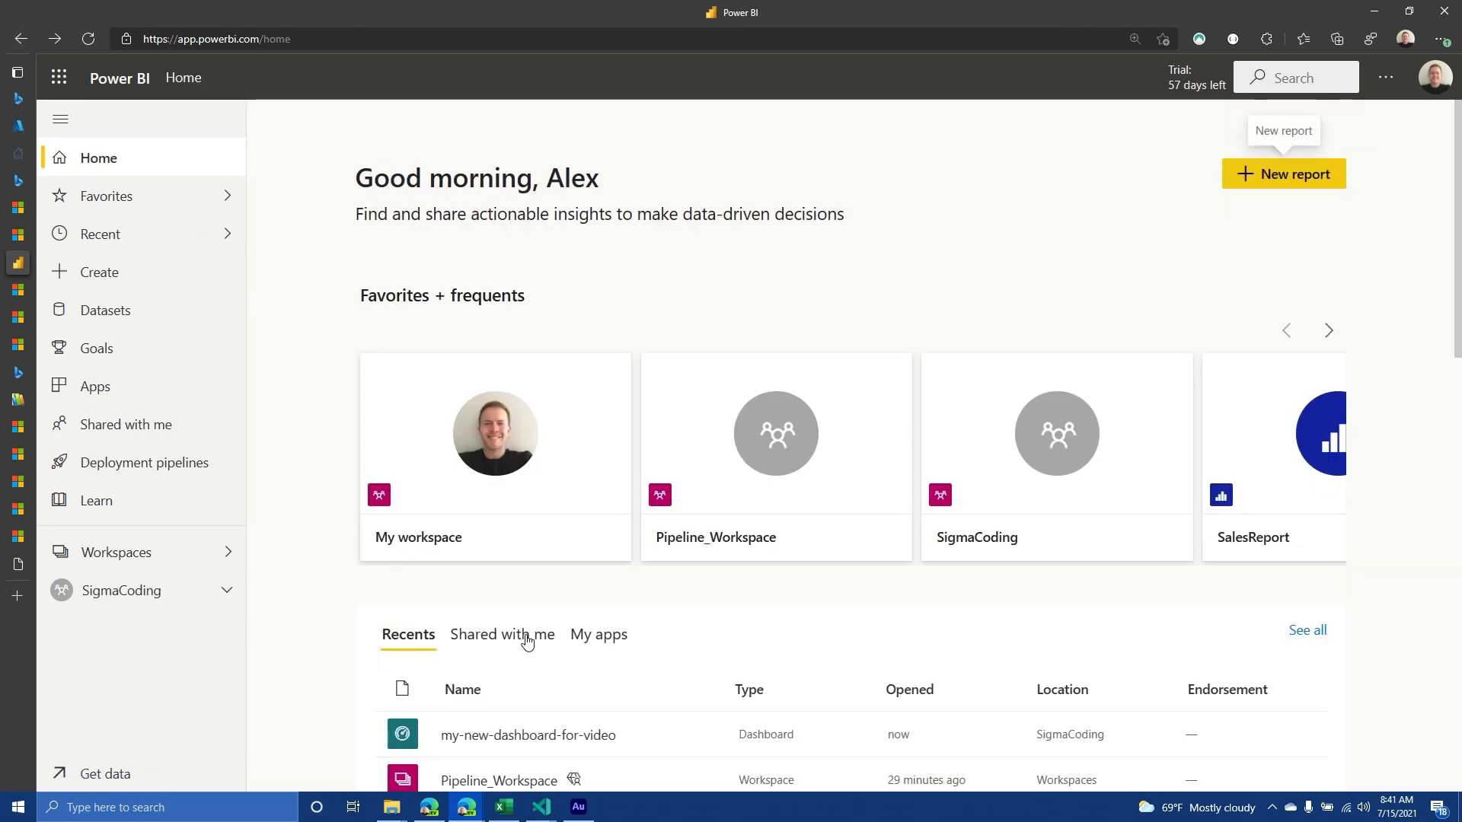
scroll("down", 3)
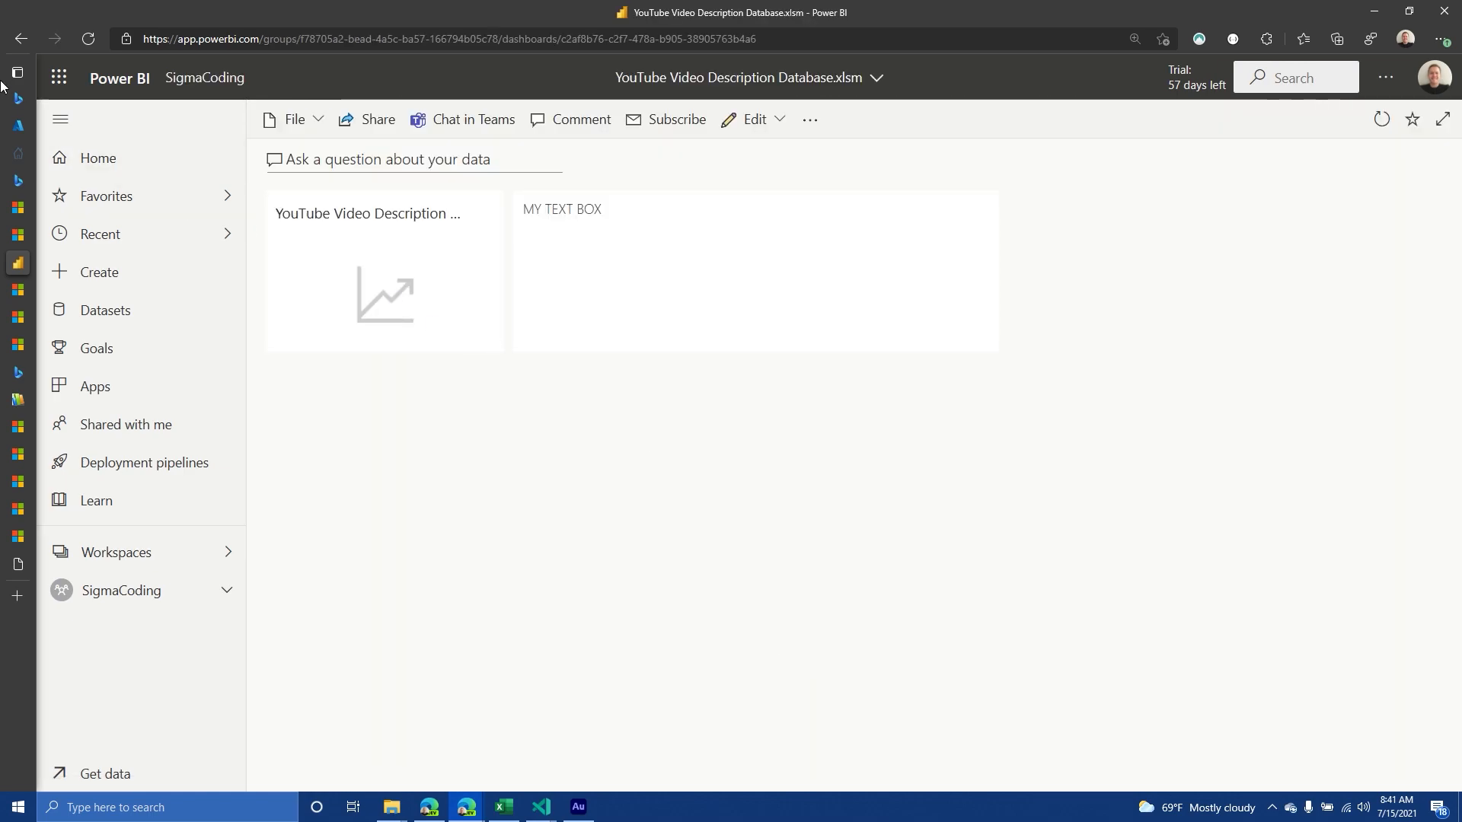
left_click(97, 158)
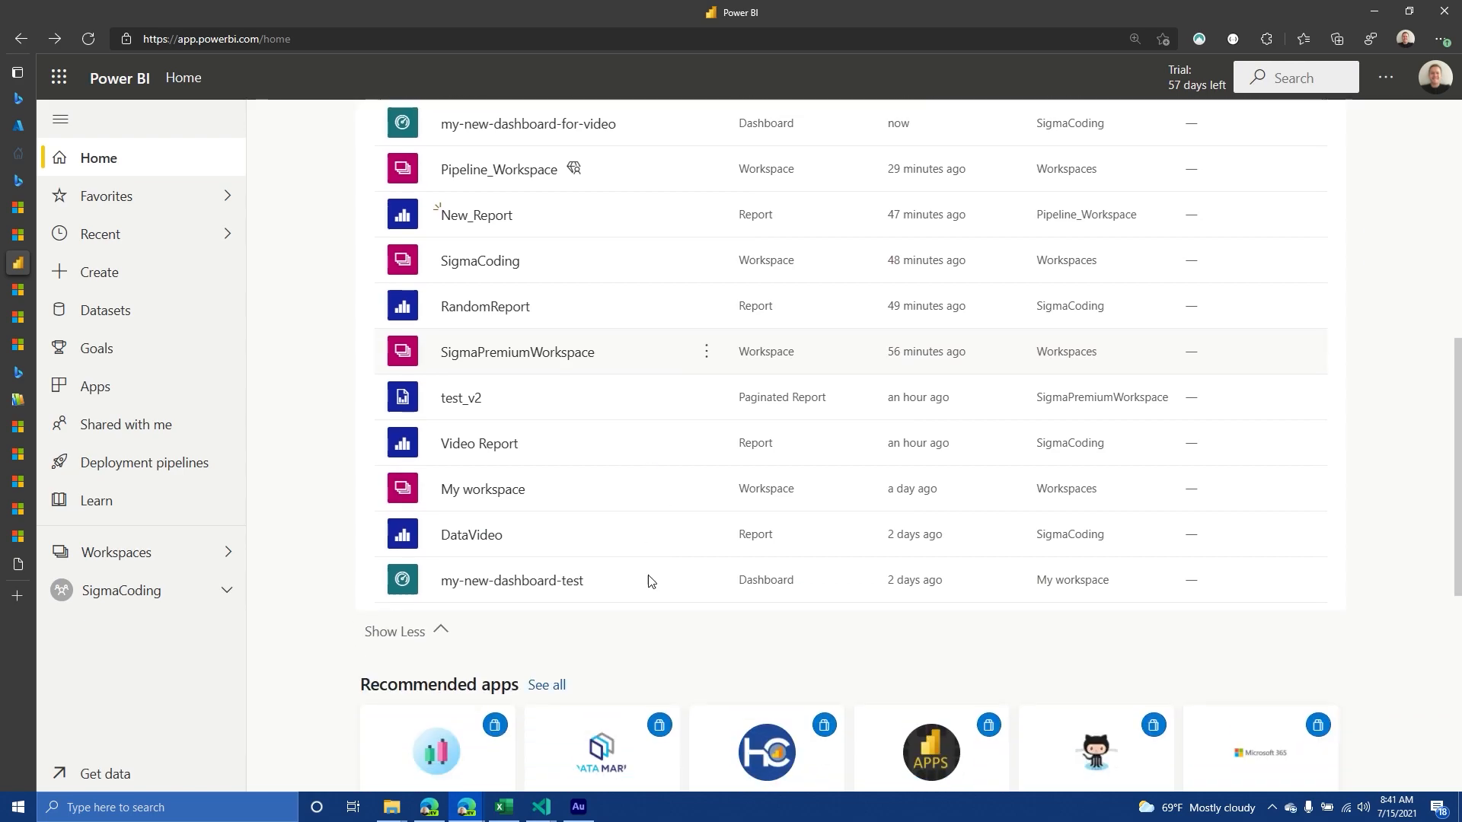
scroll("up", 3)
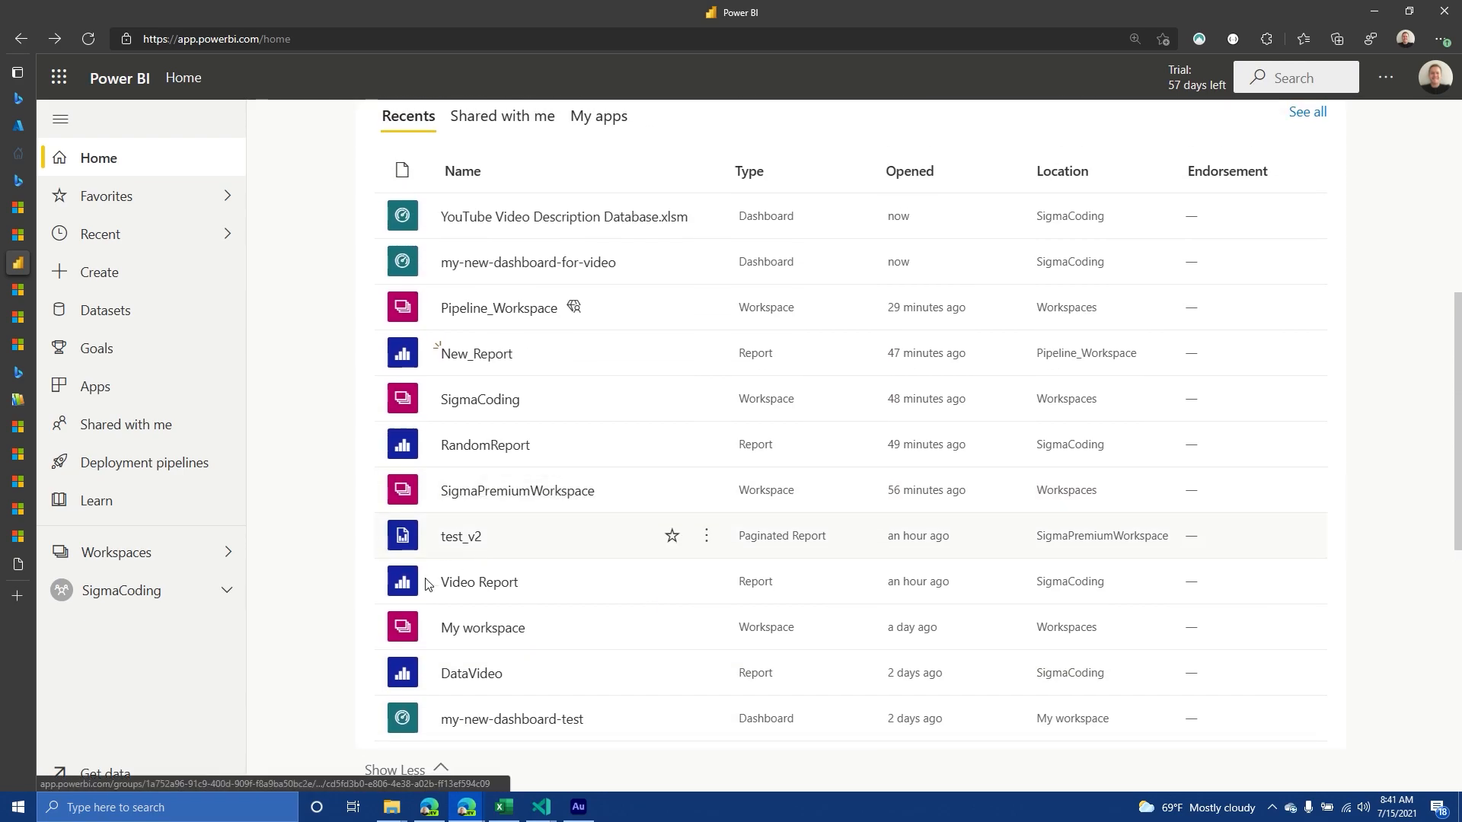
mouse_move(478, 440)
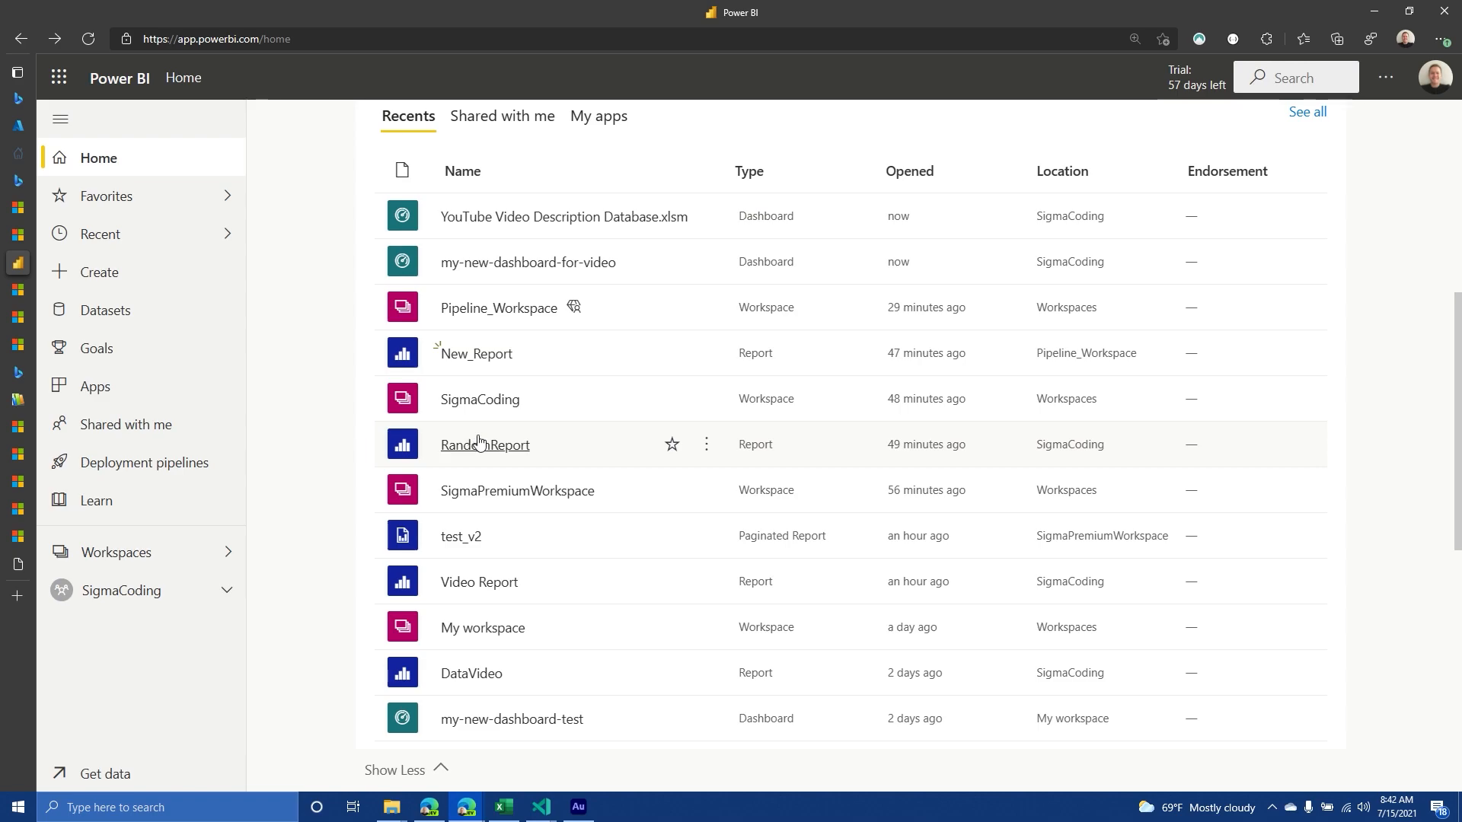
mouse_move(474, 352)
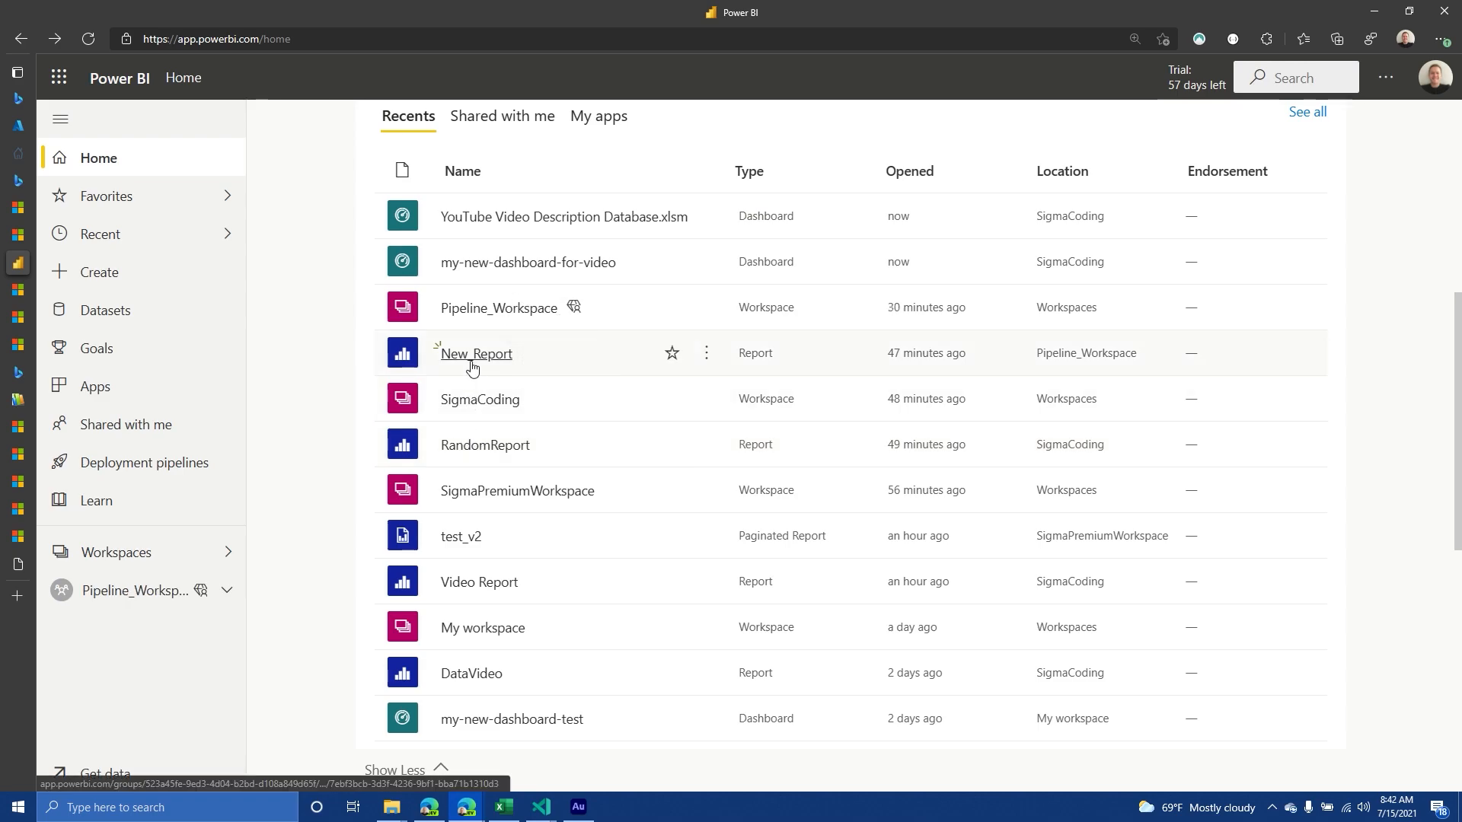
Open New_Report for editing with the visualizations, fields and filters panes collapsed
left_click(475, 352)
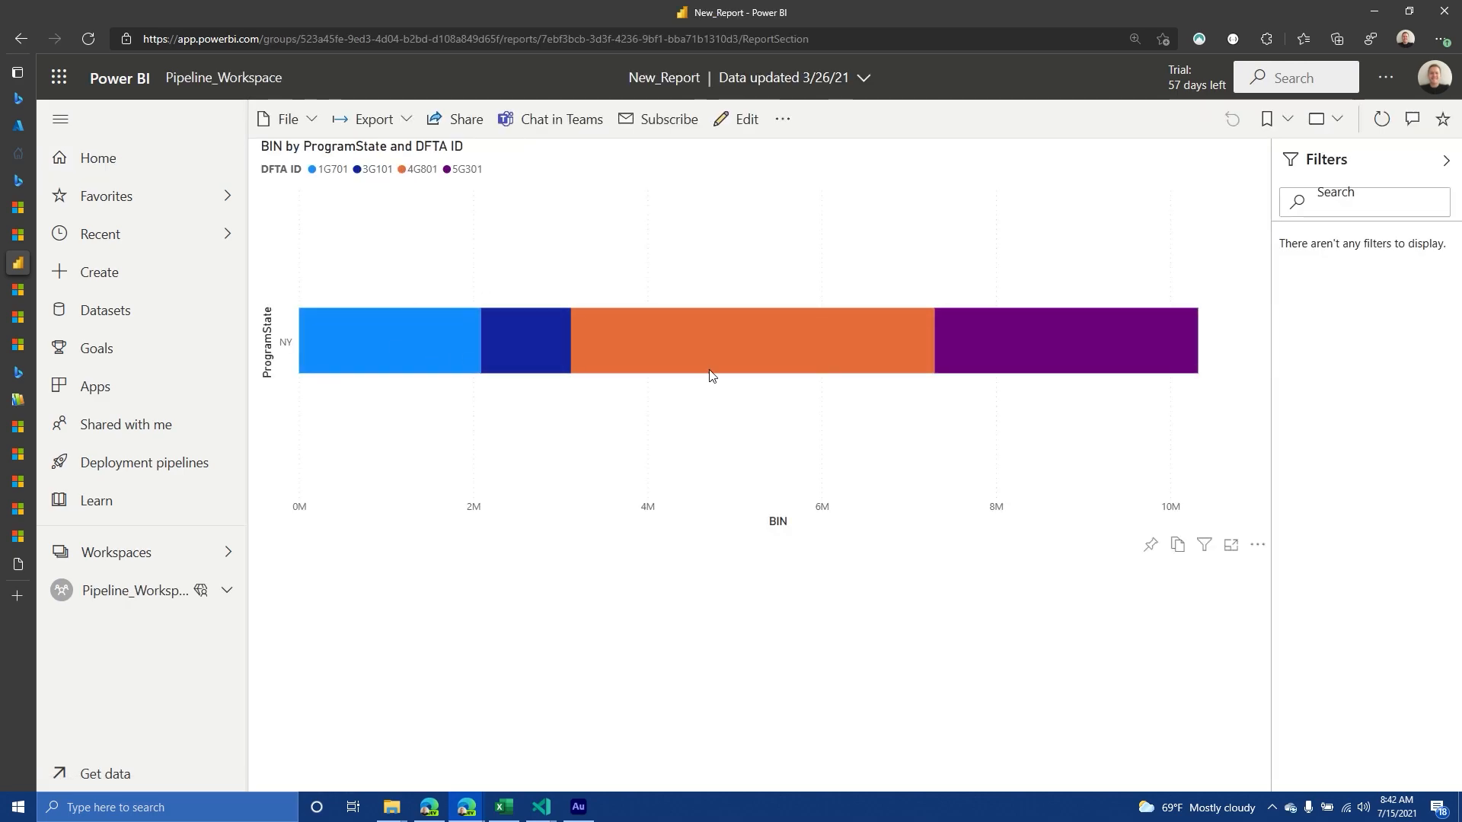
mouse_move(414, 289)
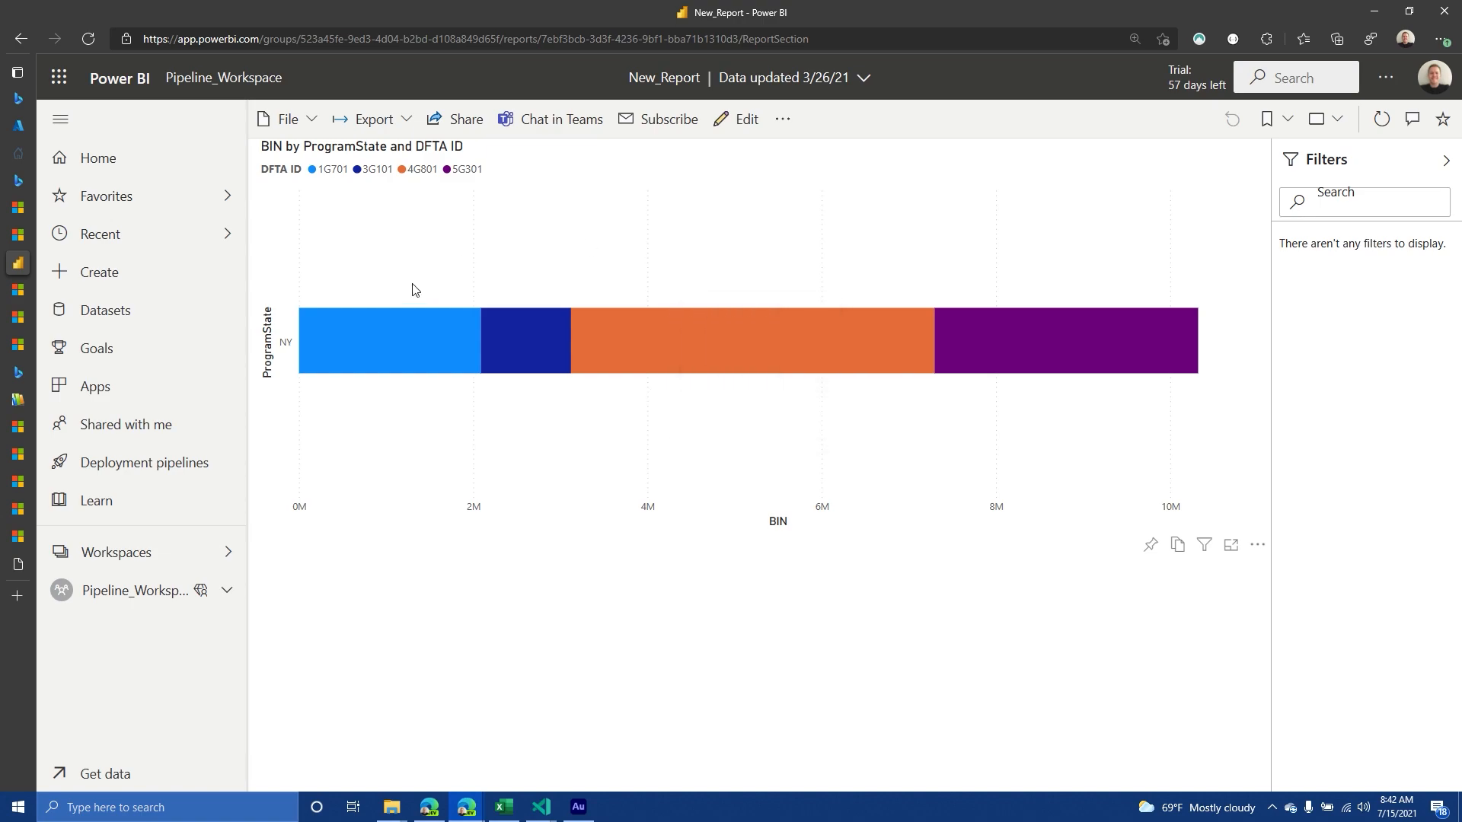
mouse_move(743, 125)
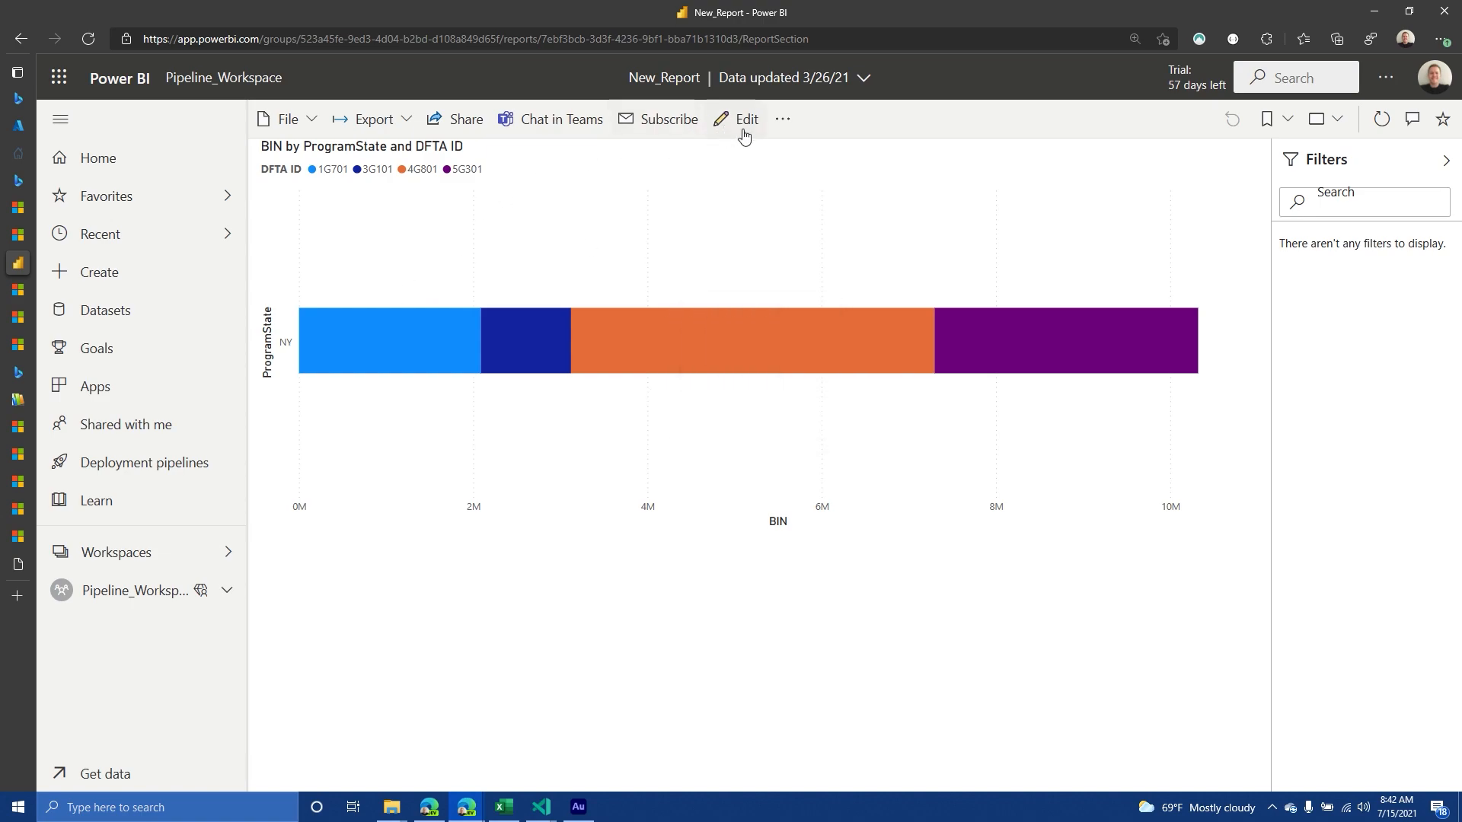
left_click(744, 119)
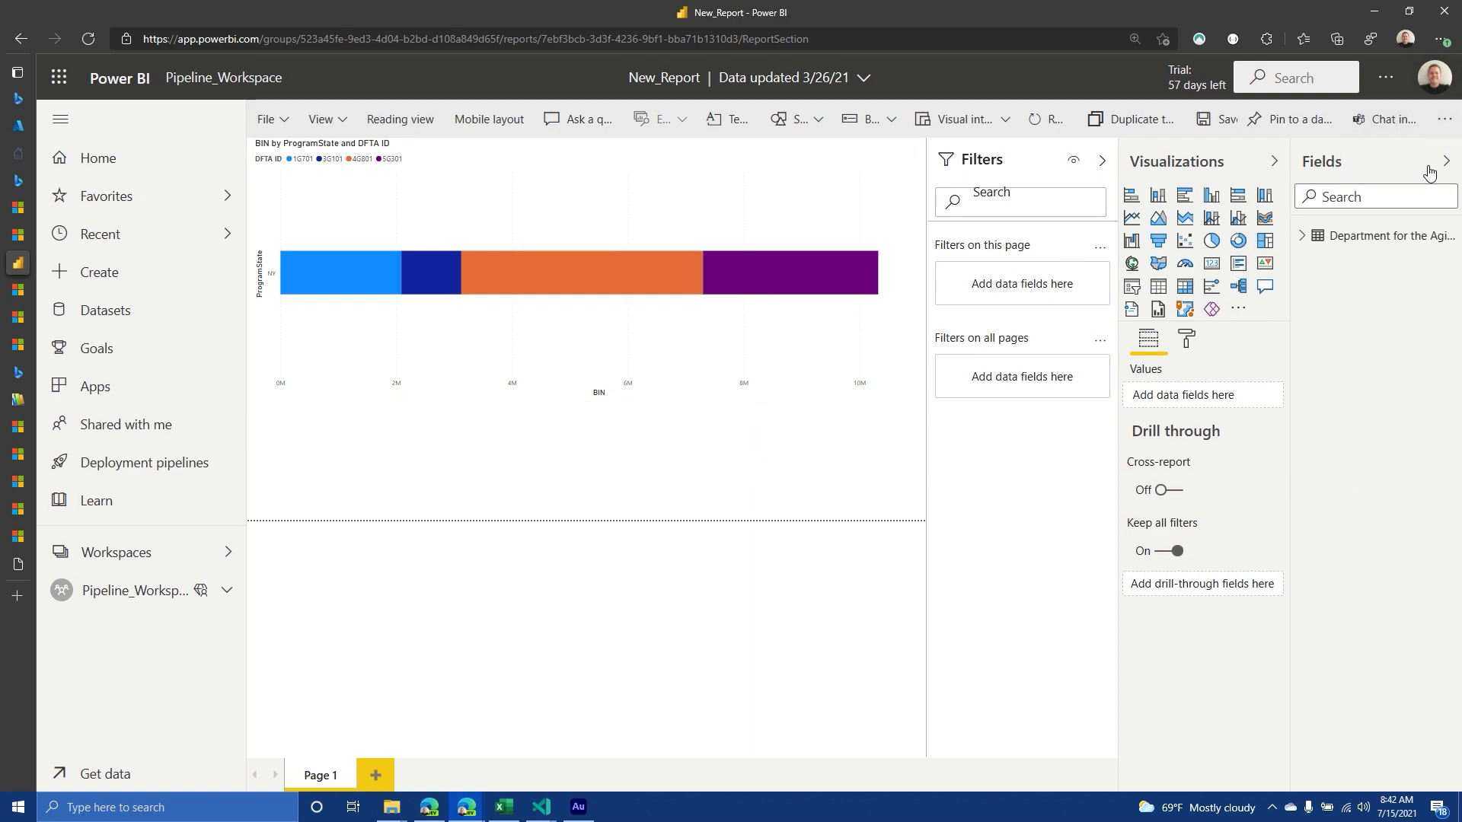
left_click(1414, 161)
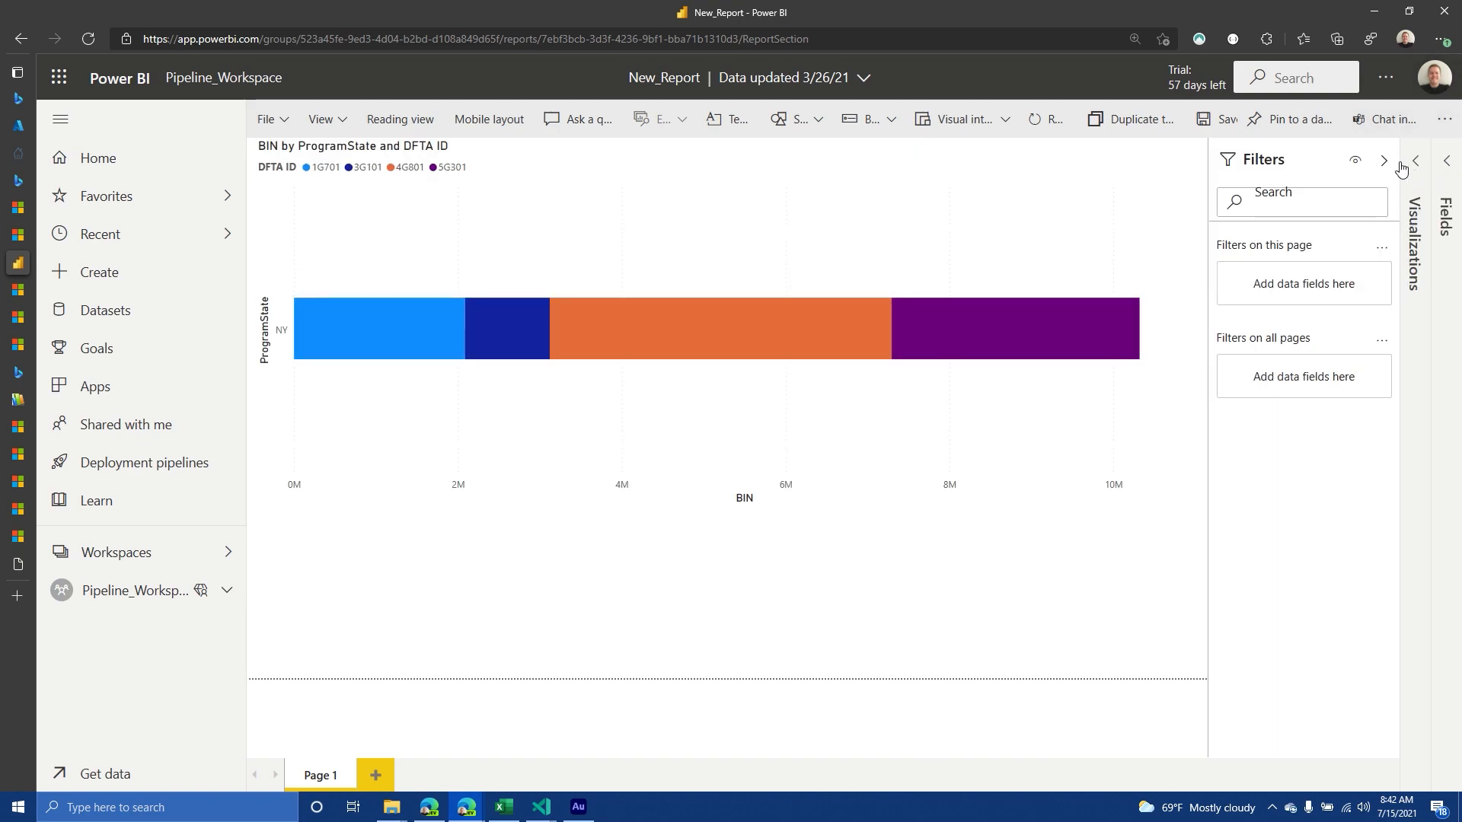
left_click(1413, 161)
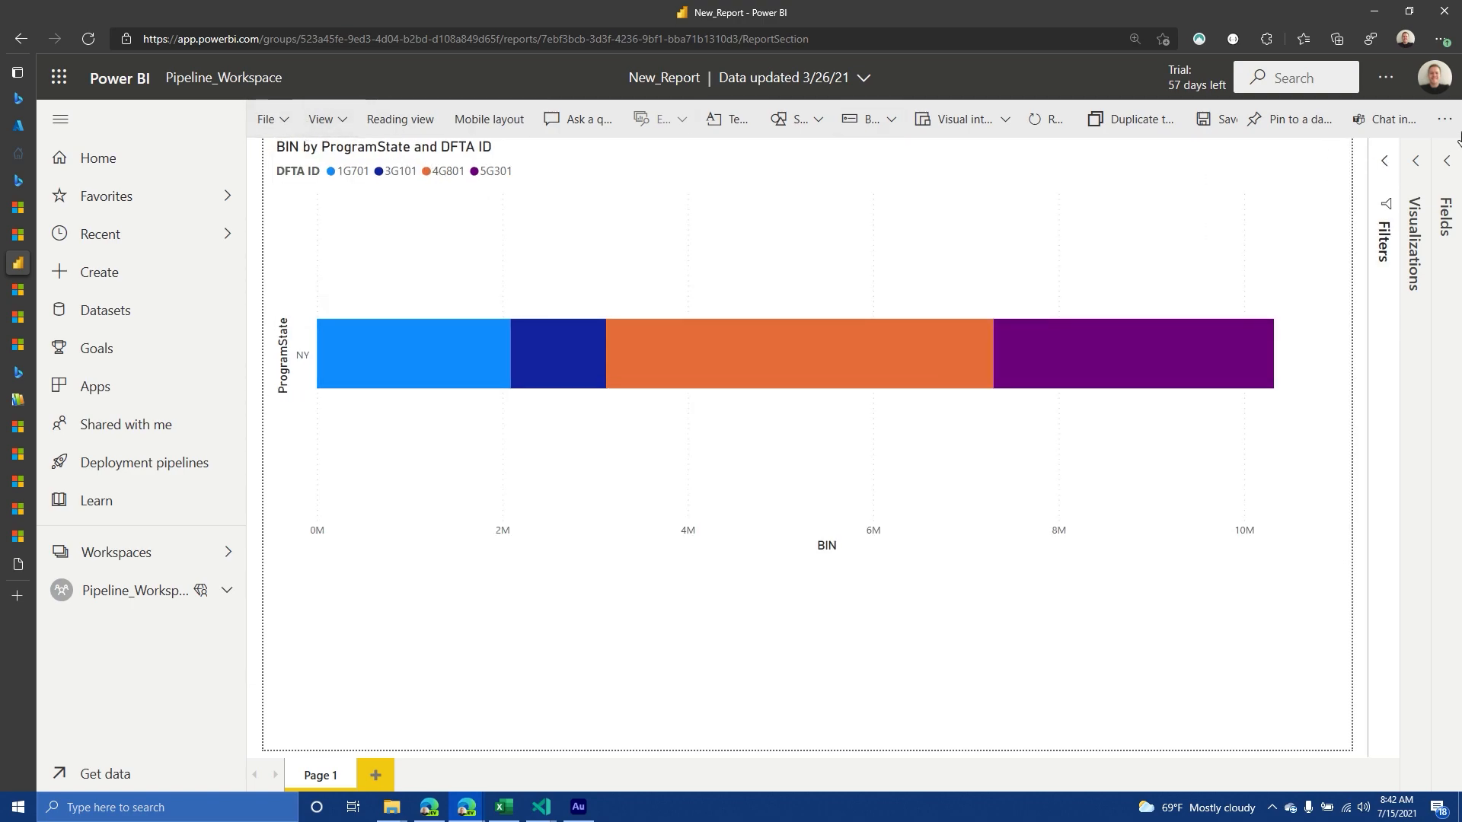
Save New_Report and leave edit mode back to its reading view
left_click(1445, 118)
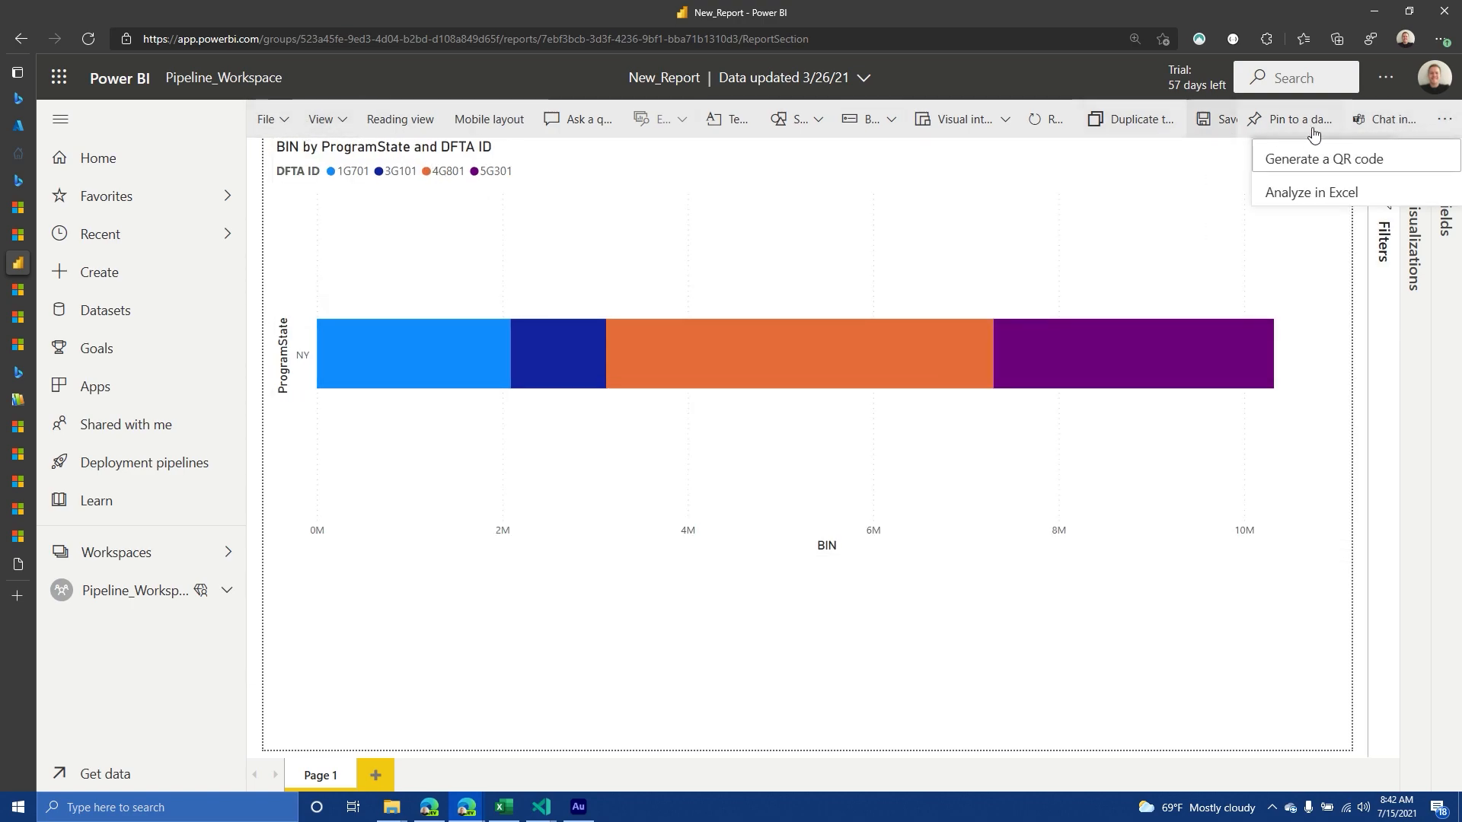
left_click(1216, 119)
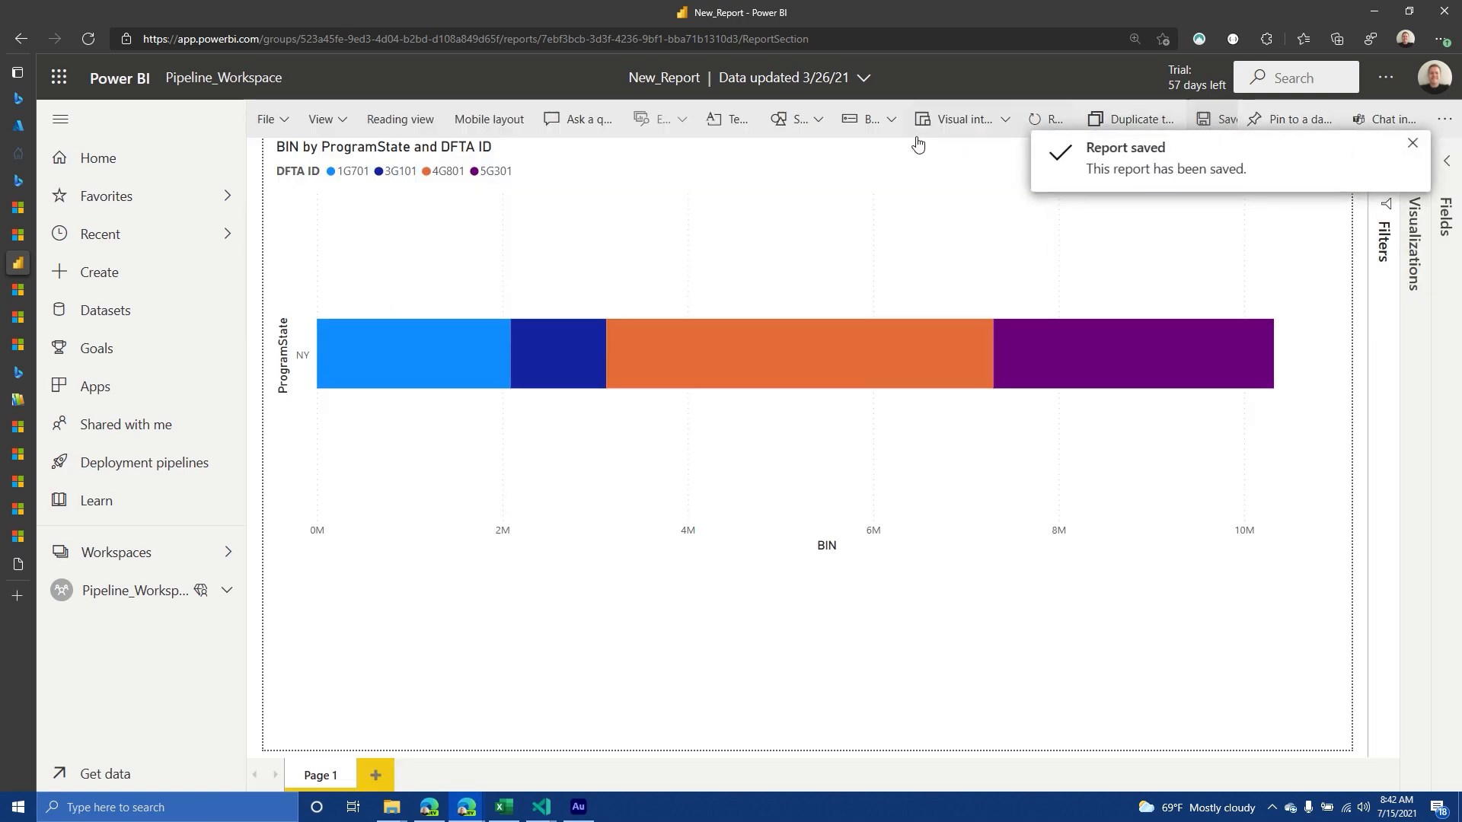
left_click(266, 119)
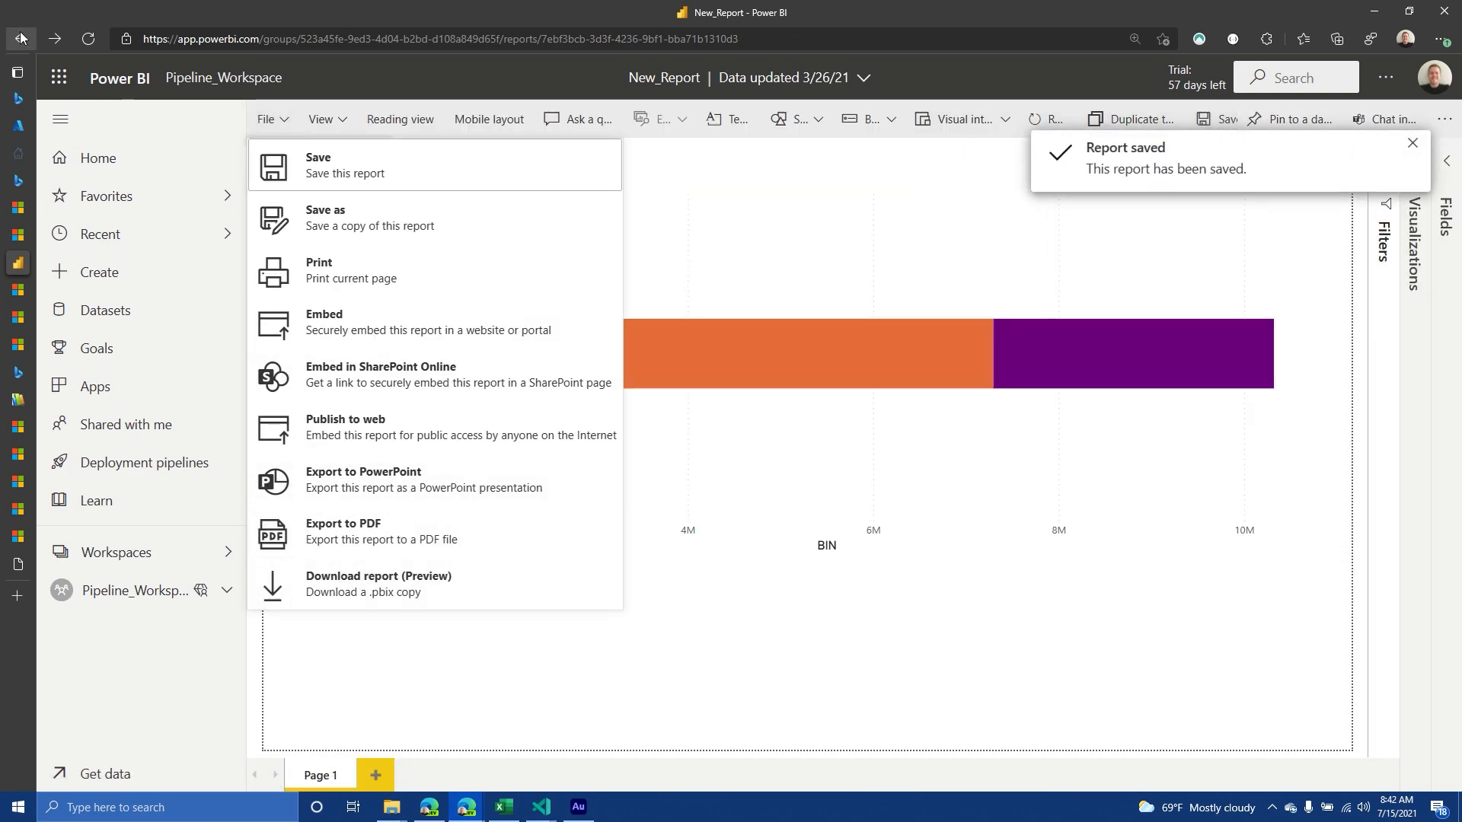
left_click(98, 158)
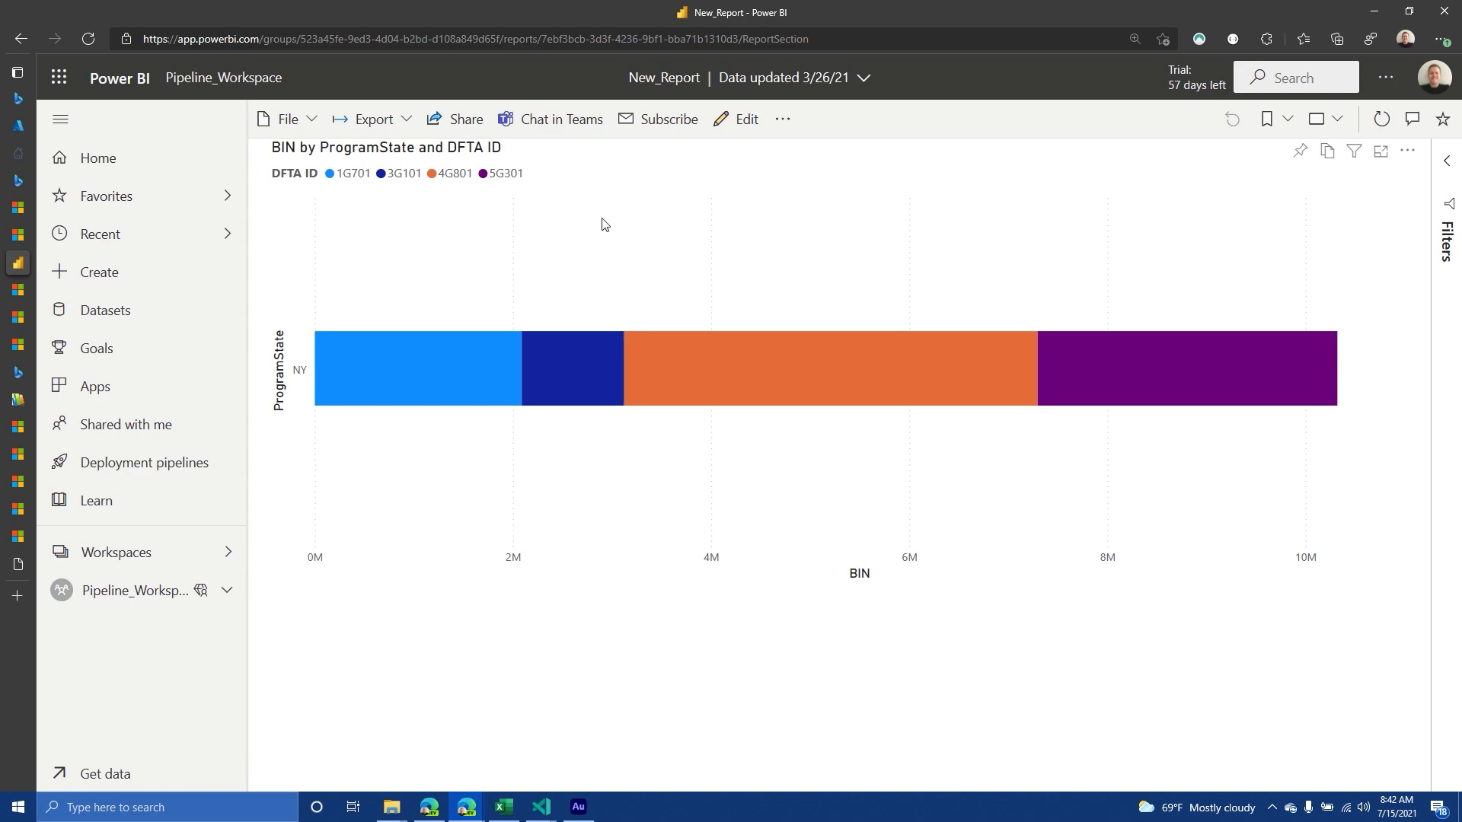
mouse_move(368, 123)
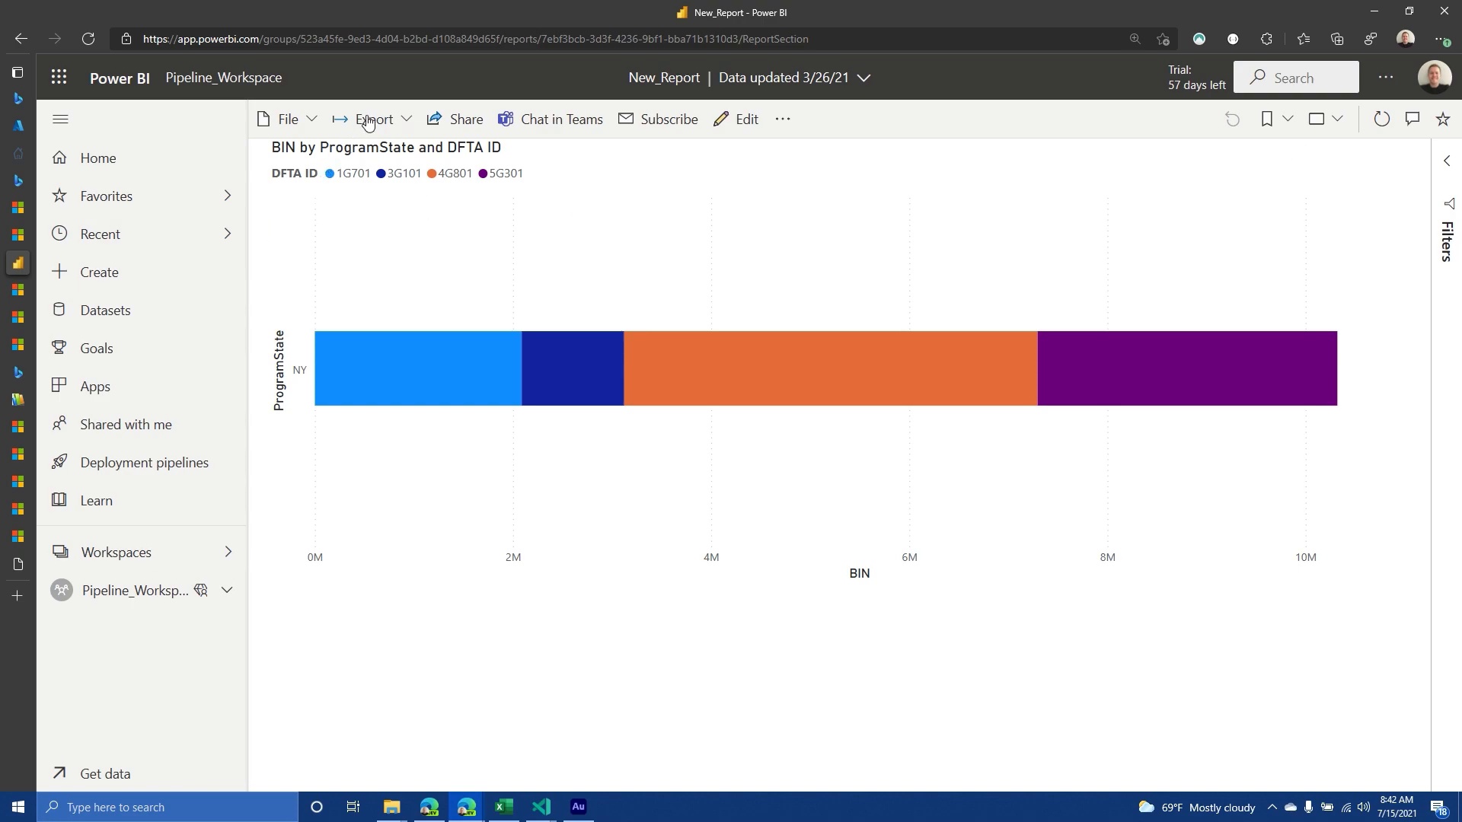
left_click(373, 119)
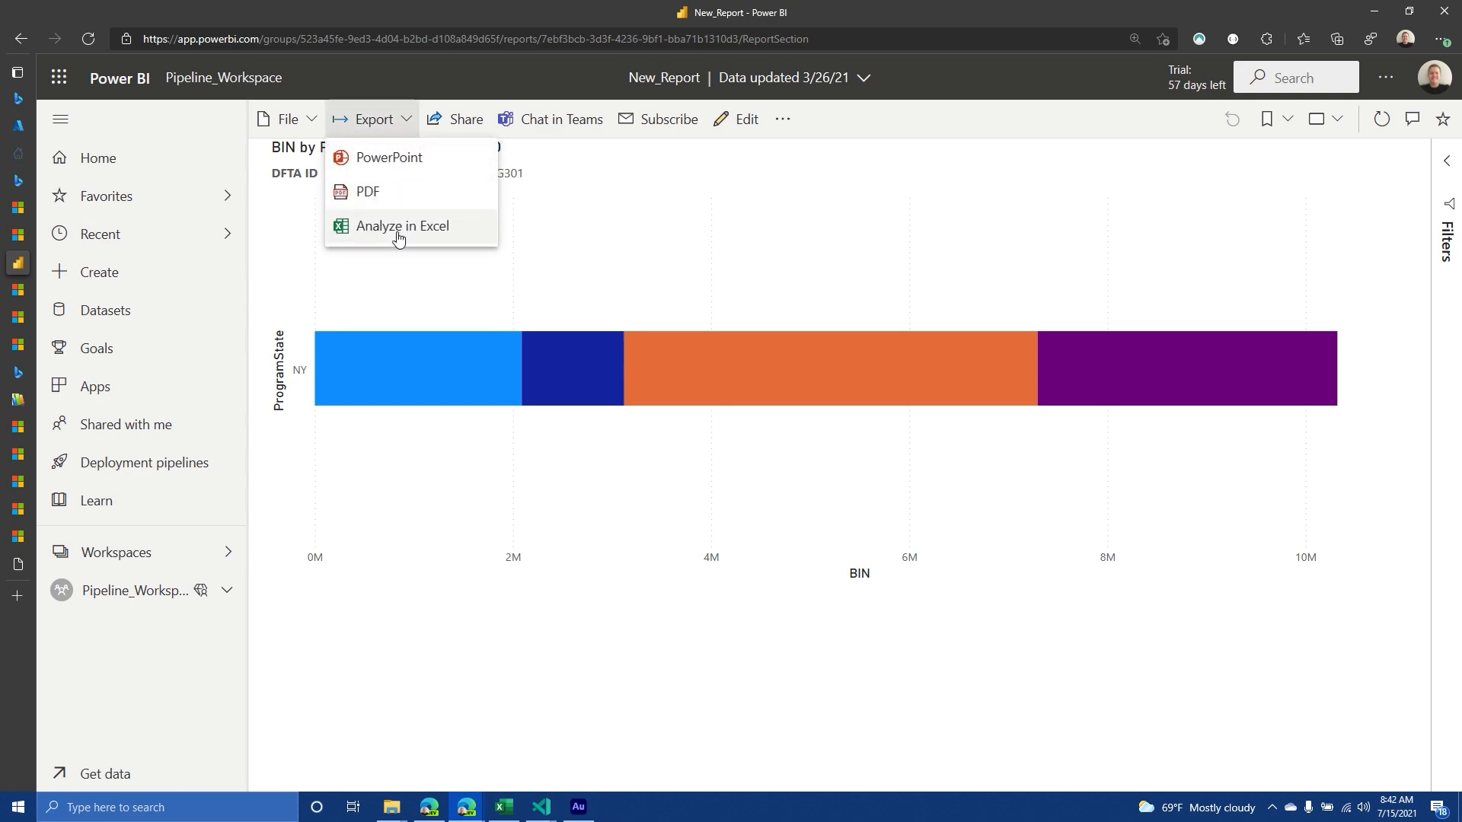
mouse_move(535, 104)
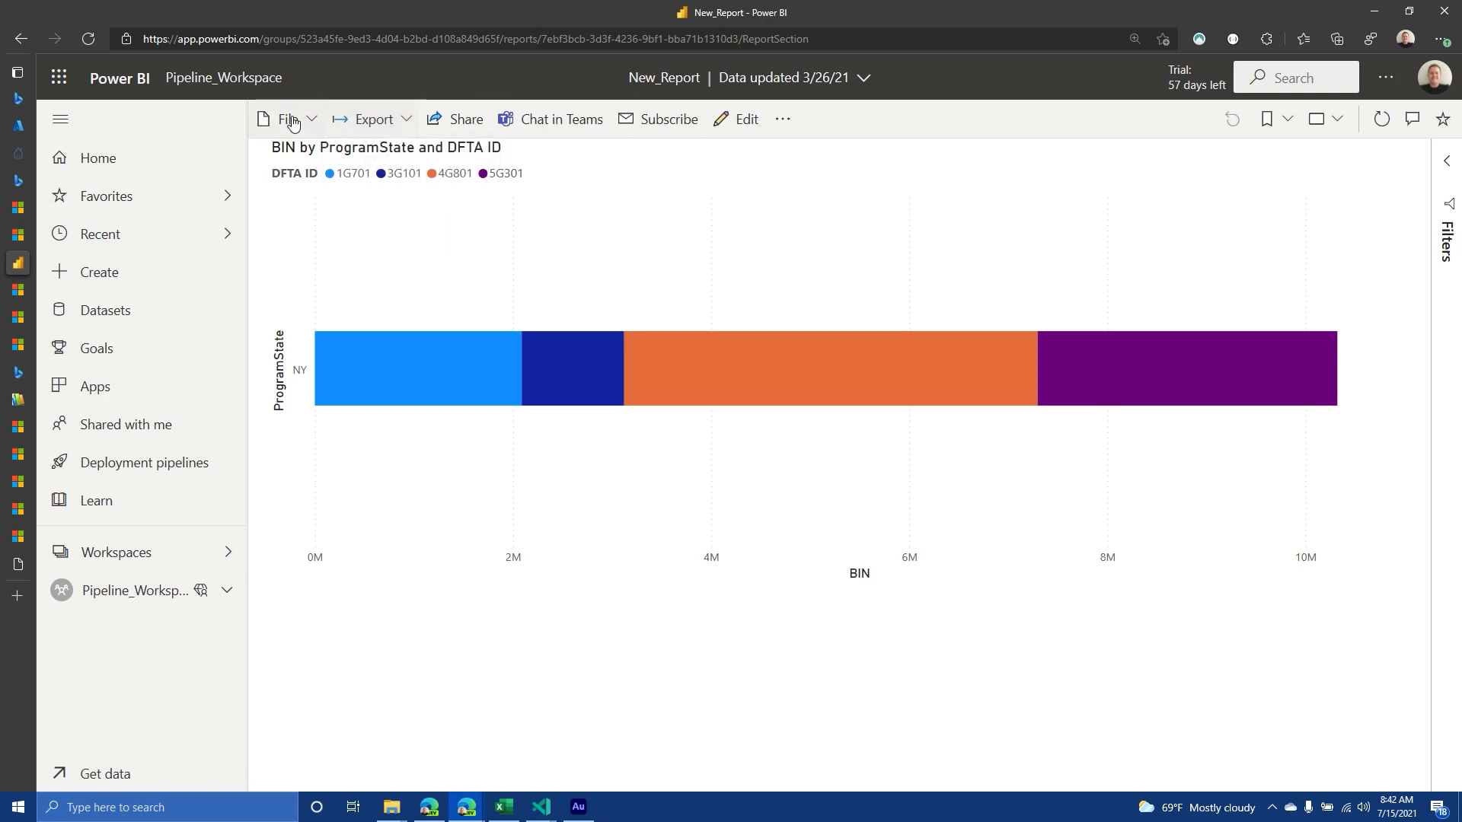
left_click(284, 119)
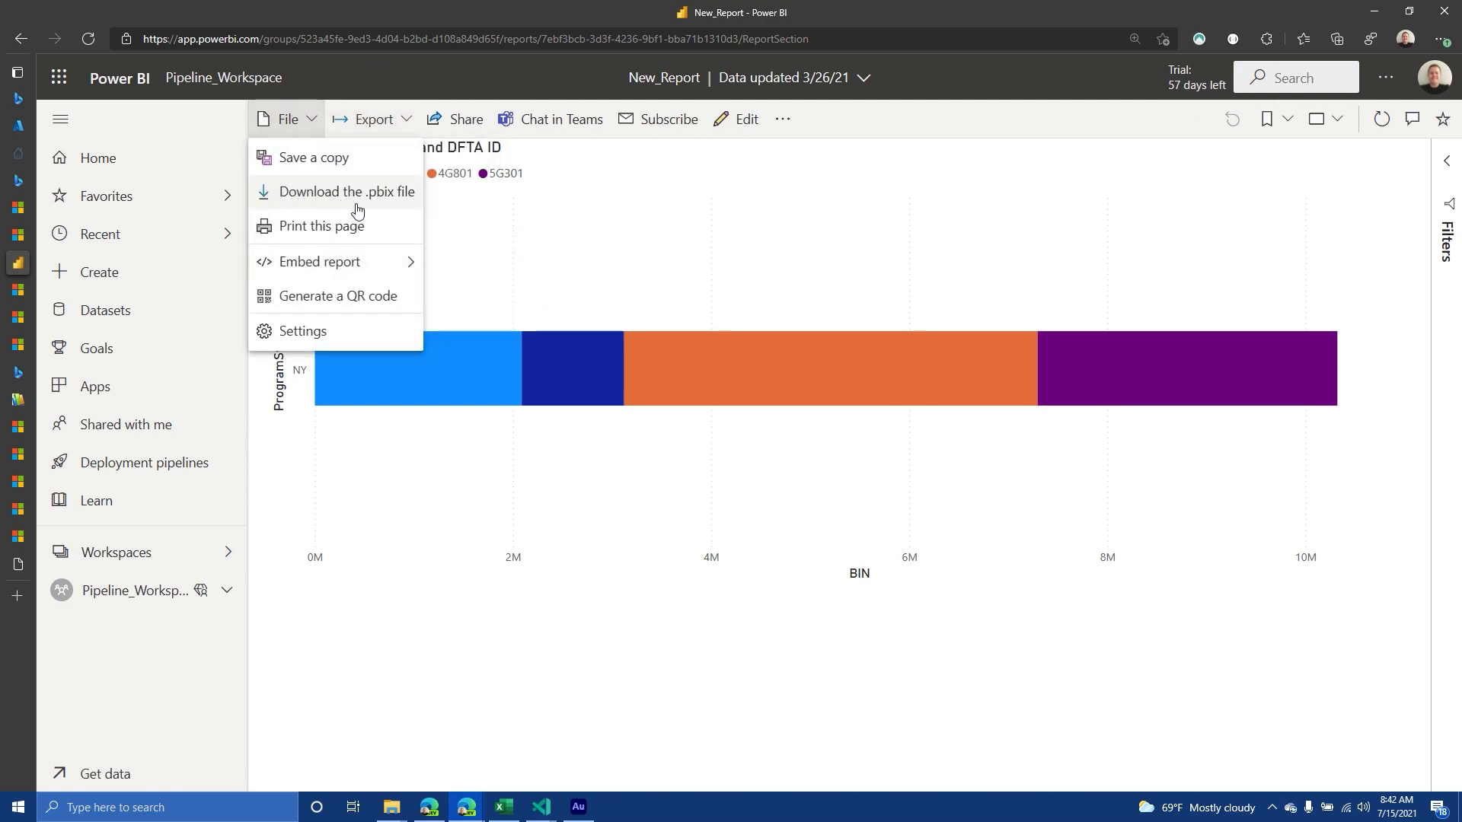
mouse_move(357, 203)
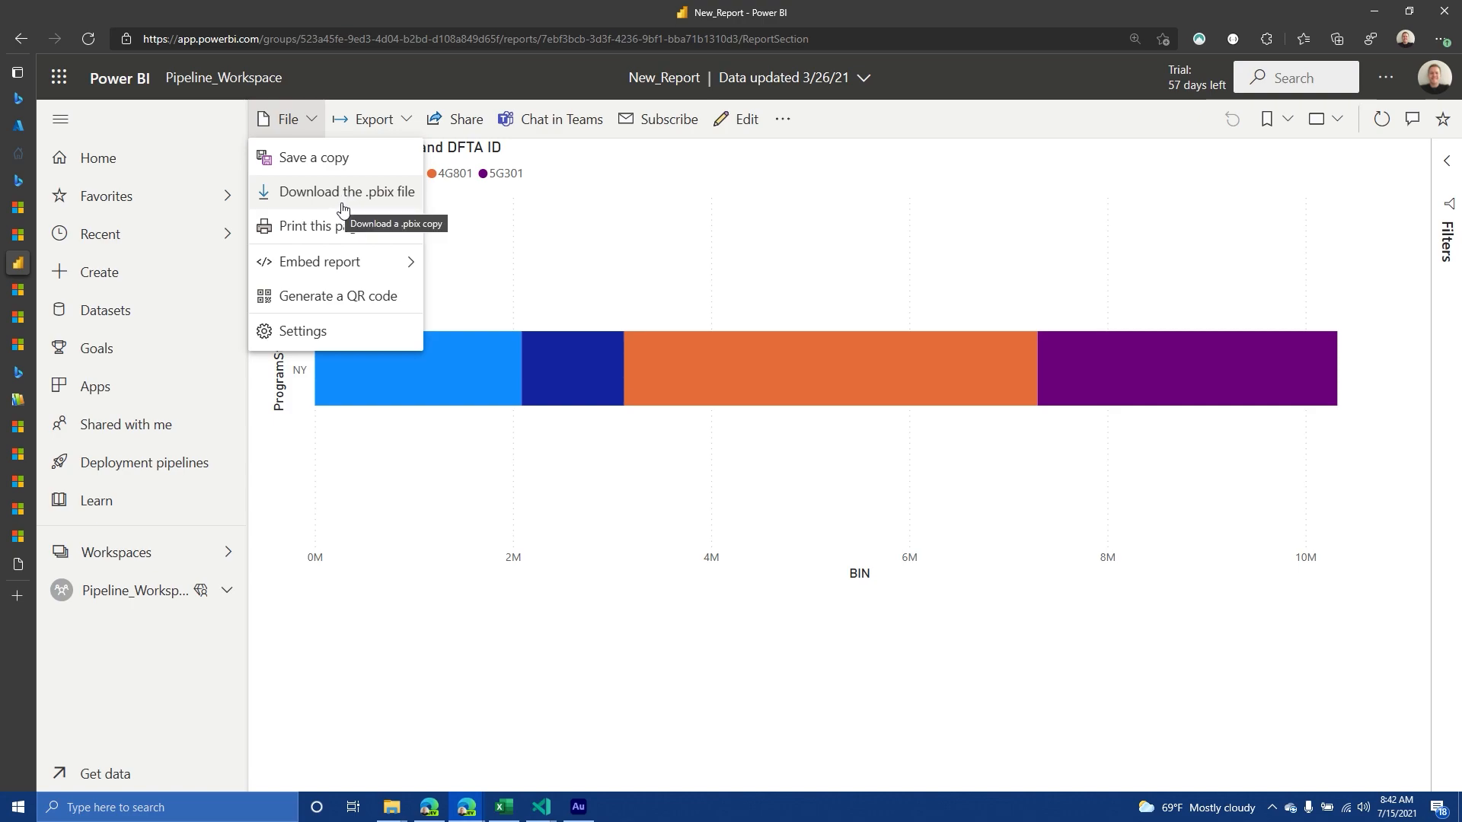
mouse_move(431, 209)
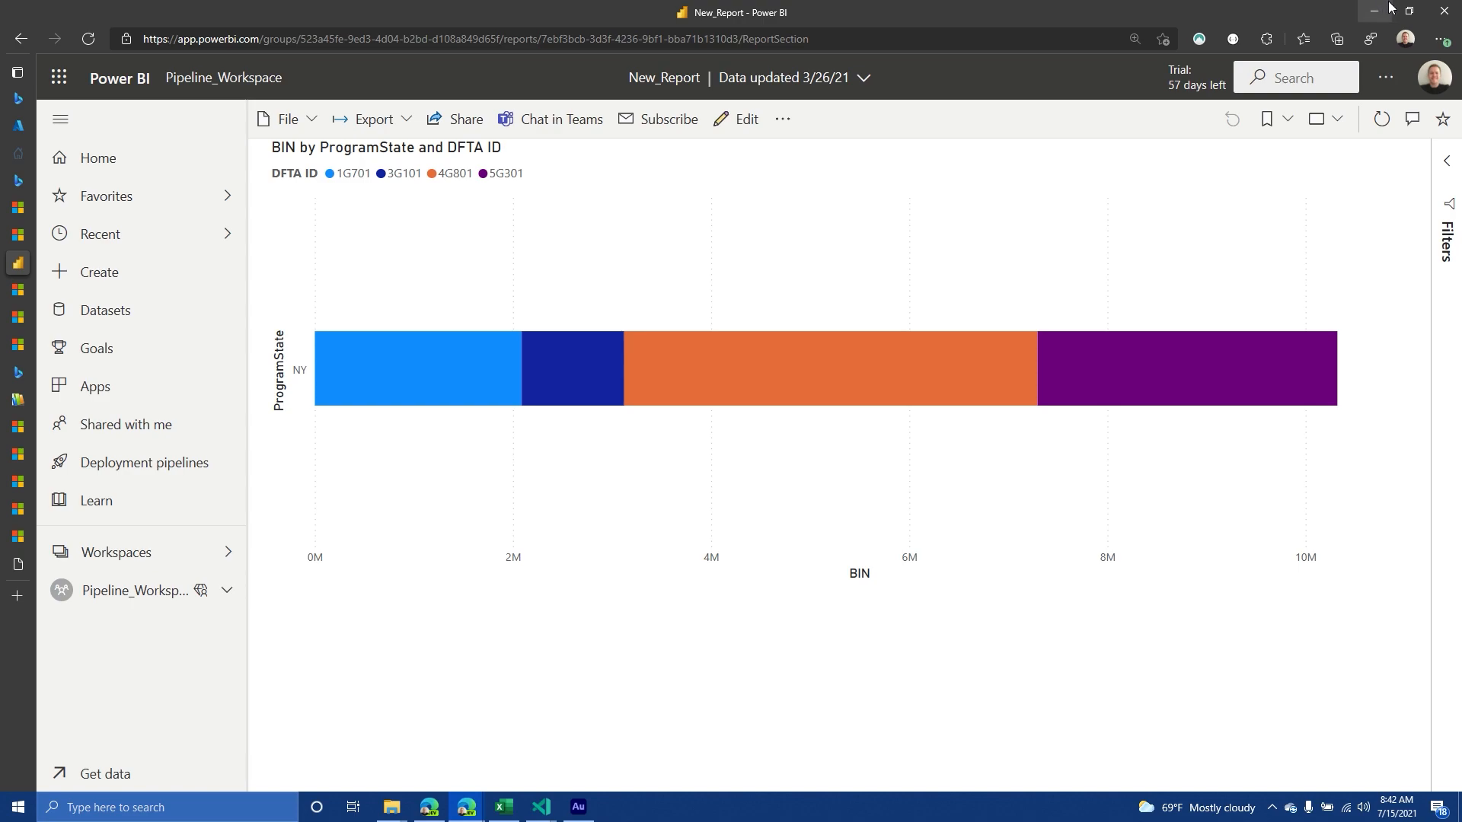
mouse_move(1371, 10)
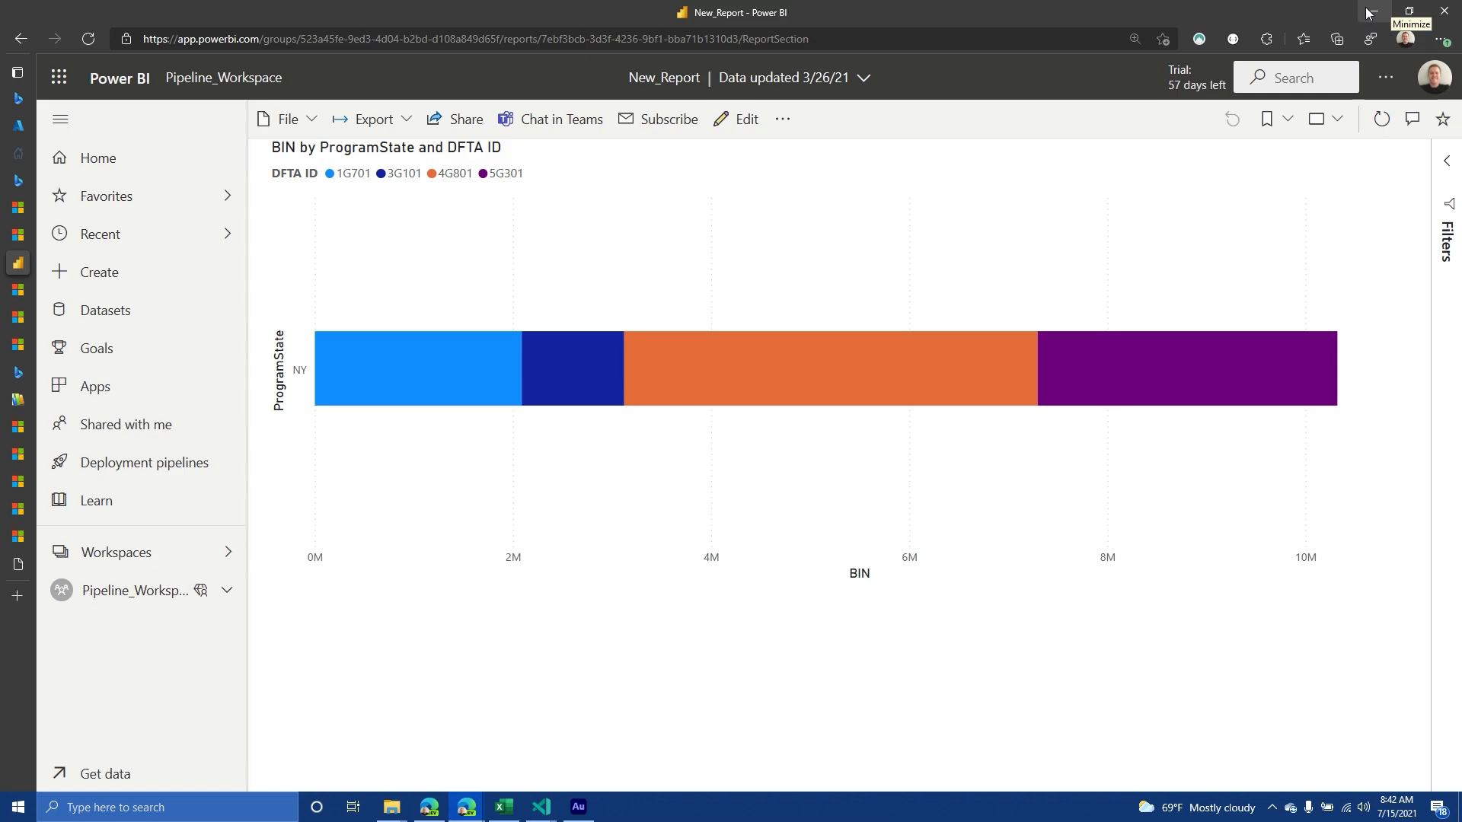
mouse_move(1367, 13)
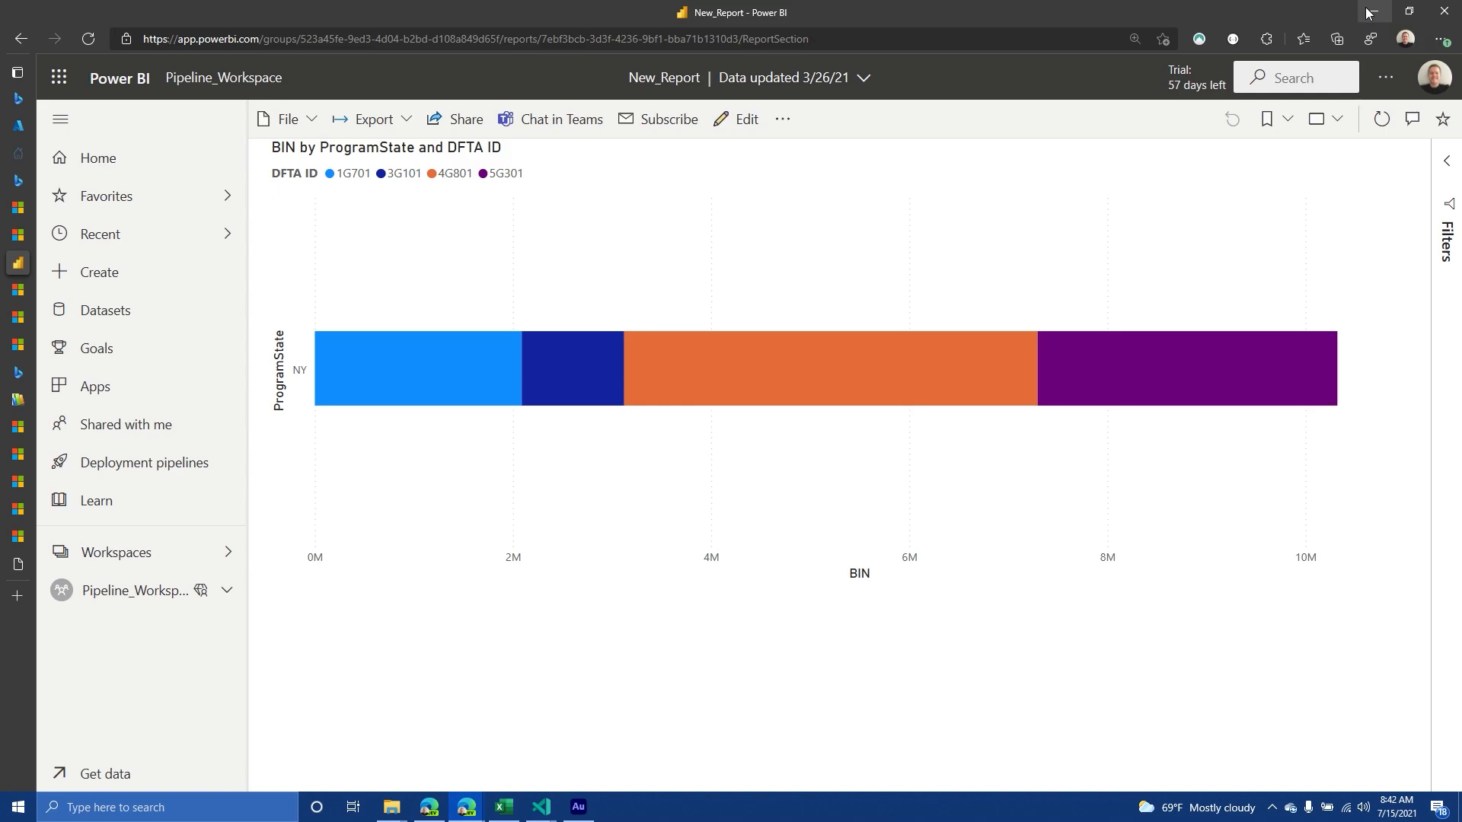
Minimize the browser and scroll use_reports.py up to the reports service setup
left_click(540, 807)
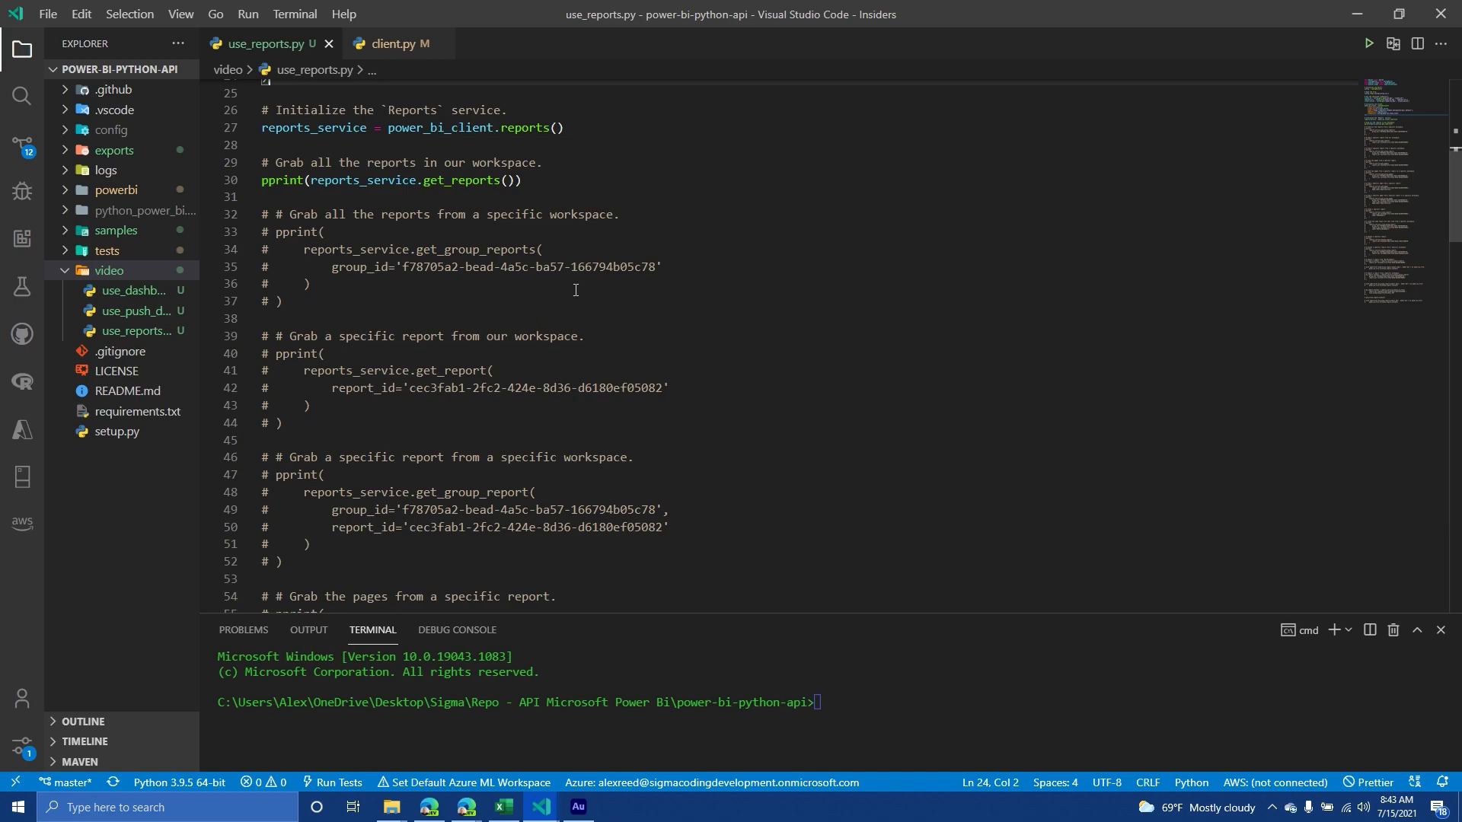
scroll("up", 3)
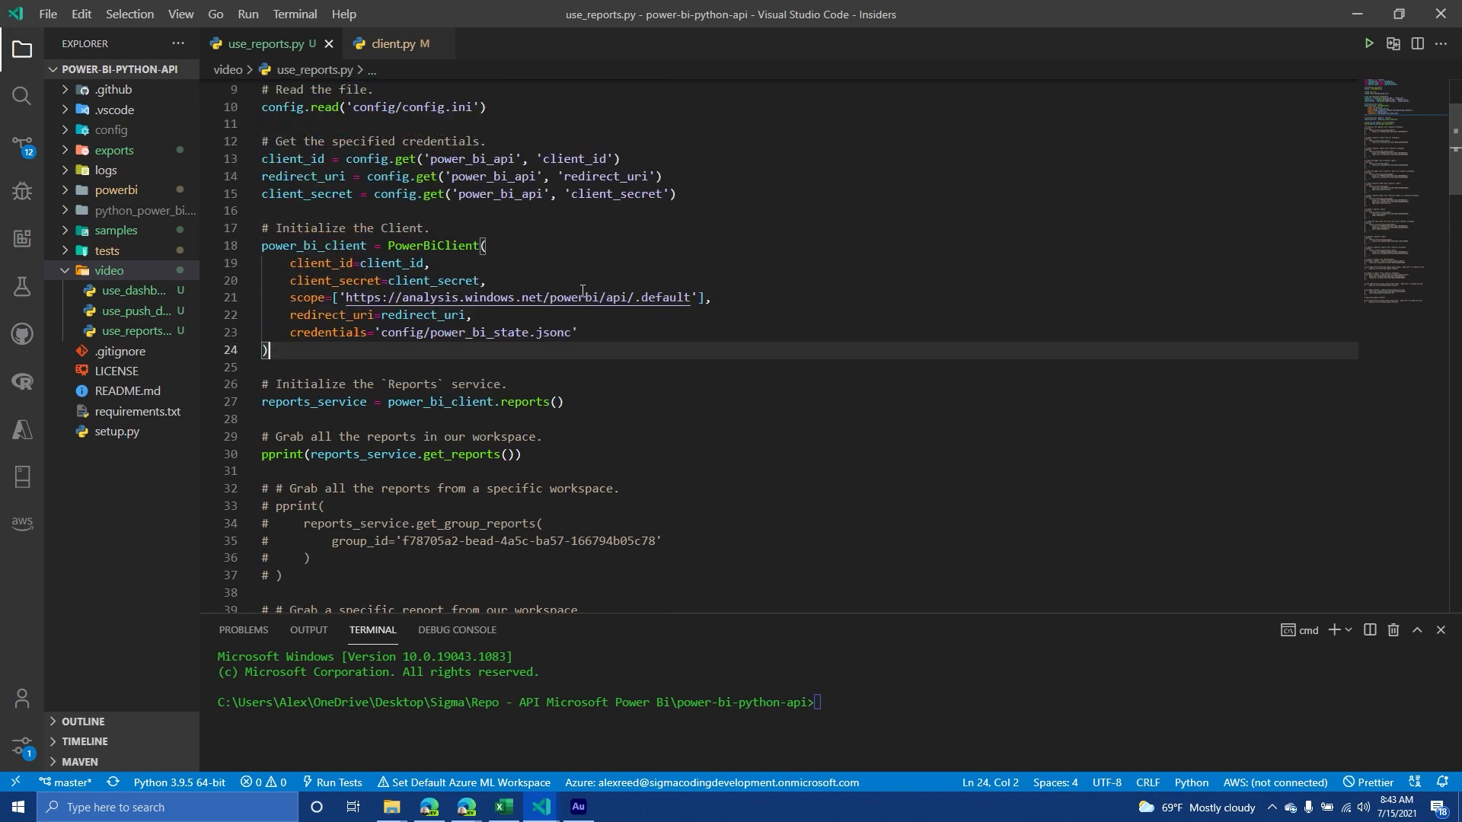
scroll("up", 3)
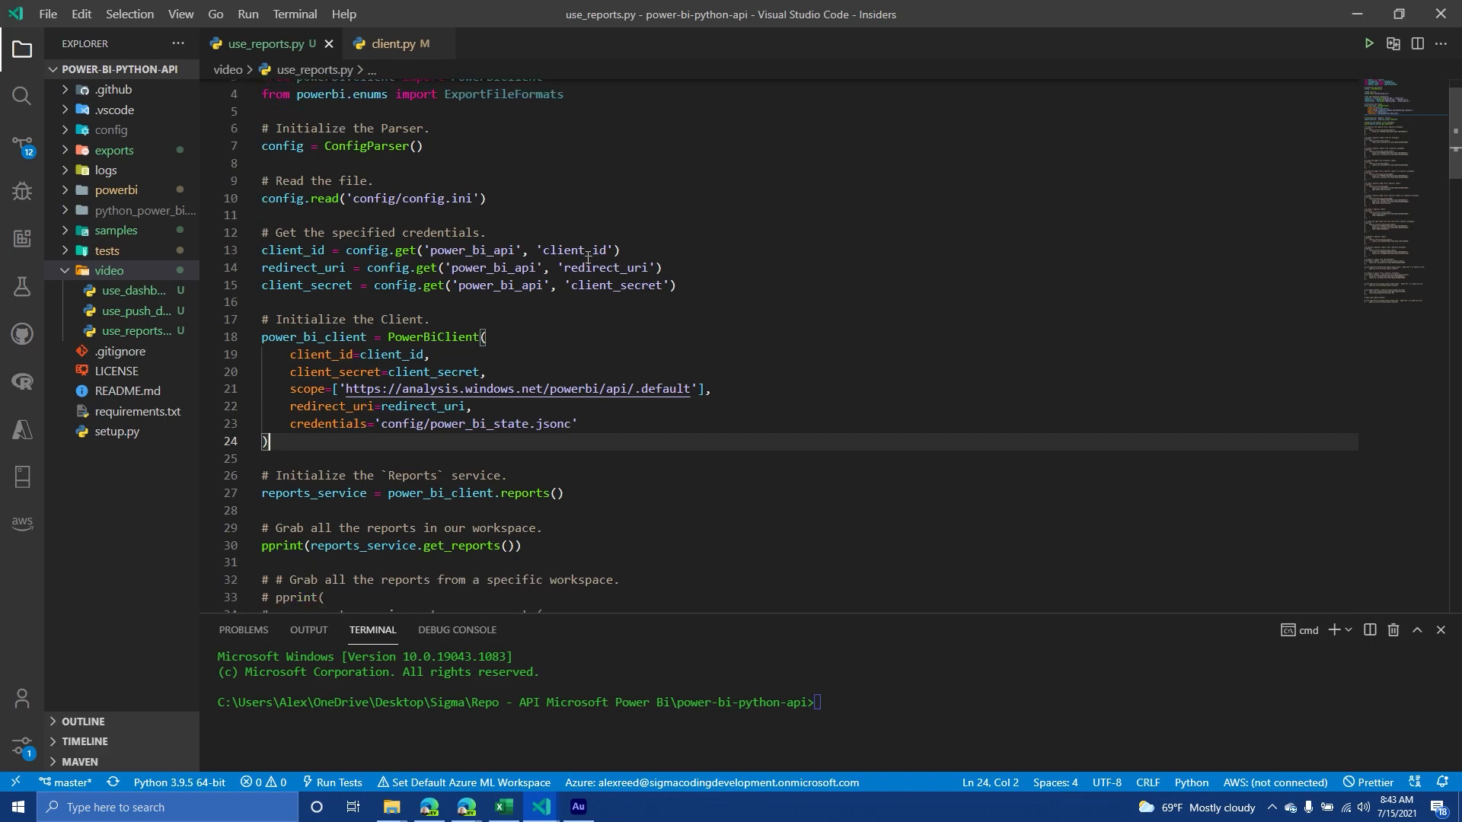
scroll("up", 3)
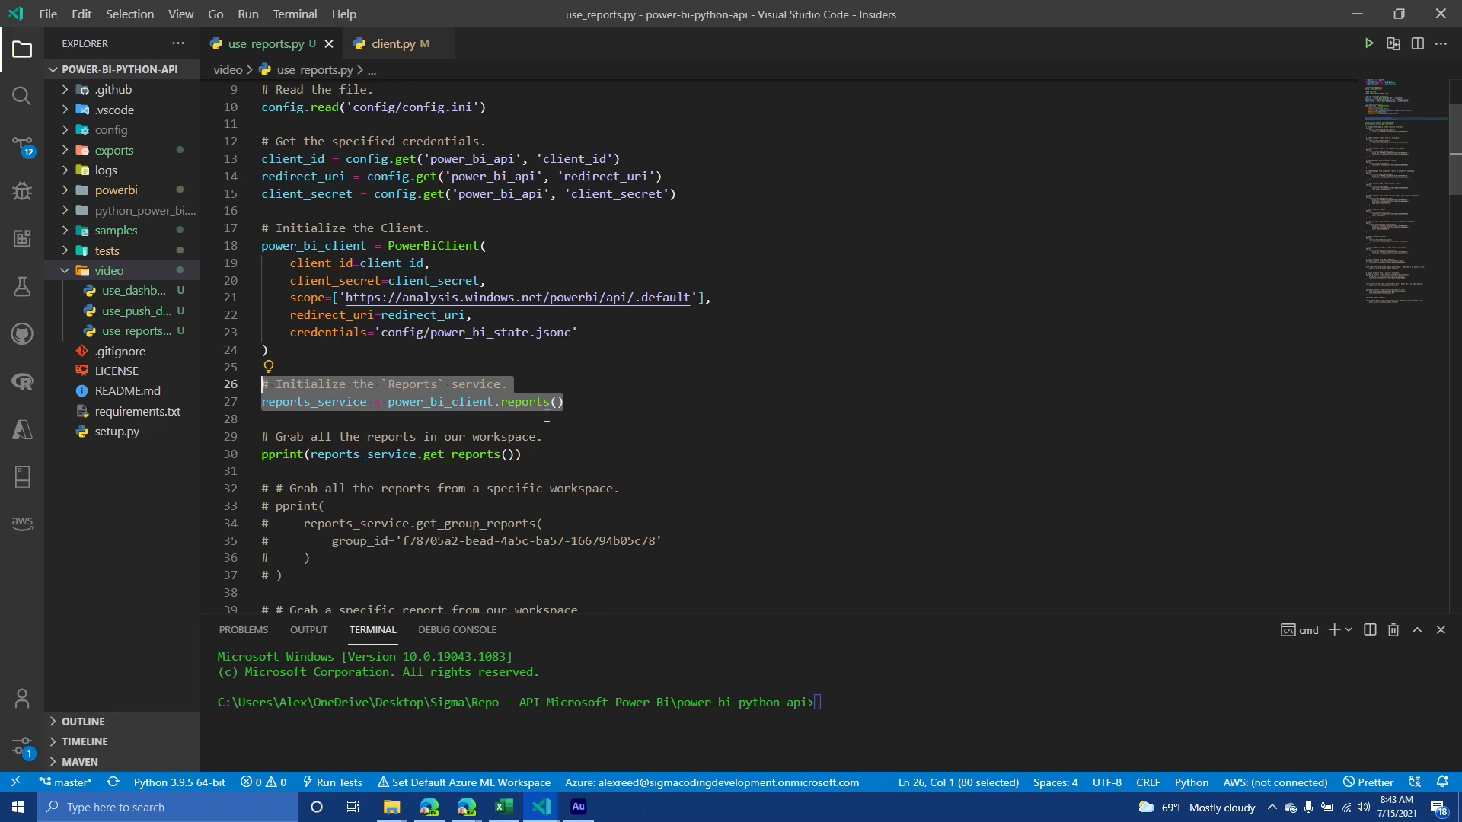
mouse_move(519, 401)
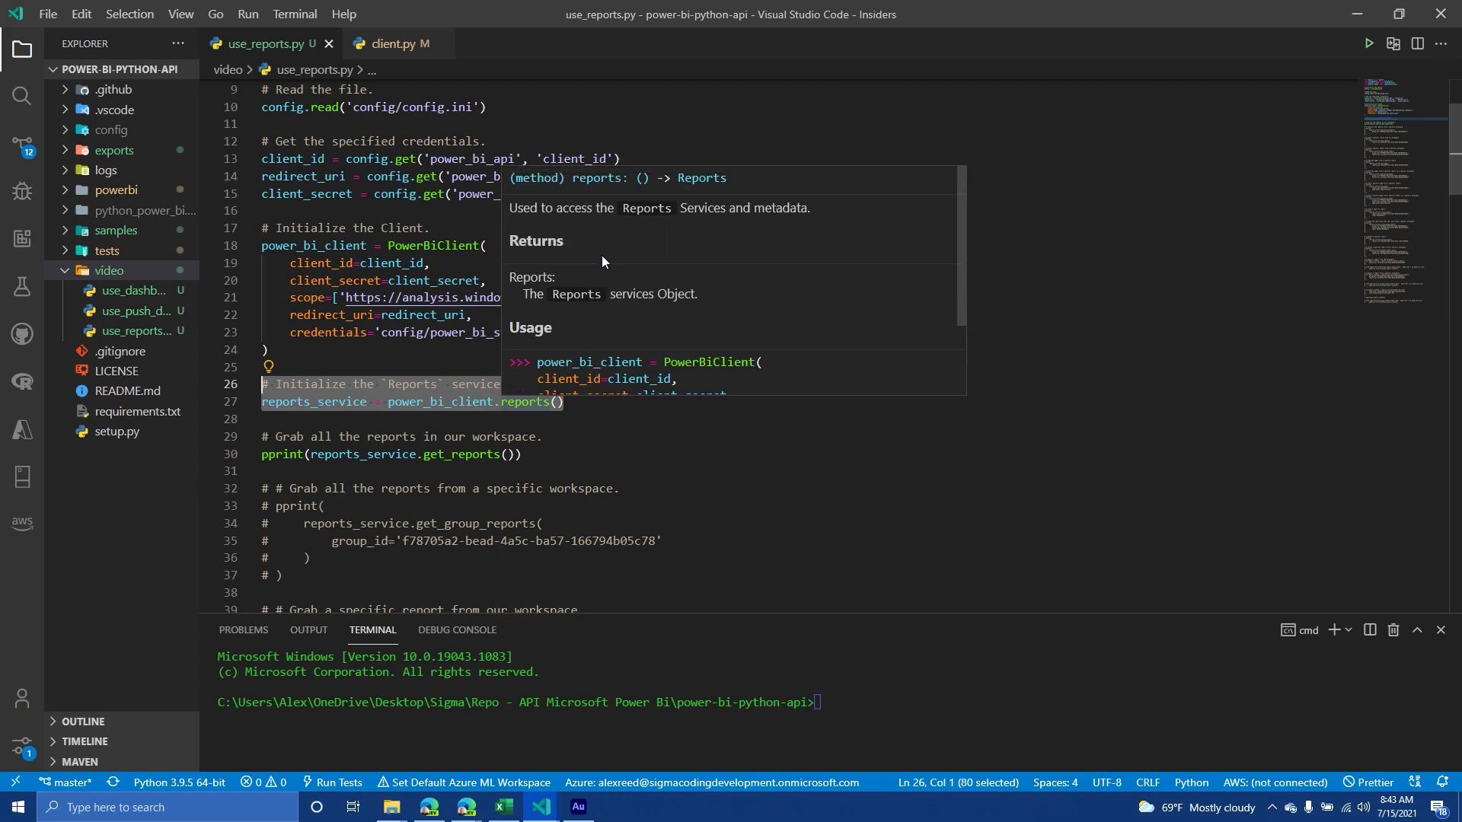
left_click(438, 401)
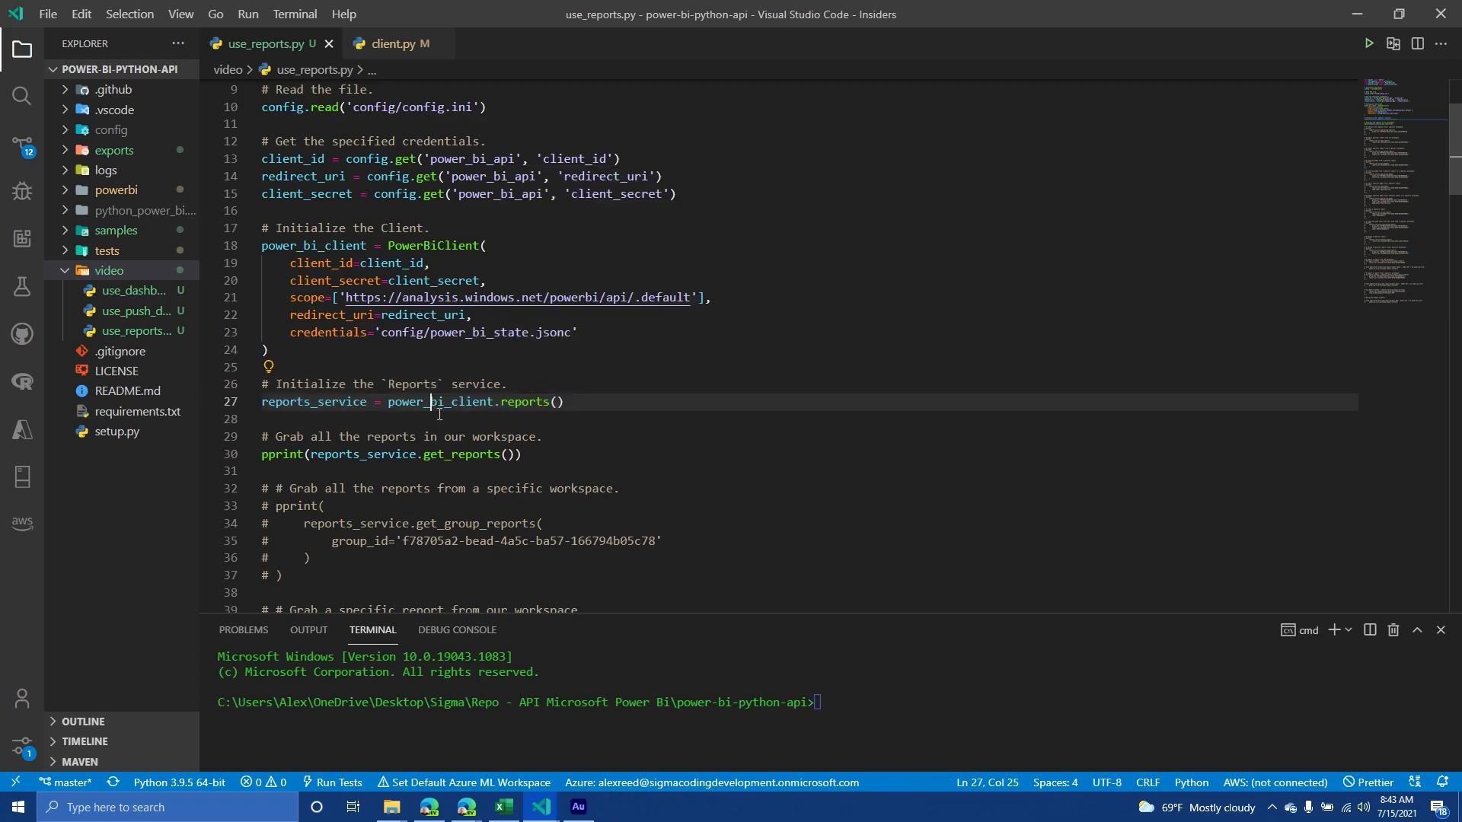
Review the get_reports call in use_reports.py and bring up its run options
scroll("down", 3)
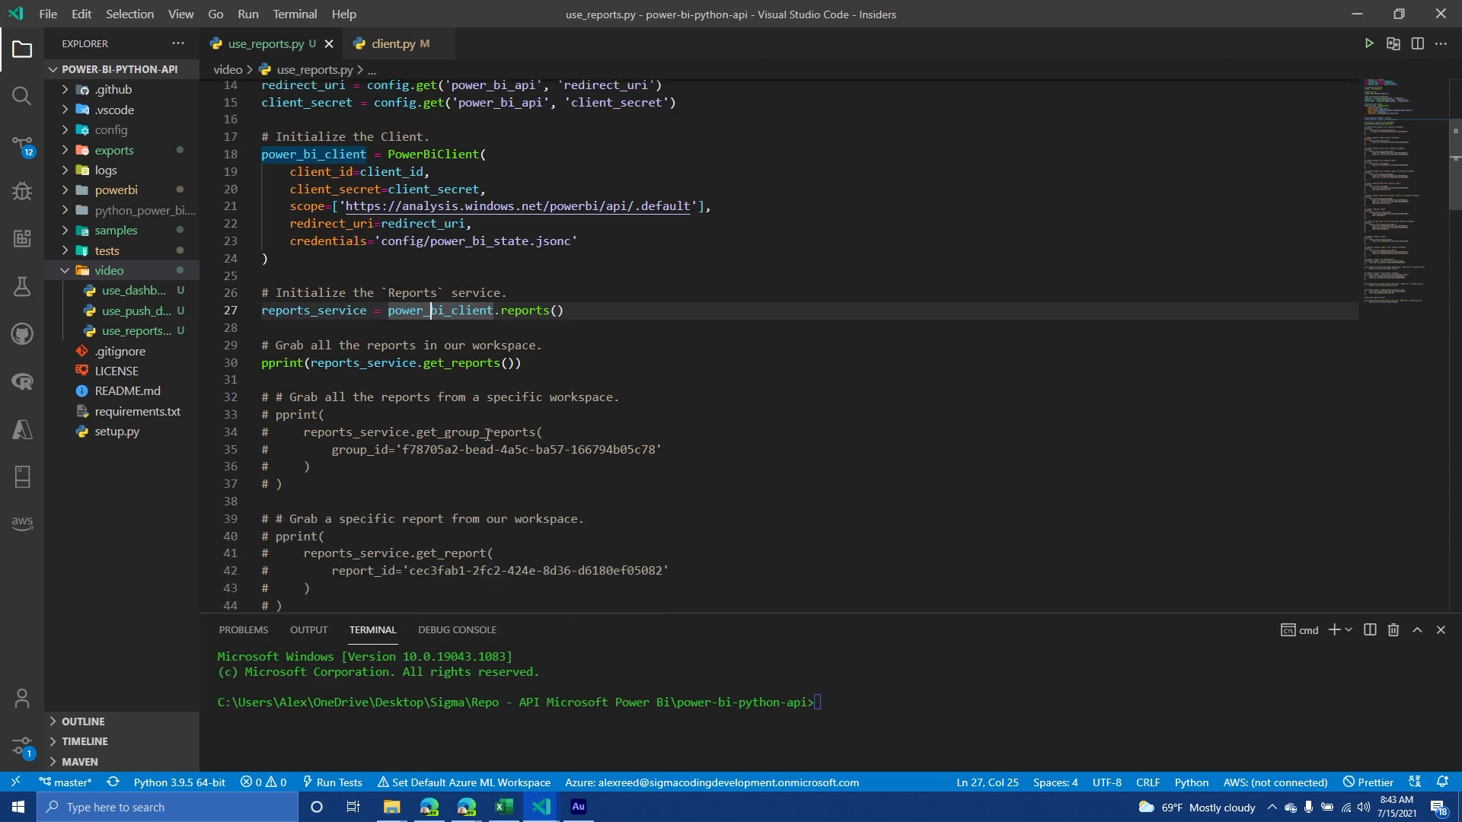
scroll("down", 3)
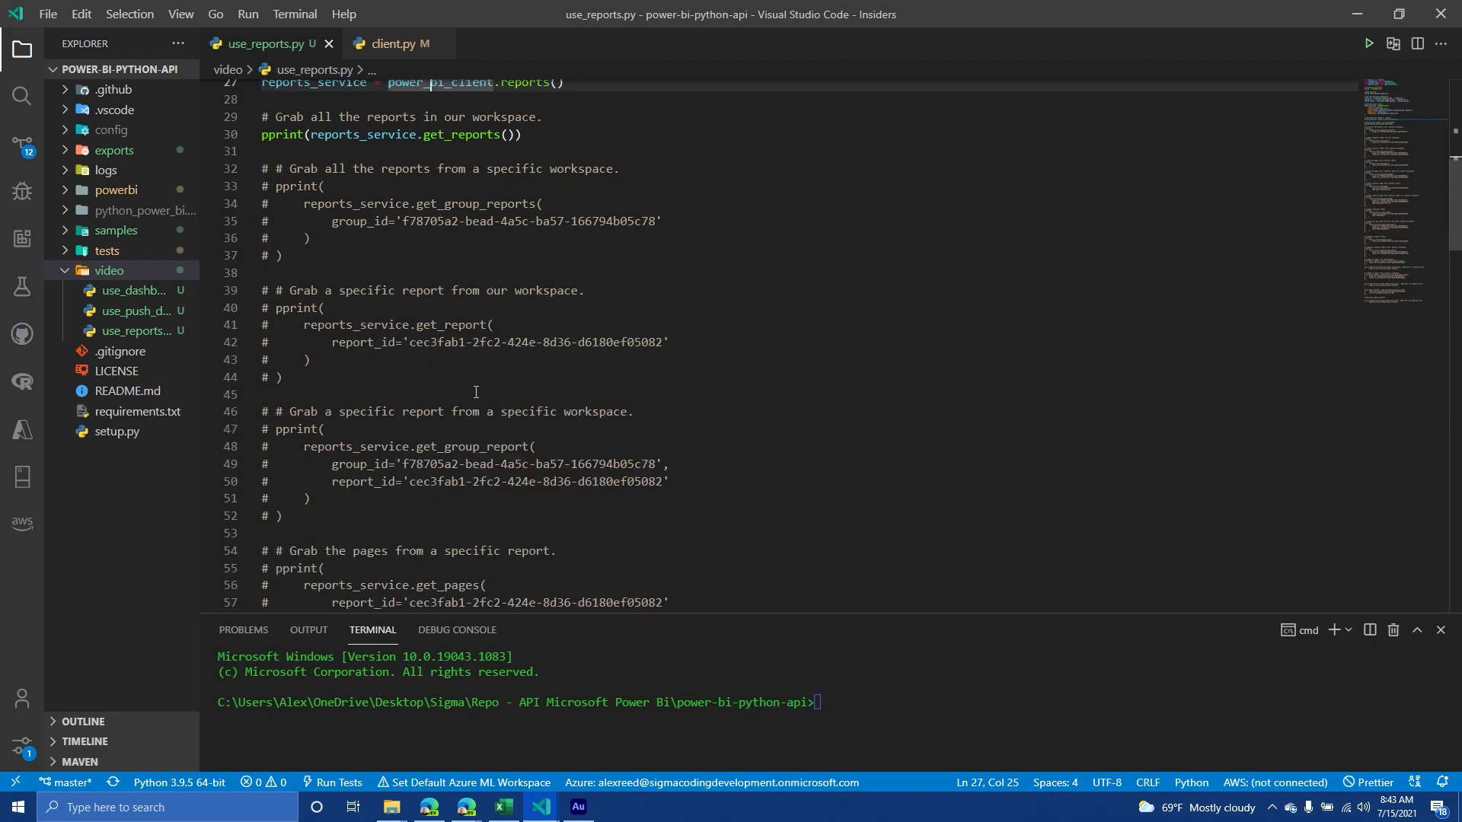
mouse_move(497, 326)
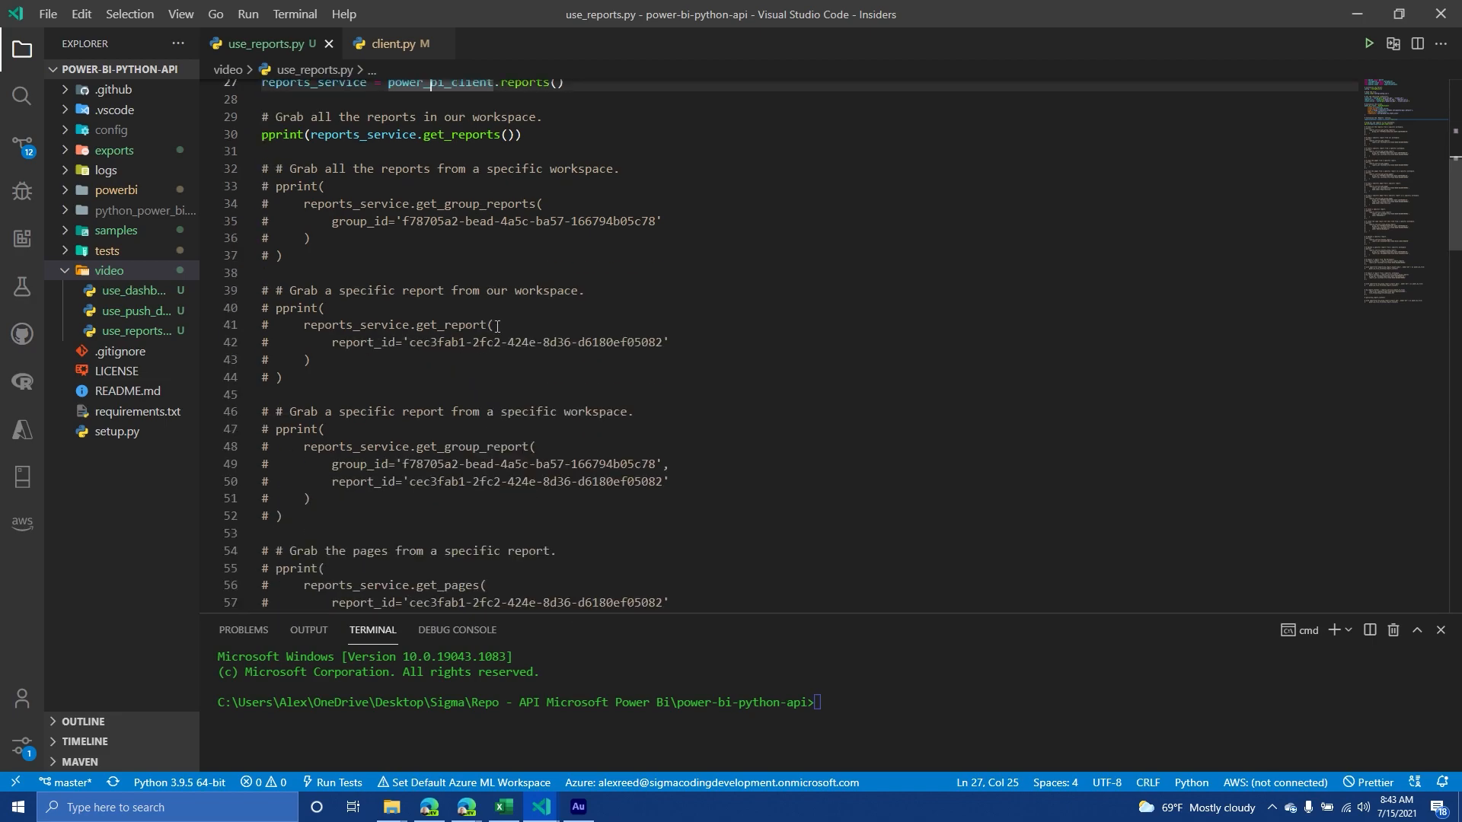
scroll("up", 3)
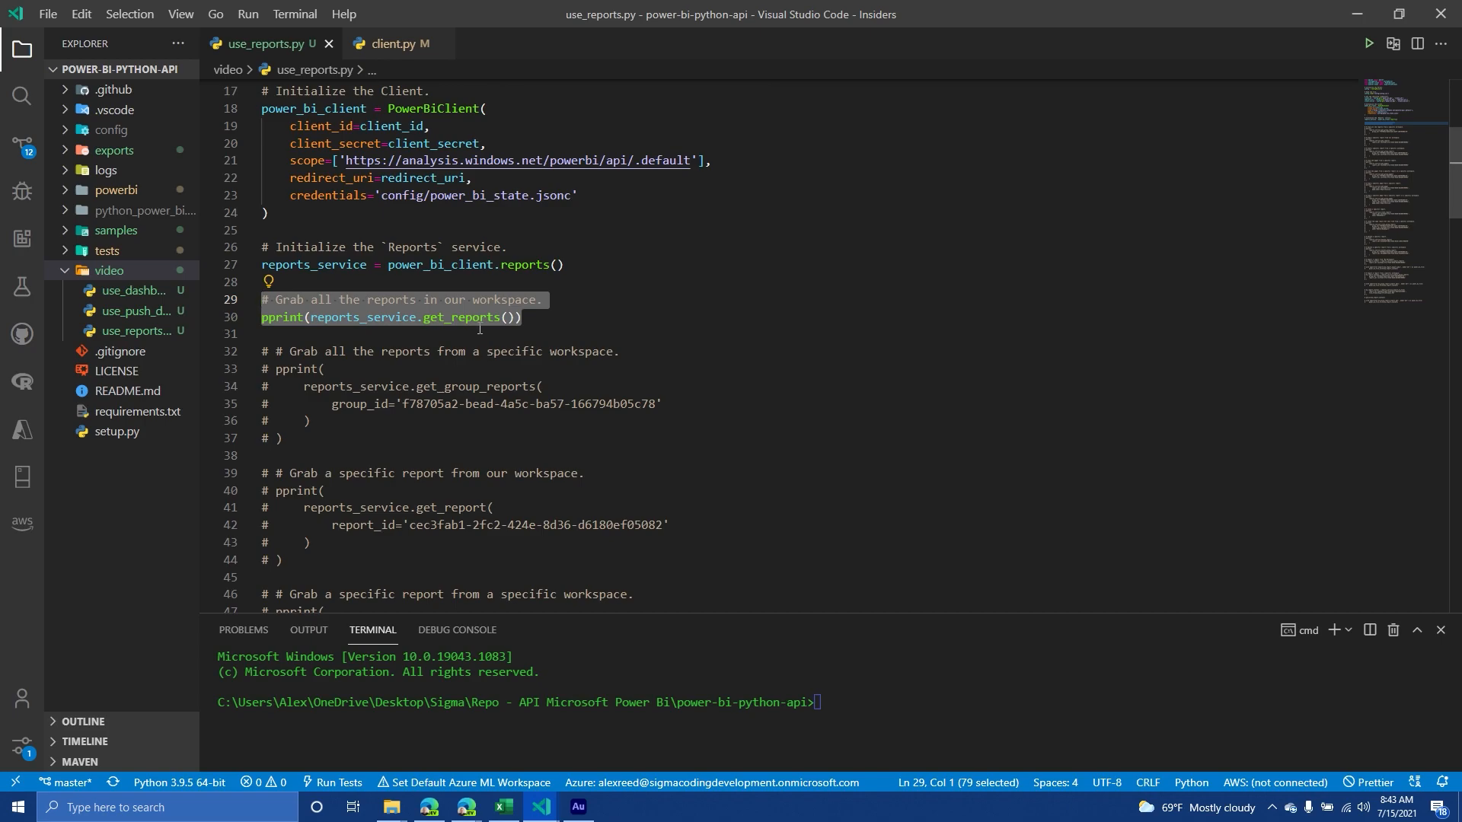
left_click(578, 316)
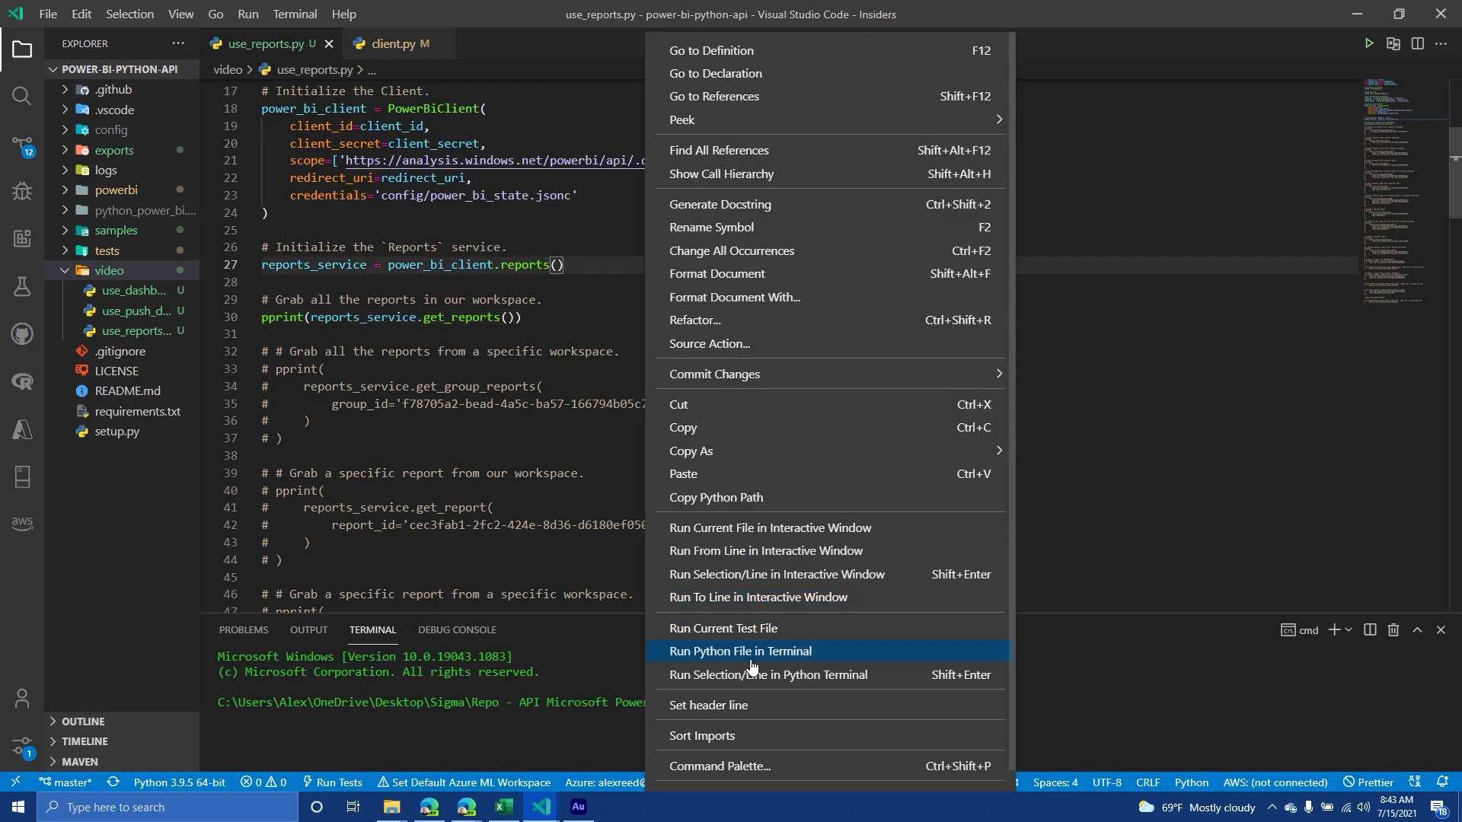
Run use_reports.py to print the workspace reports list, noting Coronavirus in US, then start switching to get_group_reports
left_click(739, 651)
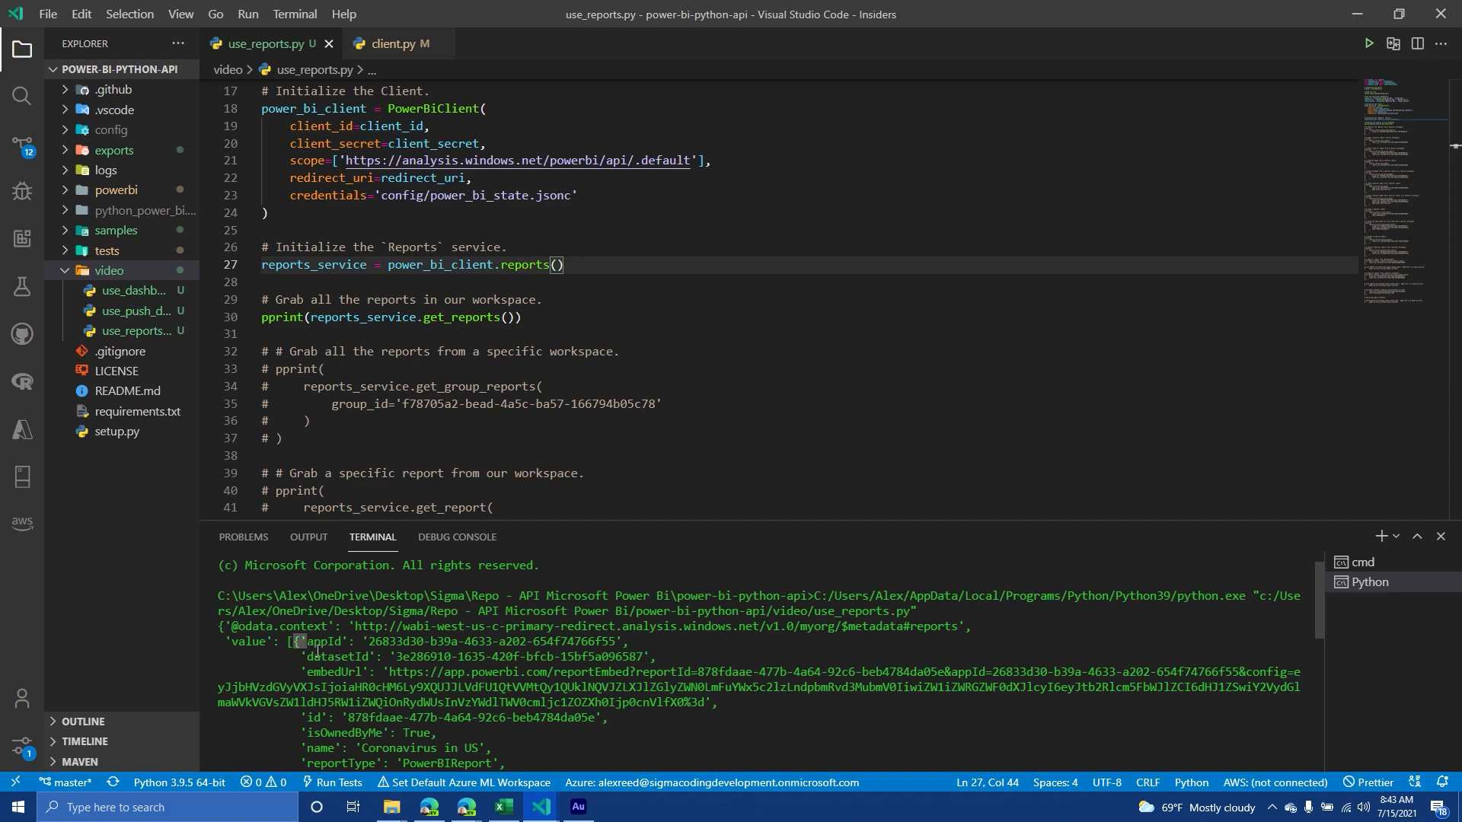
scroll("down", 3)
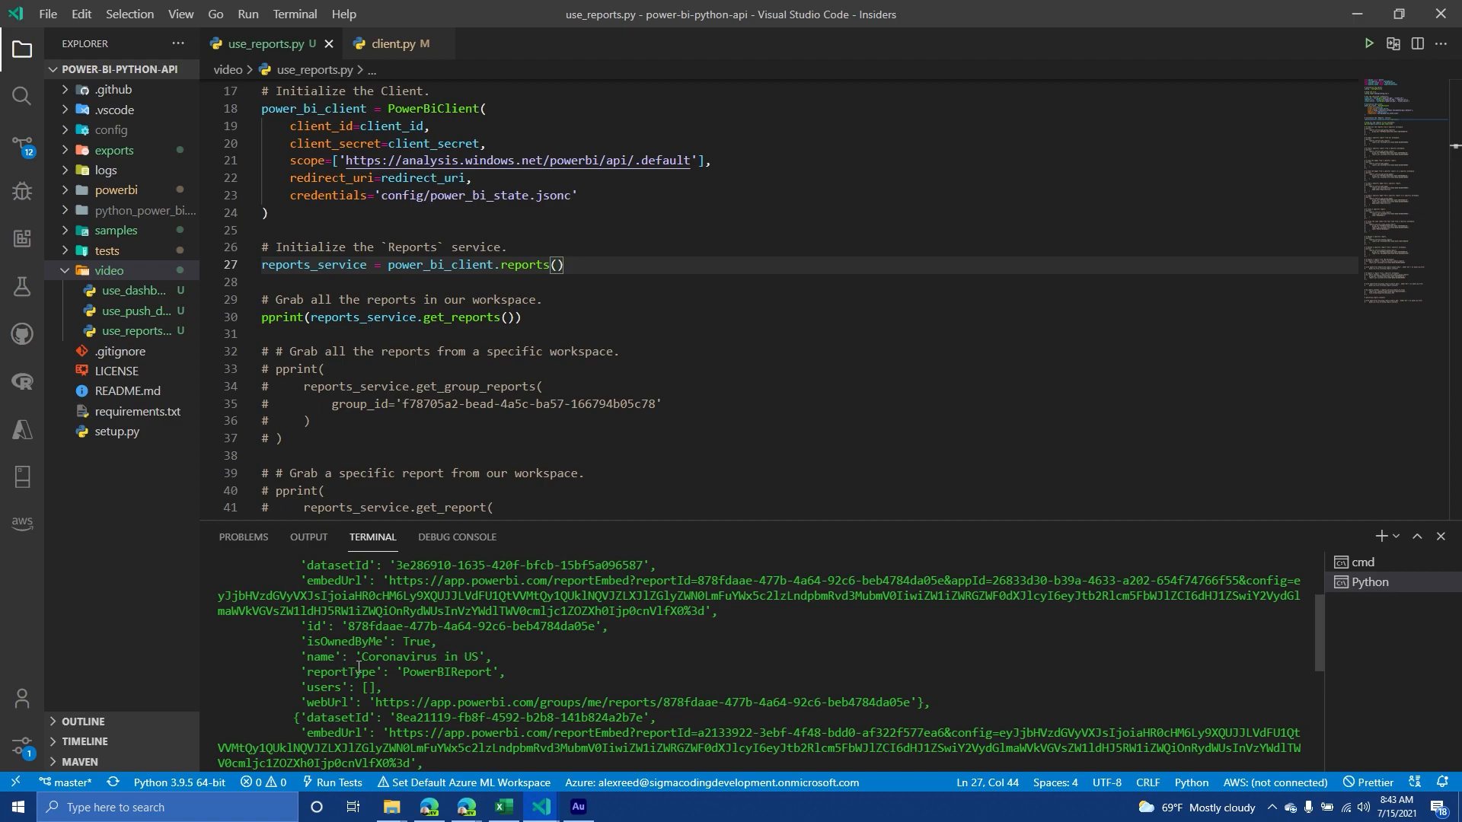
double_click(418, 656)
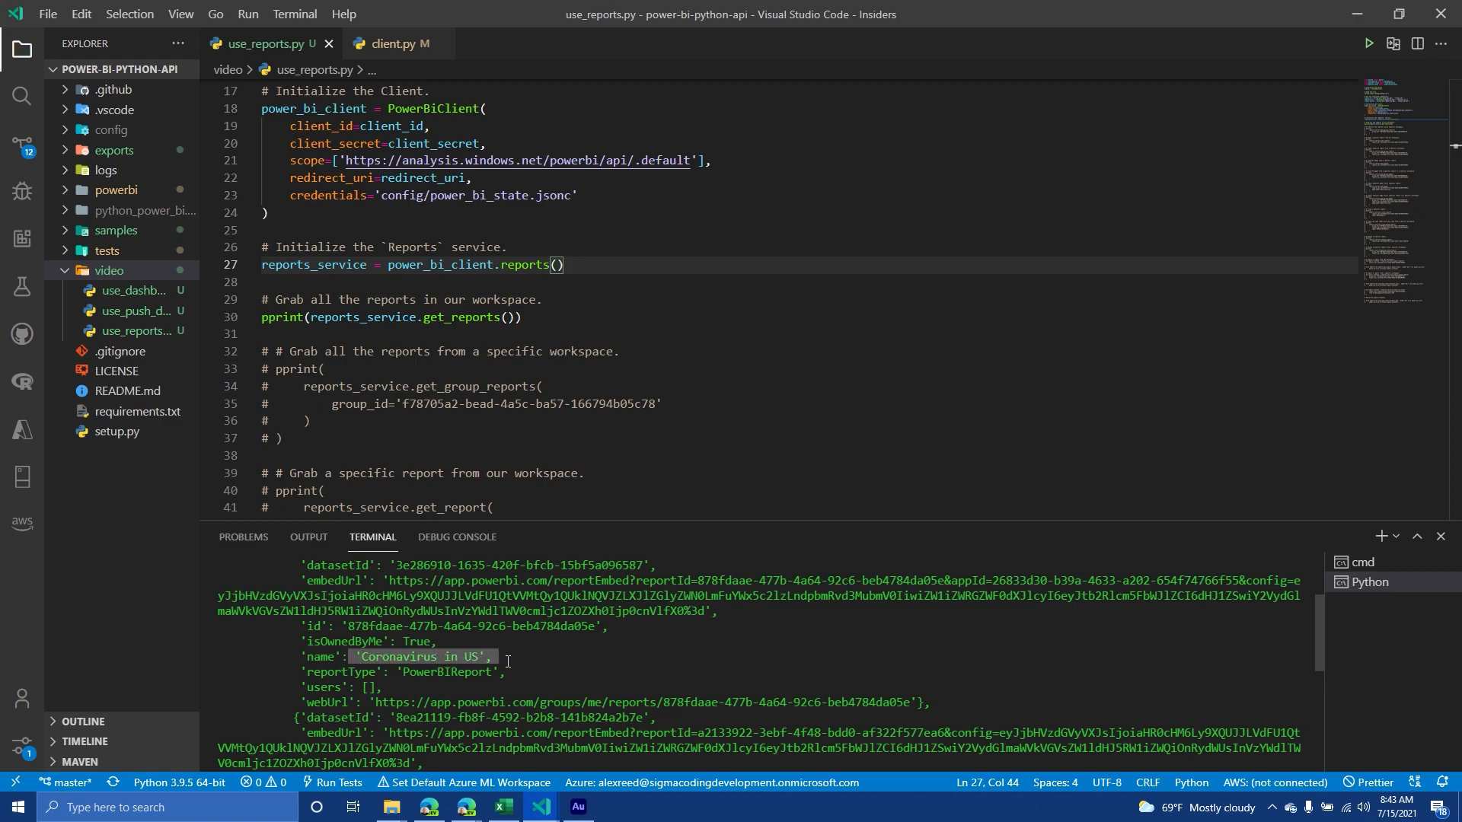
scroll("down", 3)
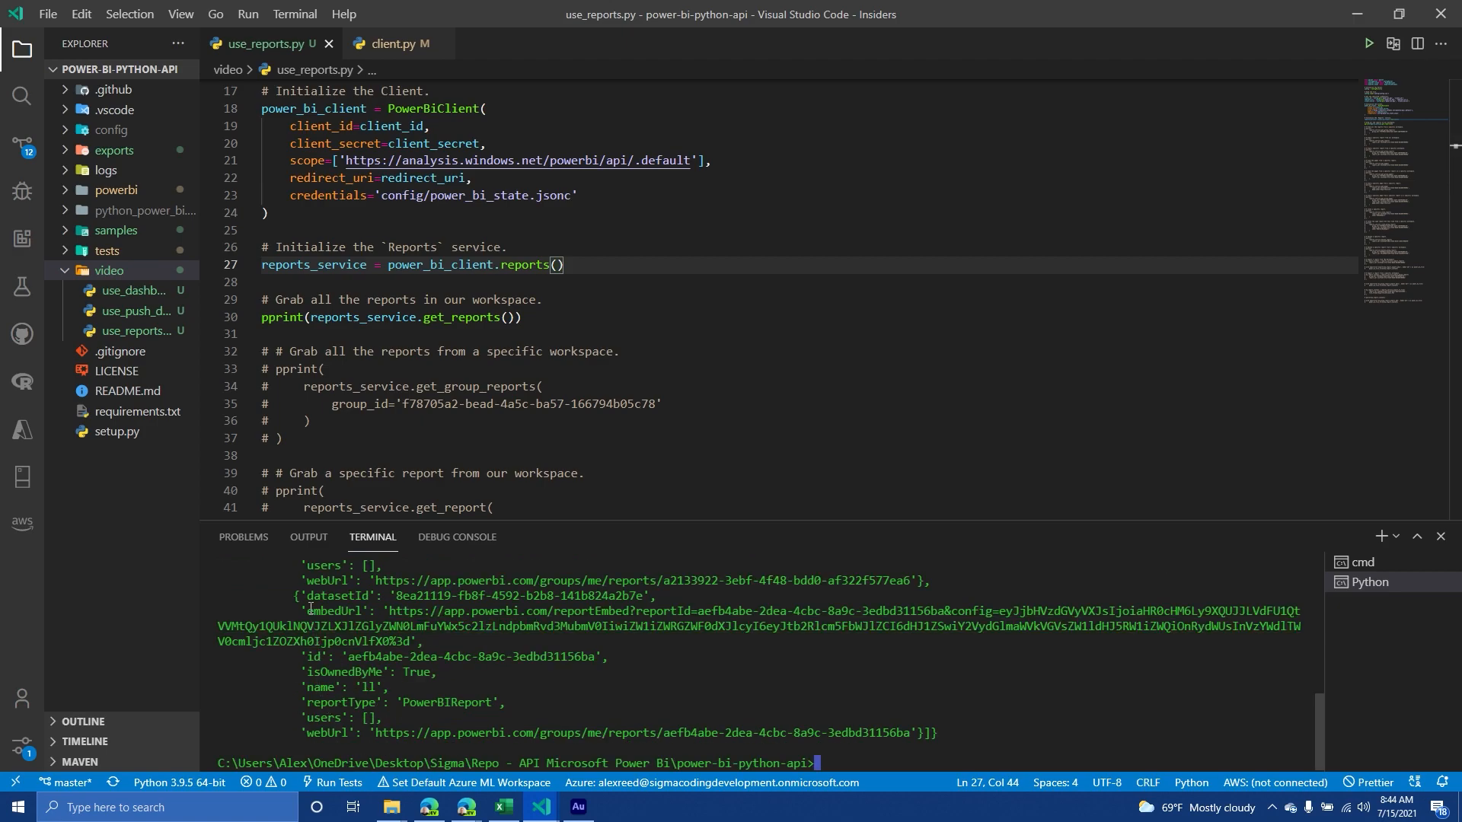
left_click(325, 368)
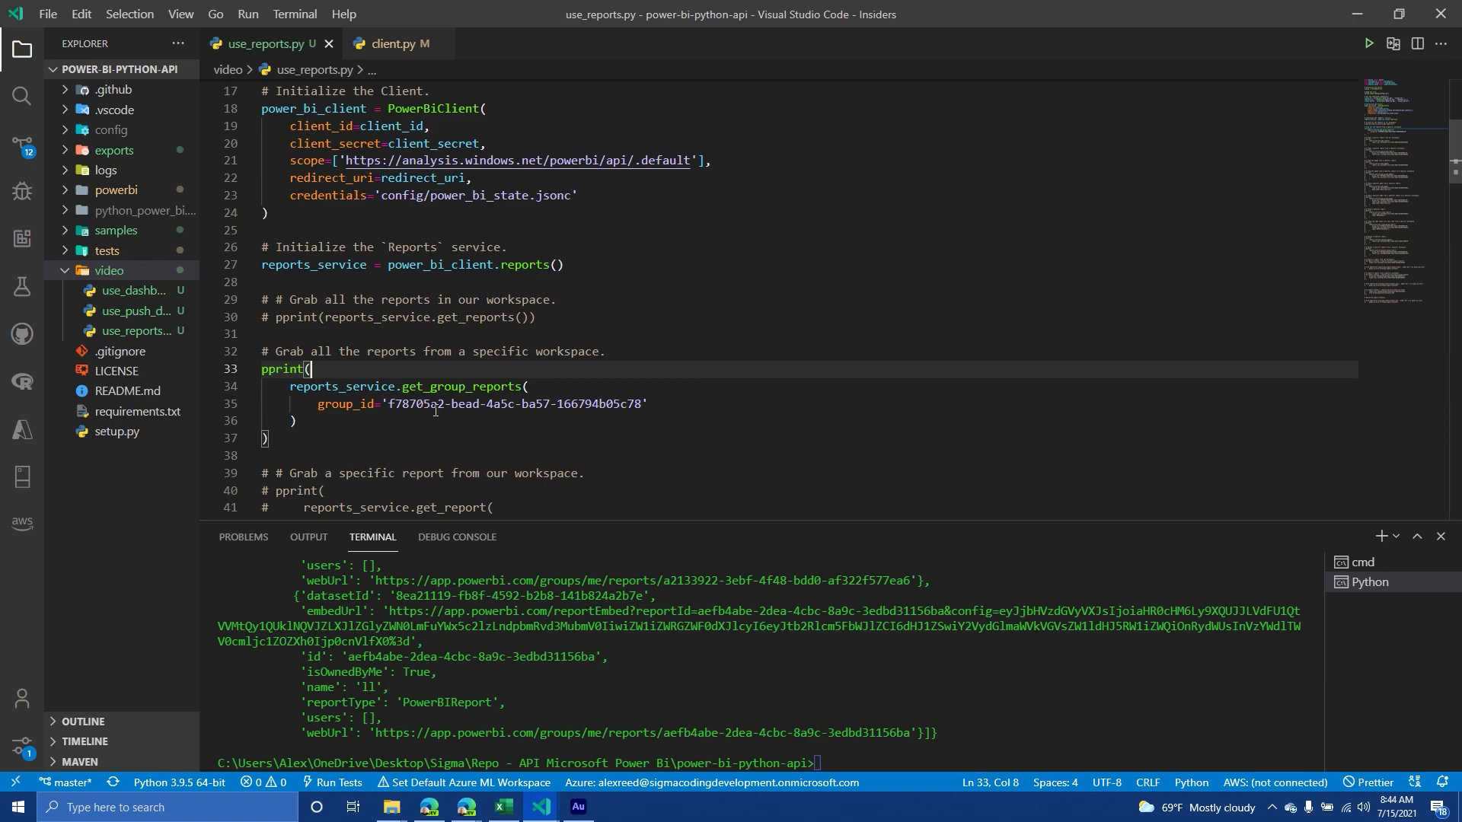
mouse_move(433, 386)
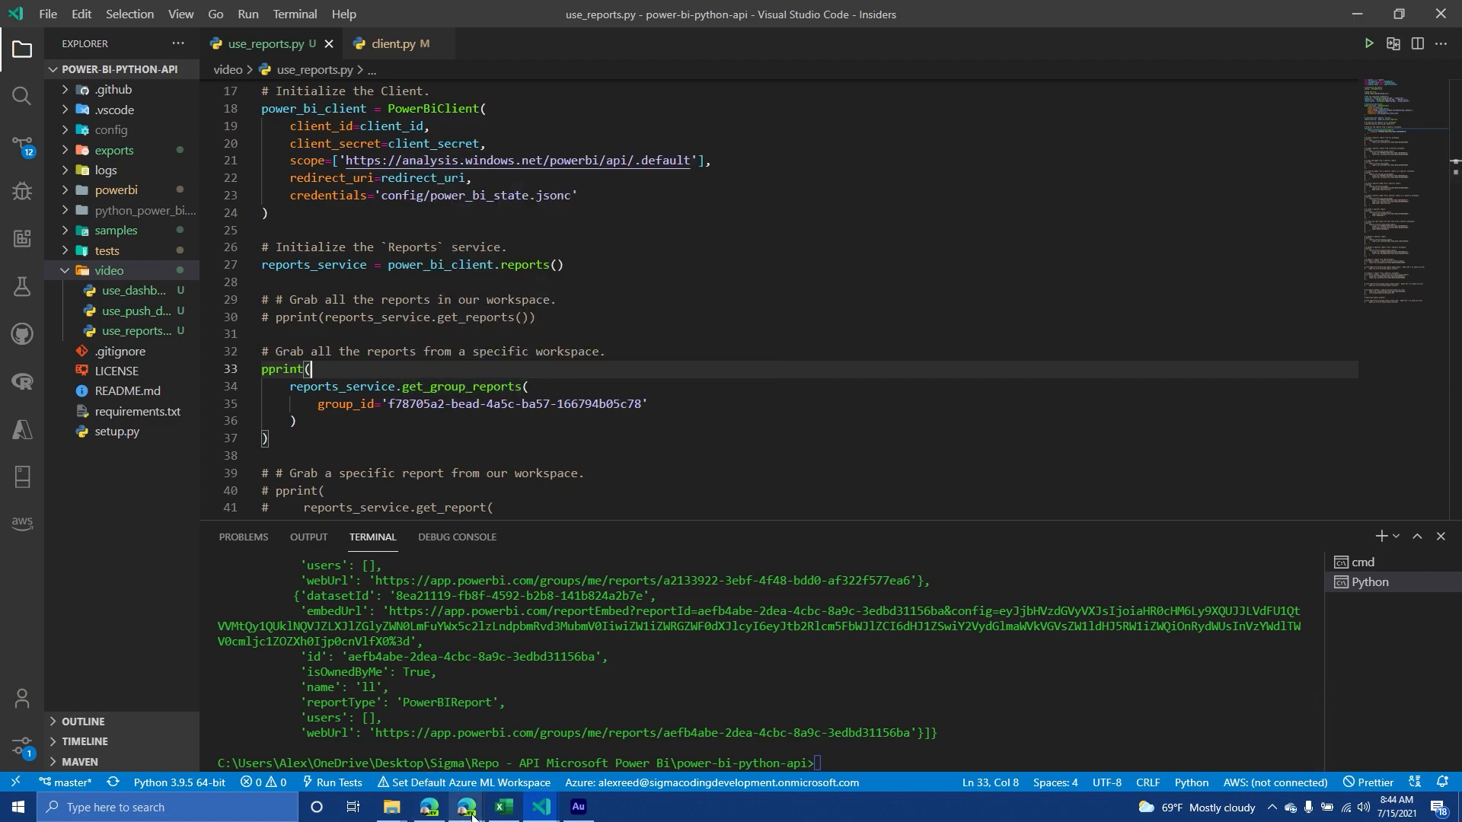
left_click(429, 807)
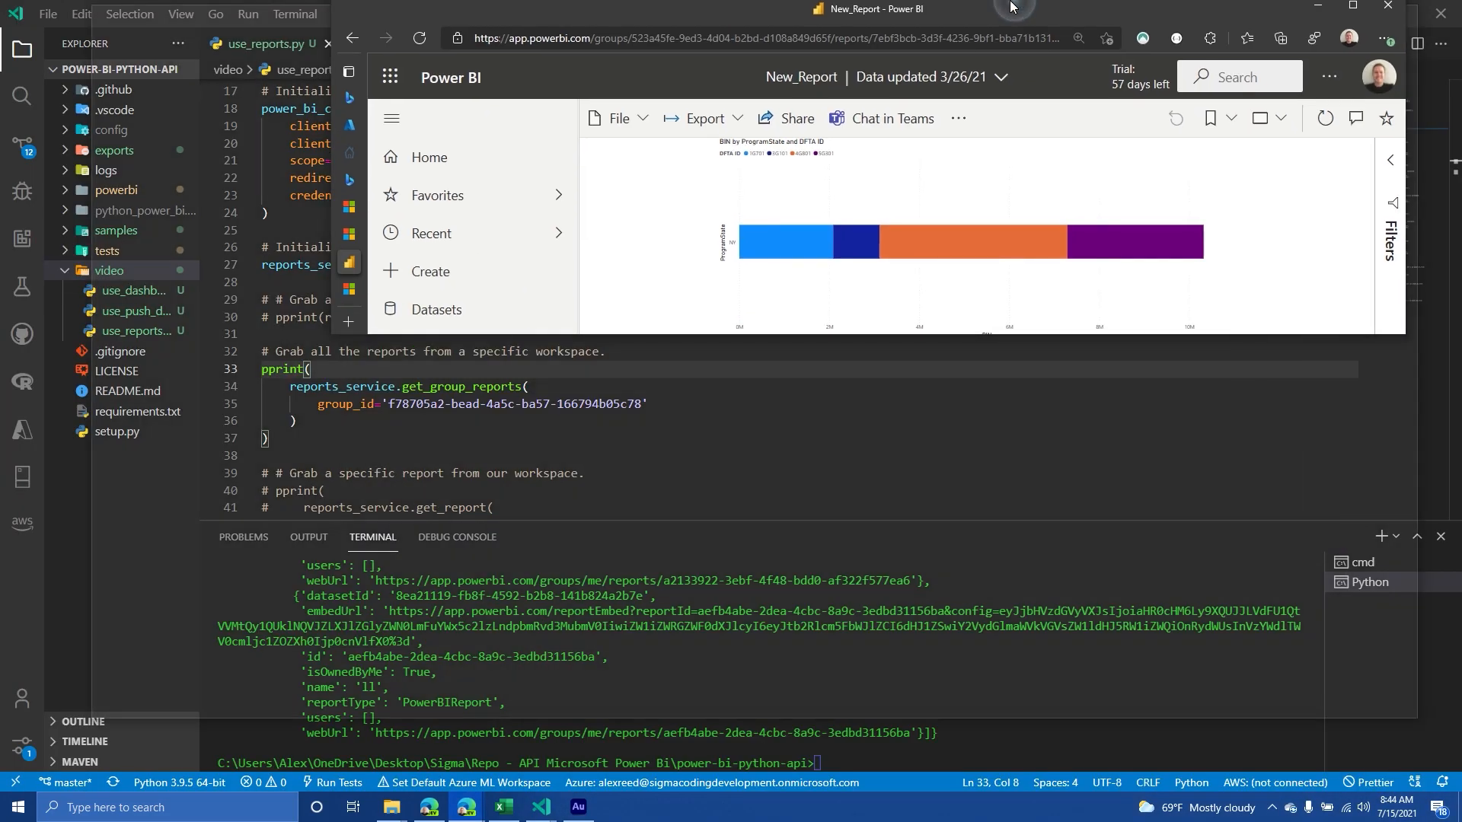
left_click(1350, 9)
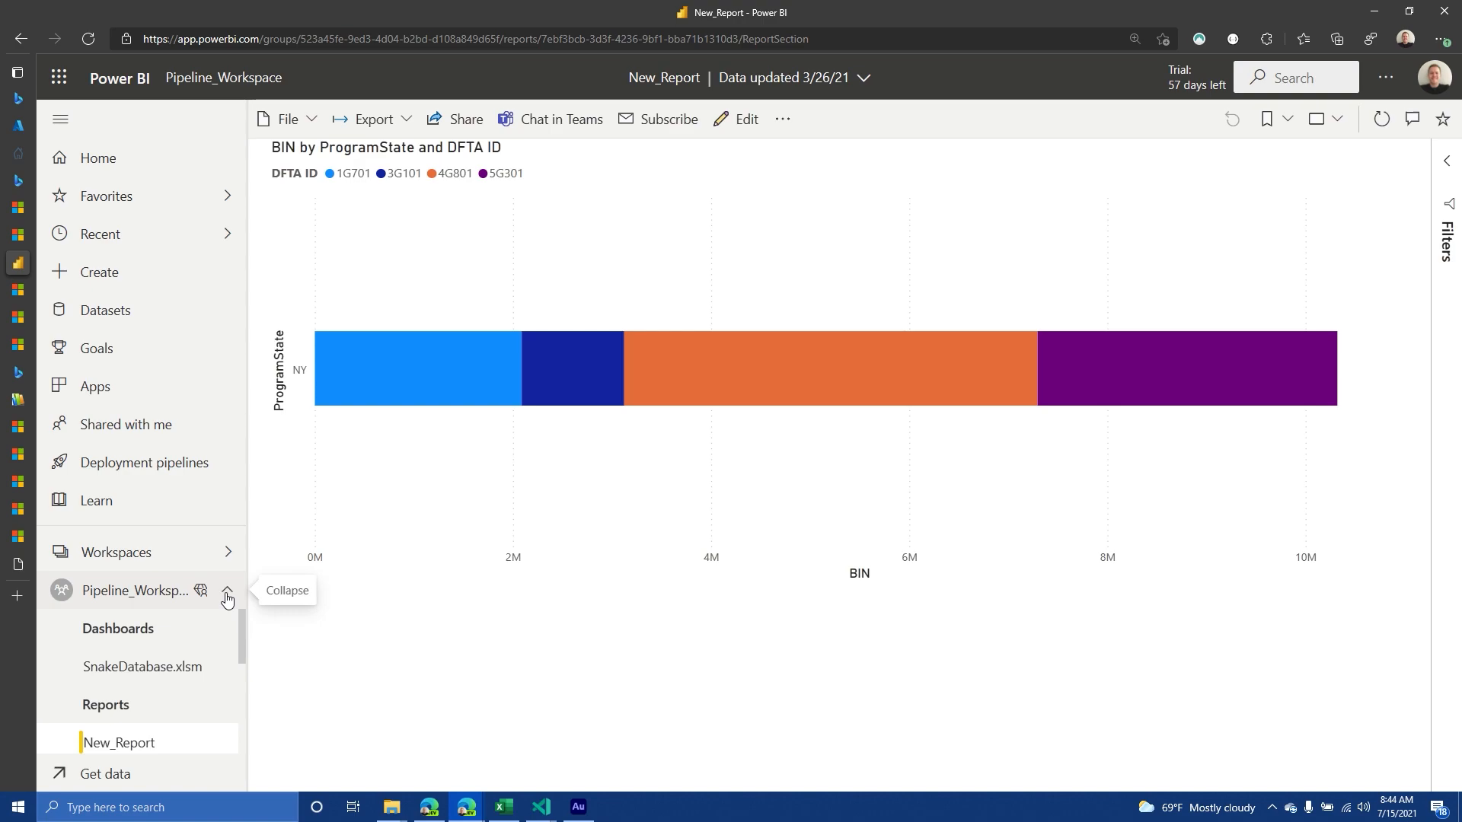
left_click(226, 595)
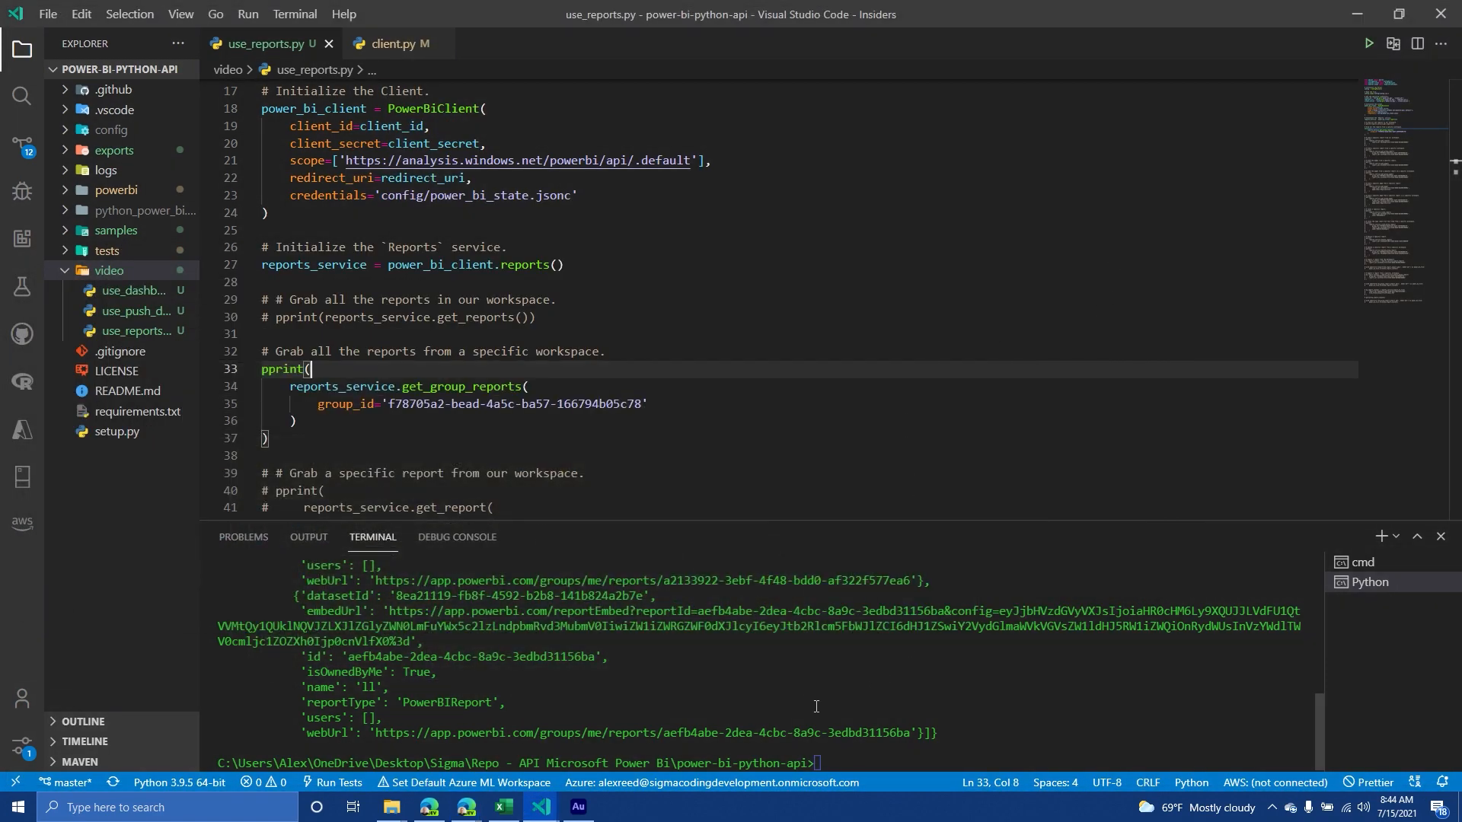
Scroll through the terminal's group reports output showing RandomReport and Video Report
scroll("up", 3)
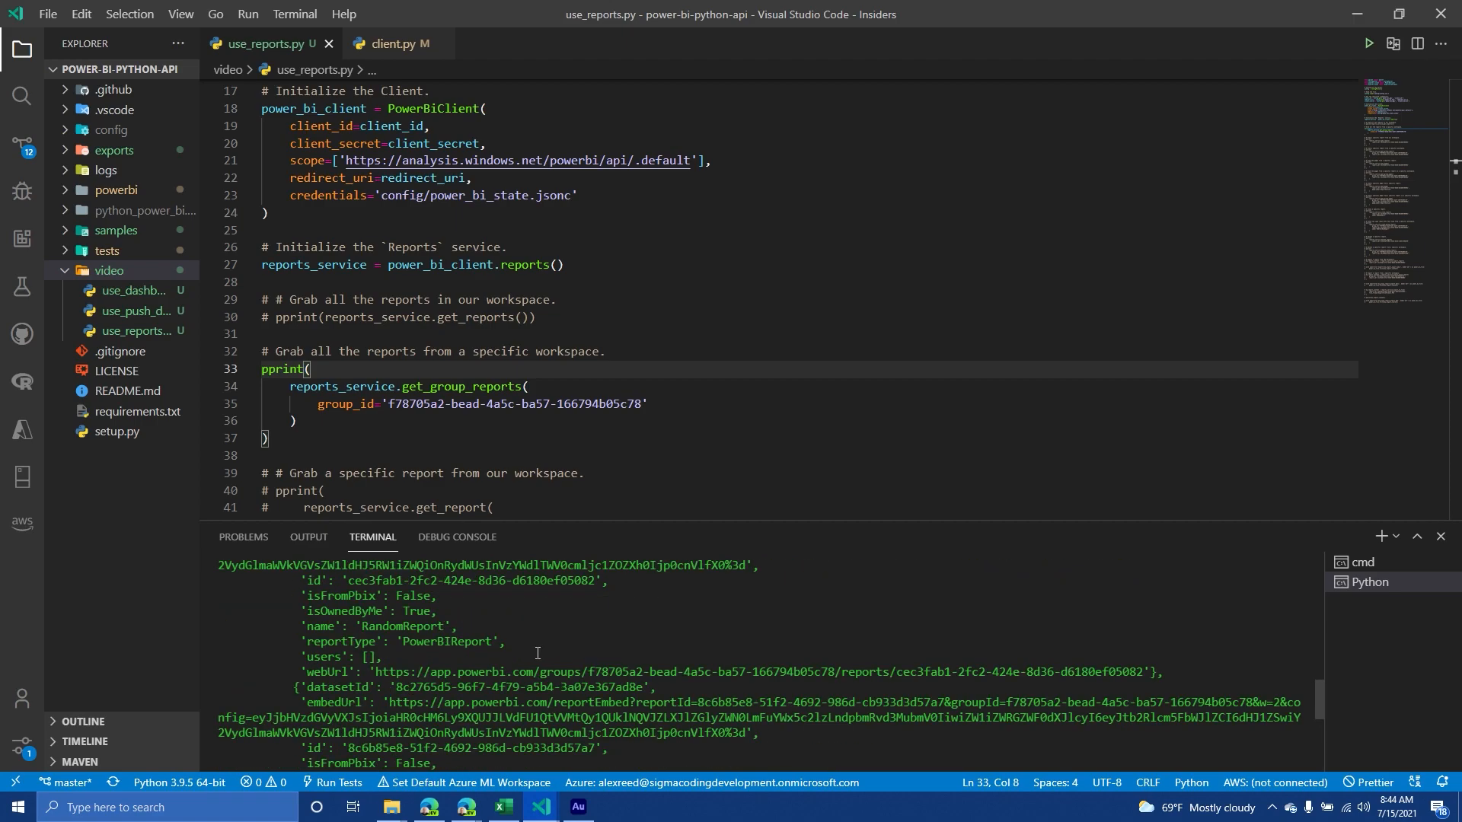
scroll("down", 3)
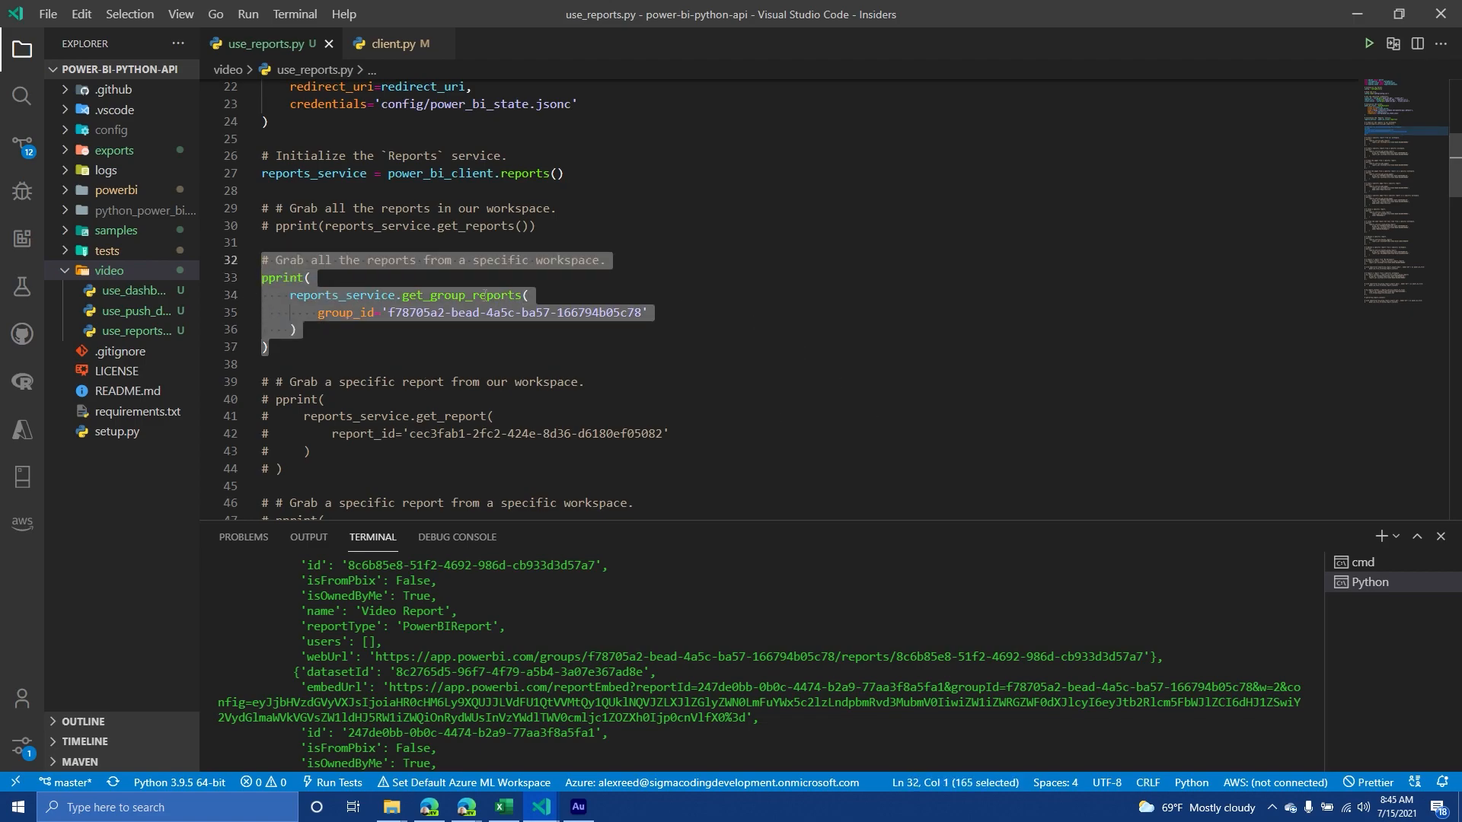
Run the get_group_report call with workspace and report IDs to fetch RandomReport, then enable the get_pages block
left_click(480, 261)
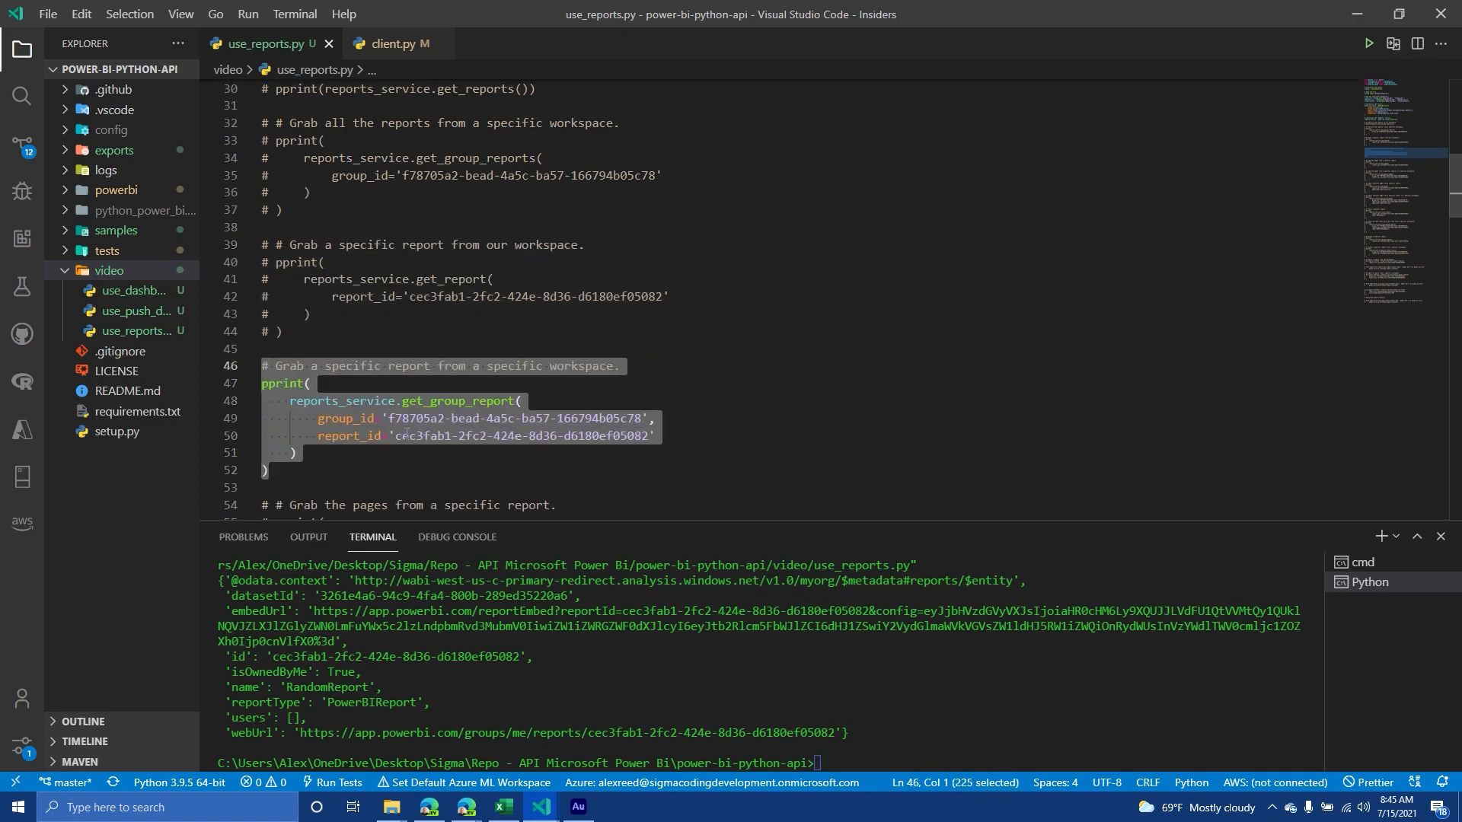
left_click(294, 452)
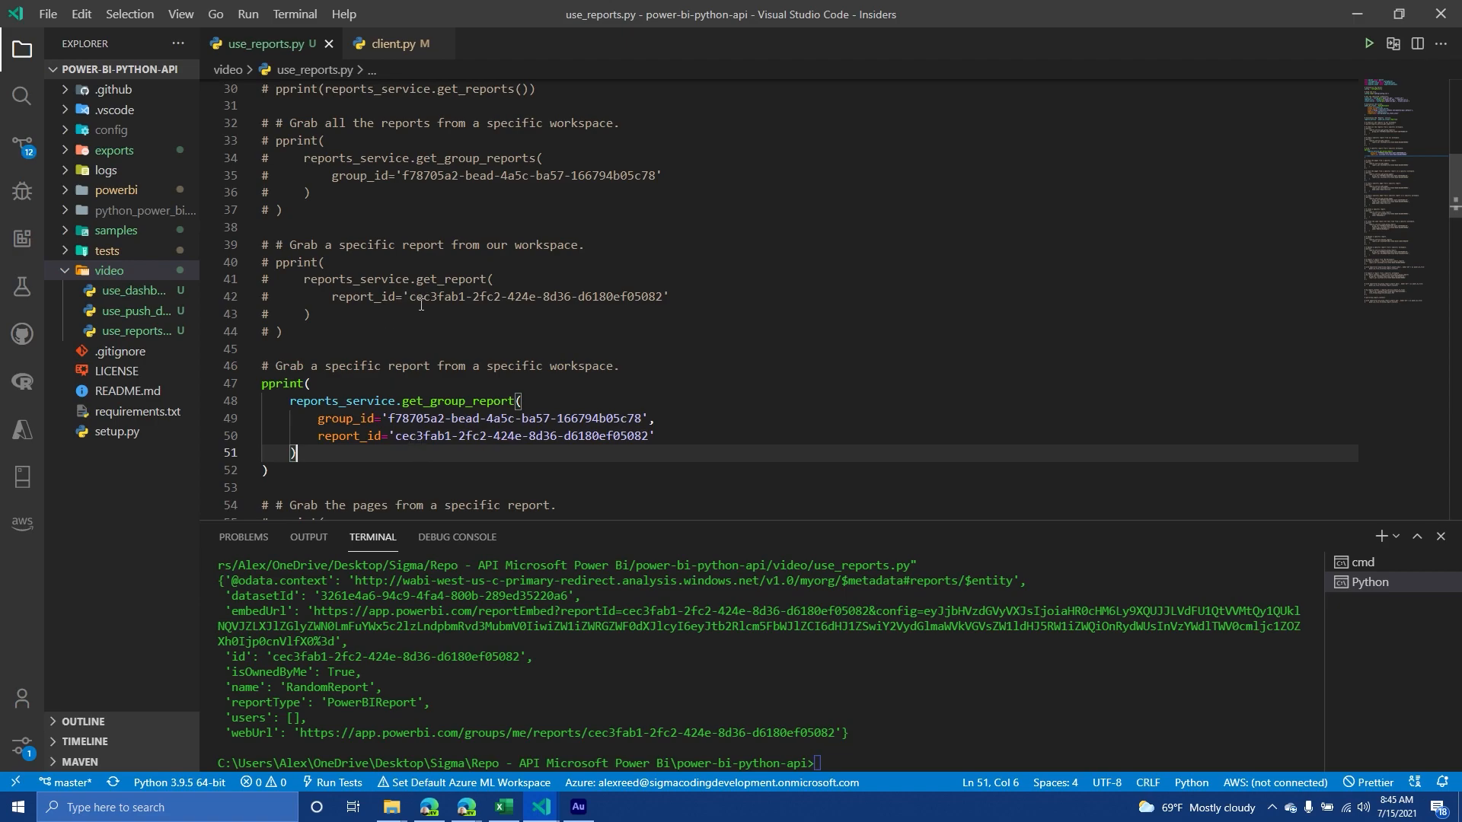
left_click(404, 418)
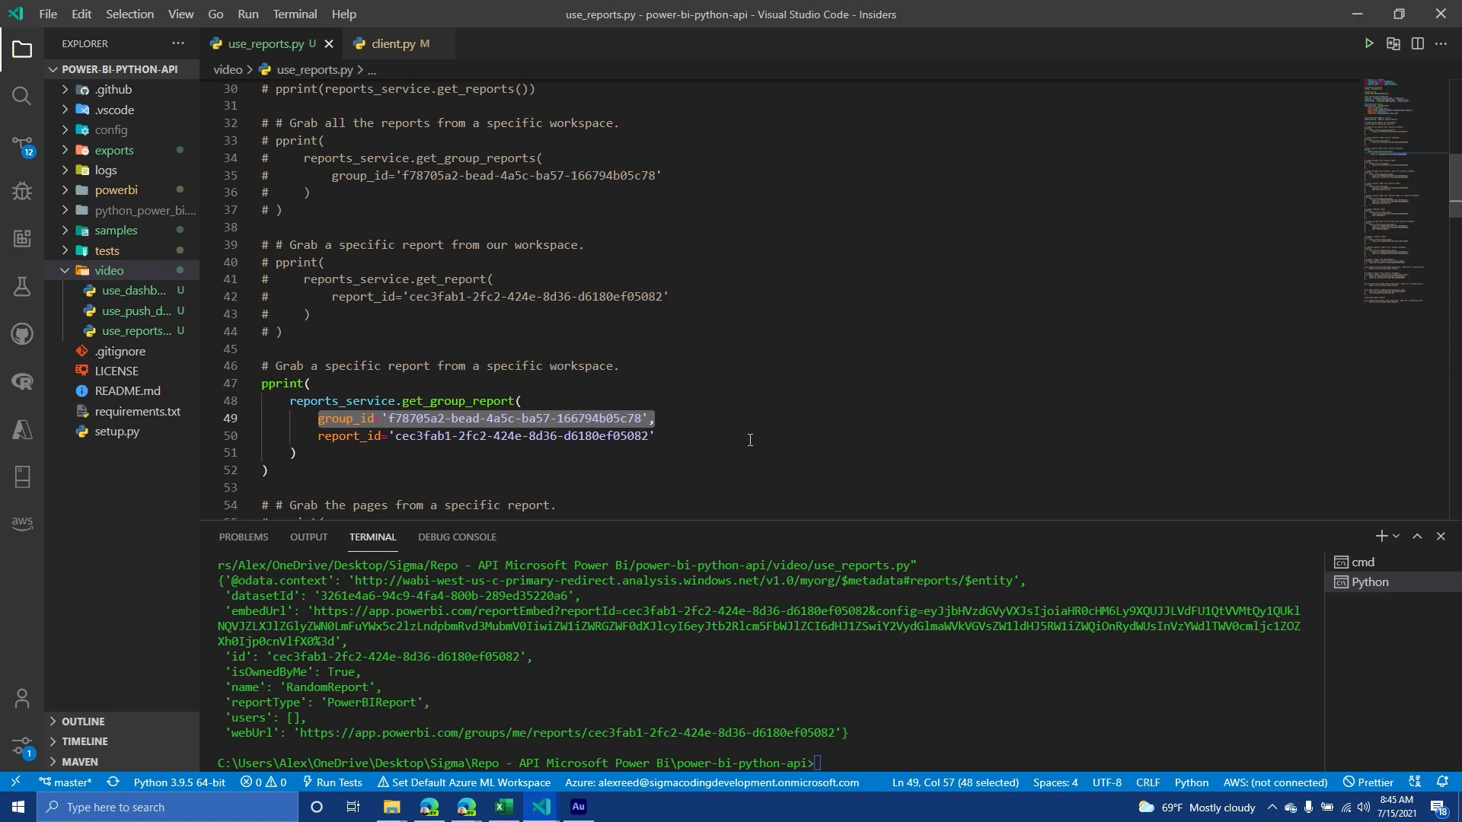
mouse_move(780, 491)
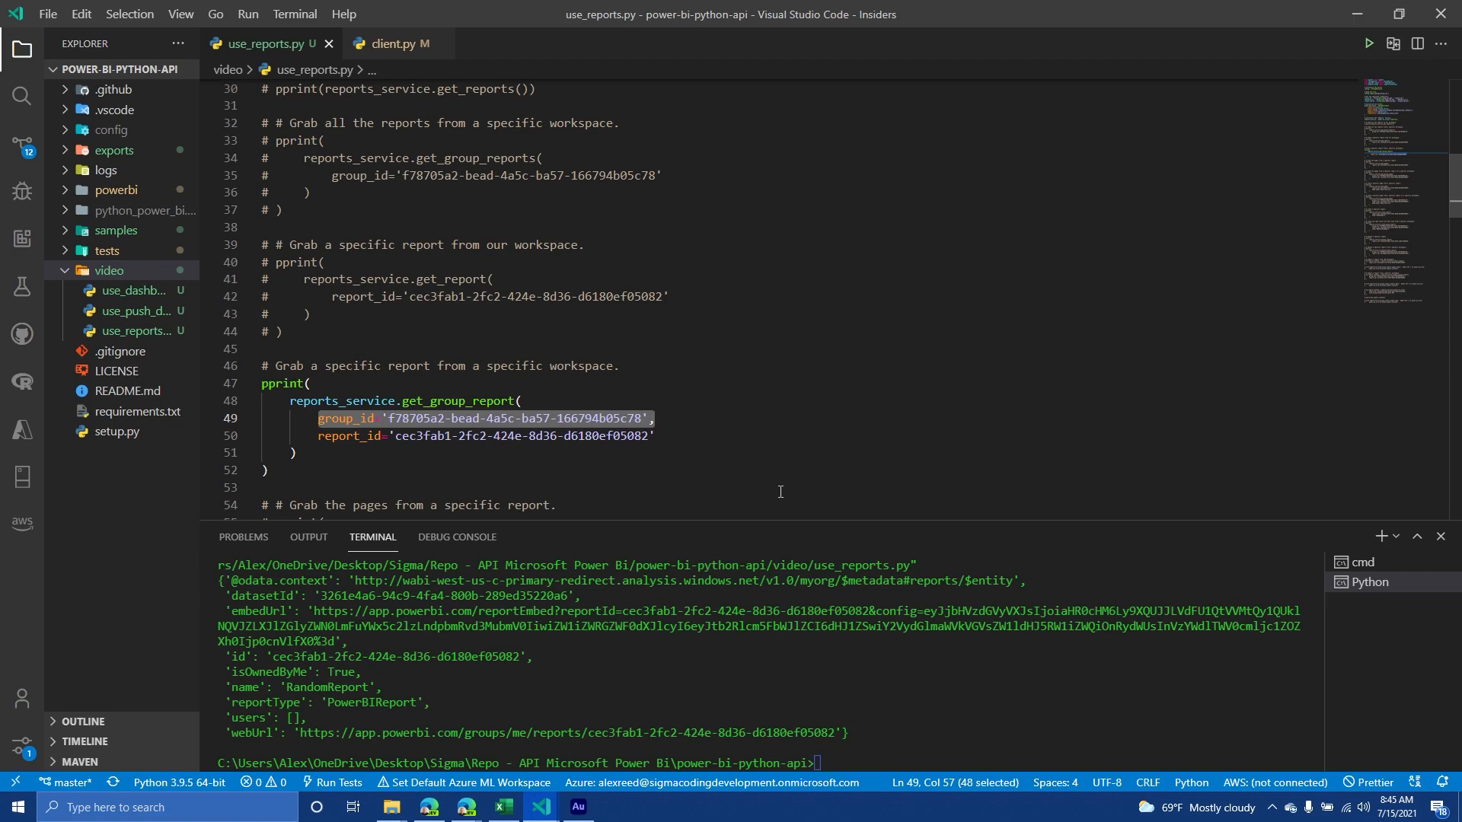
left_click(619, 383)
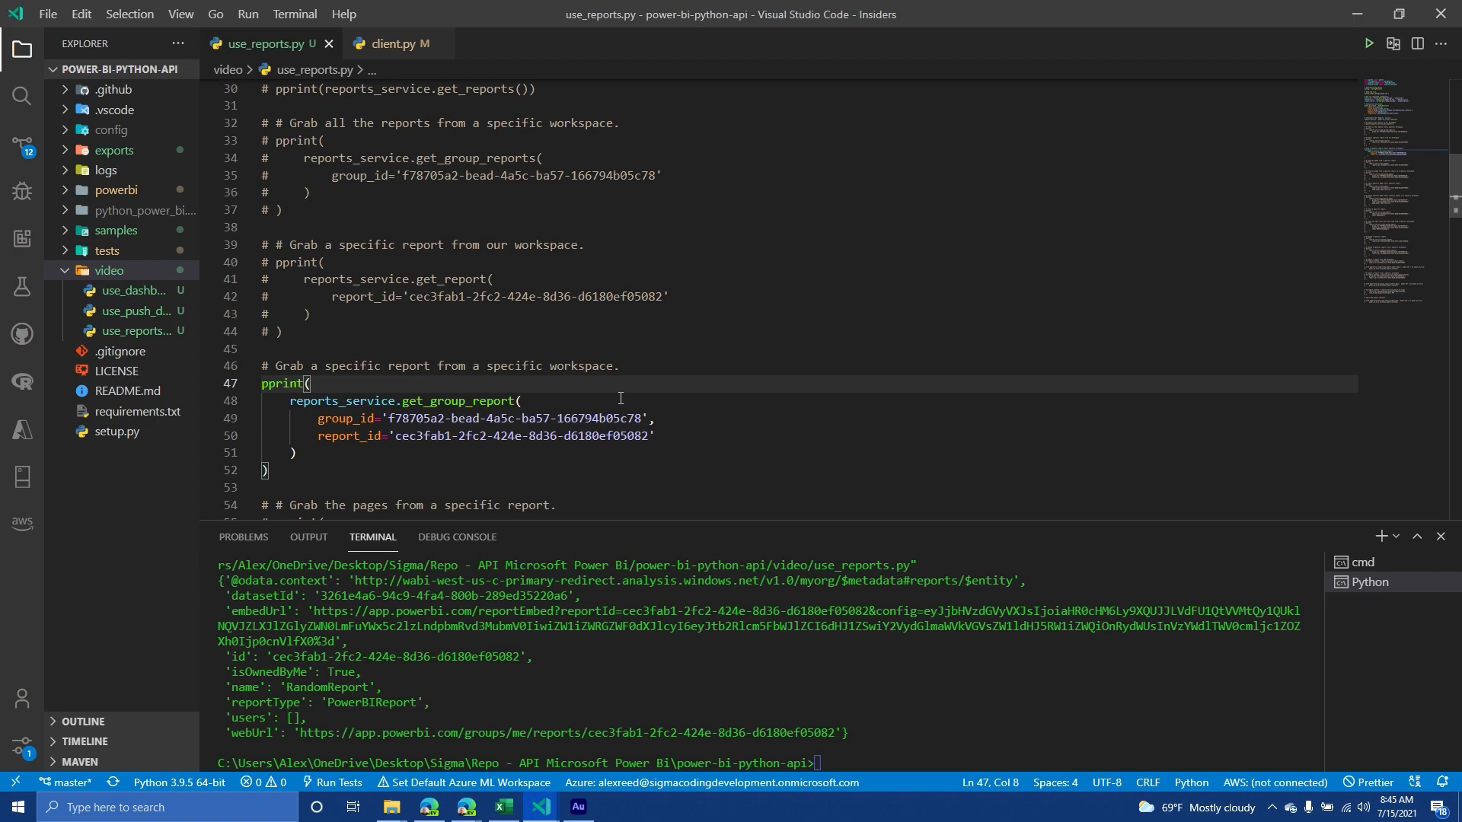
mouse_move(592, 486)
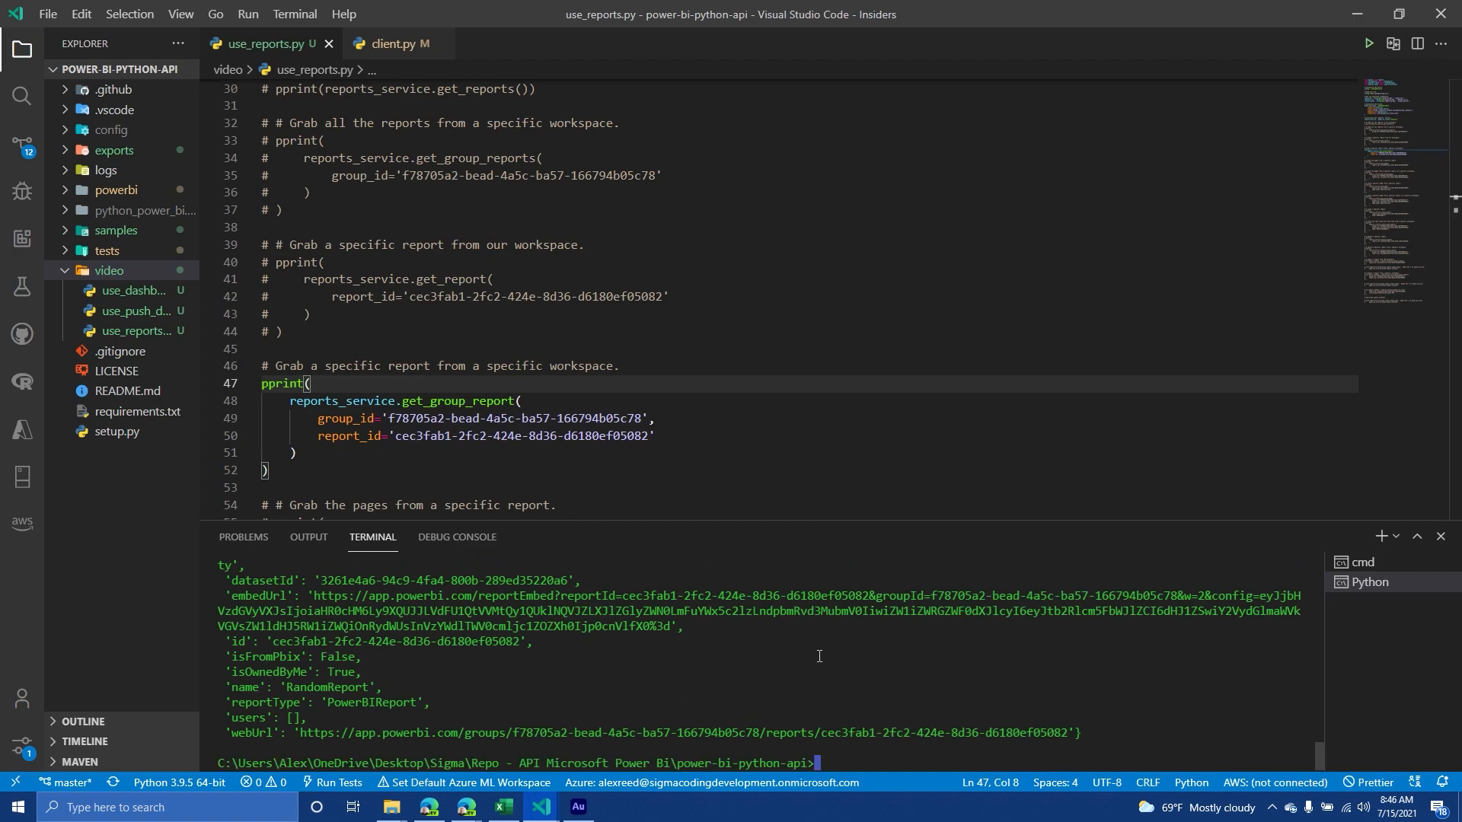
key("Return")
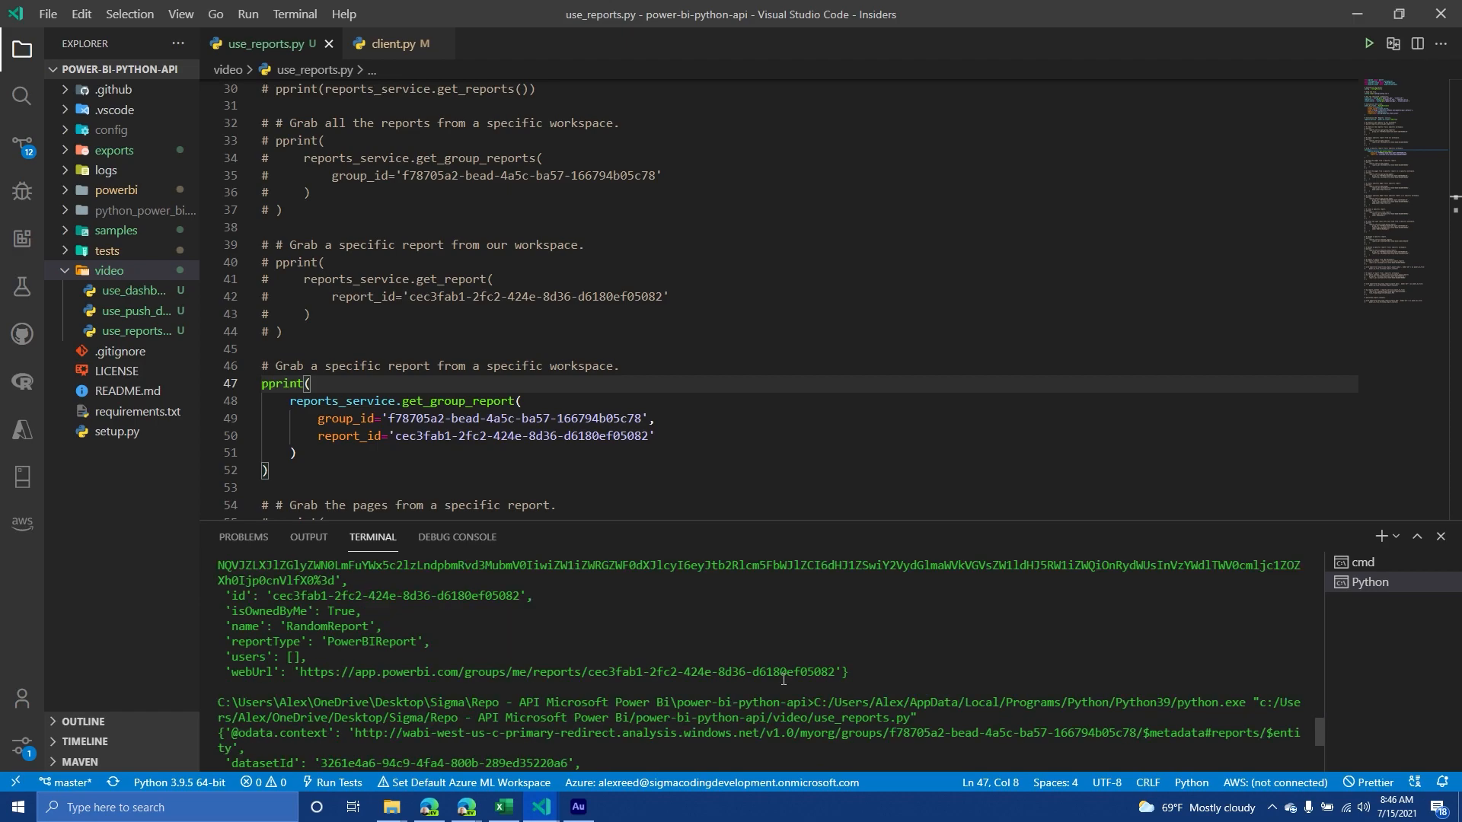
mouse_move(376, 693)
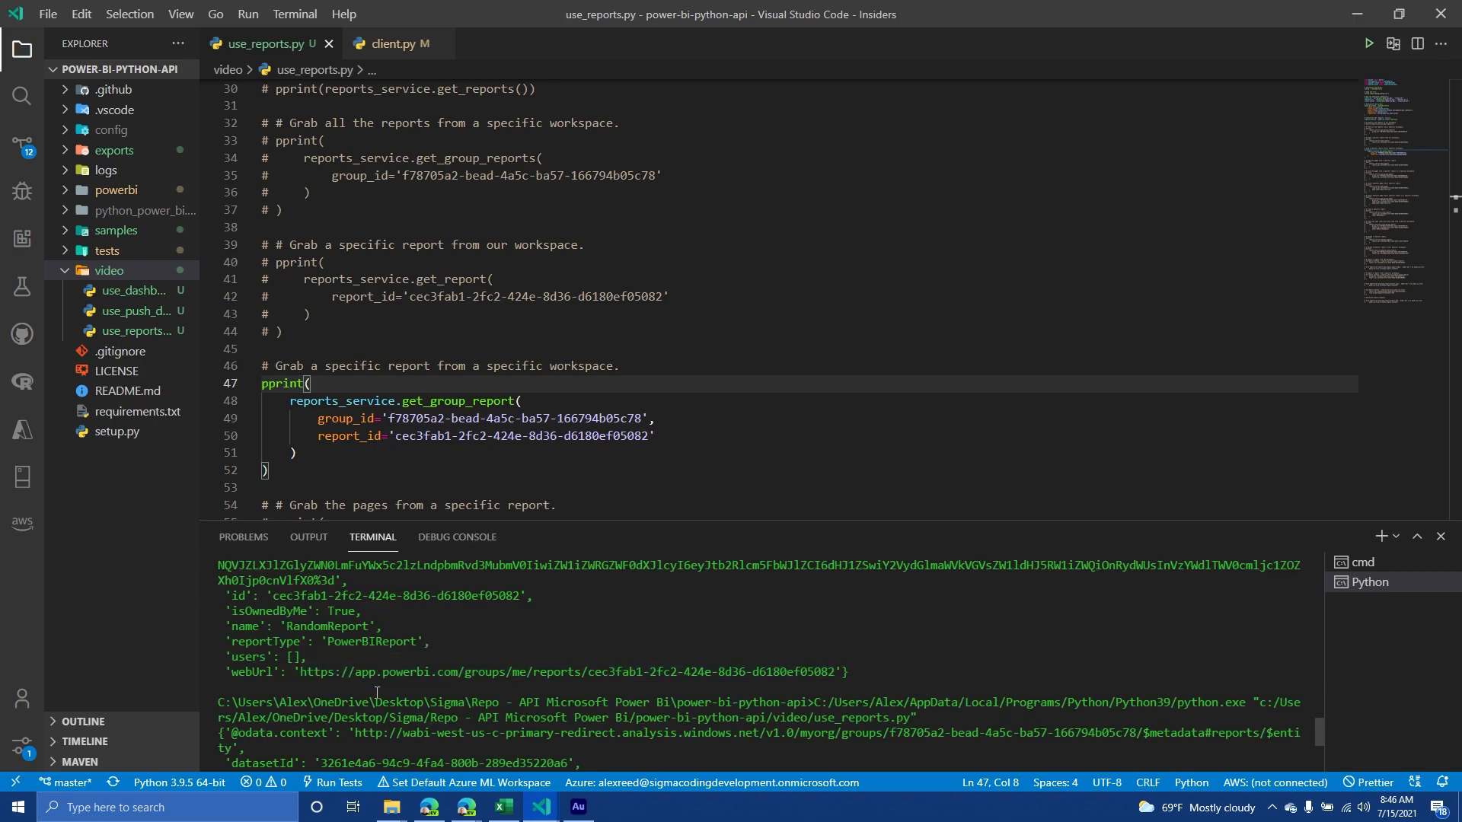
mouse_move(527, 672)
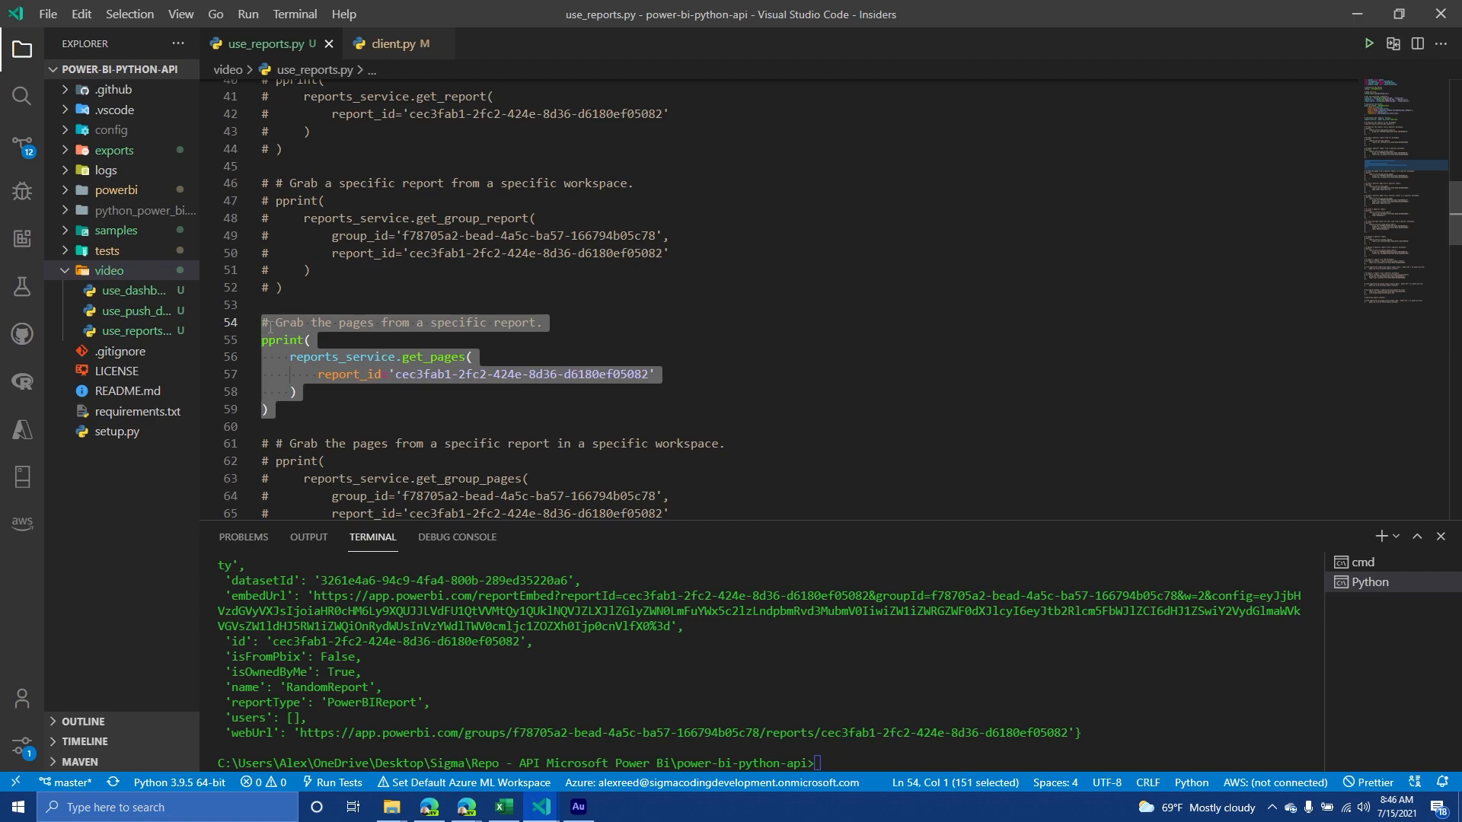
Run get_pages and then get_group_pages to list RandomReport's Page 1 and Page 2
left_click(364, 345)
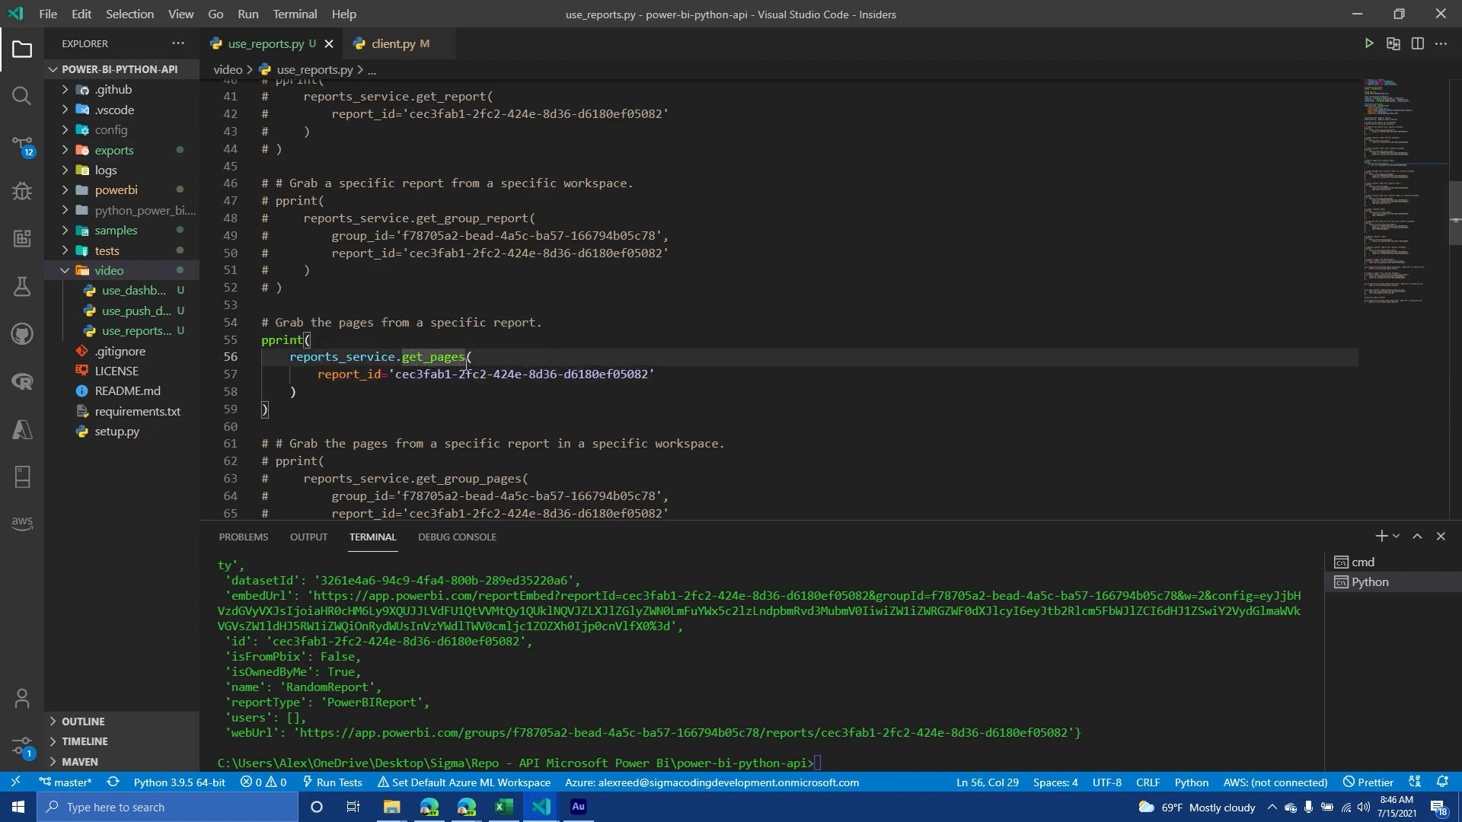
mouse_move(794, 544)
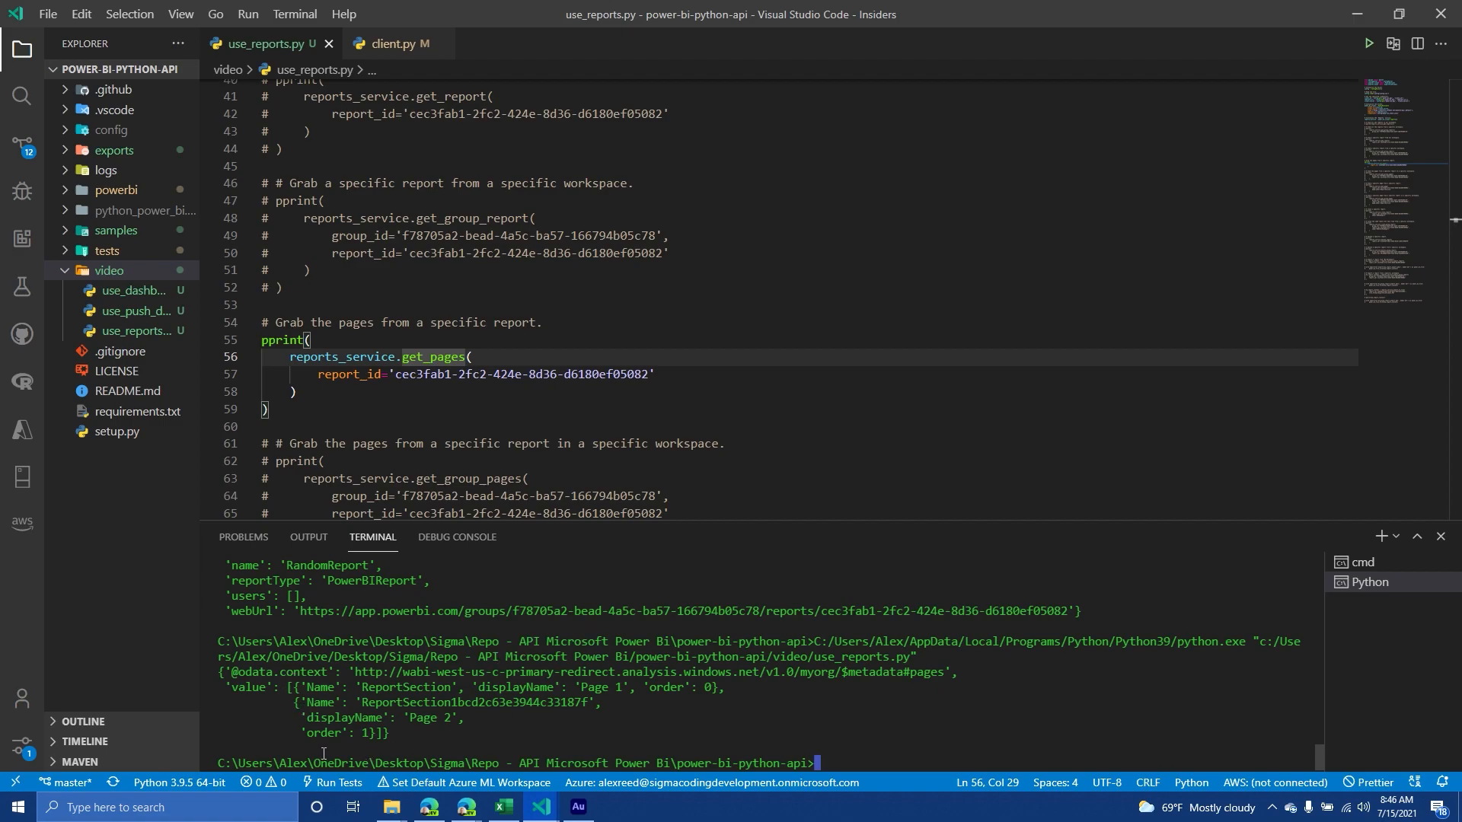
scroll("down", 3)
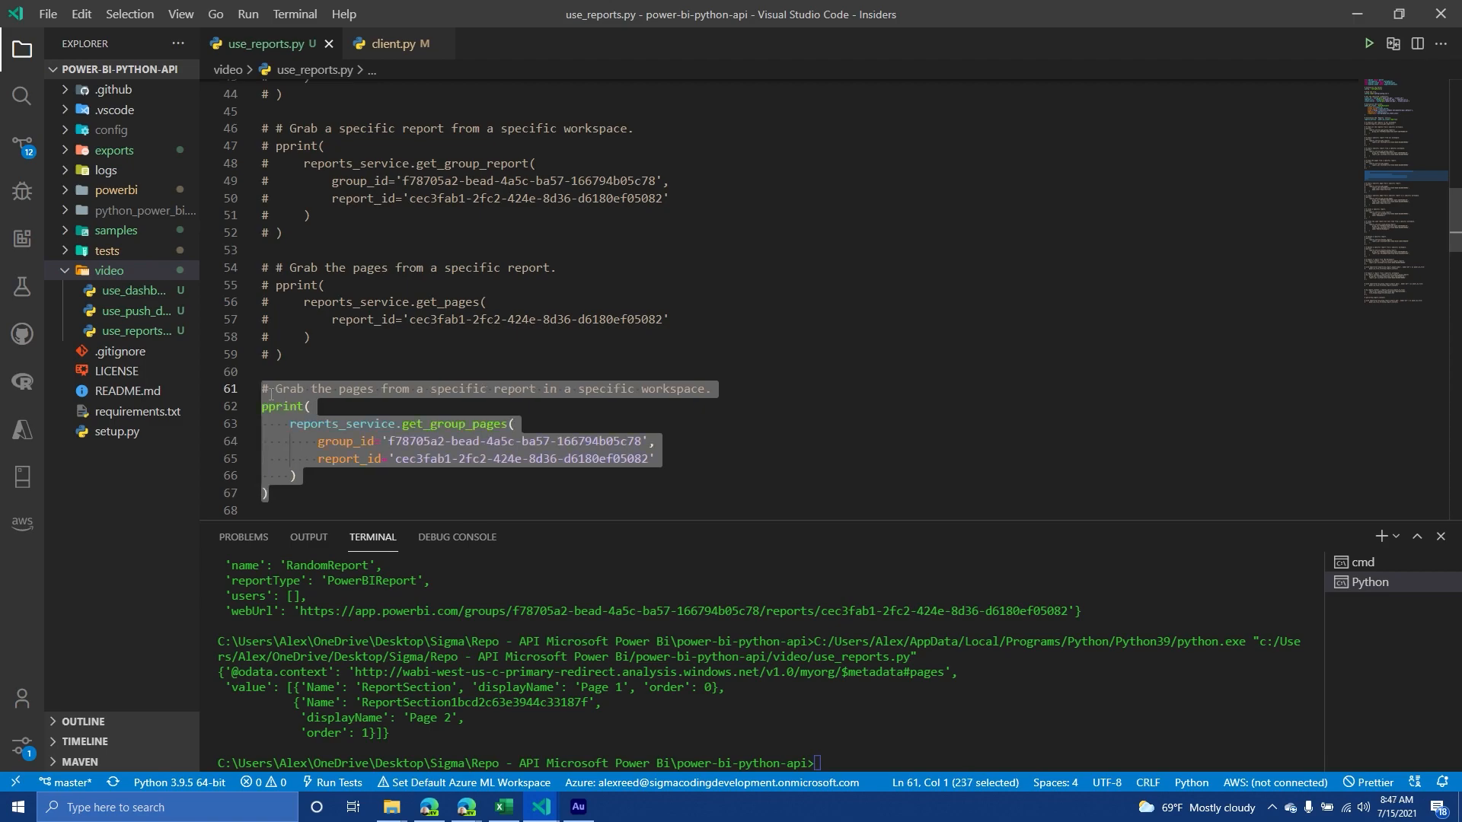
left_click(863, 723)
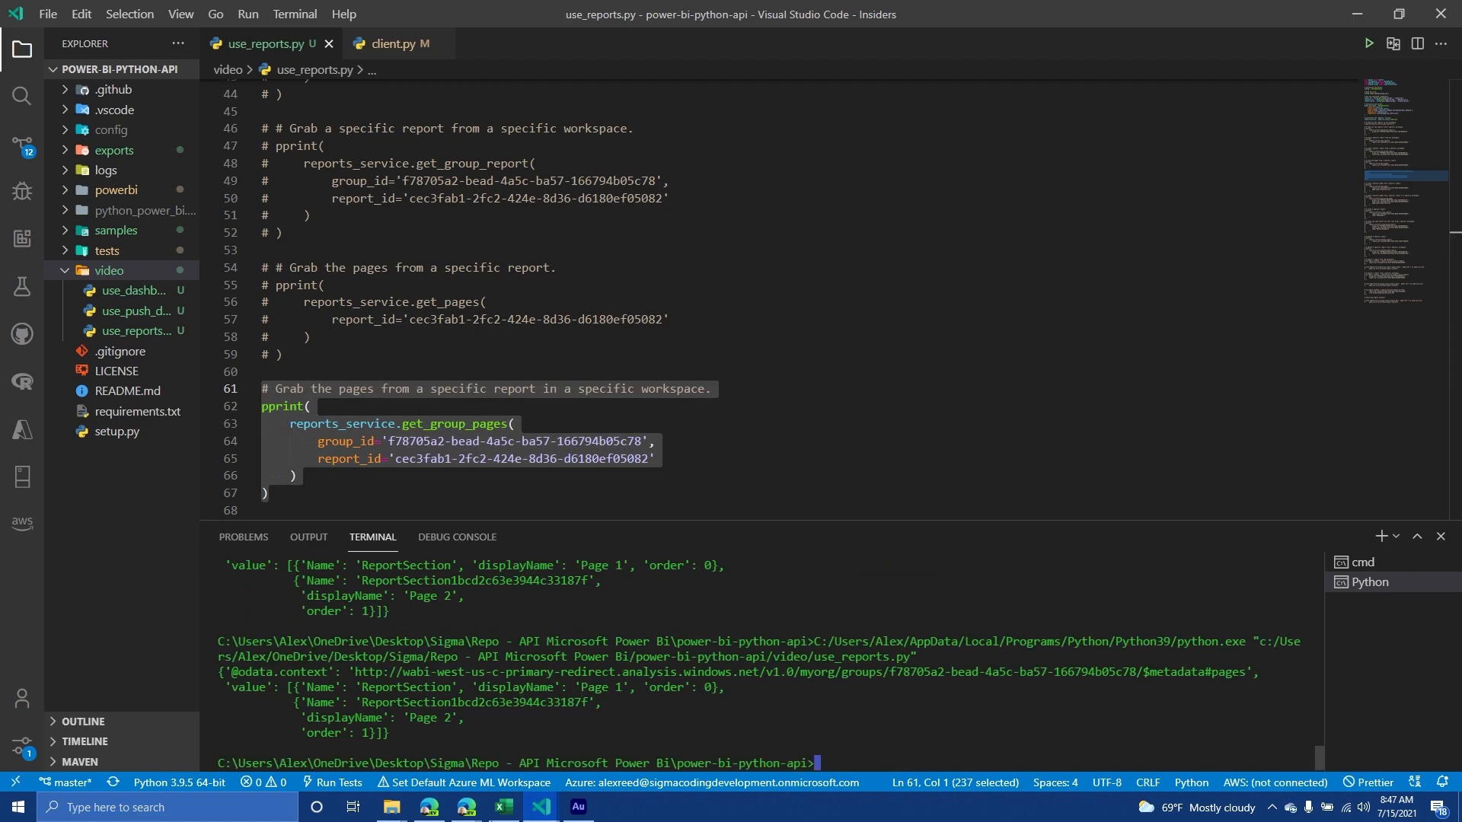
scroll("down", 3)
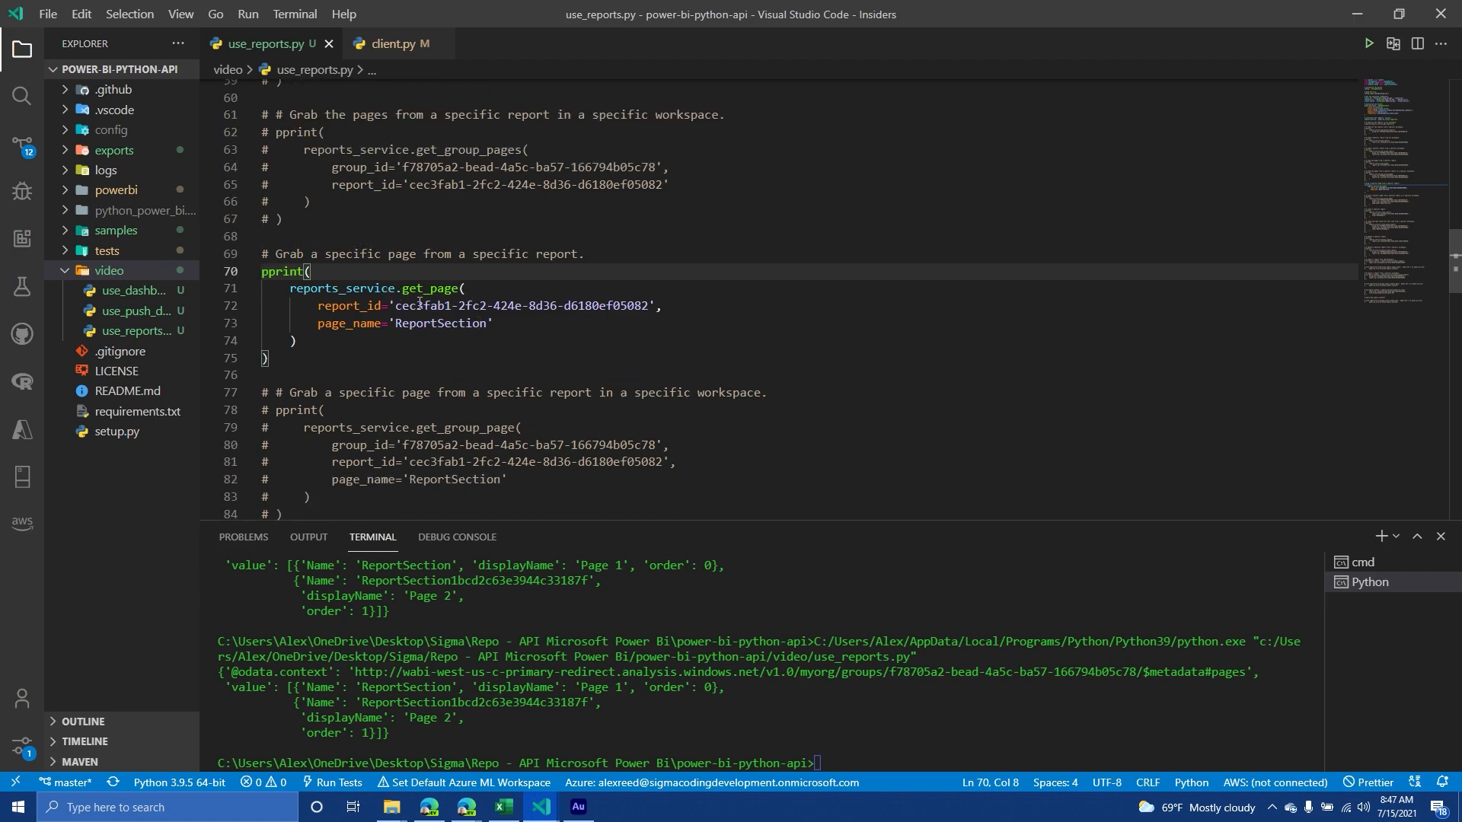
mouse_move(417, 288)
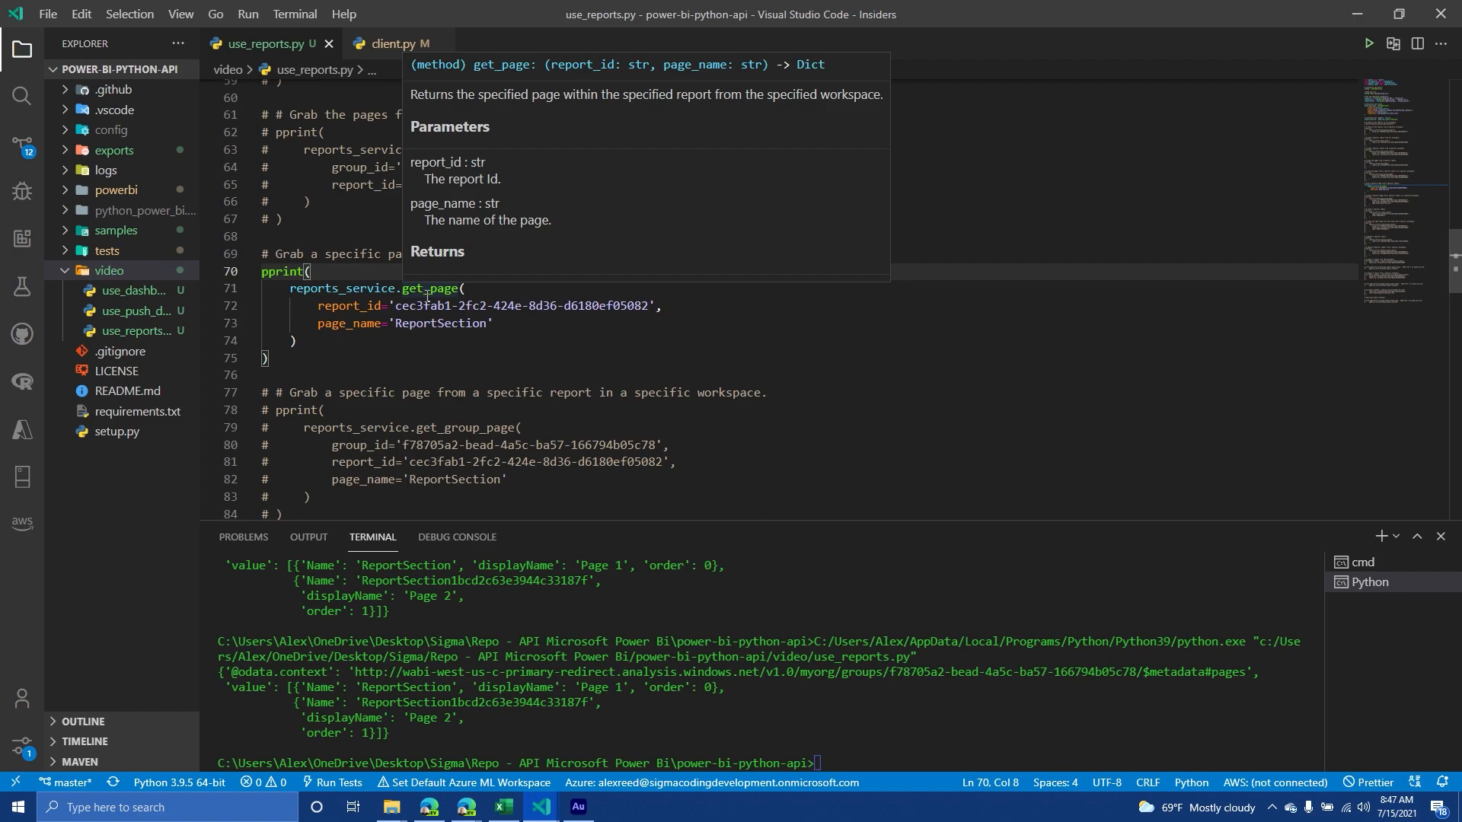
Fetch the ReportSection page with get_page, checking its report_id argument, then comment the block out
double_click(338, 305)
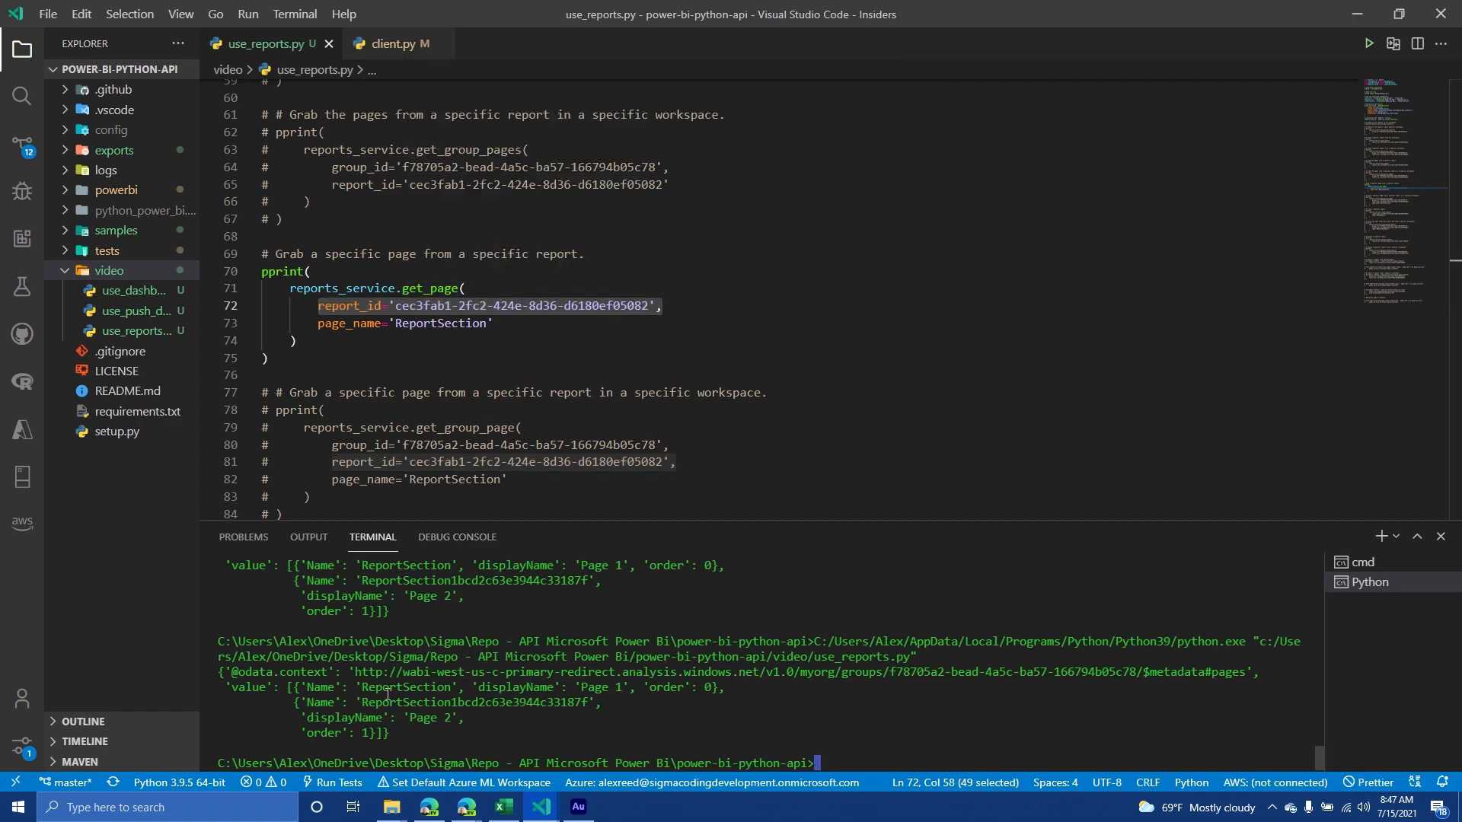
double_click(405, 686)
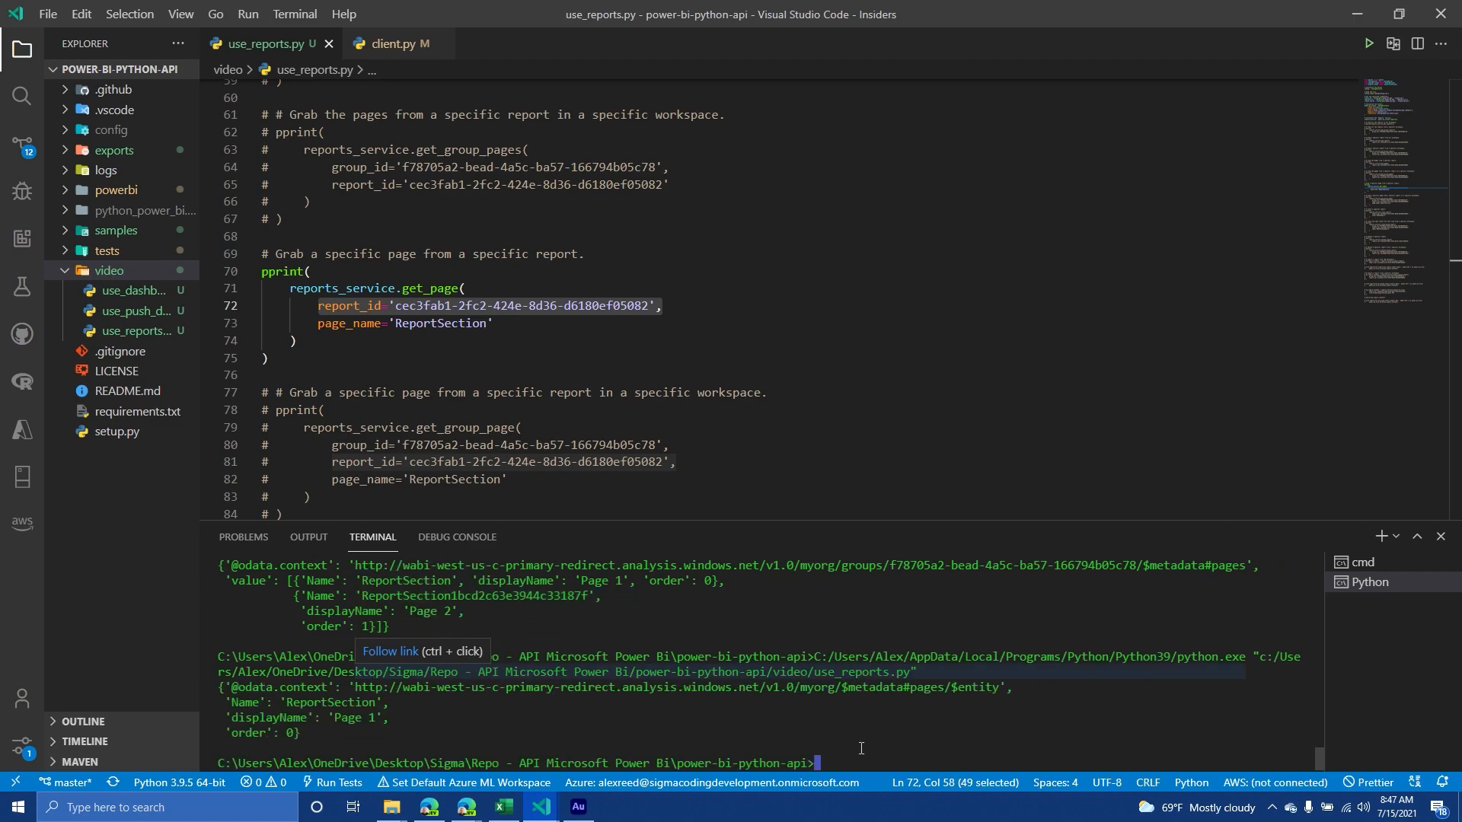
mouse_move(241, 694)
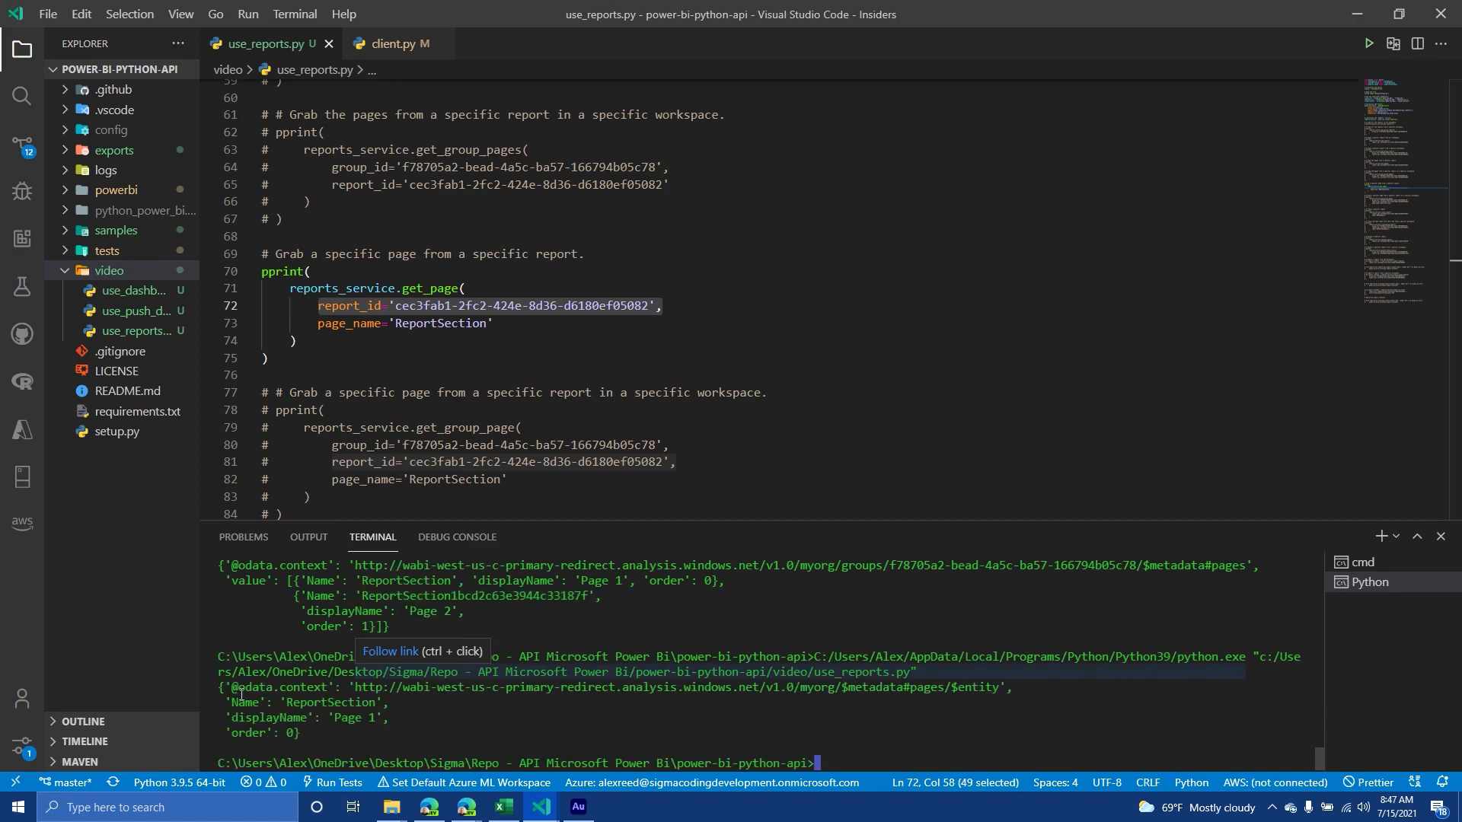
mouse_move(314, 402)
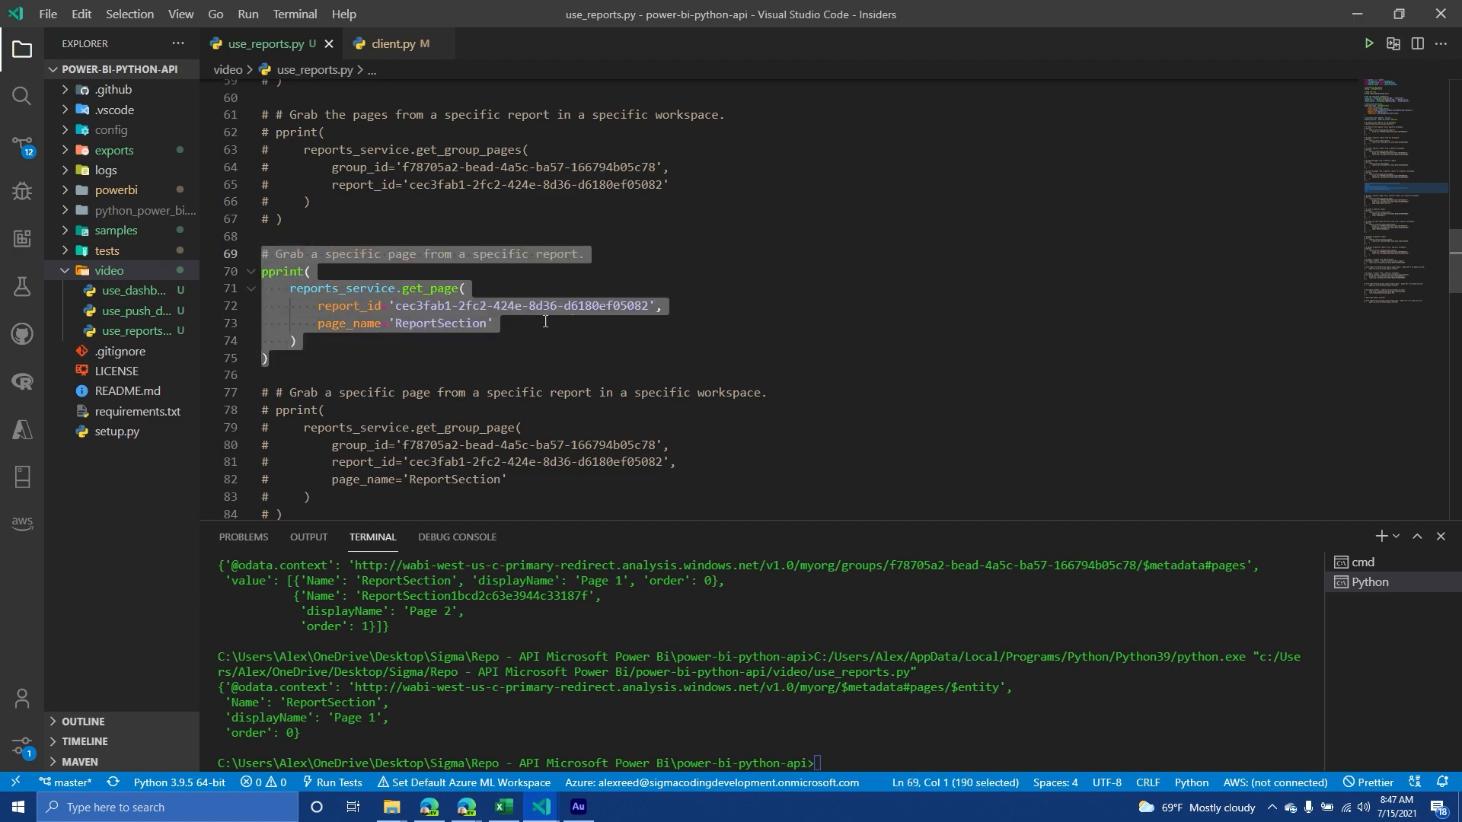
key("ctrl+/")
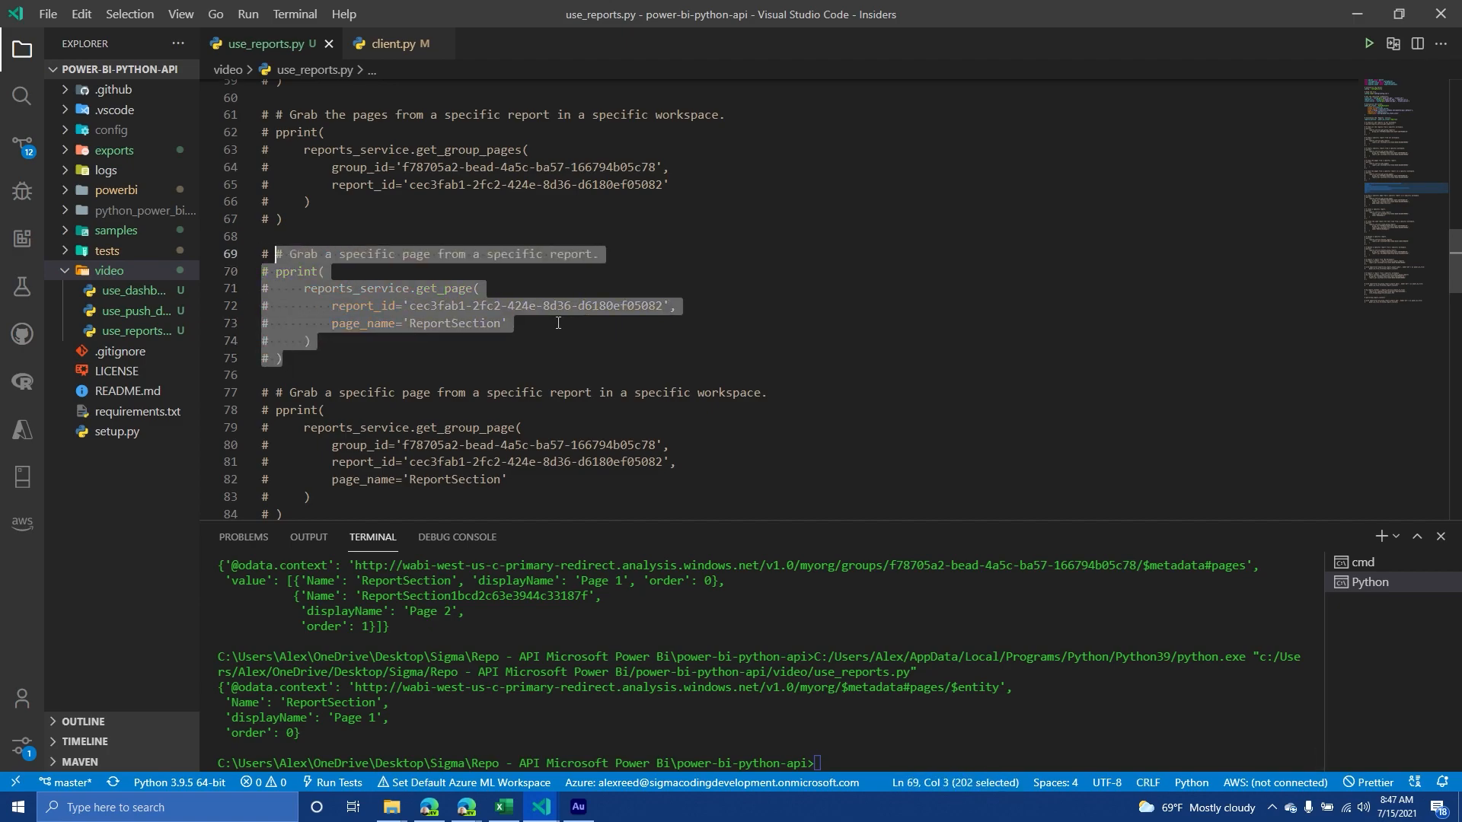
scroll("down", 3)
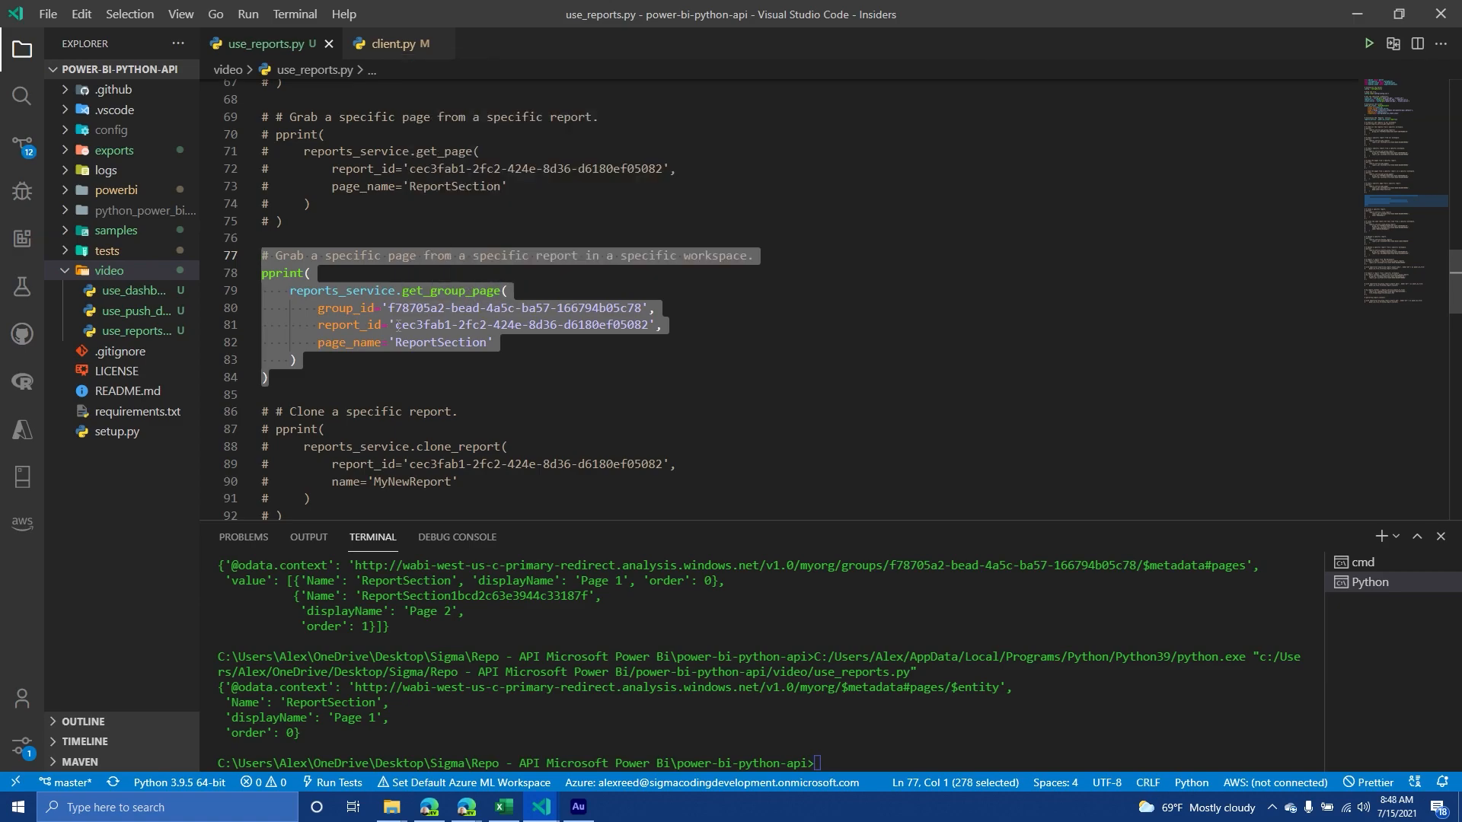
Fetch the same page from the workspace with get_group_page using the group_id argument
left_click(345, 256)
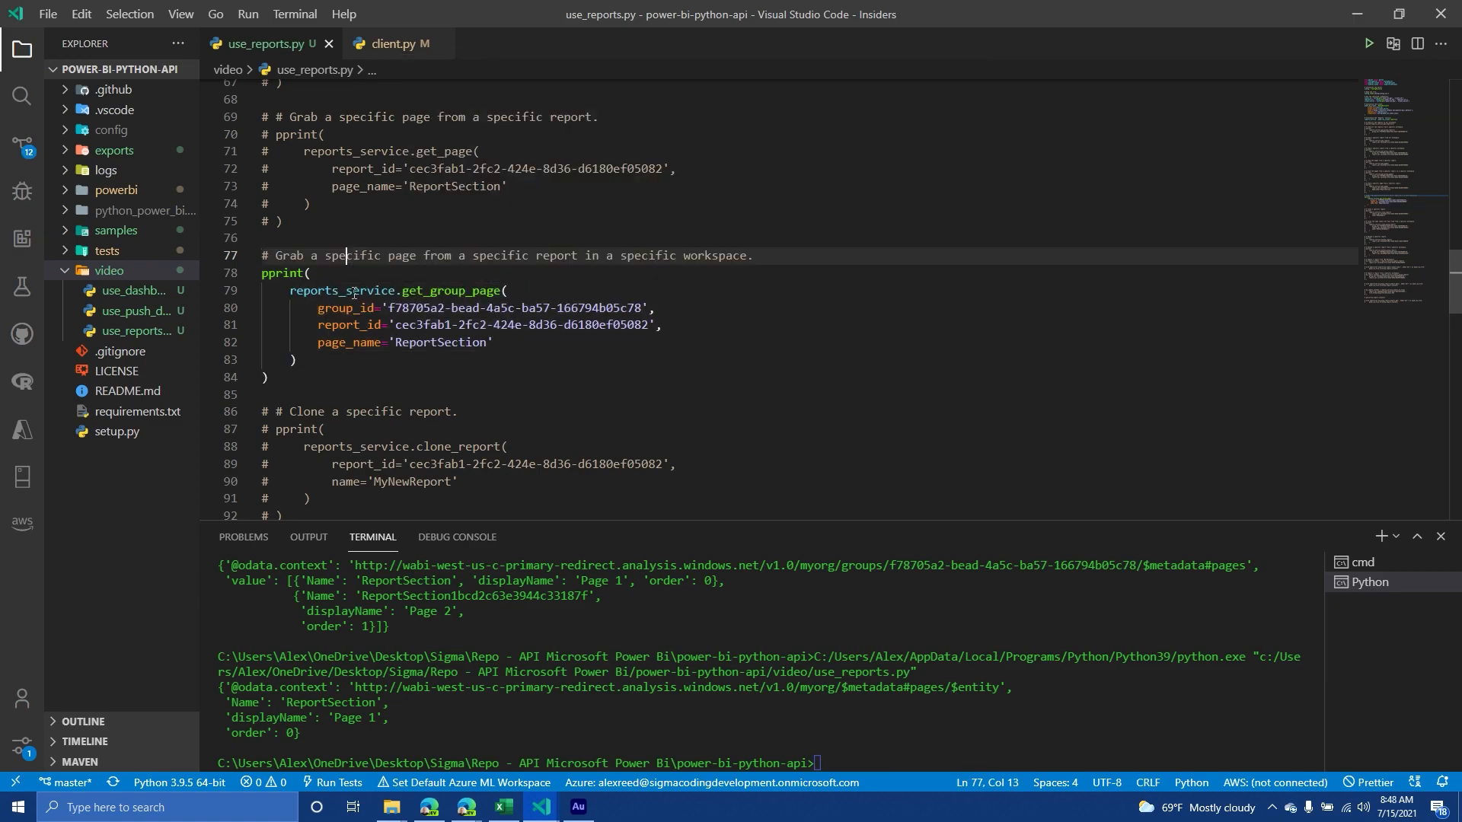
double_click(344, 308)
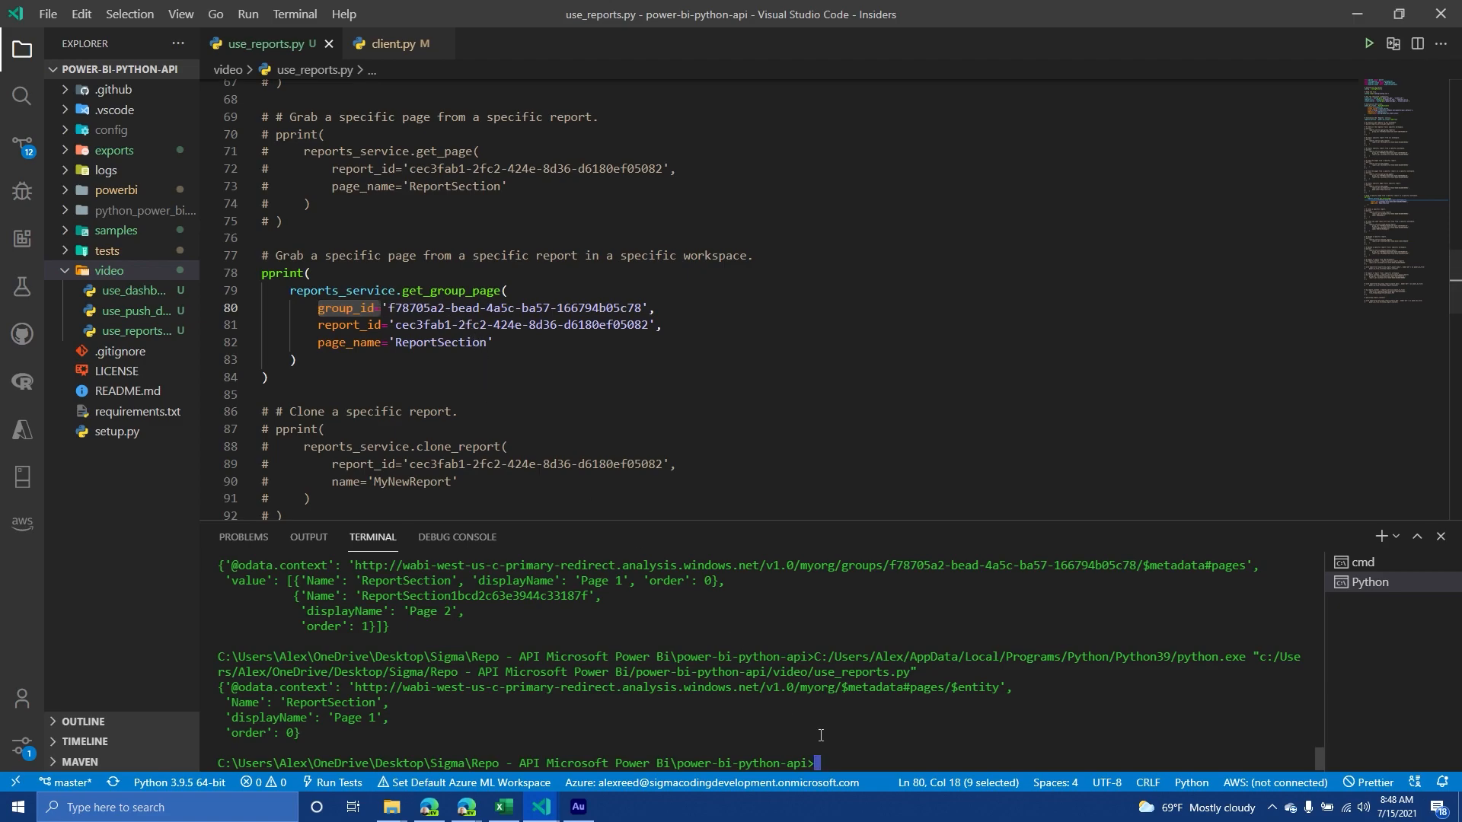
scroll("down", 3)
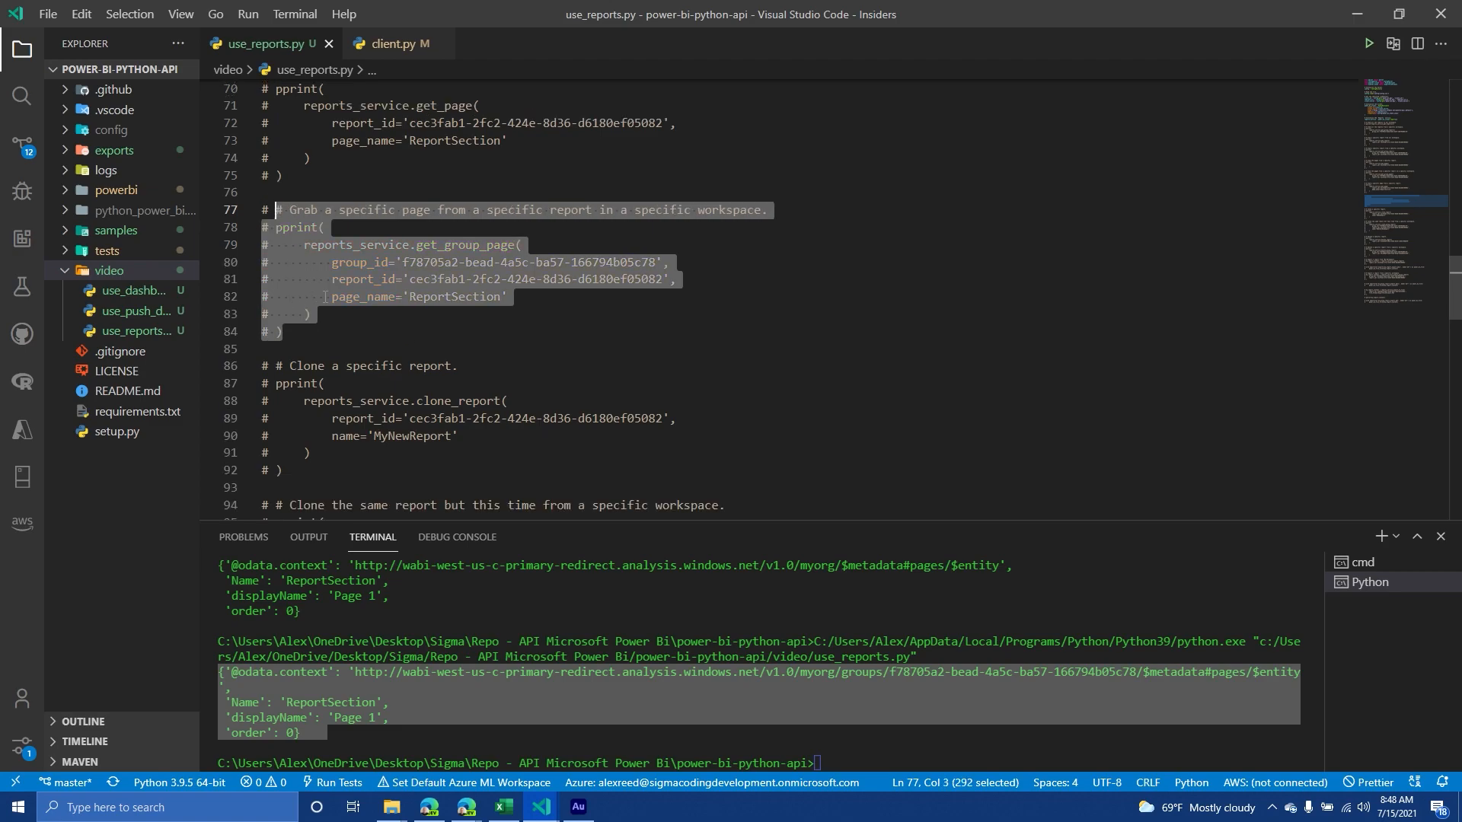
Run the clone_report block to create MyNewReport and open its returned webUrl in Power BI
scroll("down", 3)
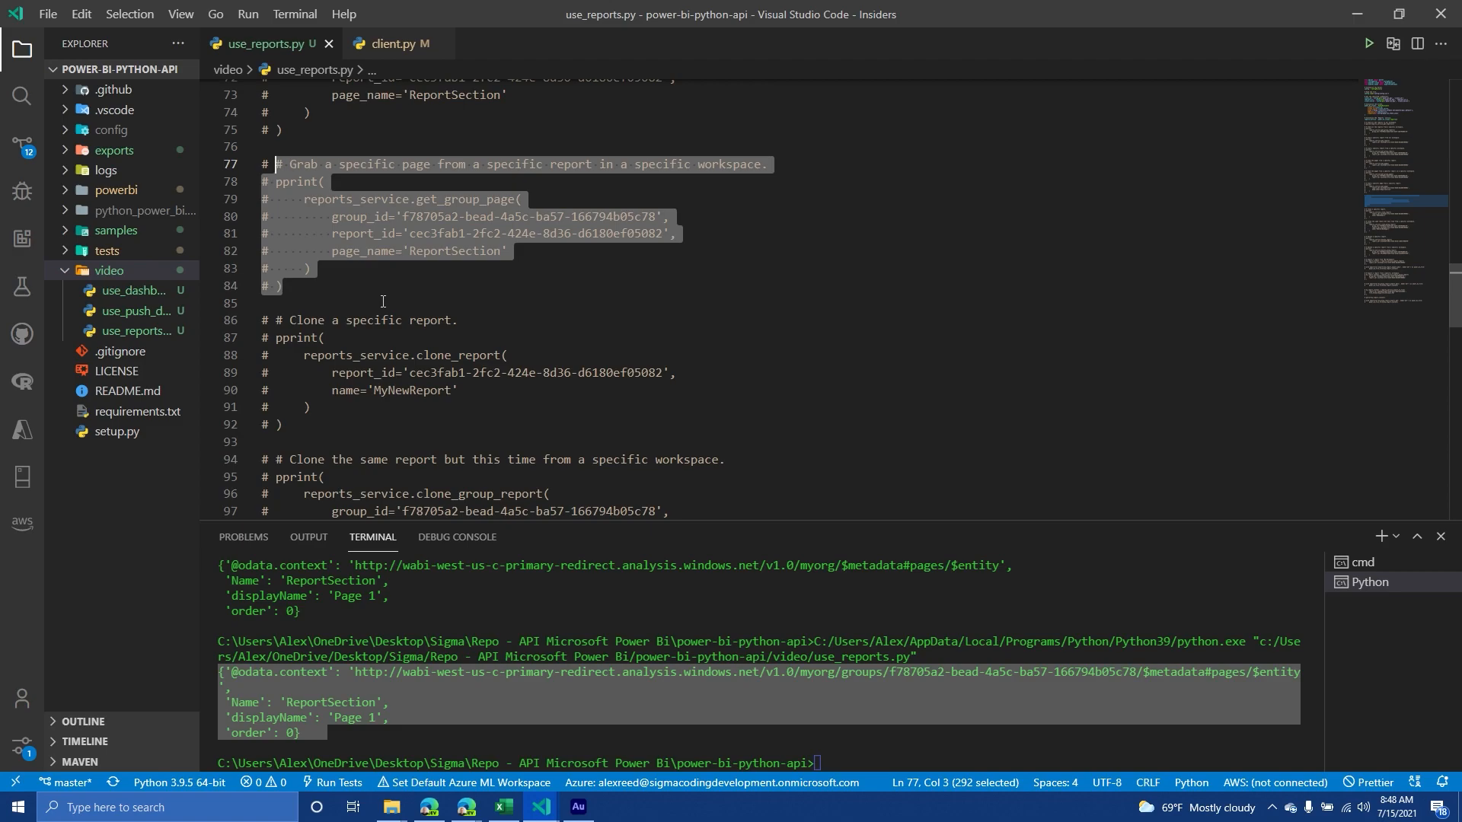
mouse_move(279, 415)
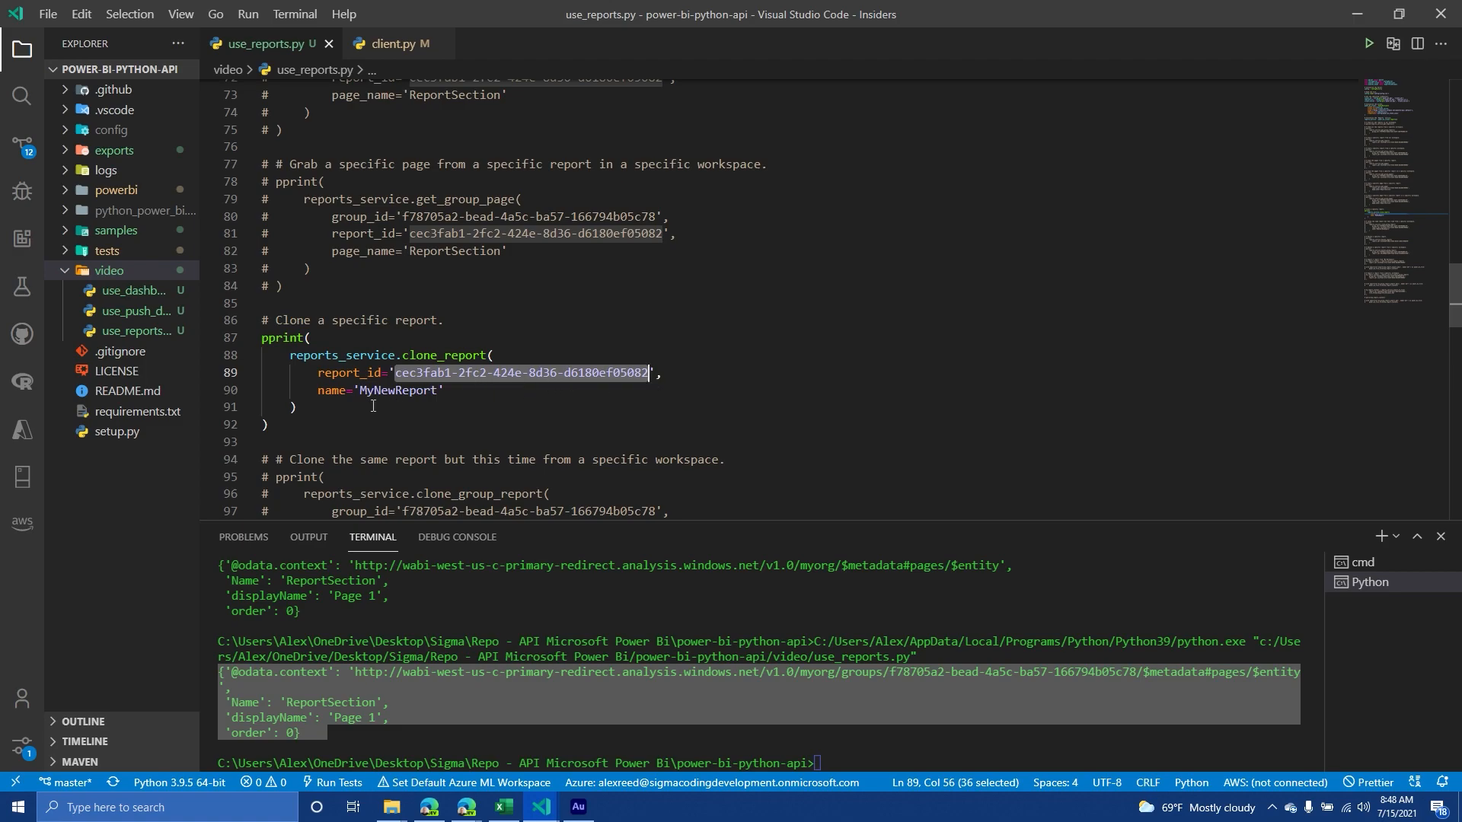
mouse_move(391, 355)
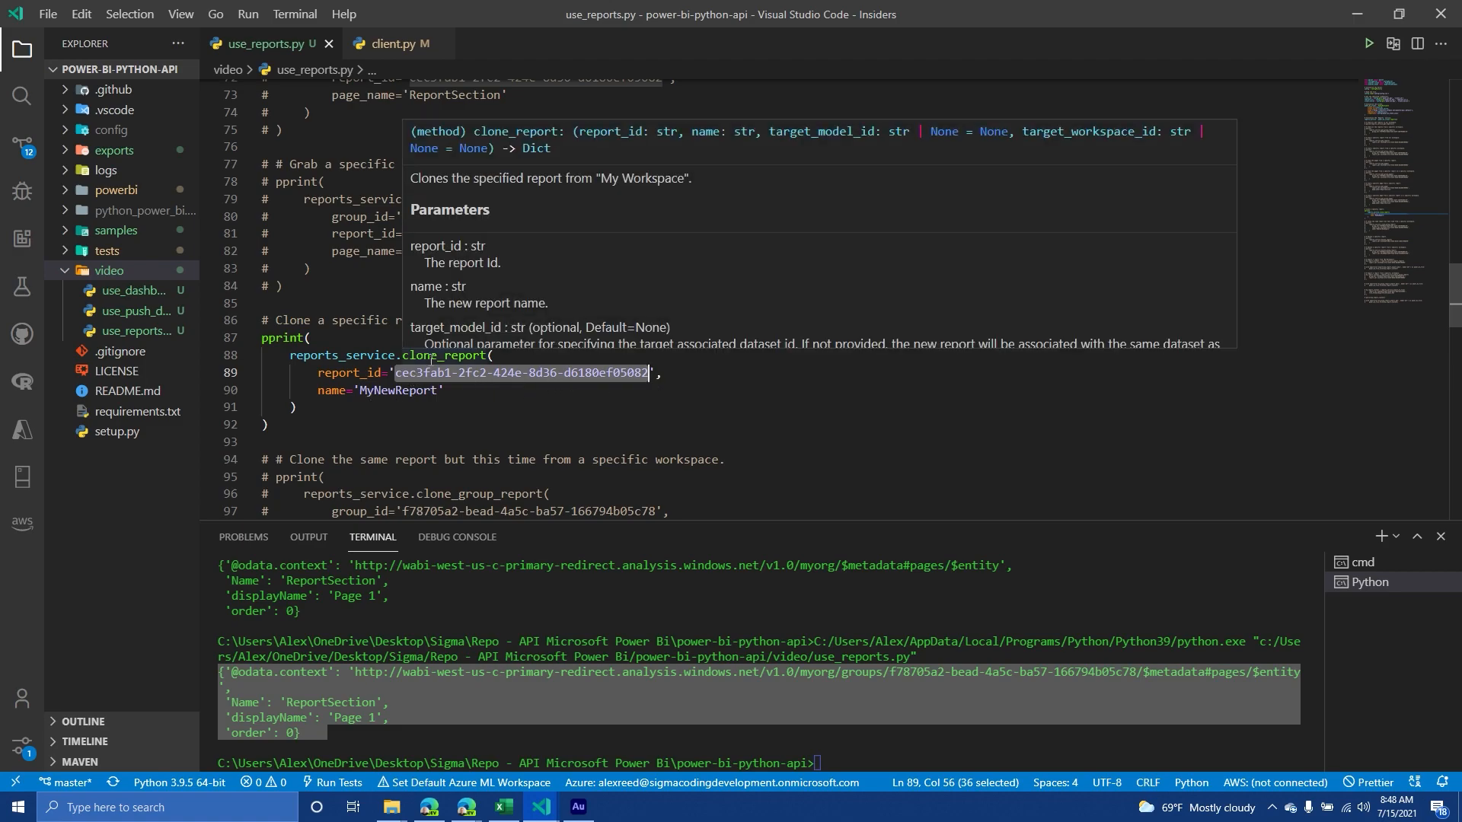
mouse_move(533, 239)
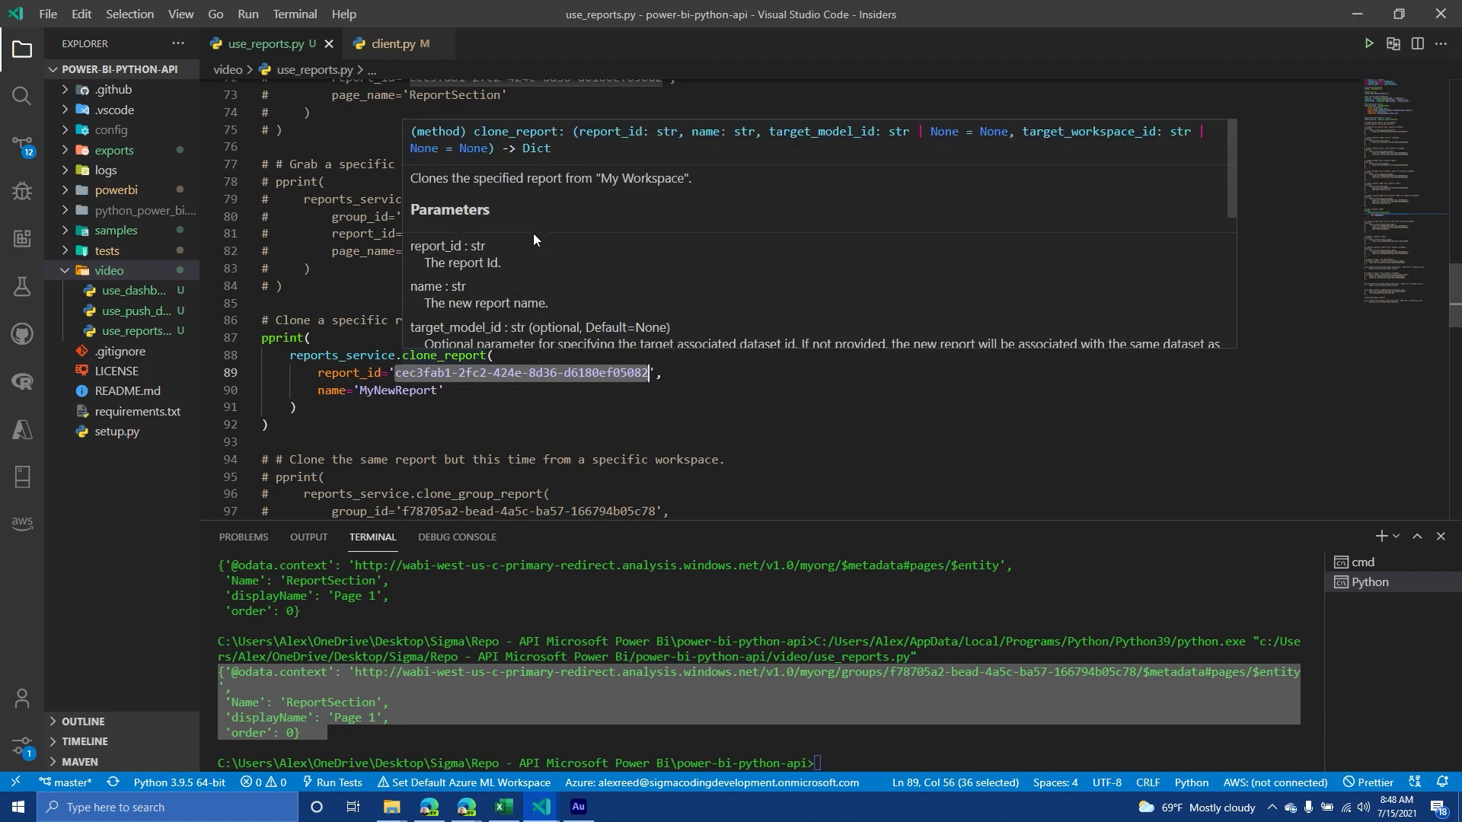
mouse_move(691, 282)
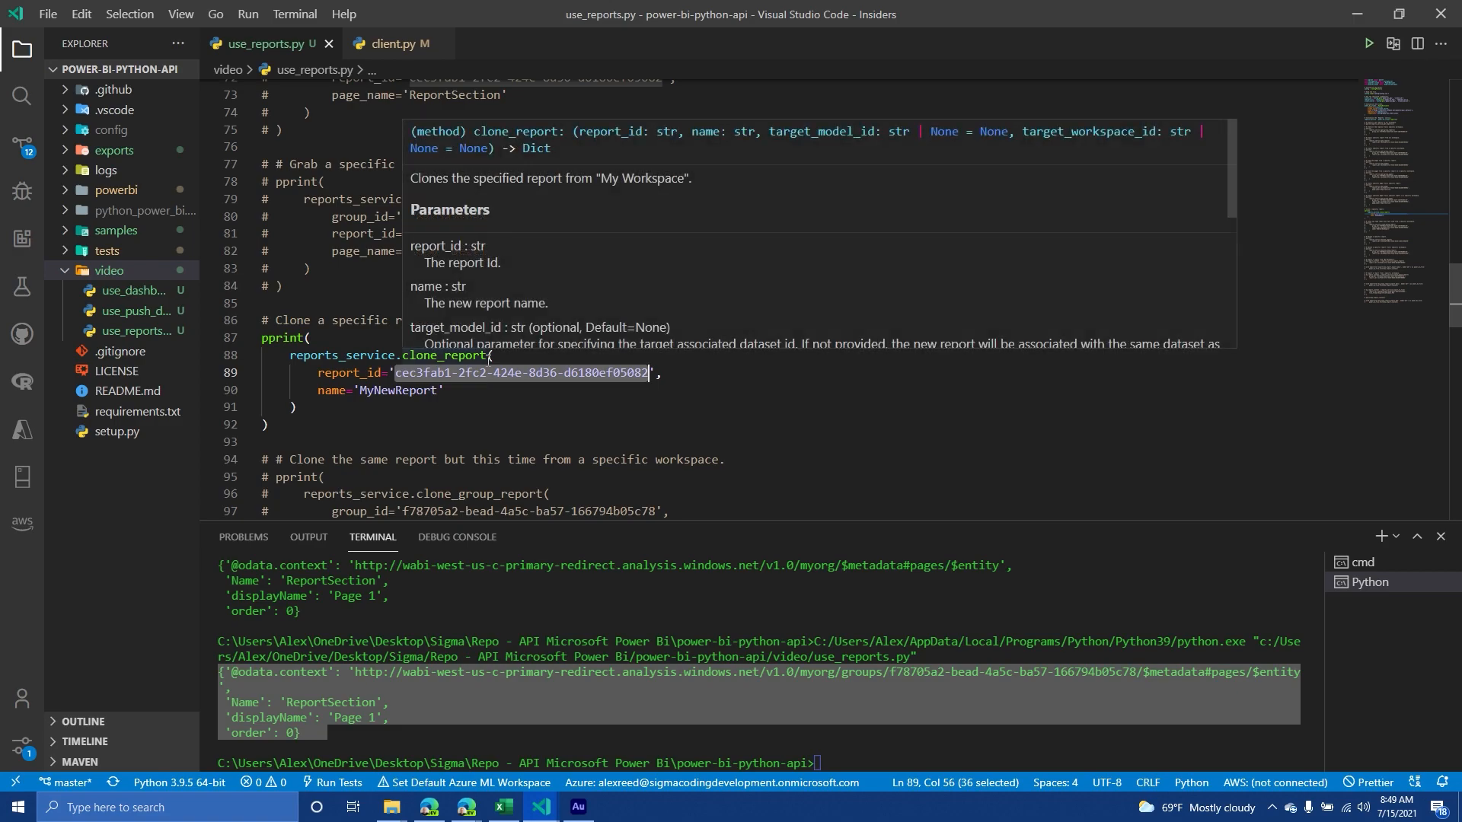
mouse_move(962, 155)
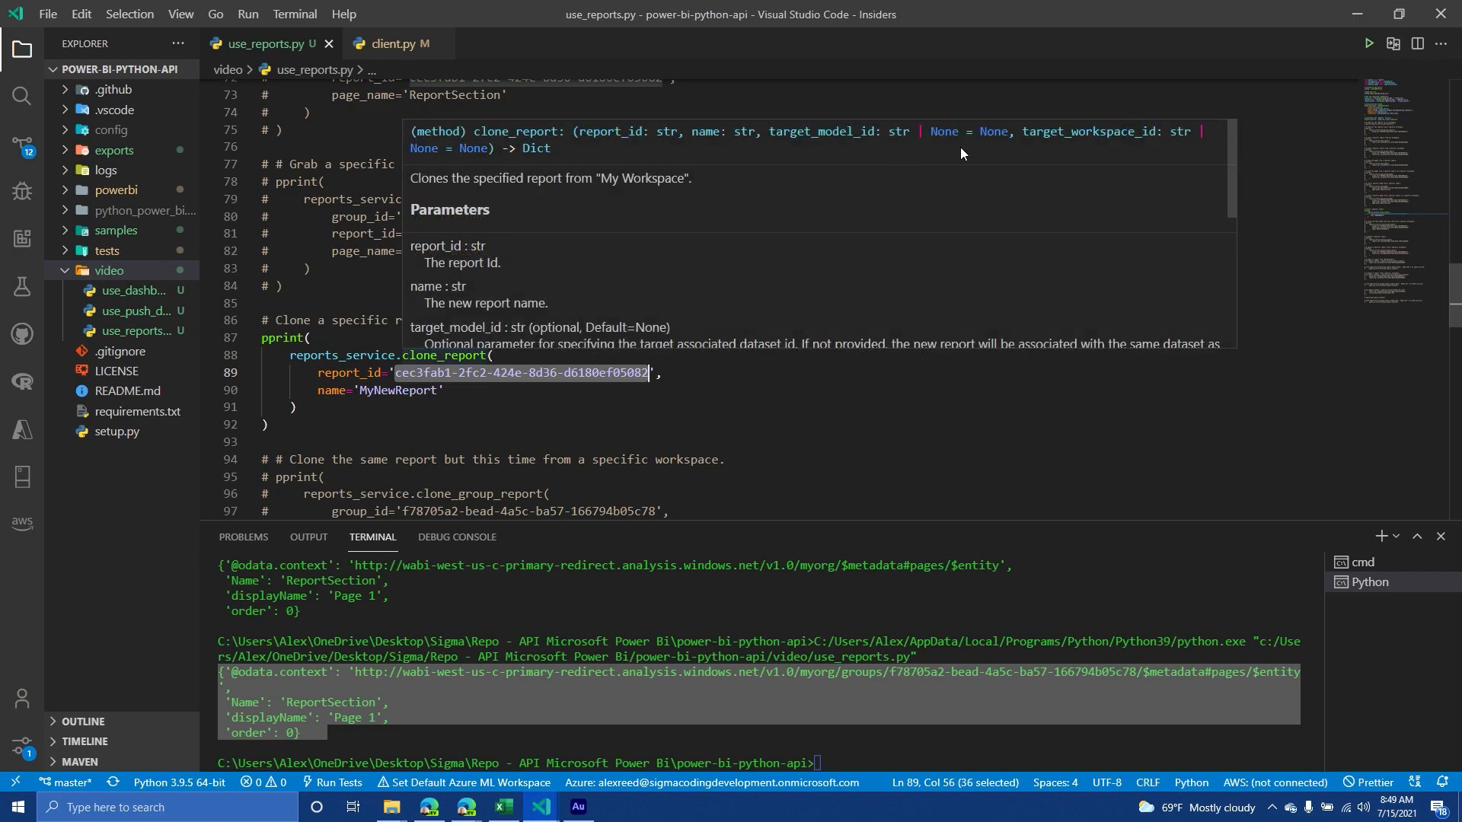
mouse_move(1132, 132)
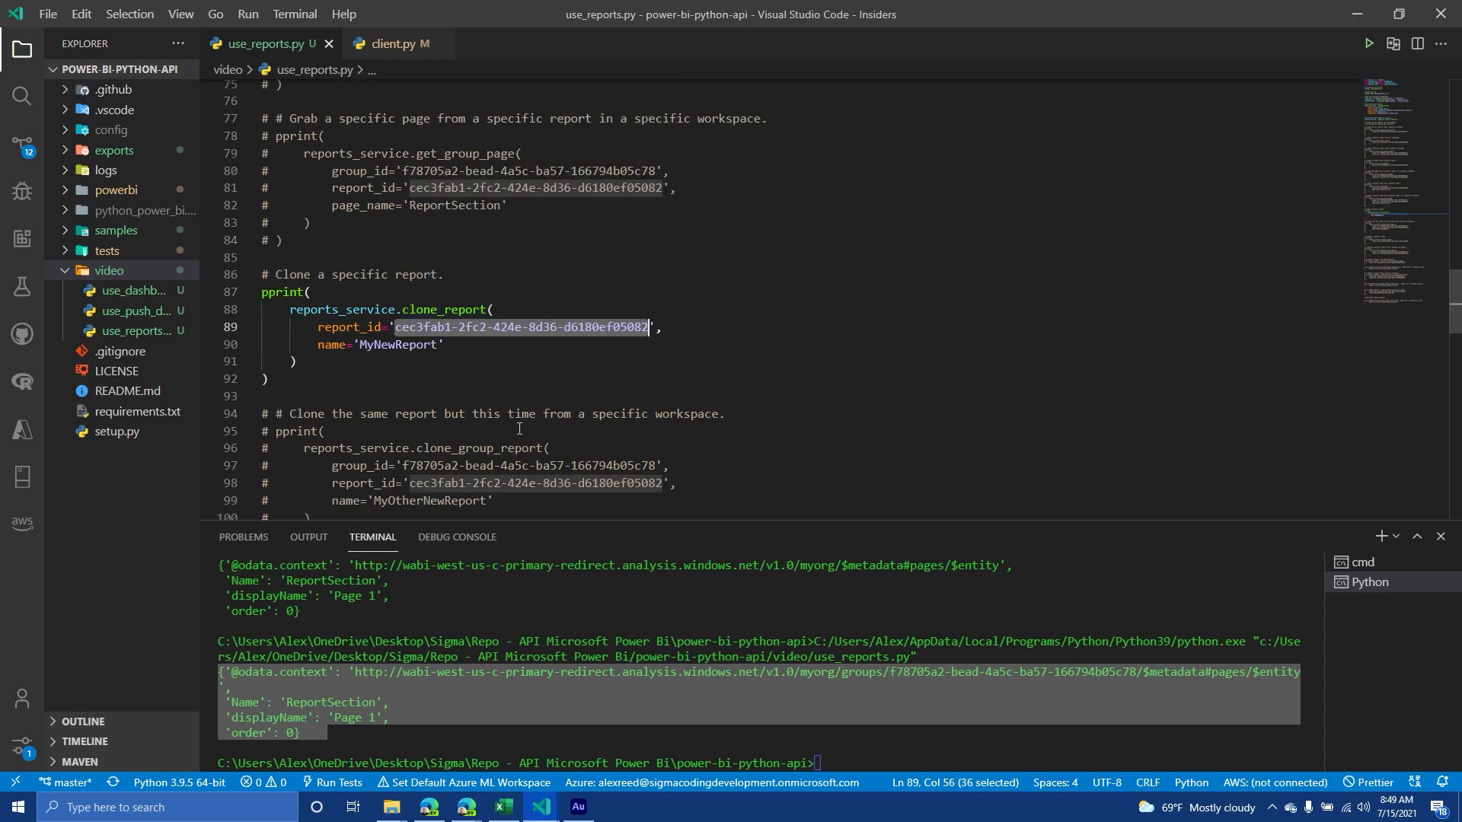
left_click(265, 379)
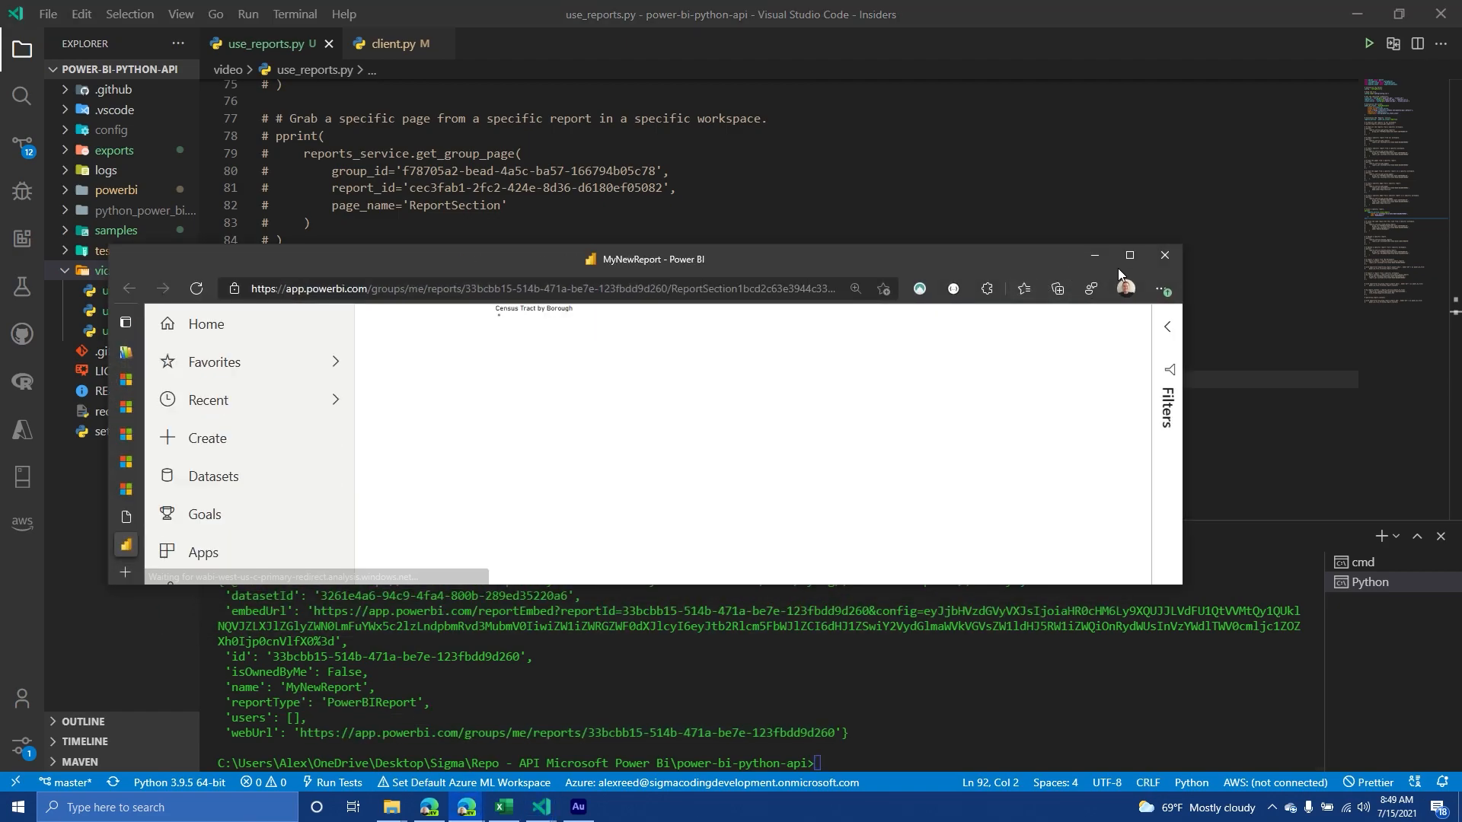
Browse MyNewReport's Page 1 and Page 2 full screen in Power BI, then minimize the browser
left_click(1128, 255)
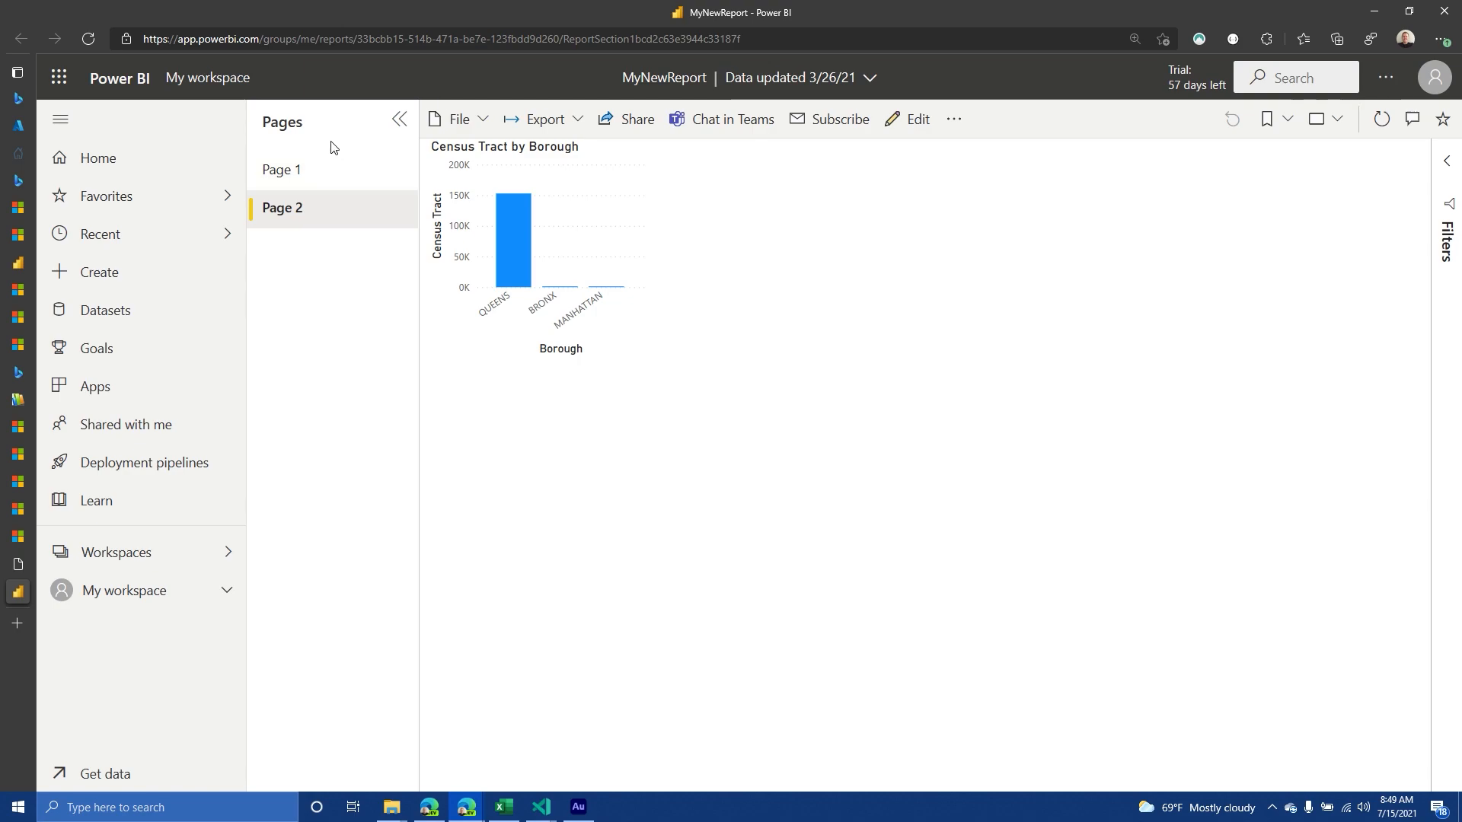
mouse_move(681, 224)
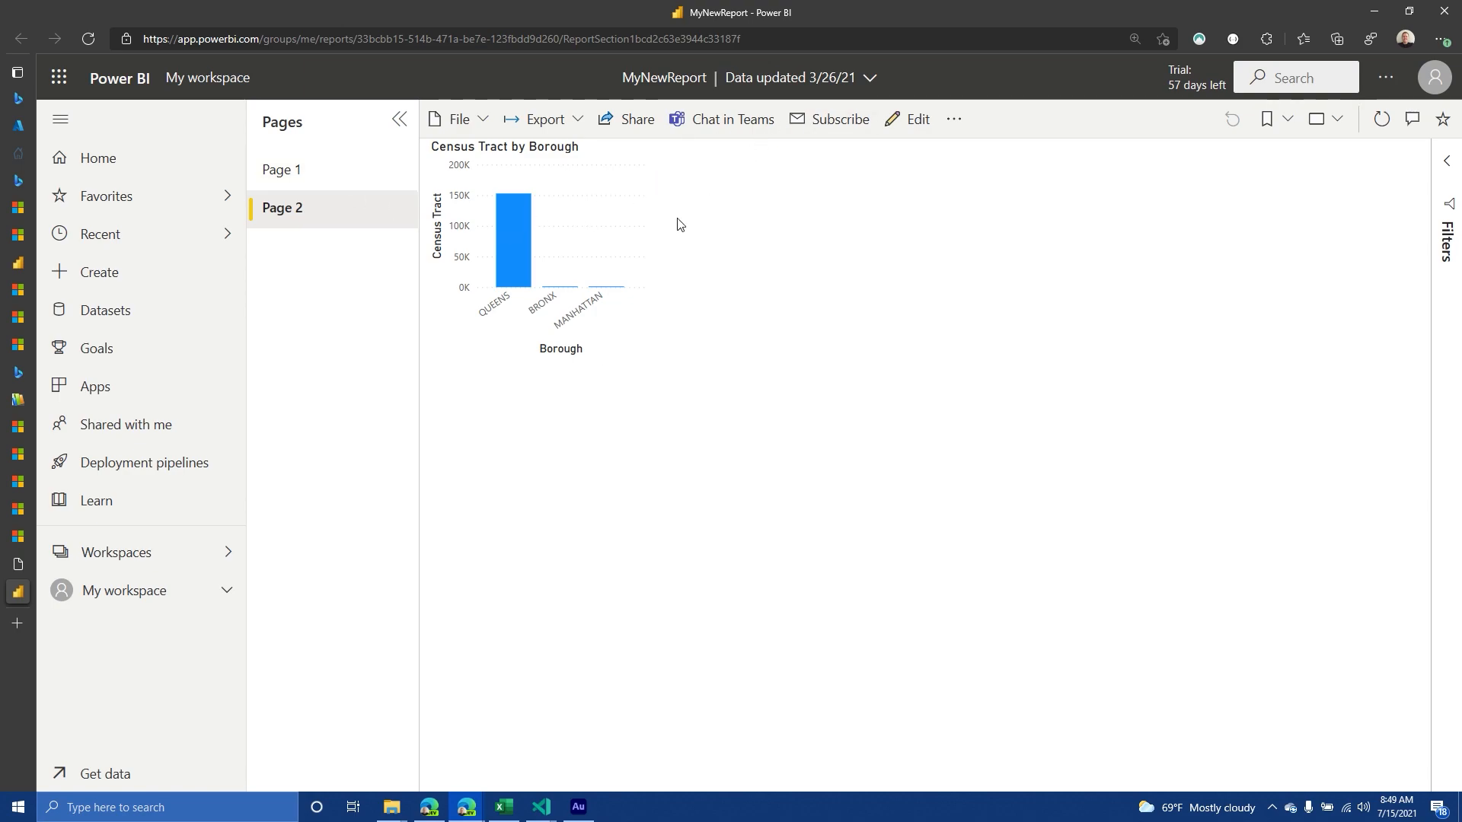
left_click(282, 170)
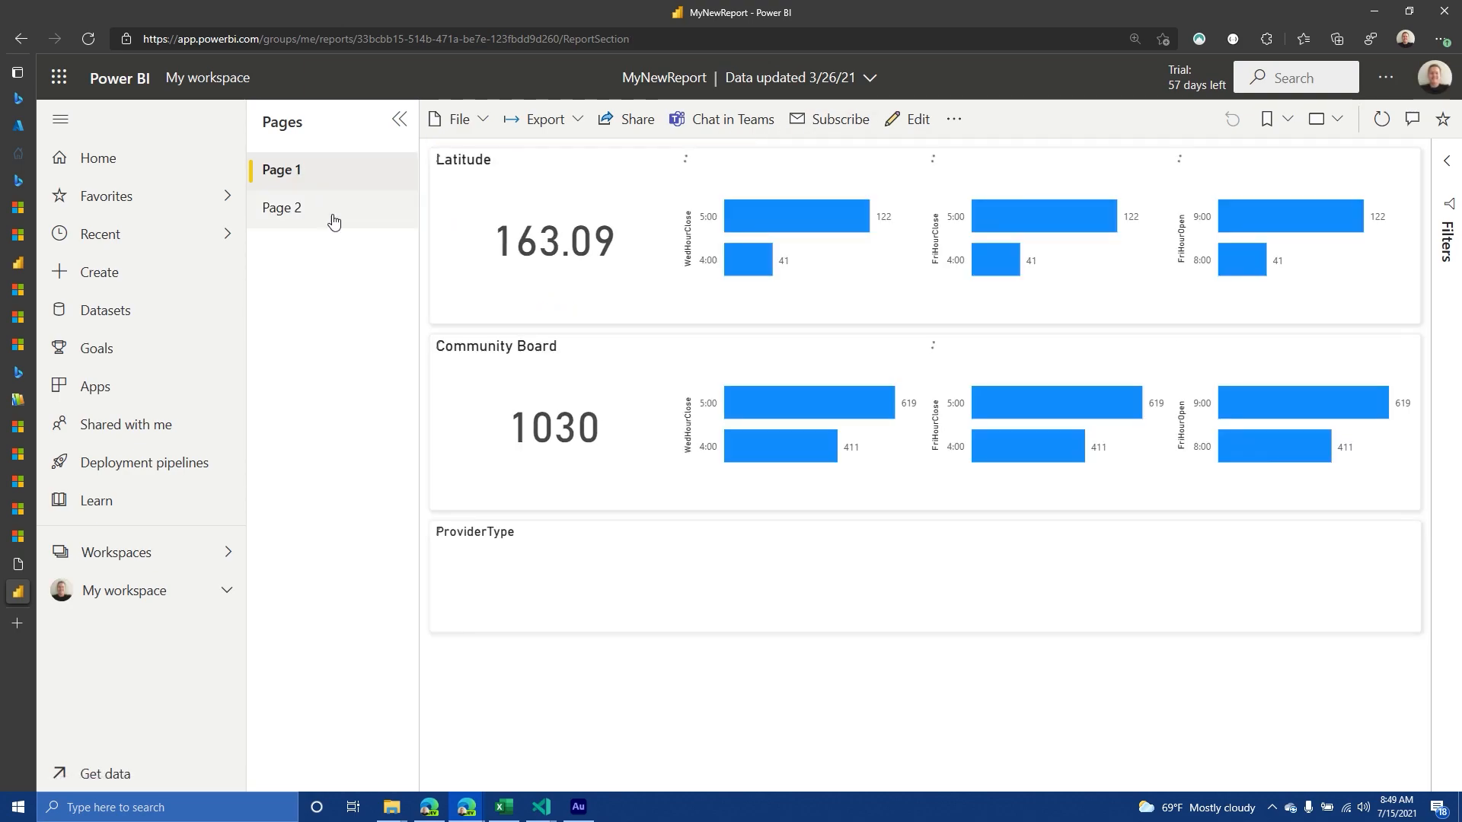
left_click(282, 207)
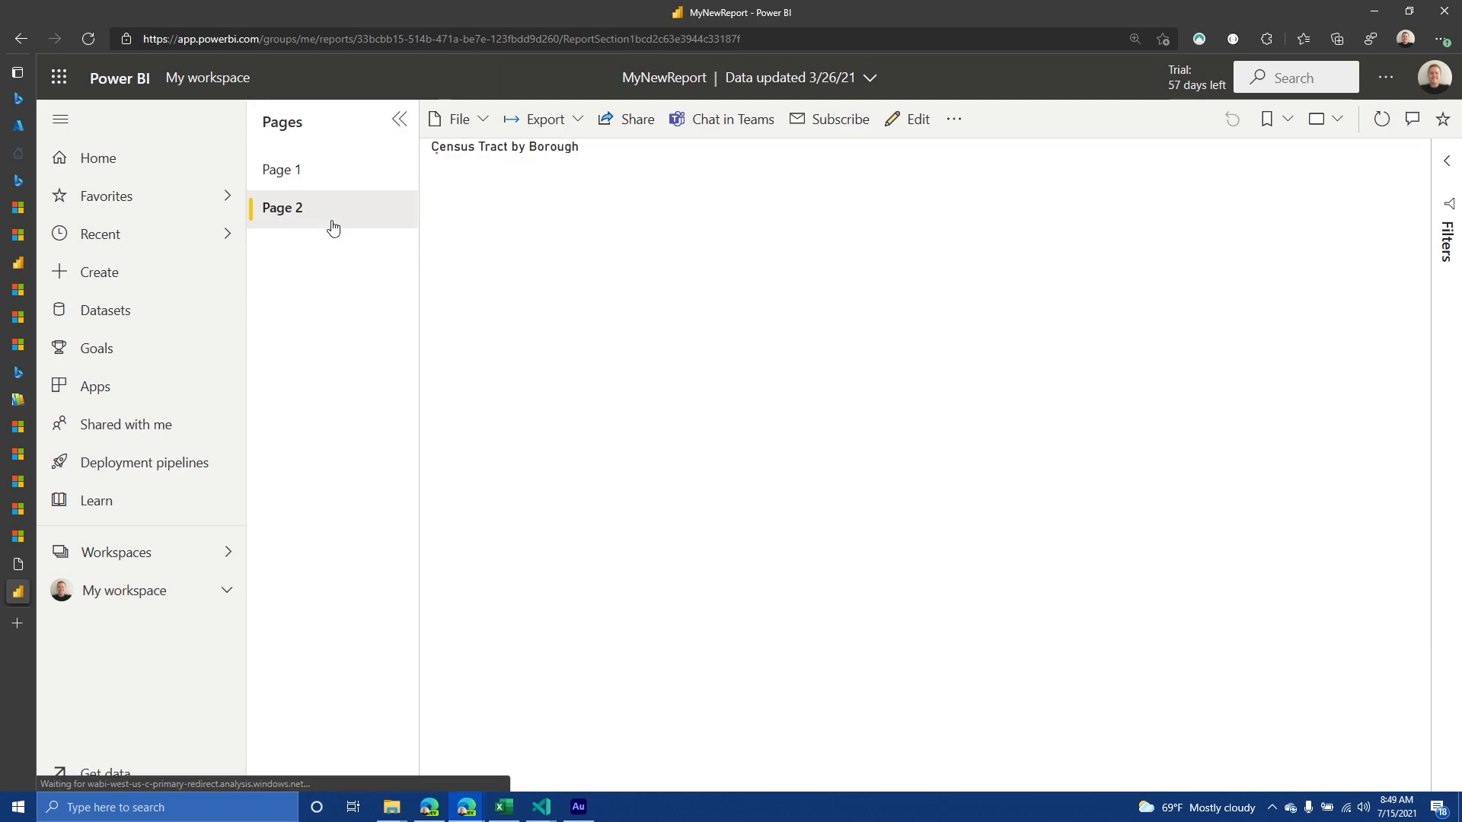
left_click(281, 169)
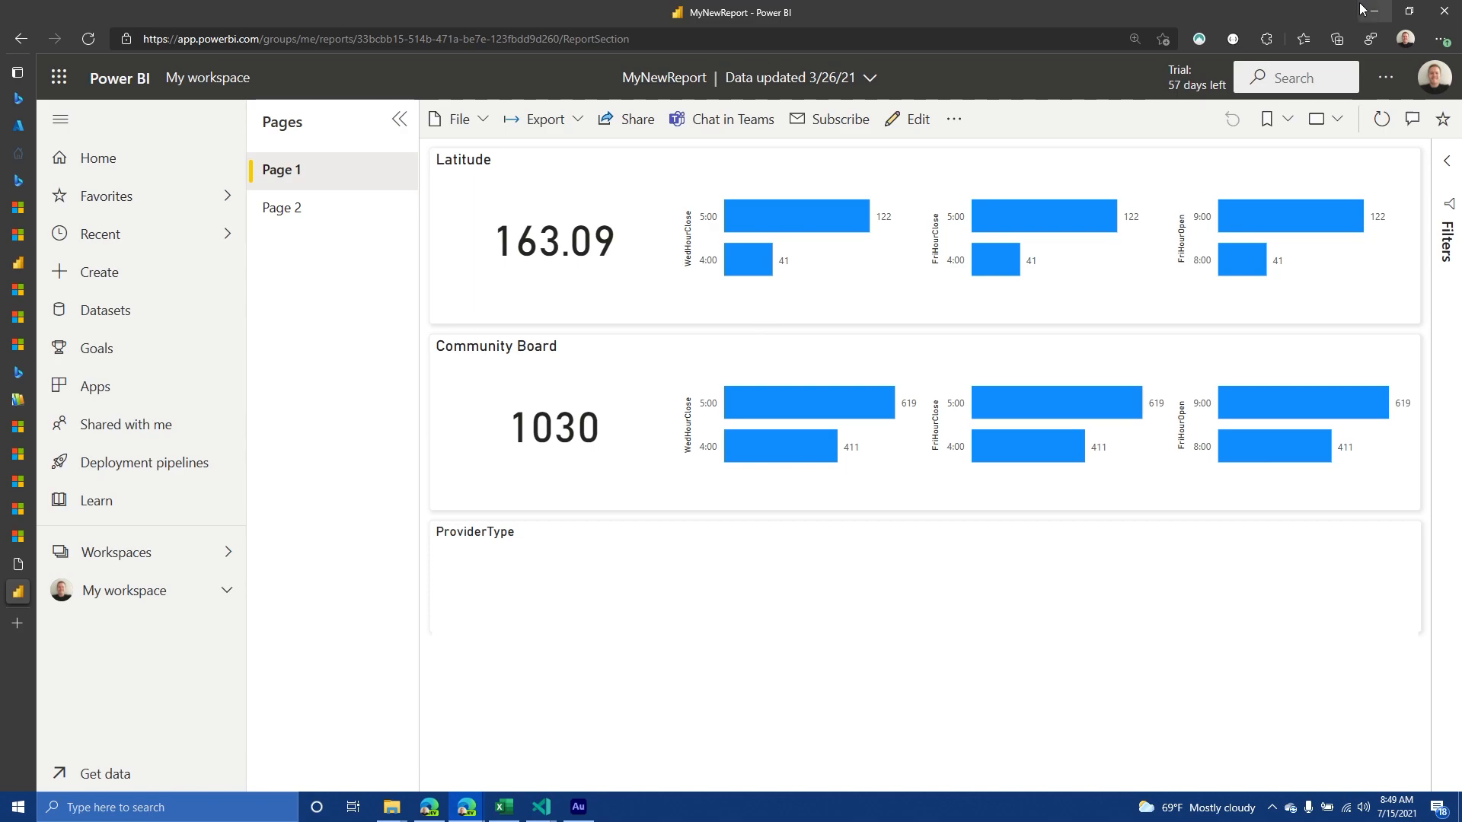
left_click(541, 806)
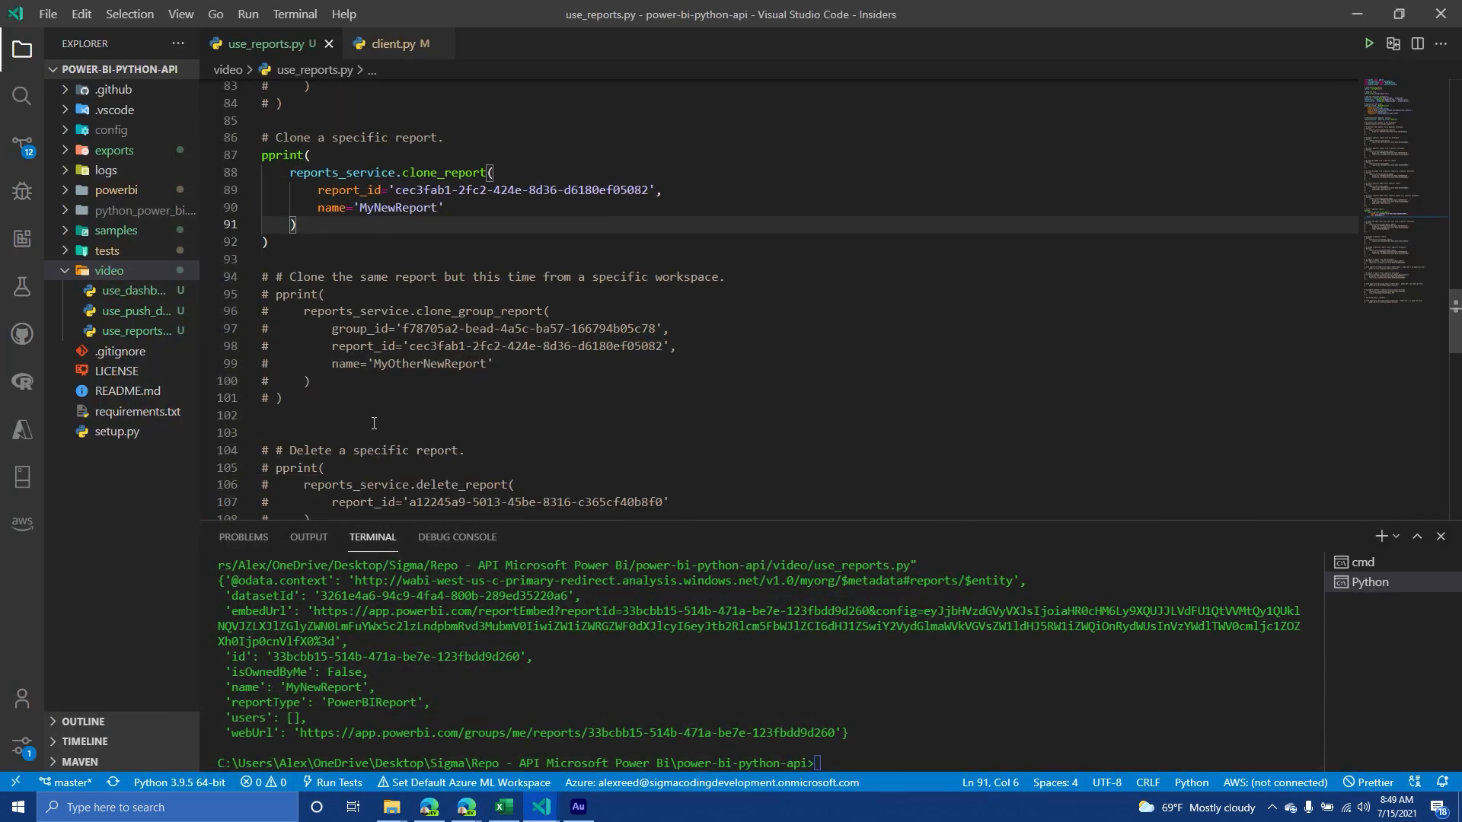
Comment out the clone_group_report and clone_report blocks, then select MyNewReport's id in the terminal output
left_click(319, 444)
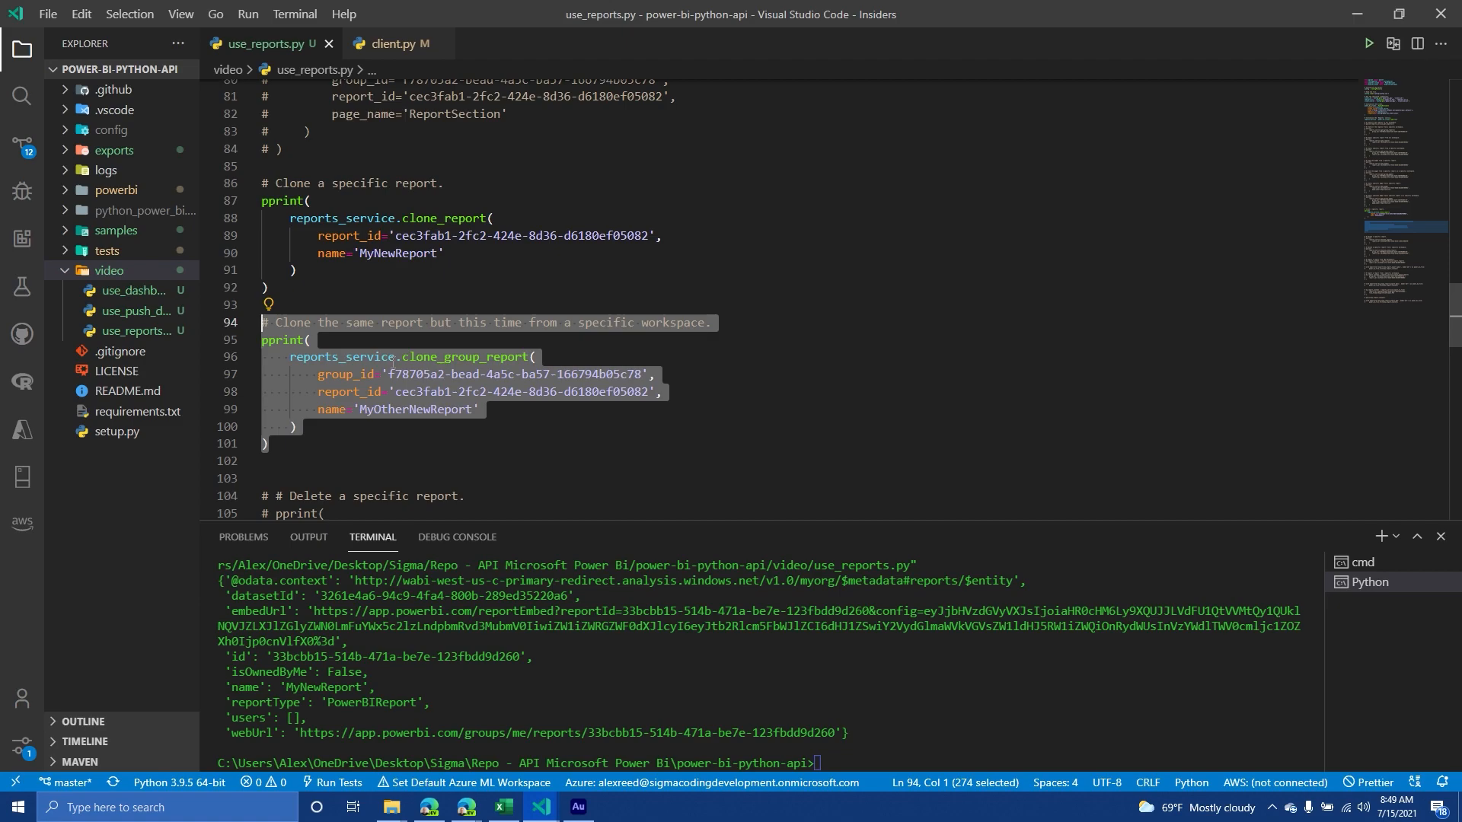
key("ctrl+/")
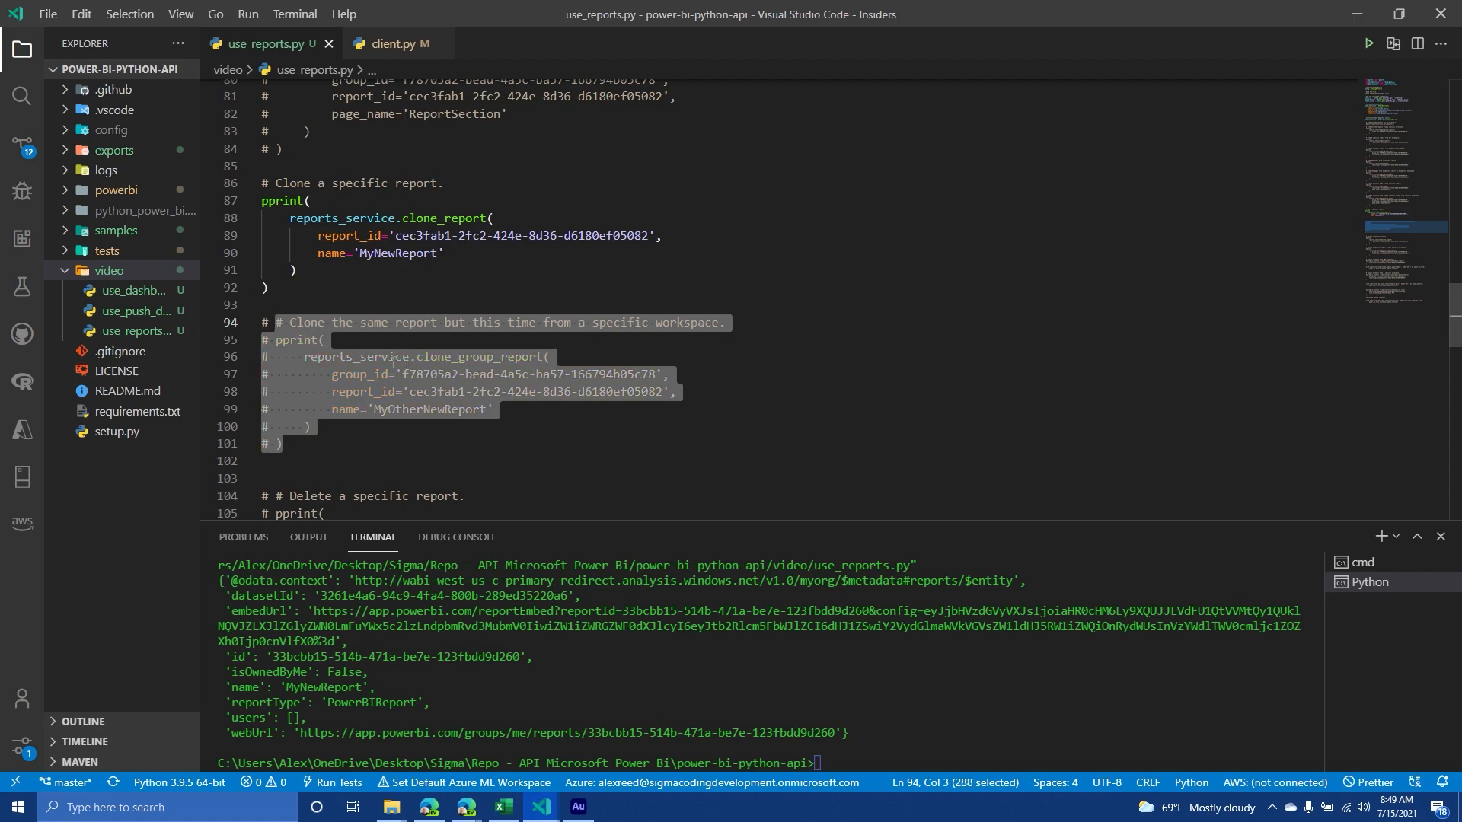
scroll("down", 3)
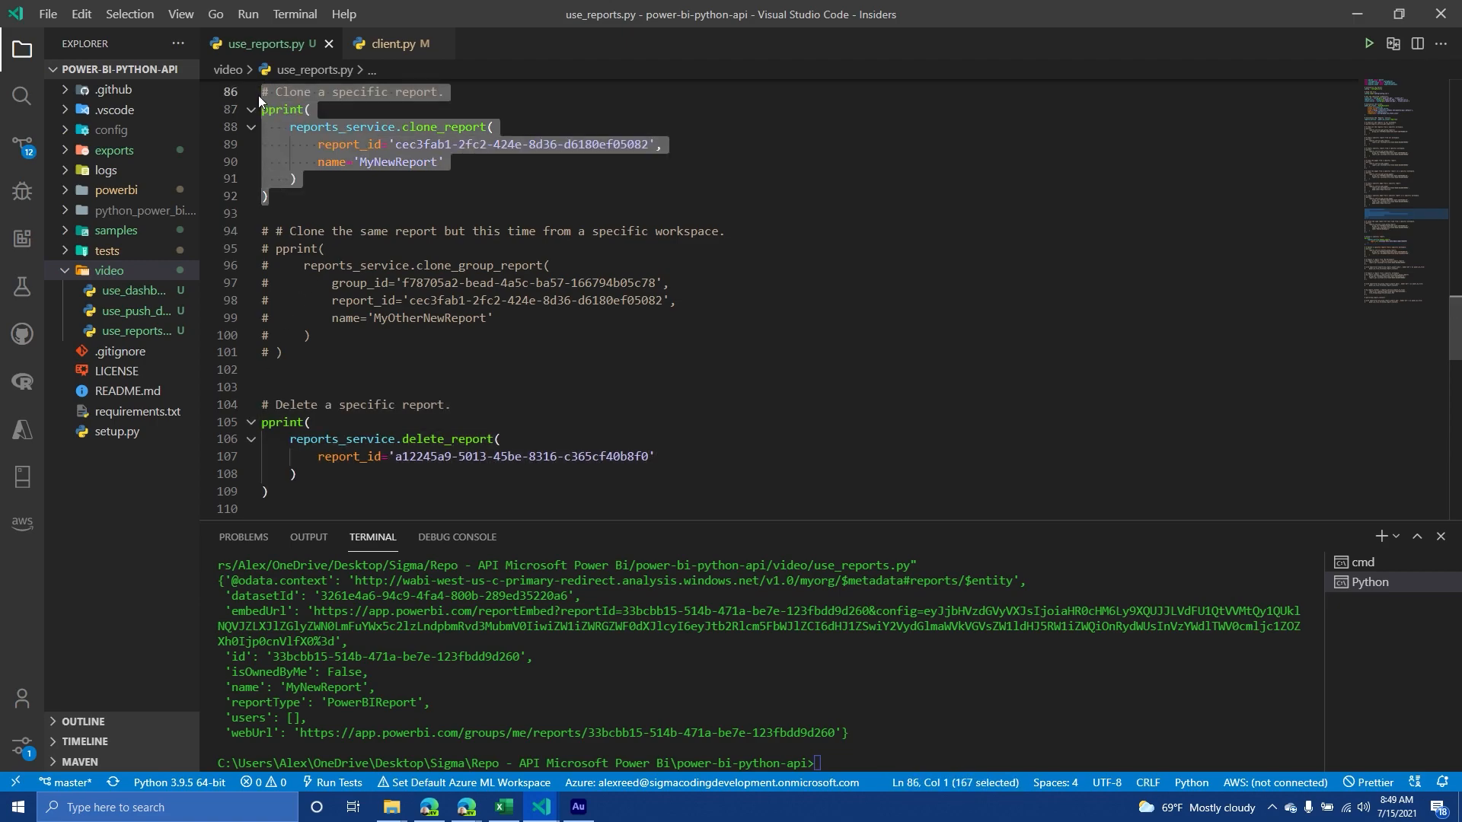
key("ctrl+/")
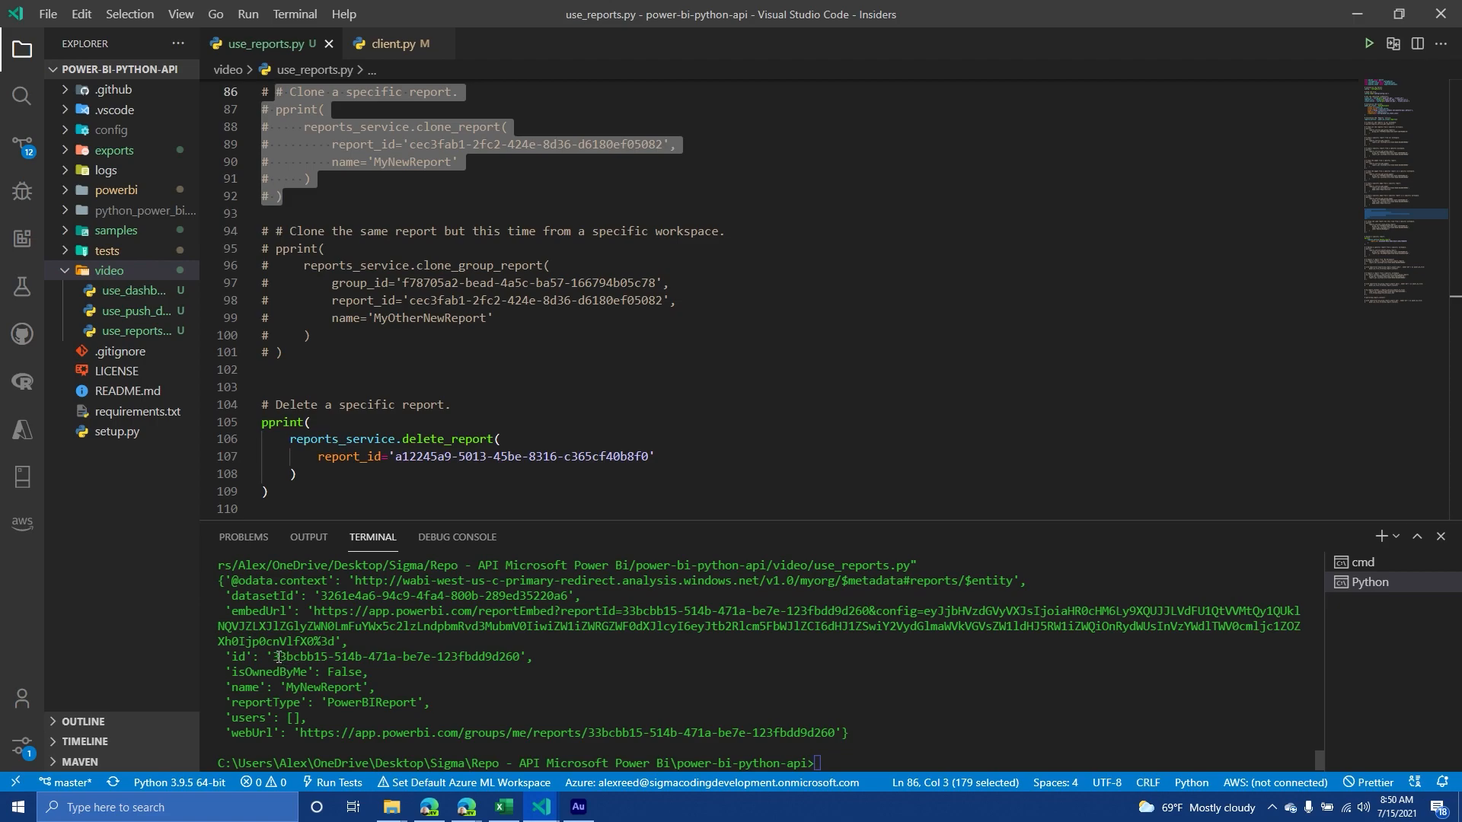
double_click(396, 656)
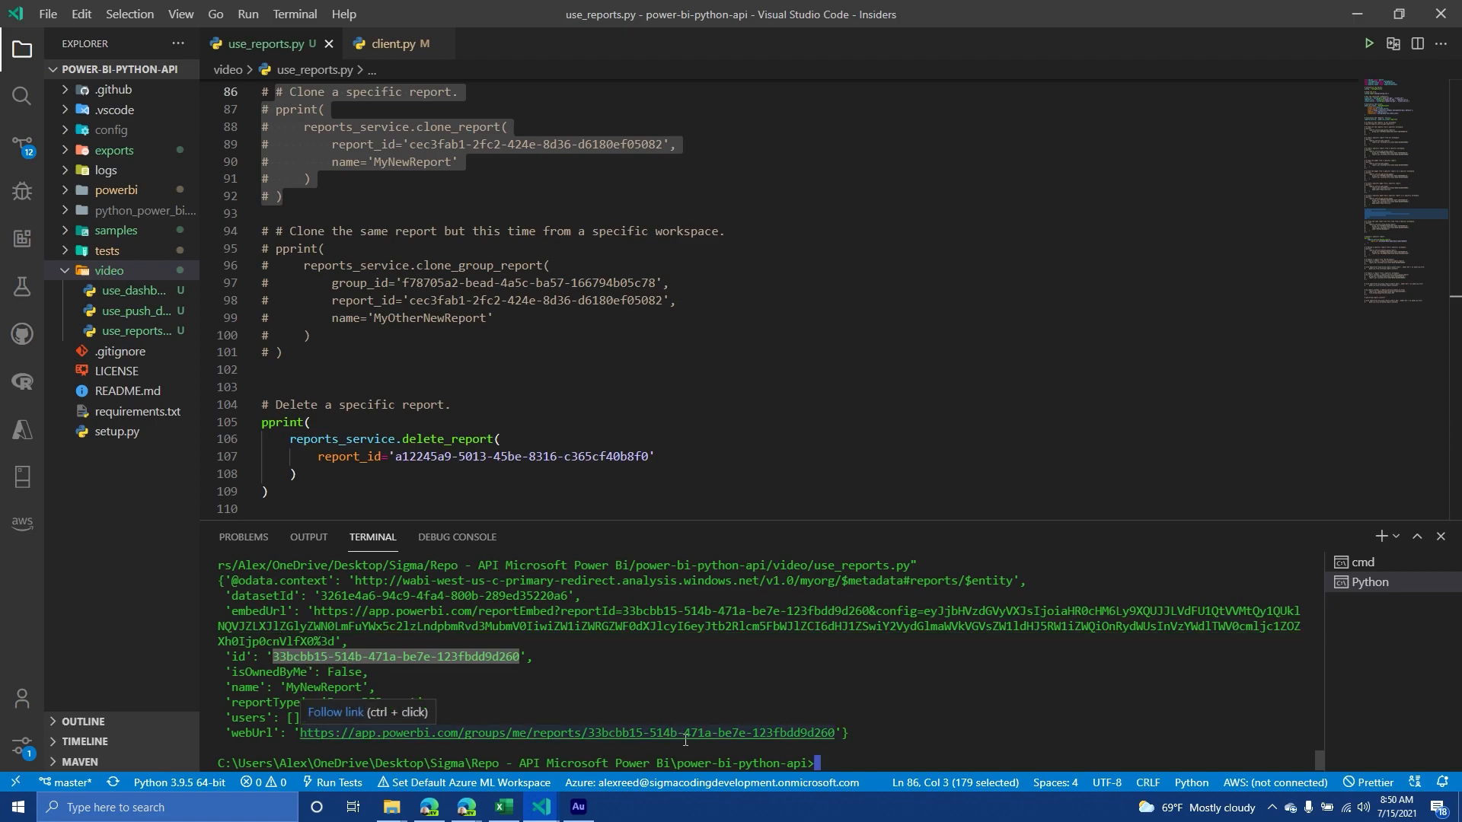
Point delete_report at MyNewReport's id 33bcbb15-514b-471a-be7e-123fbdd9d260 and start the script
left_click(401, 456)
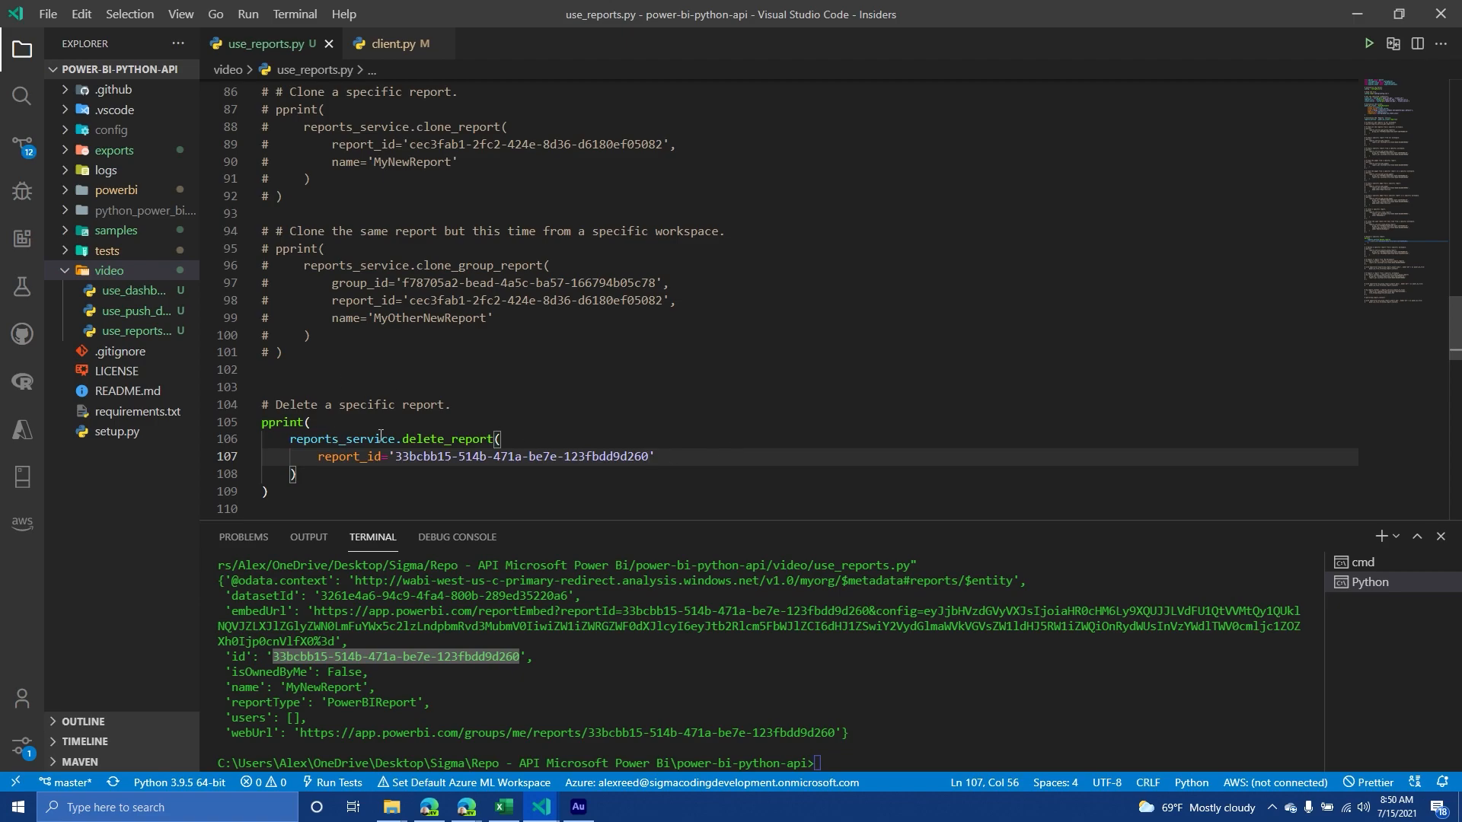
mouse_move(438, 439)
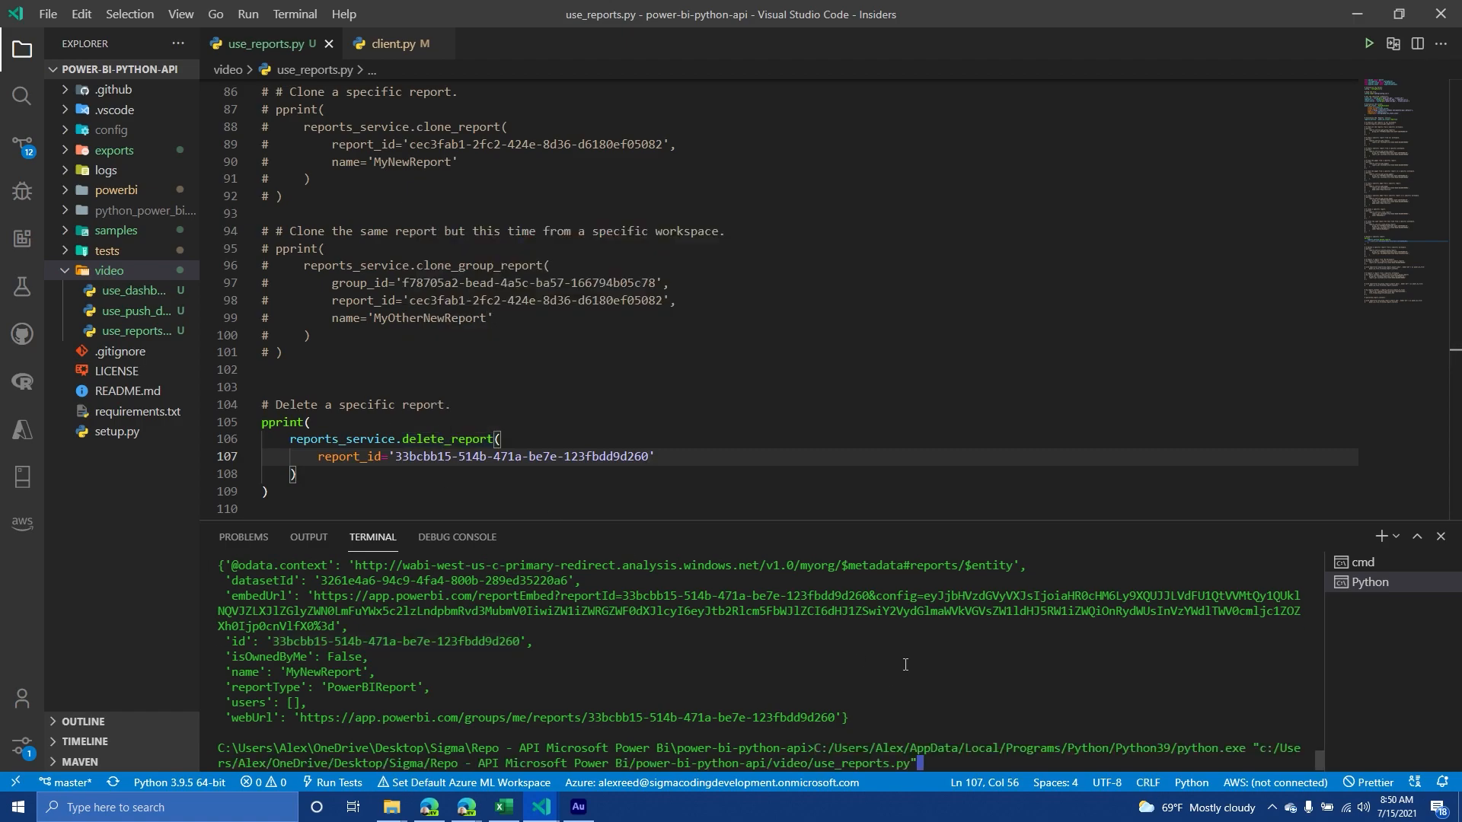
scroll("down", 3)
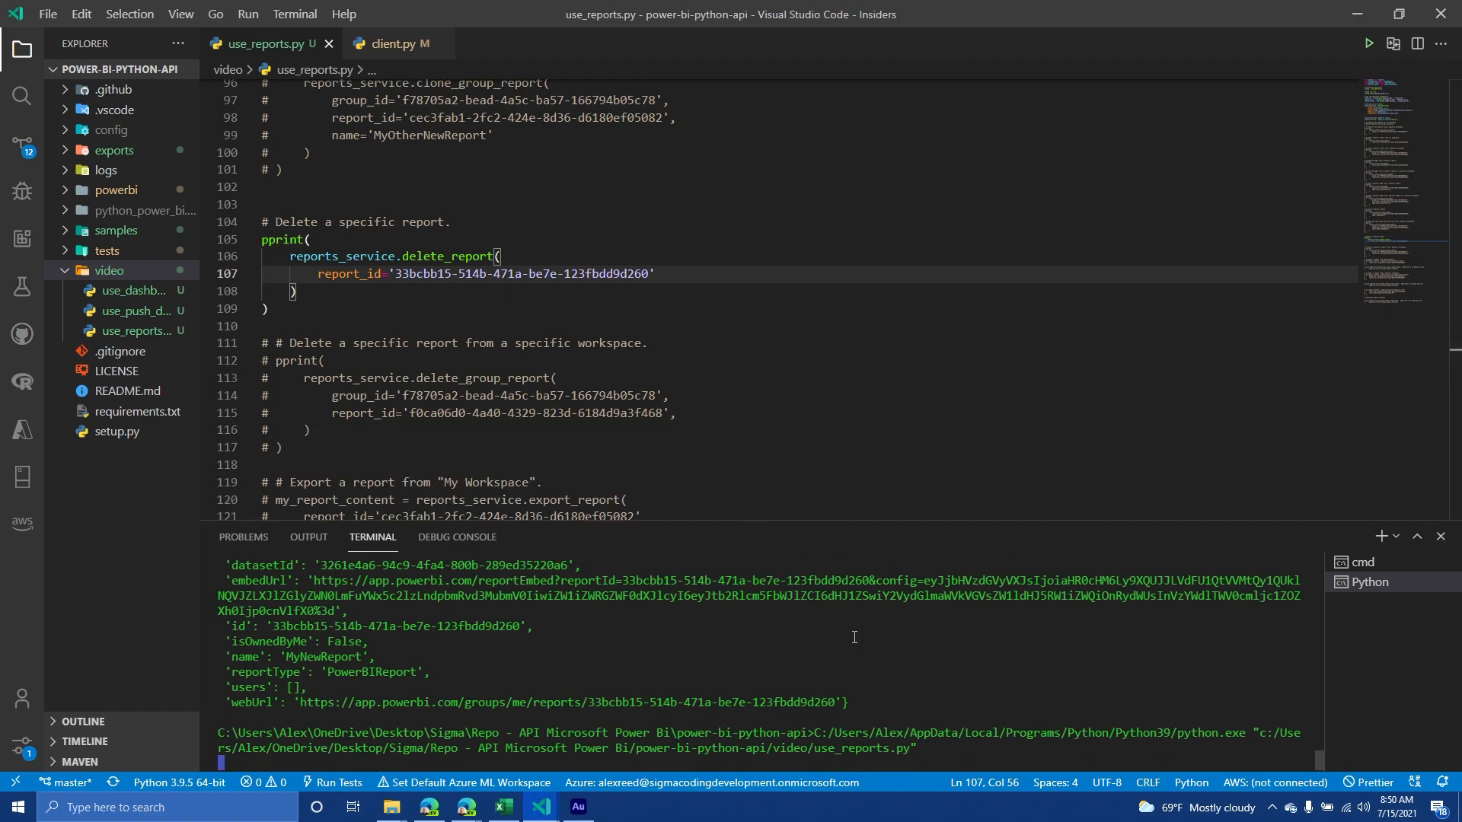
mouse_move(385, 320)
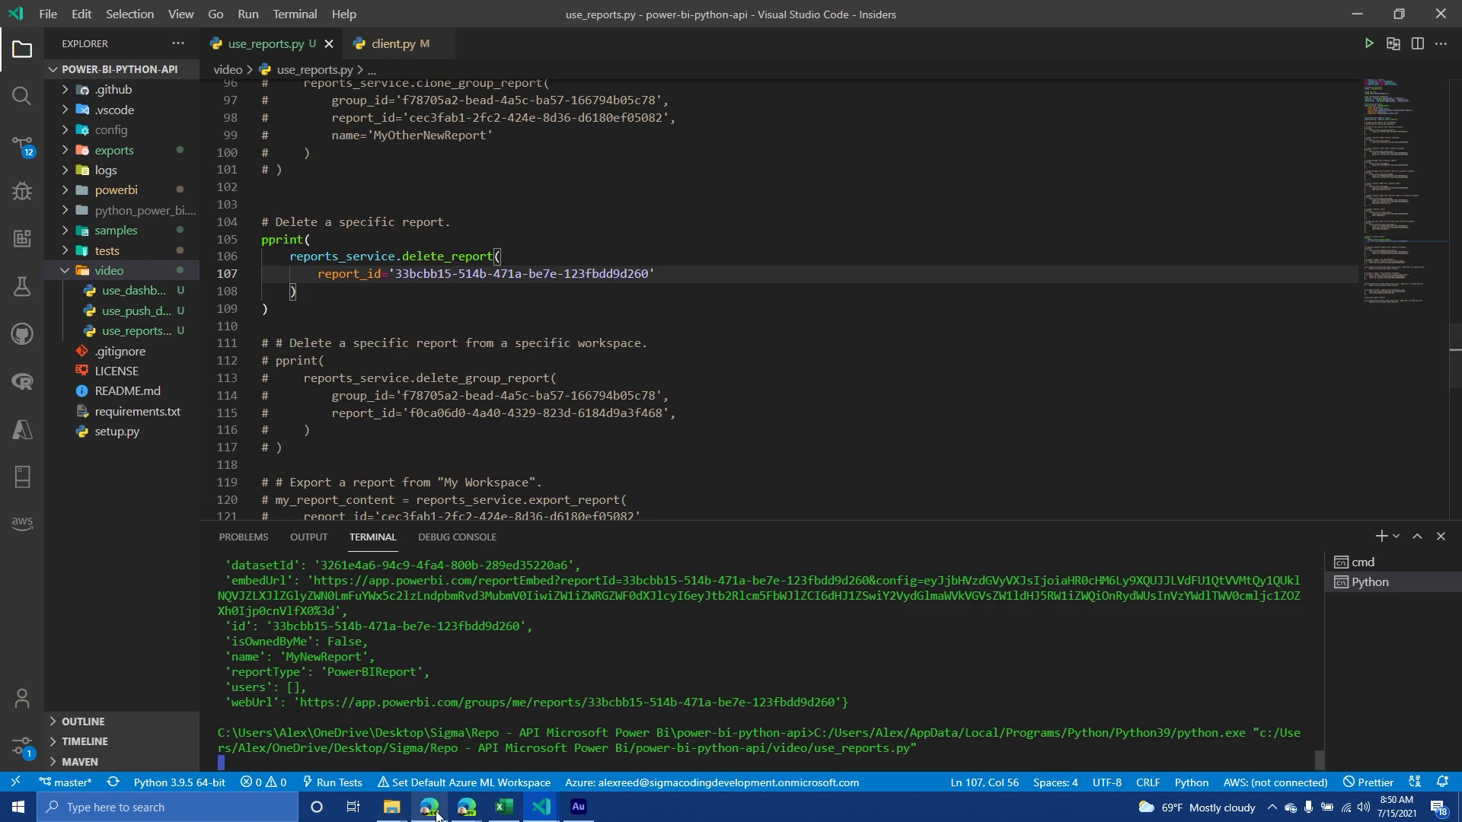
Check Power BI Home's recents, still listing MyNewReport, then return to the editor
left_click(428, 807)
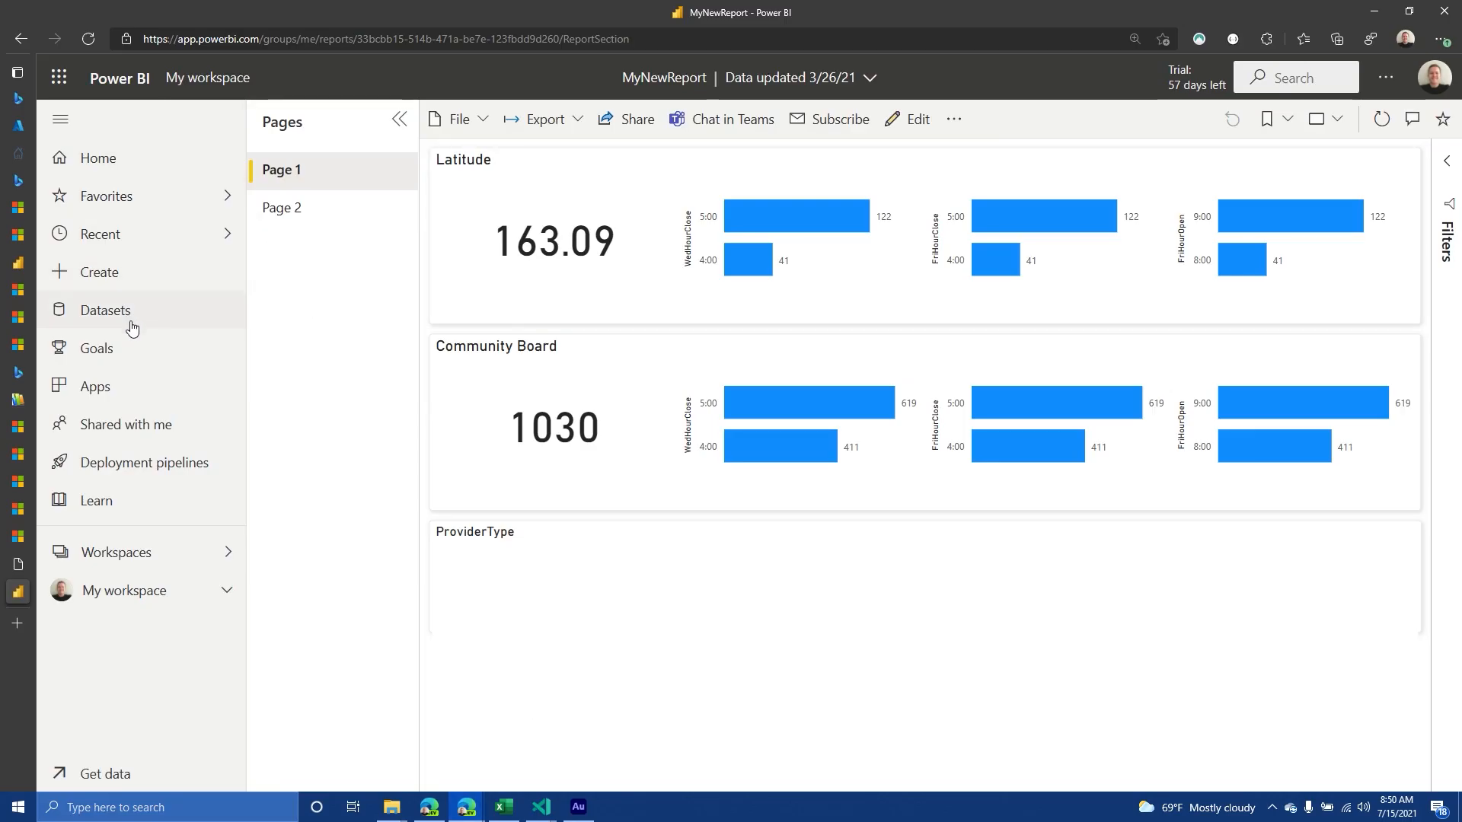
left_click(97, 157)
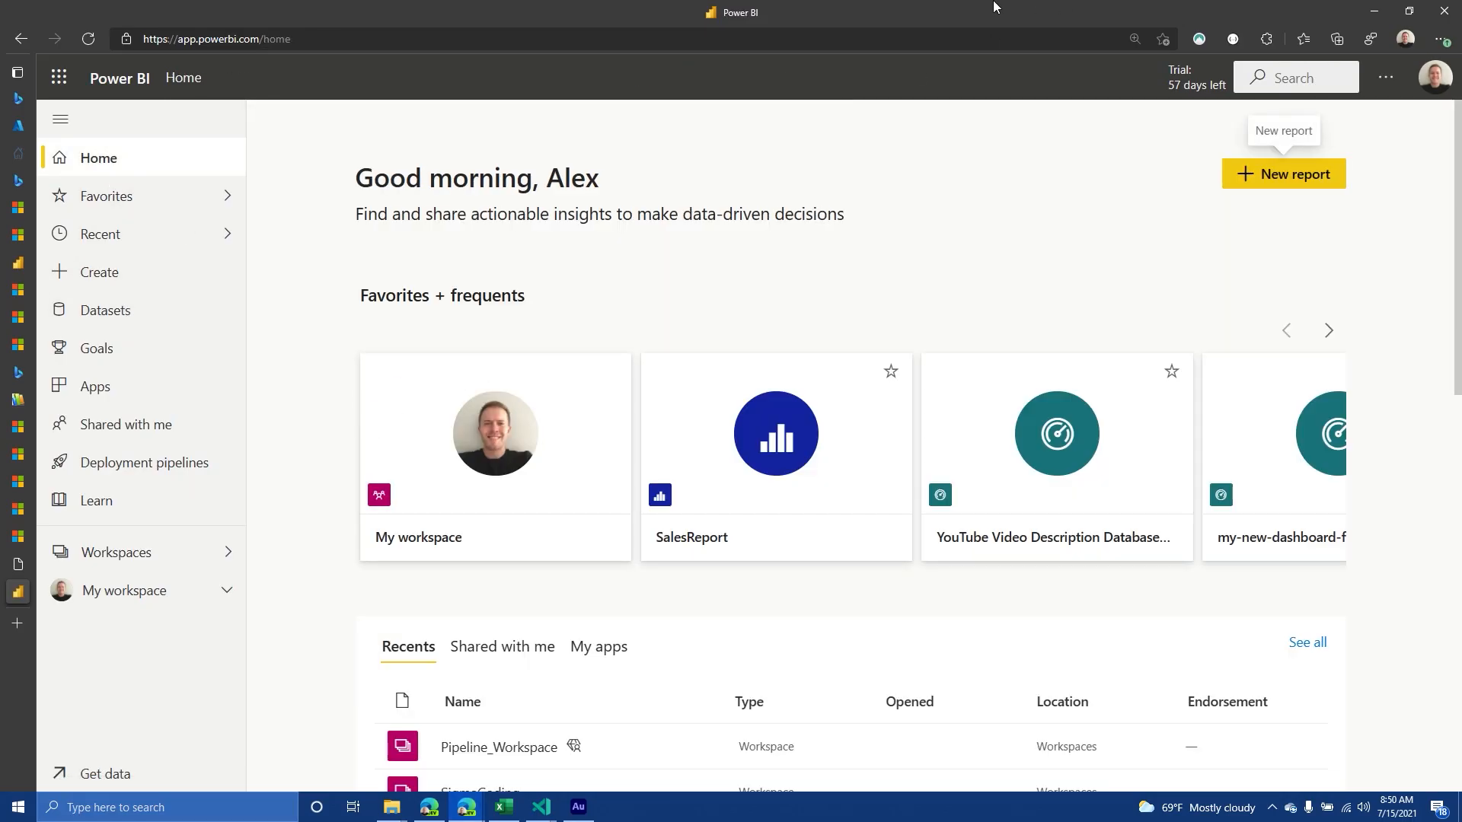
left_click(539, 807)
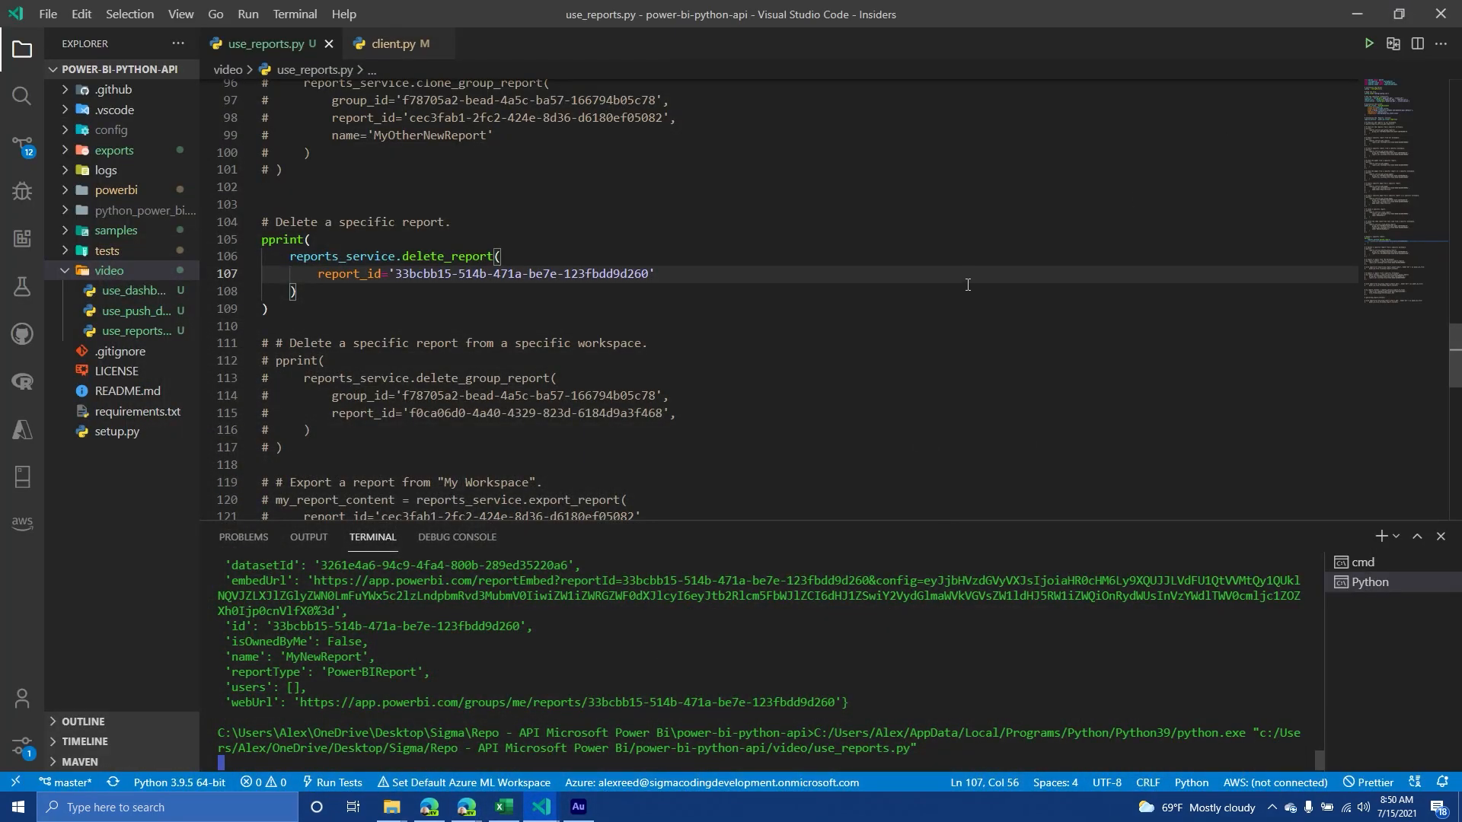
mouse_move(979, 280)
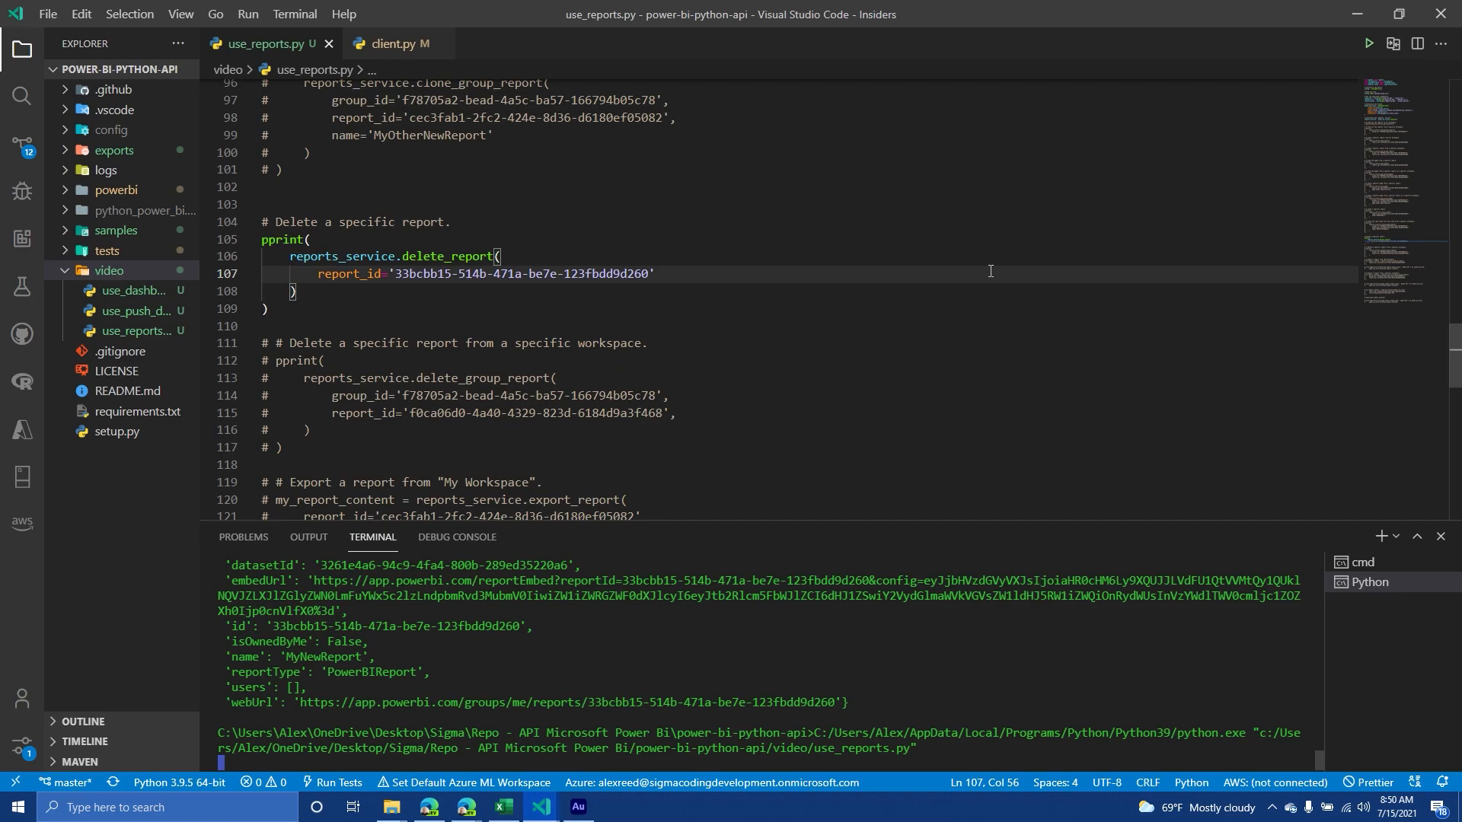
mouse_move(428, 807)
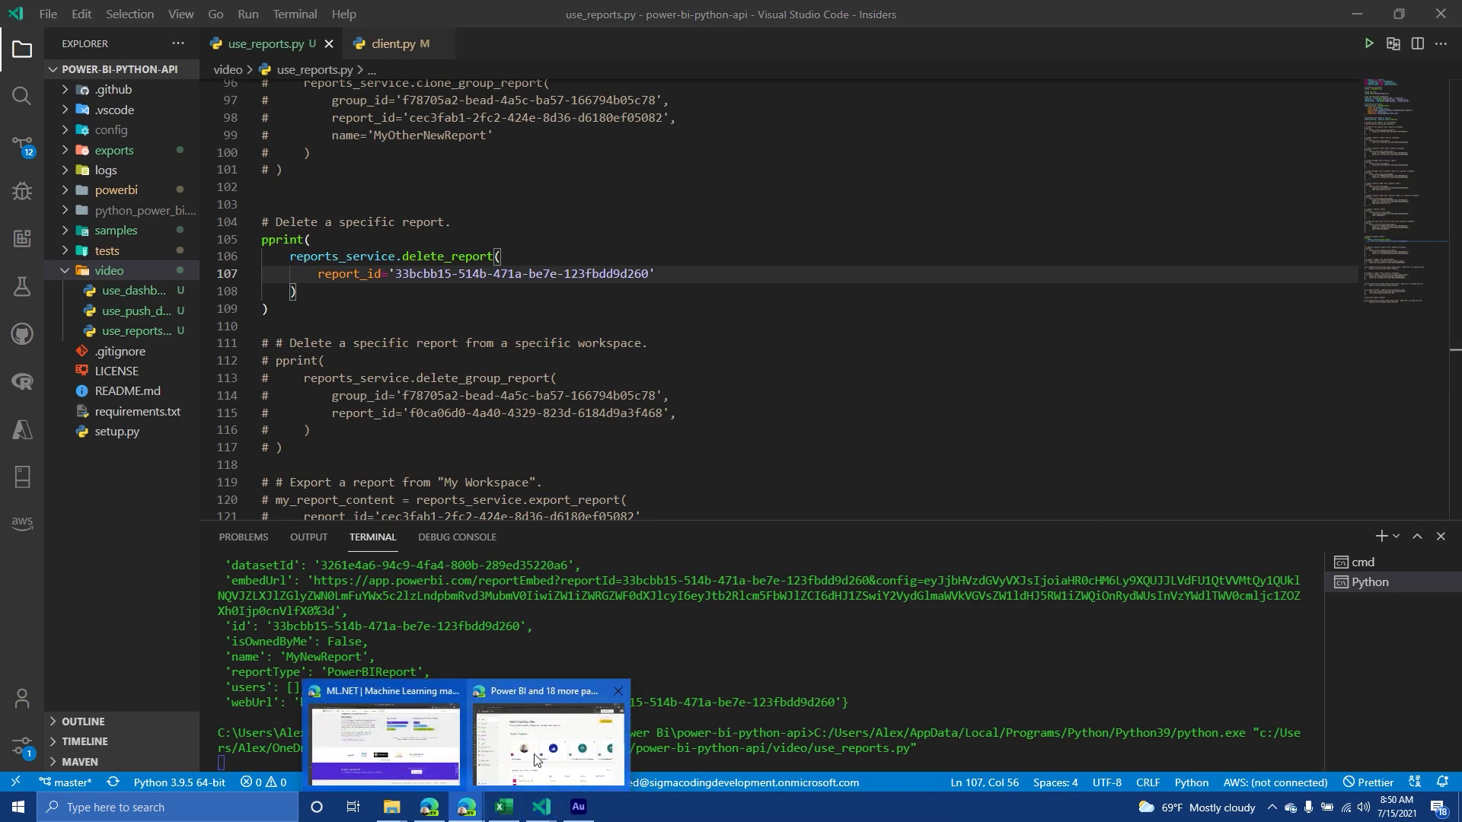
left_click(548, 741)
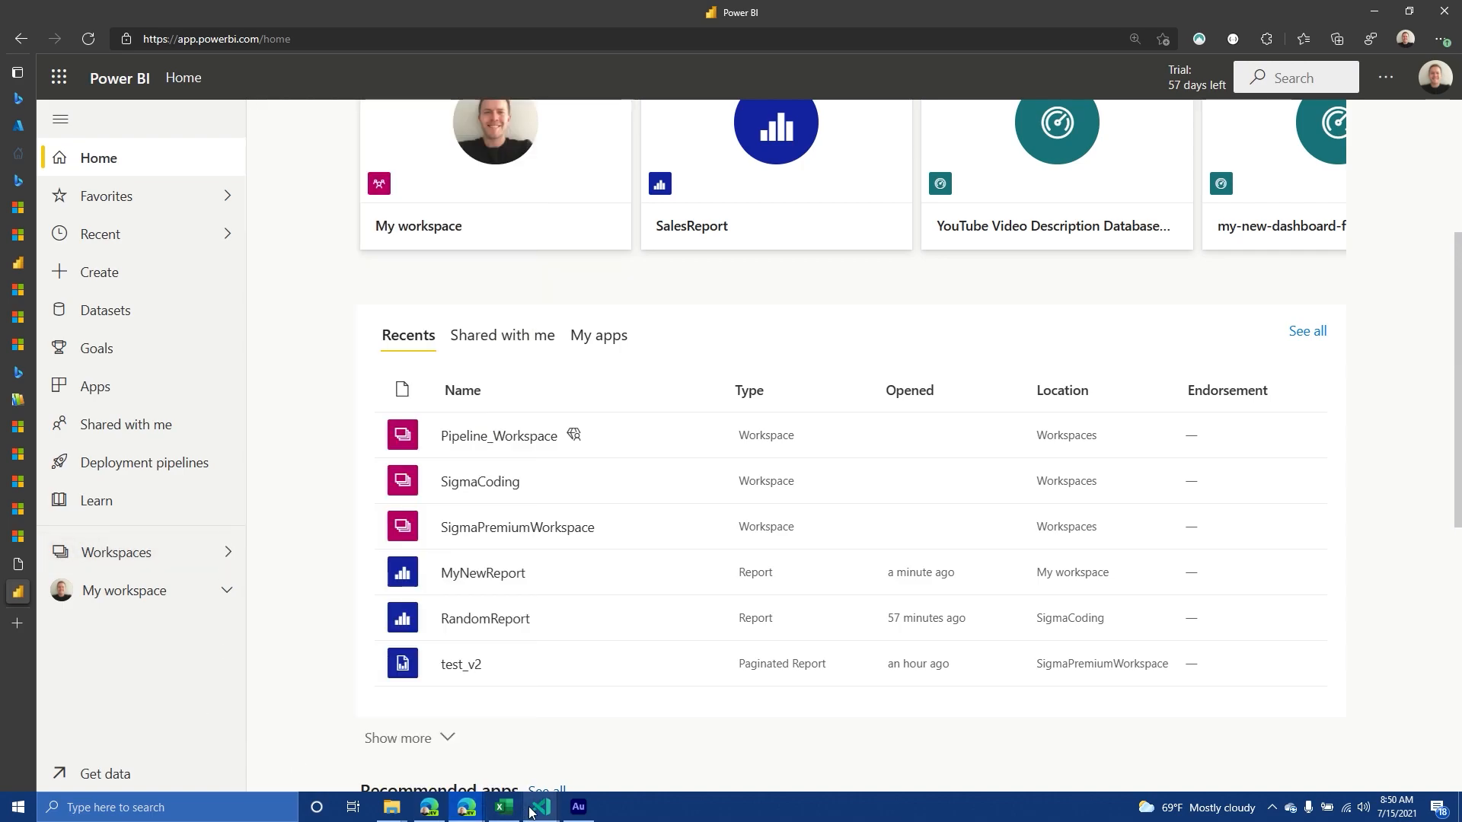
left_click(541, 807)
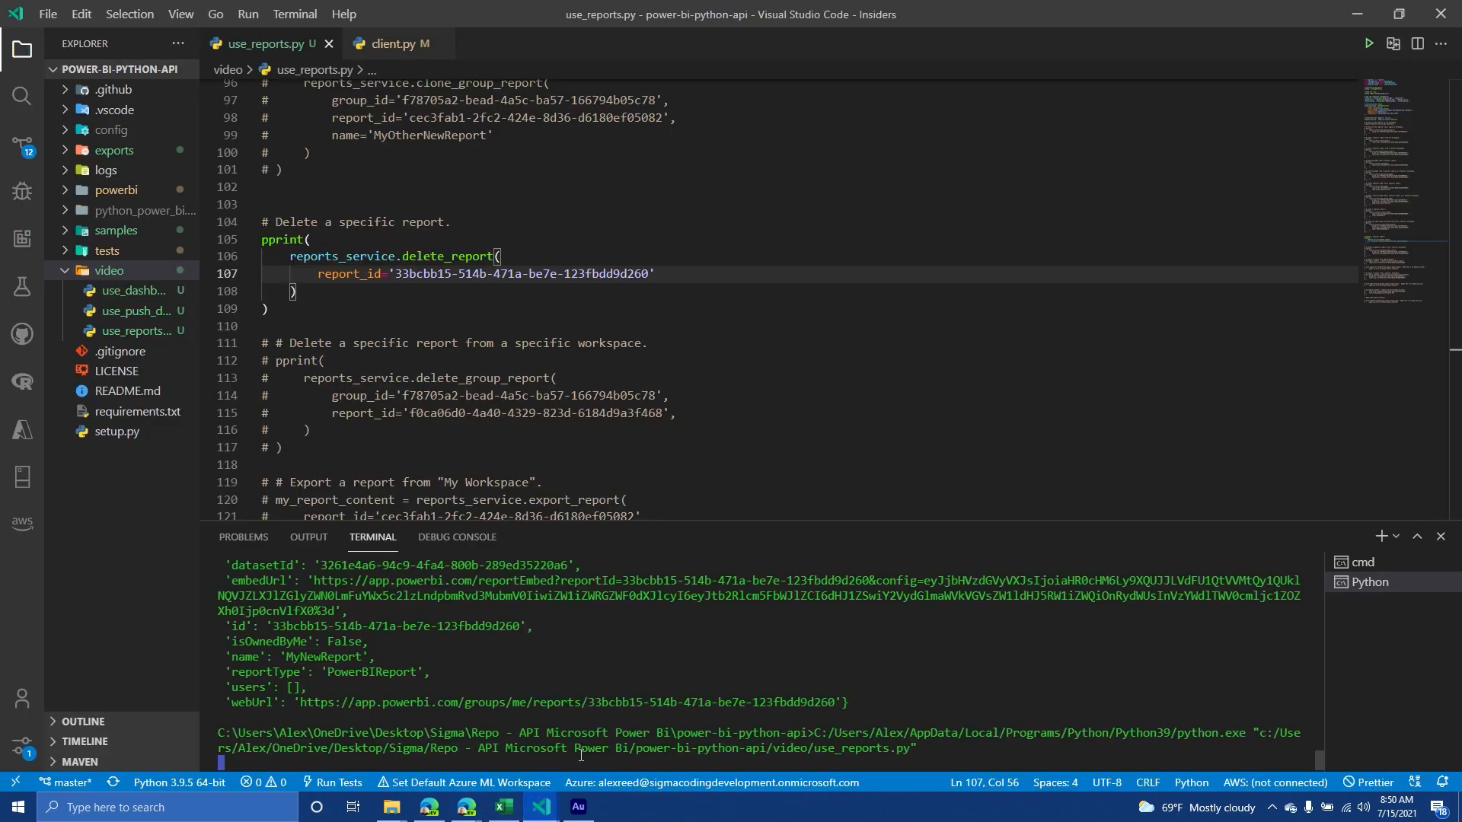
mouse_move(1436, 581)
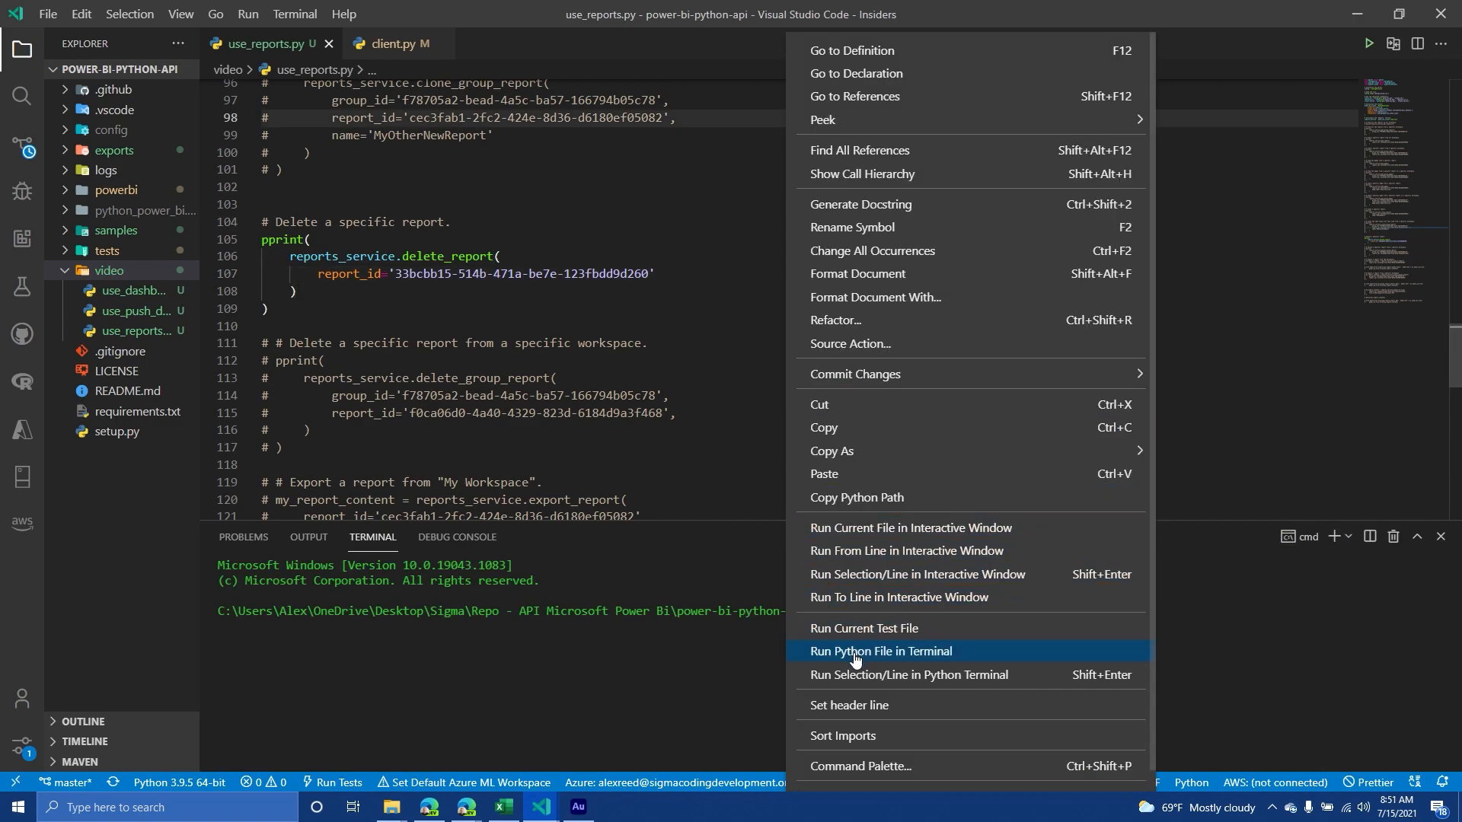
Run use_reports.py so delete_report executes and prints None
left_click(878, 651)
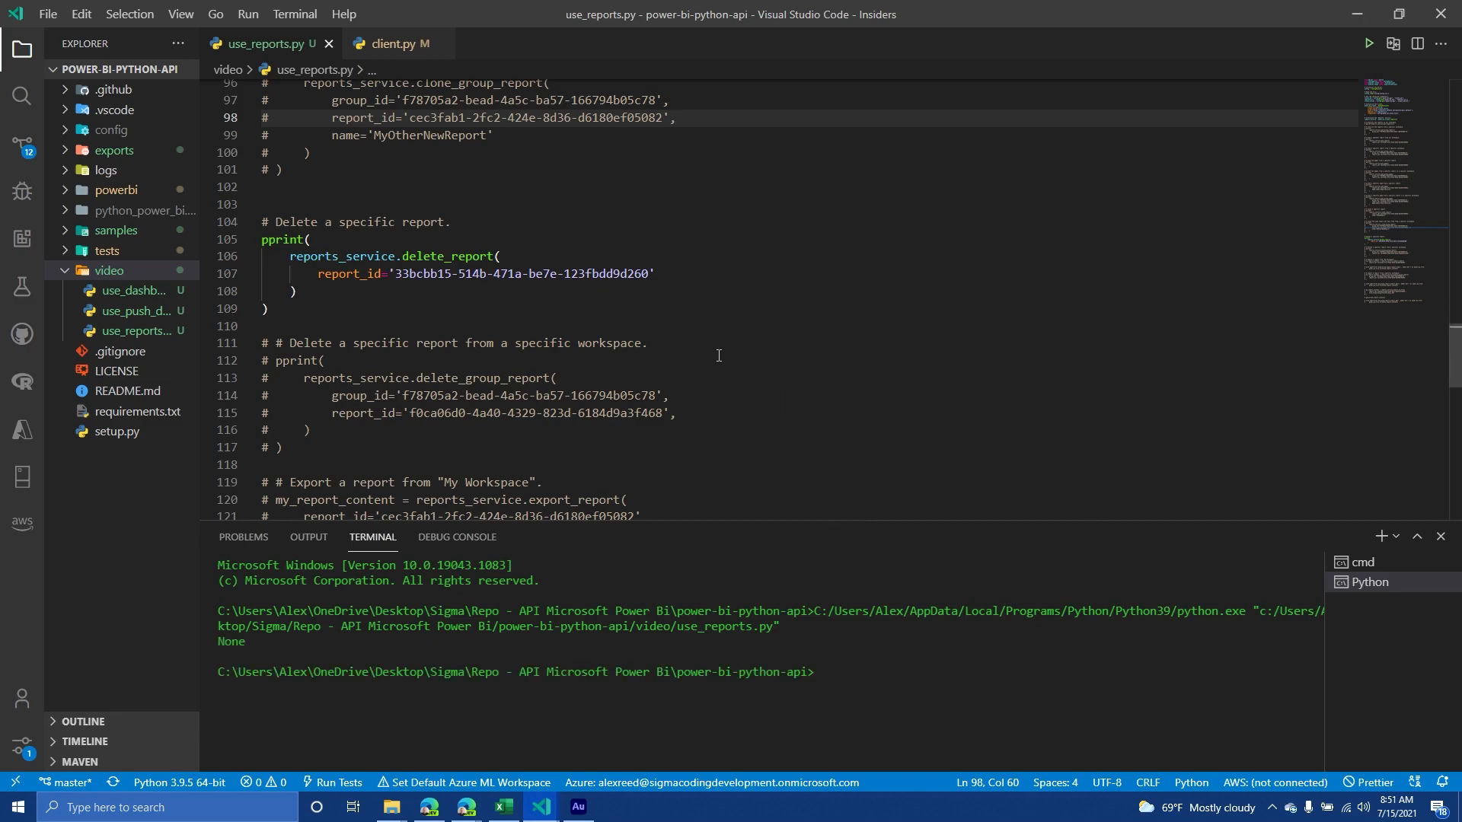
mouse_move(252, 300)
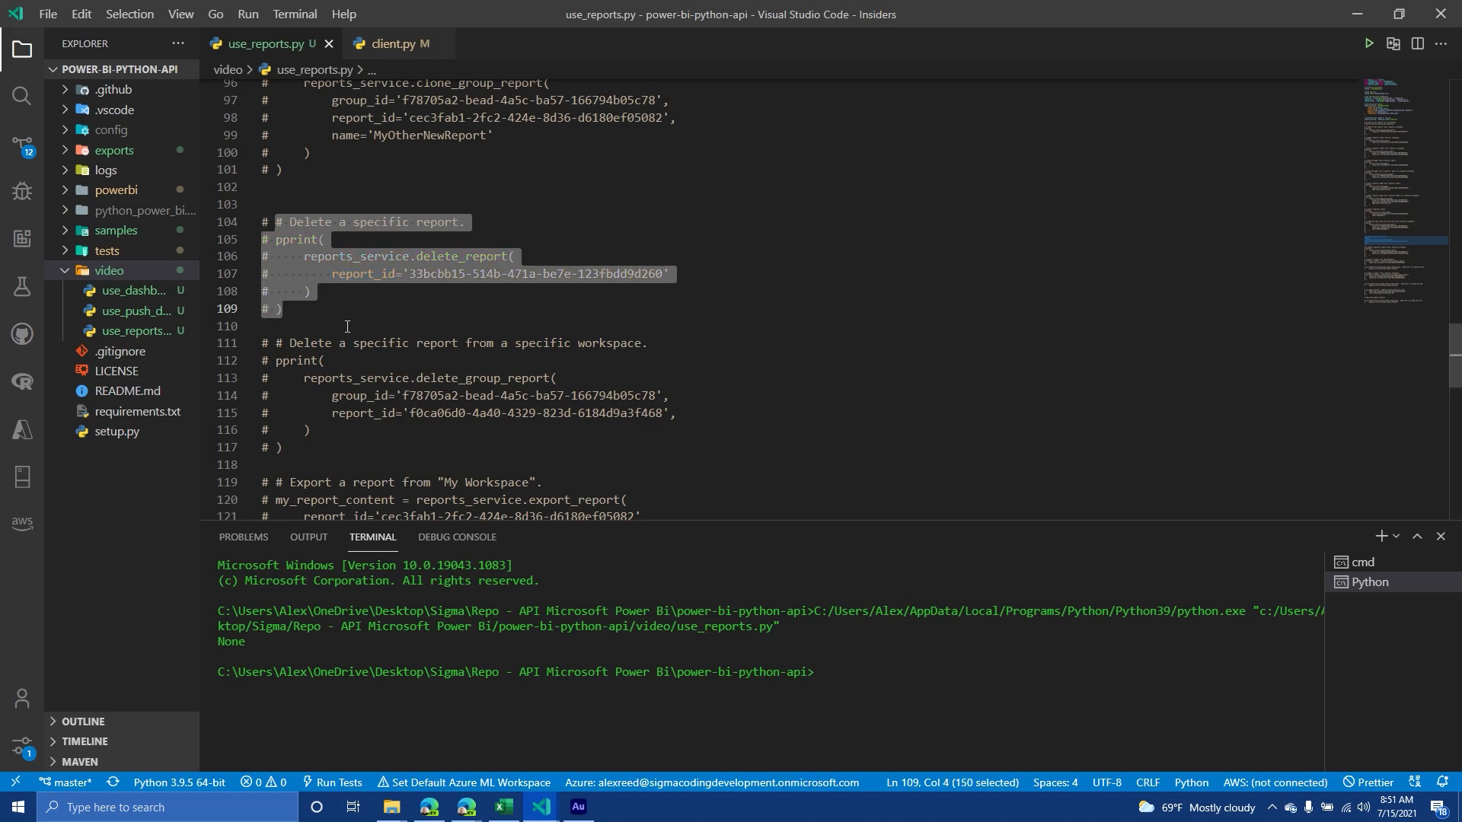
Comment out the workspace delete_group_report block, leaving the my_report_export.pbix export code active
left_click(310, 257)
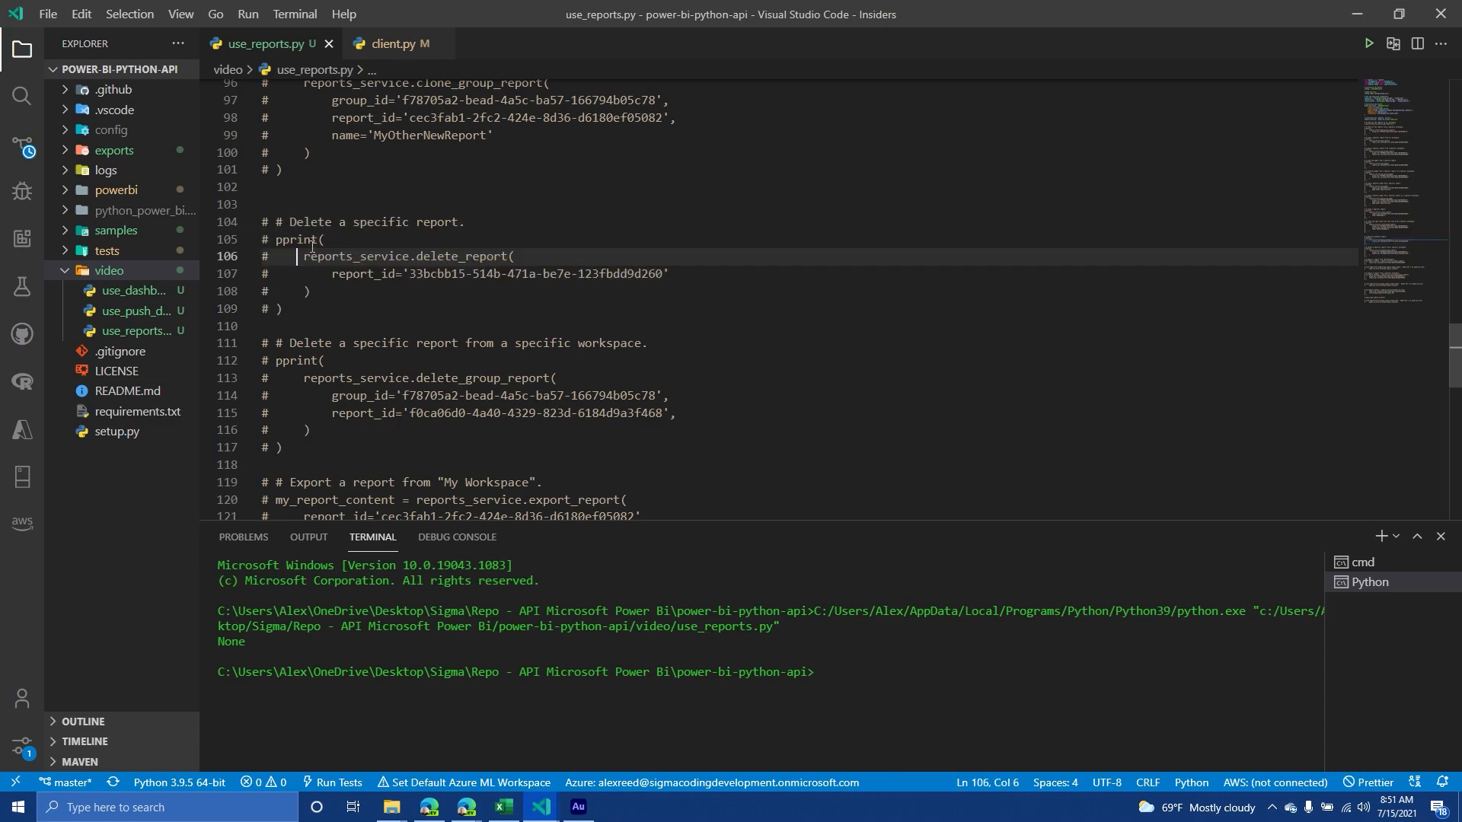
left_click(352, 204)
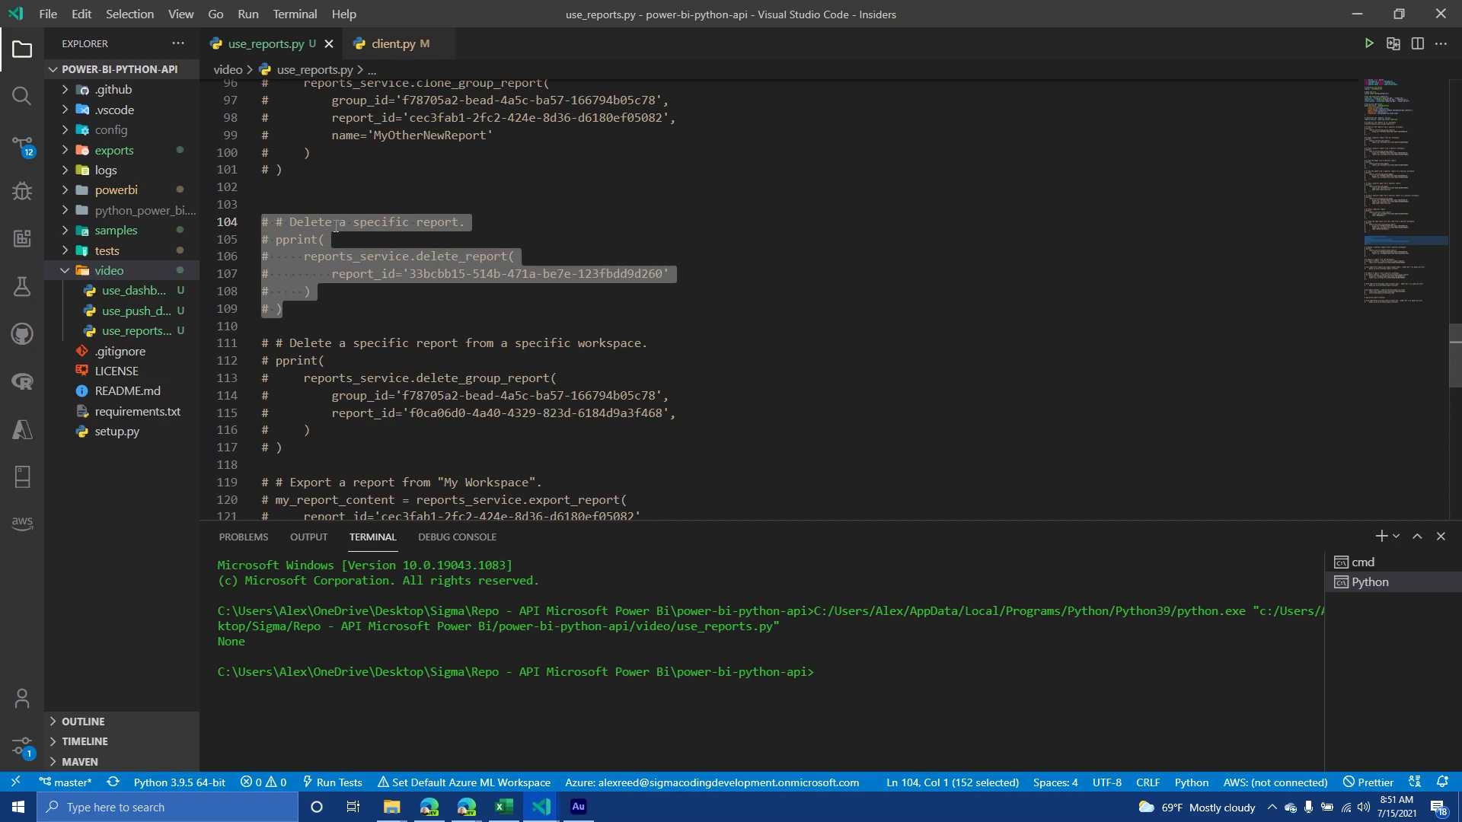
scroll("down", 3)
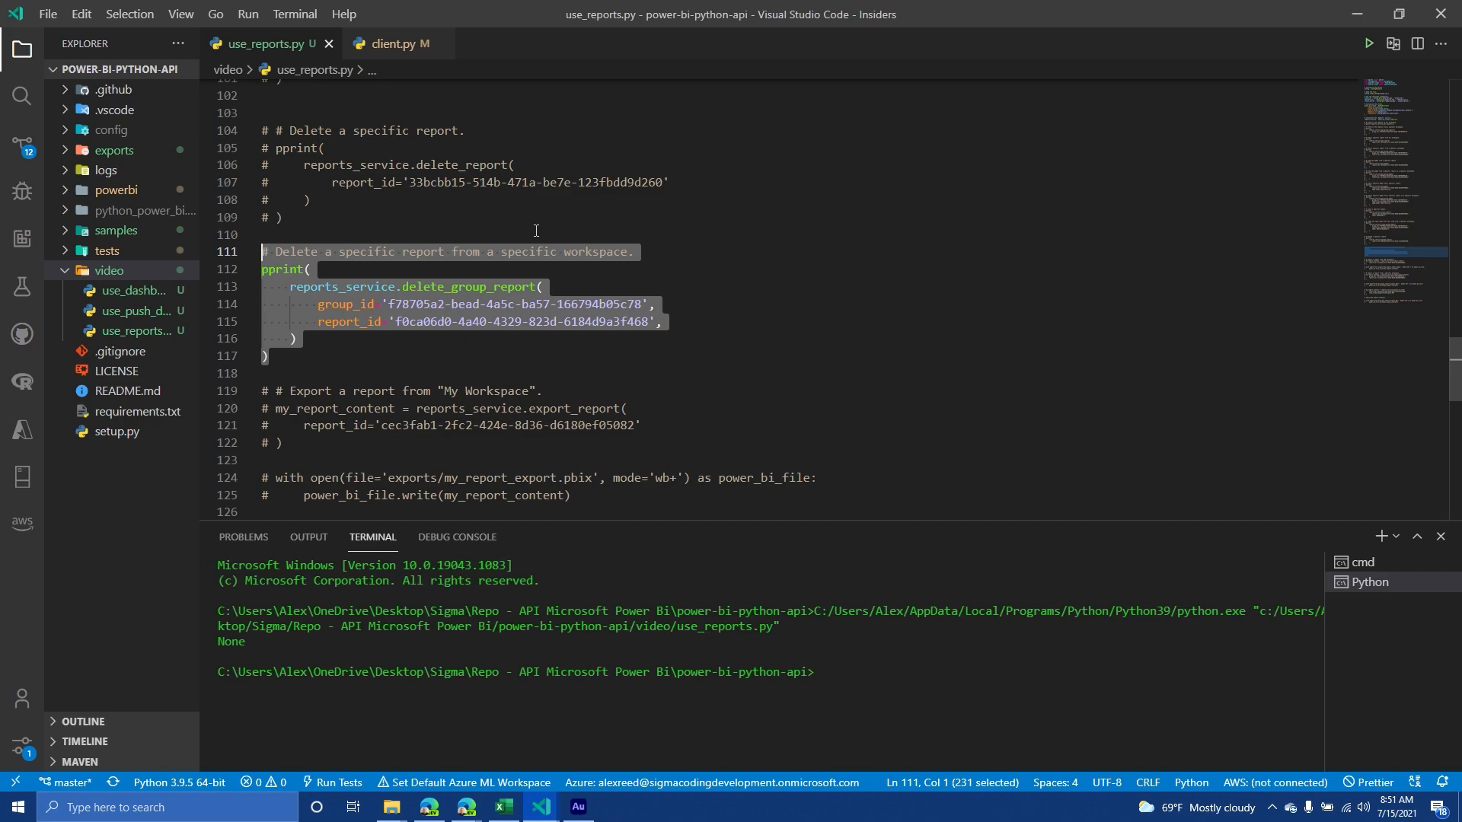
key("ctrl+/")
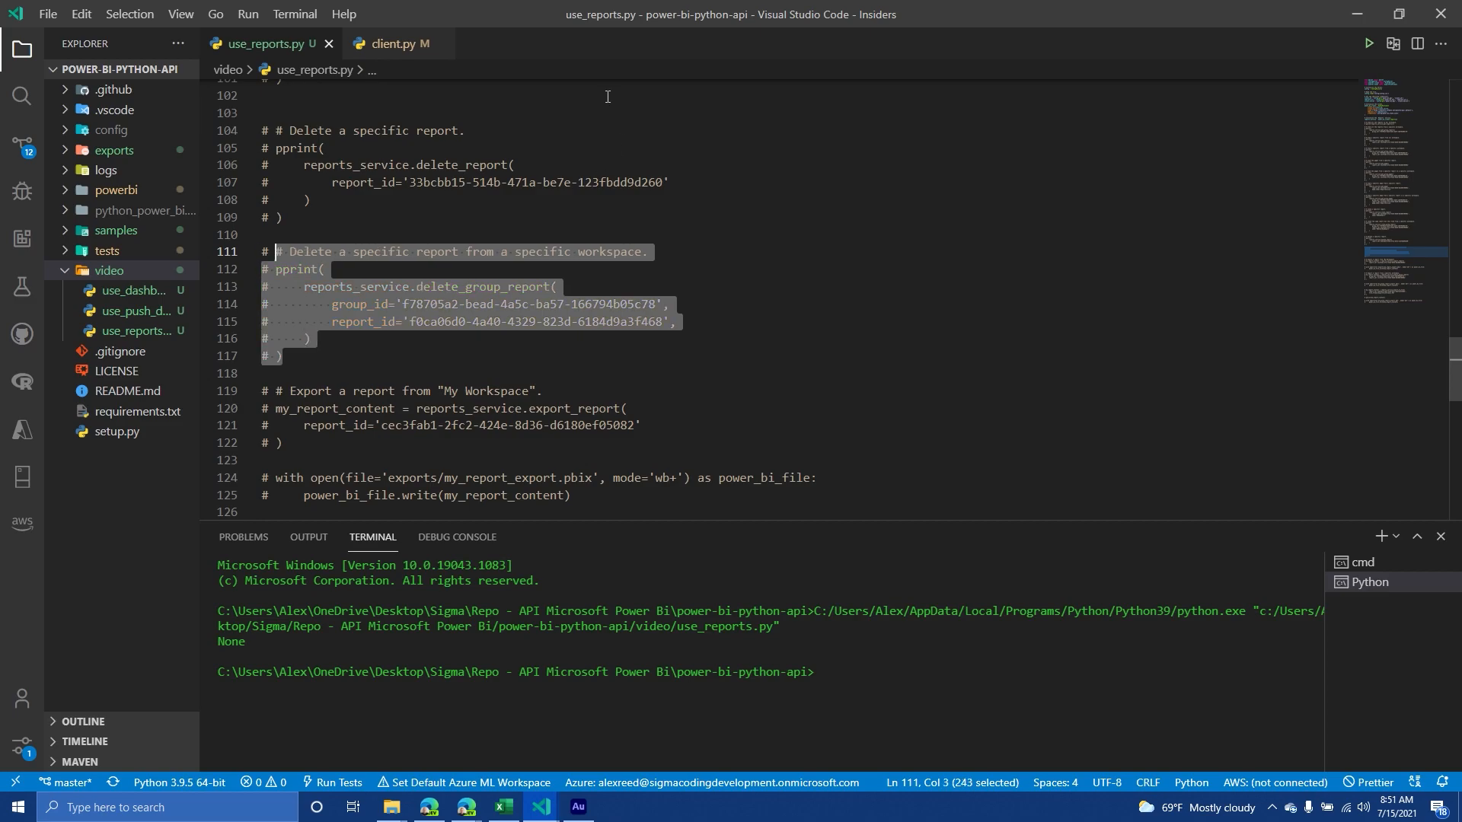
scroll("down", 3)
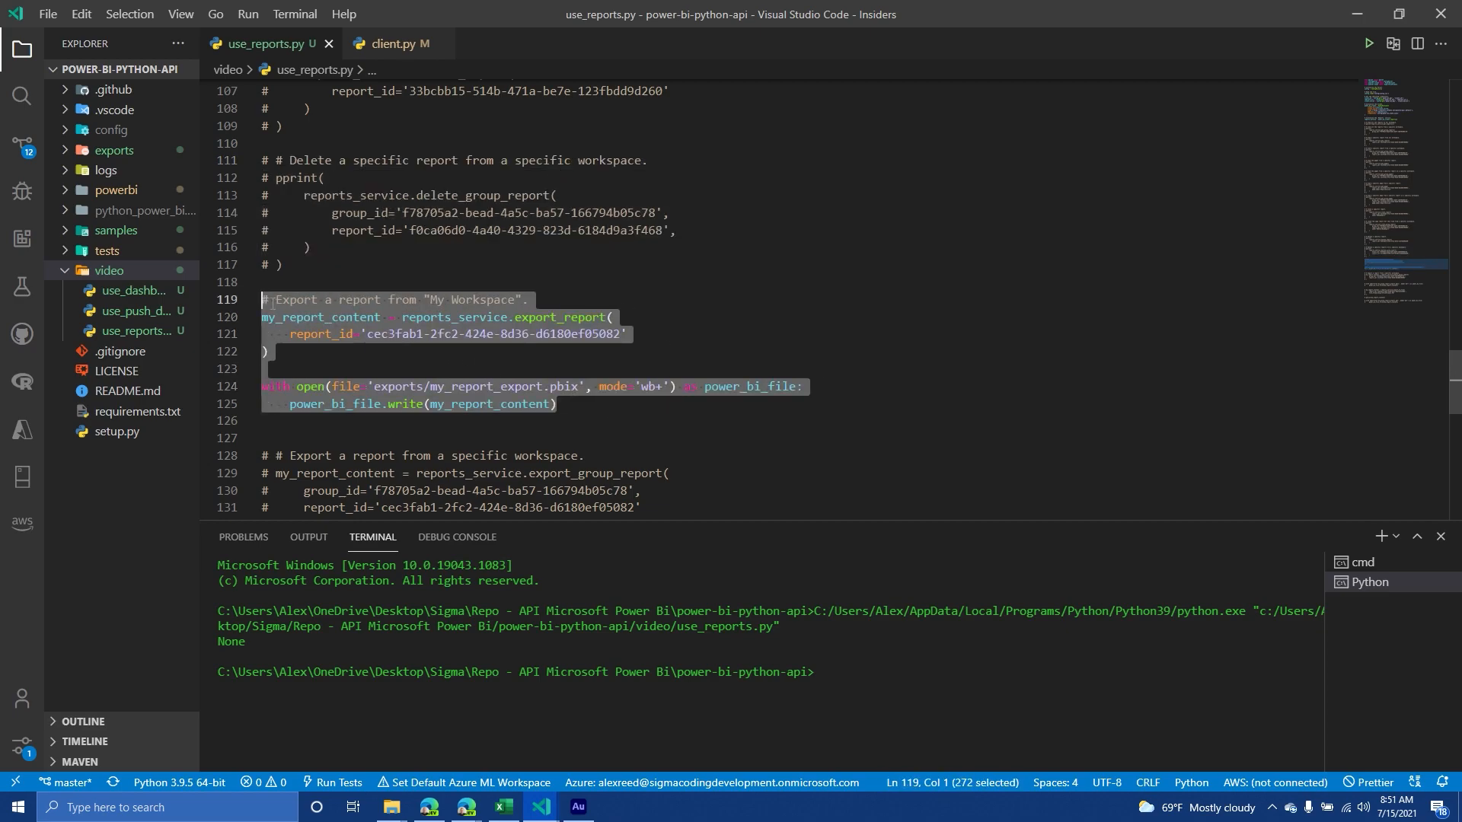
Review the commented PDF export_to_file code and scroll to the ExportFileFormats import at the top
left_click(501, 196)
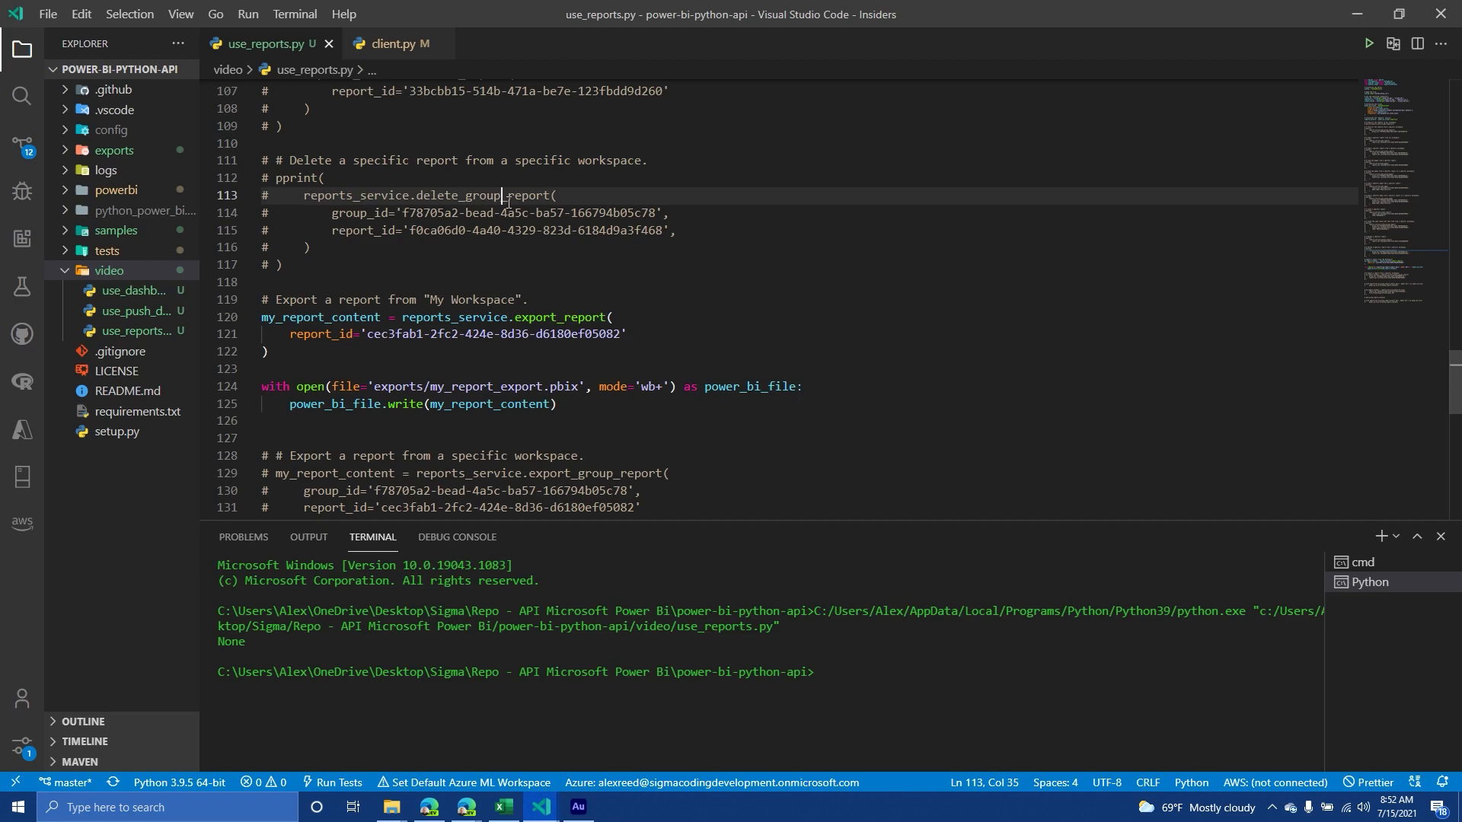
scroll("down", 3)
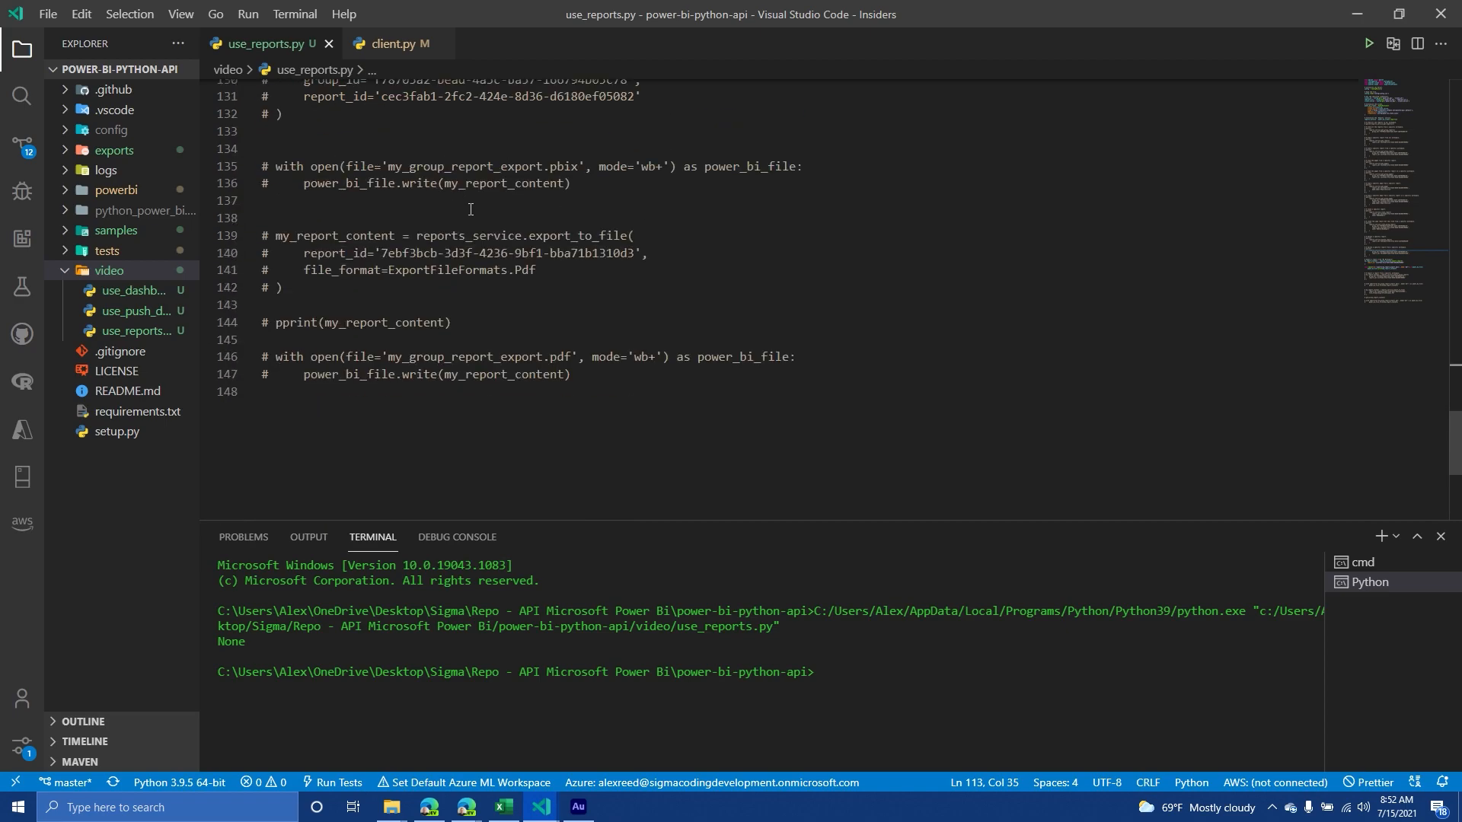
scroll("up", 3)
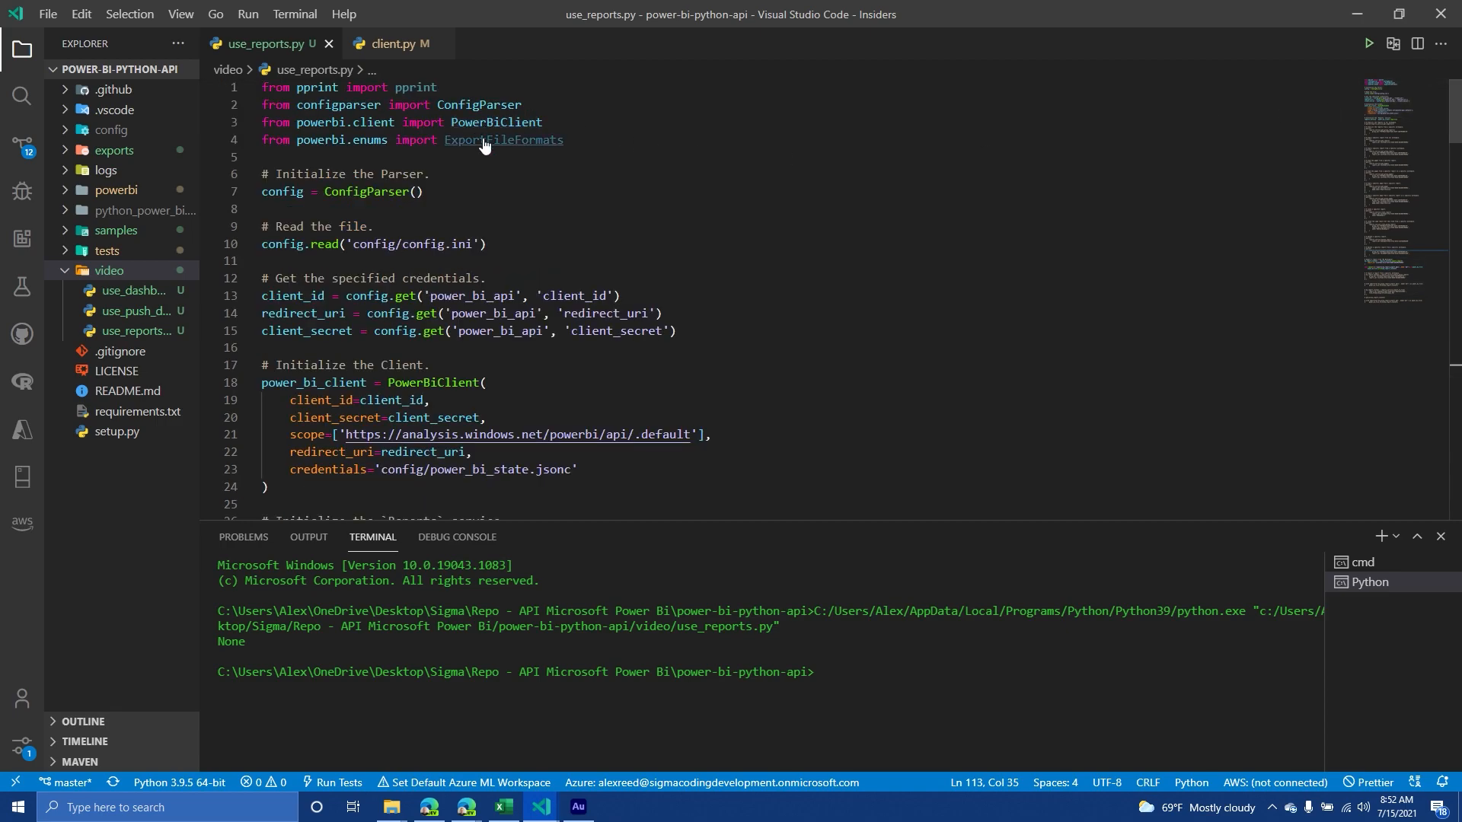
Inspect ExportFileFormats in enums.py (PDF, PPTX, XLSX) and return to use_reports.py
left_click(502, 140)
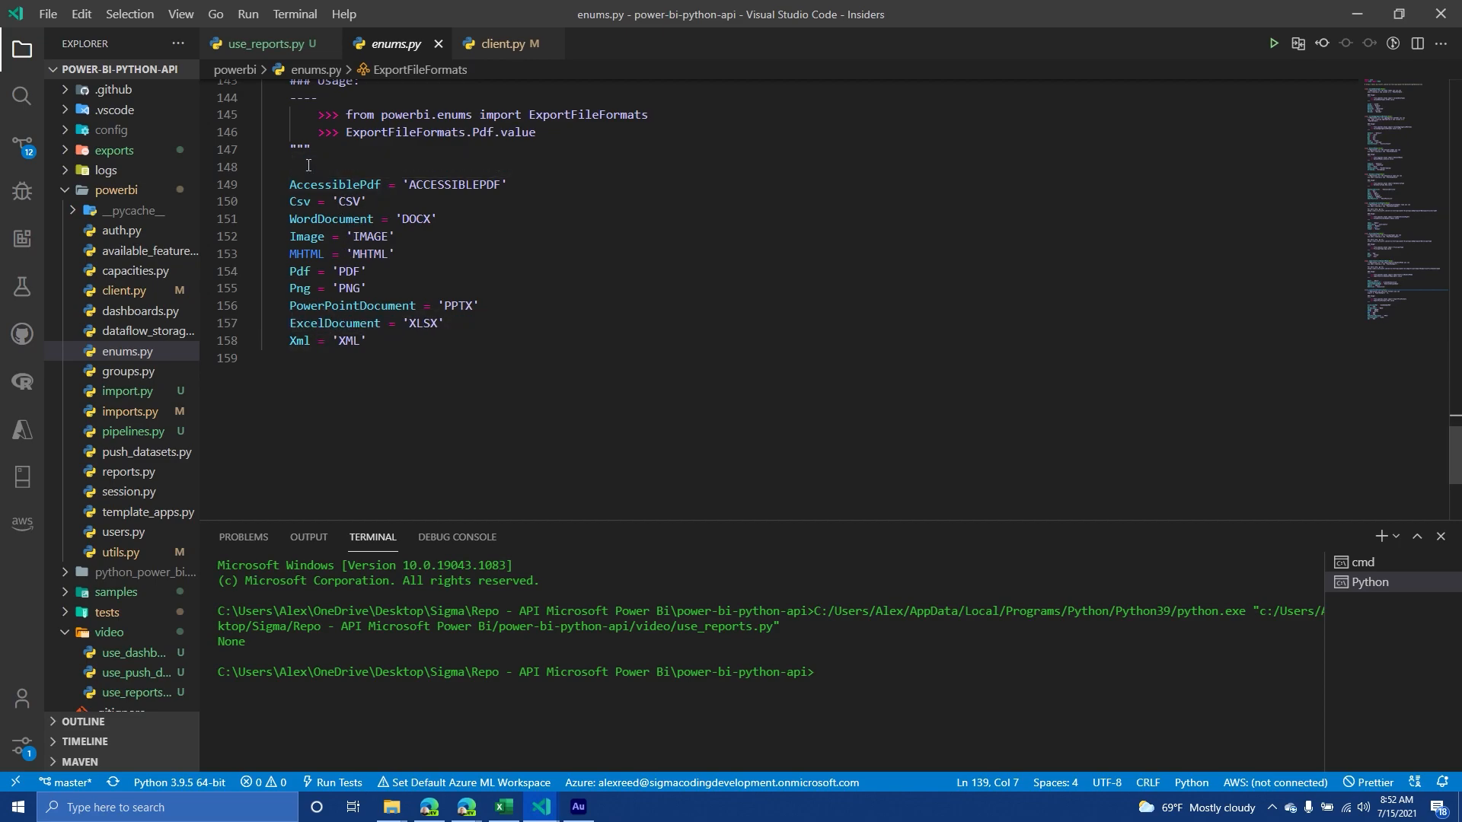
mouse_move(270, 42)
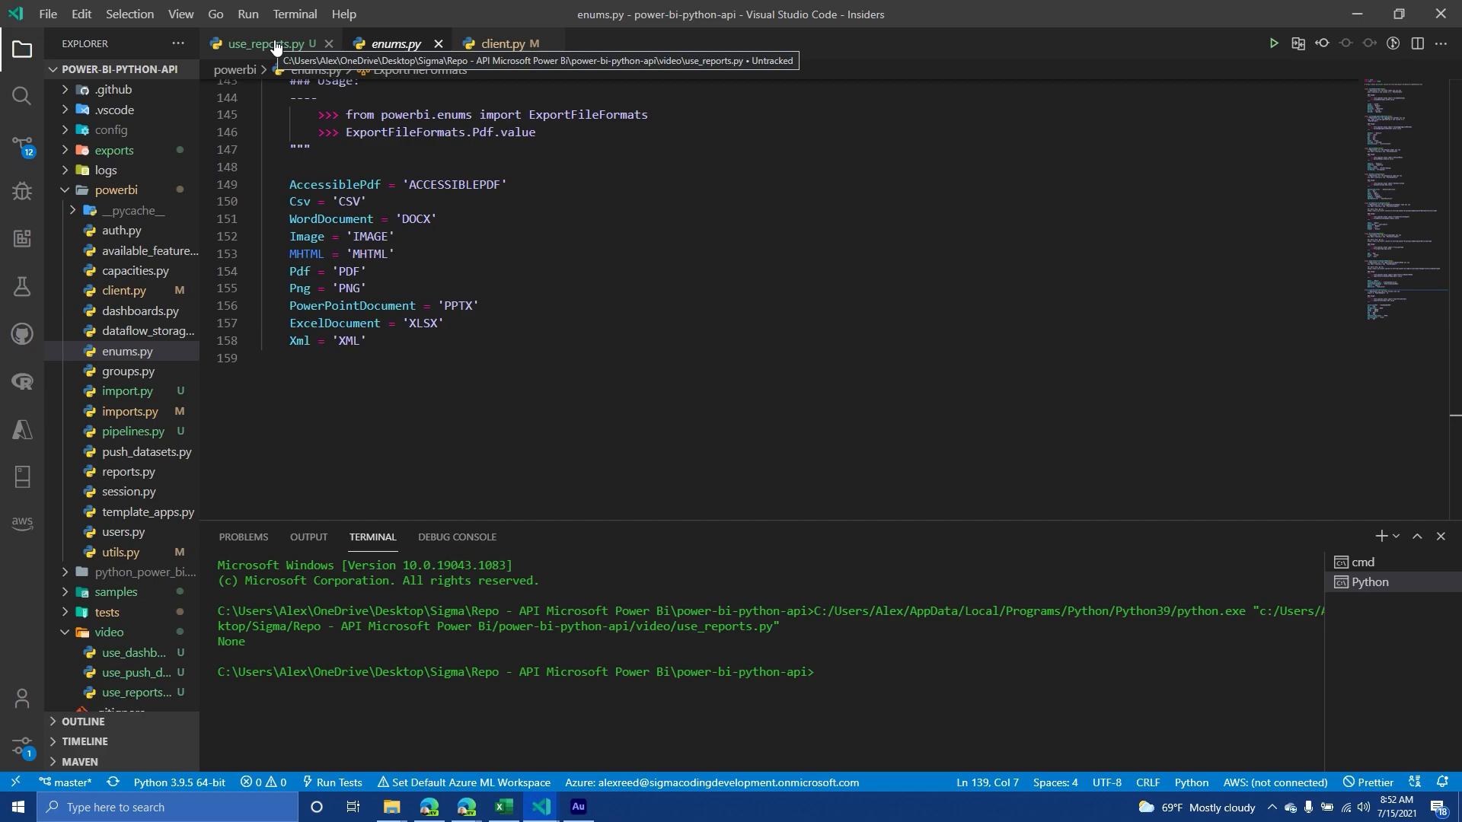
left_click(264, 44)
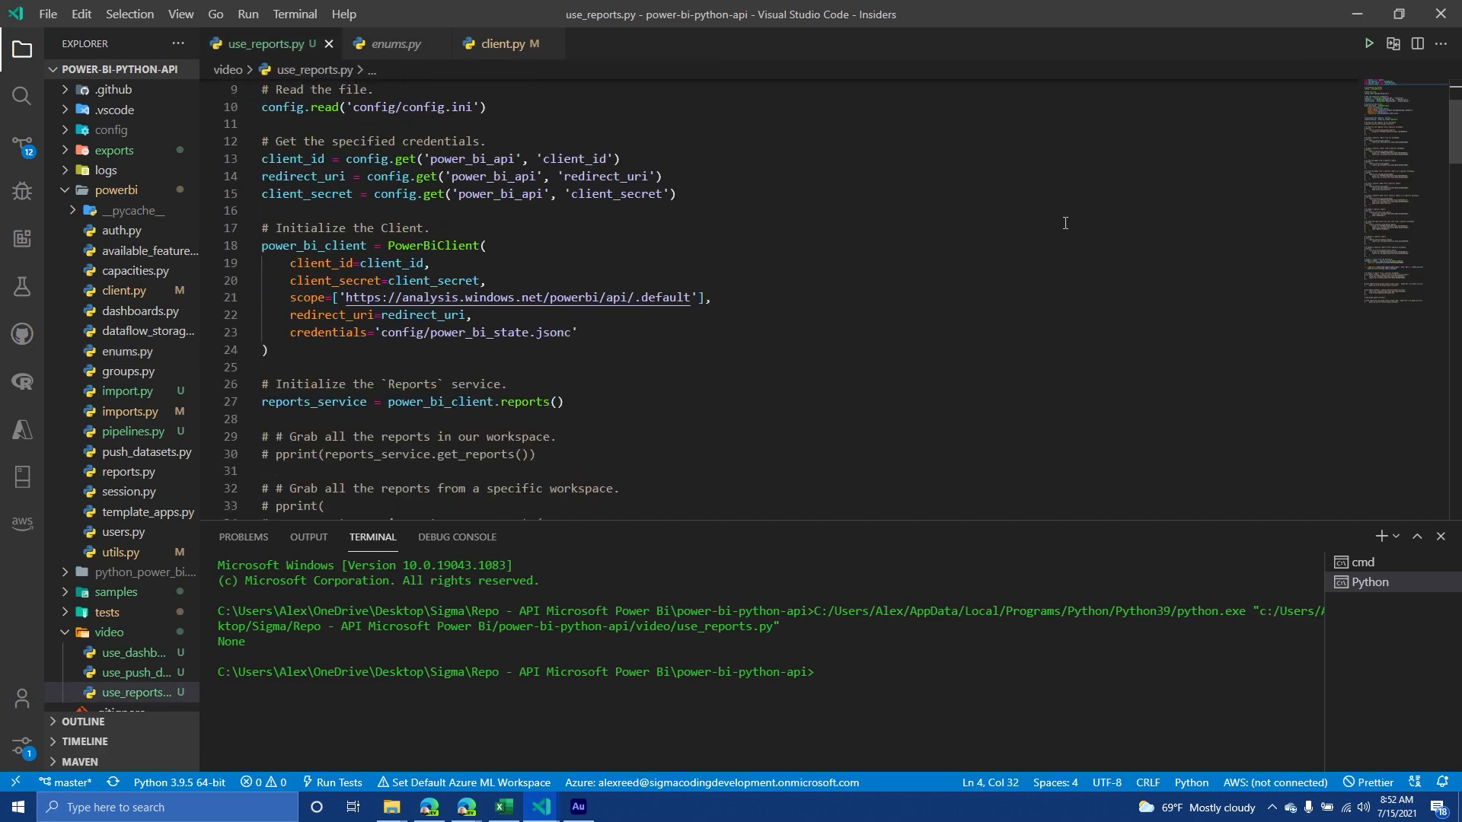
Scroll from the commented PDF export_to_file code back up to the my_report_export.pbix export block
scroll("down", 3)
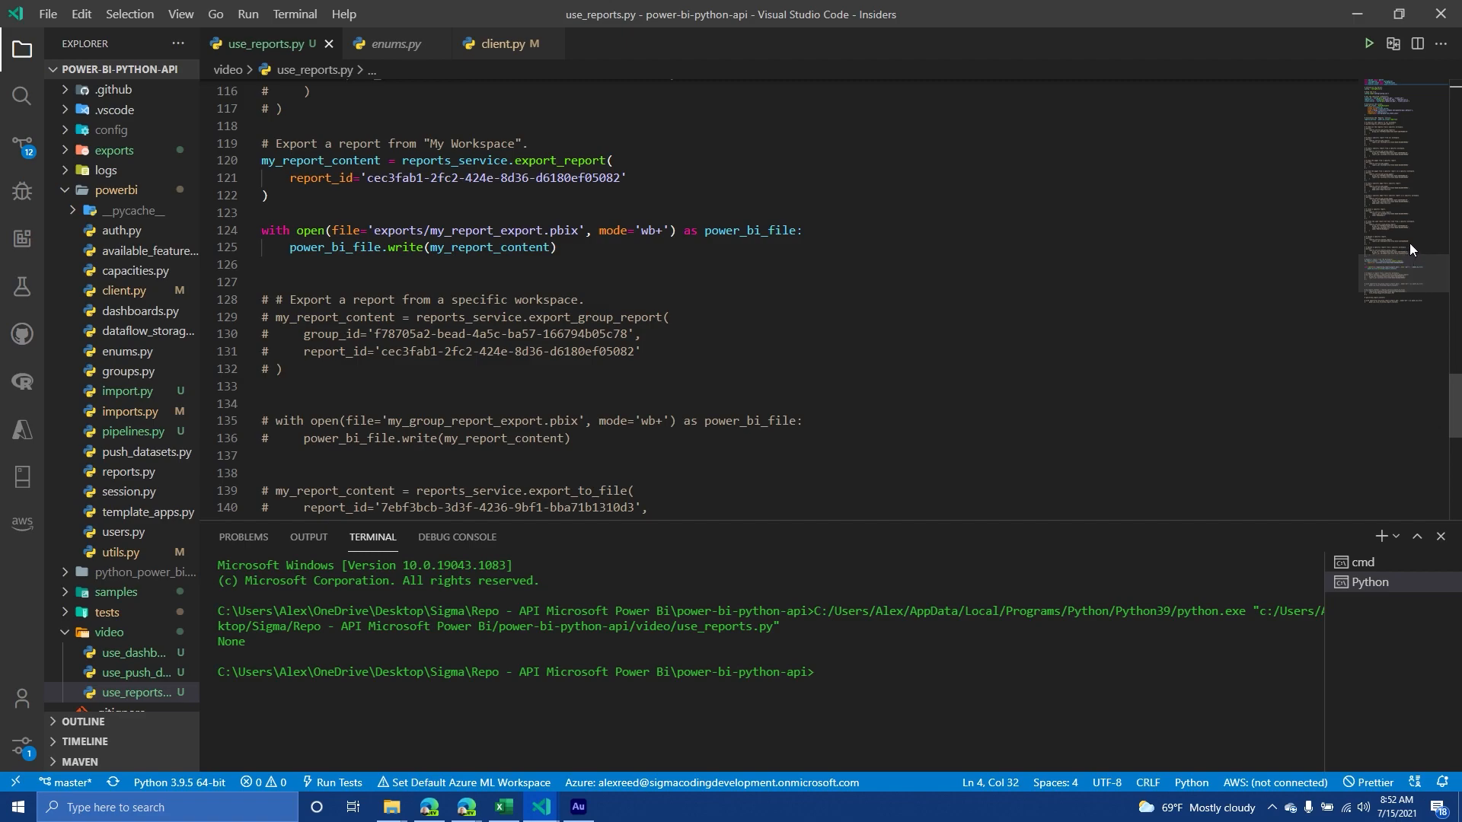
scroll("down", 3)
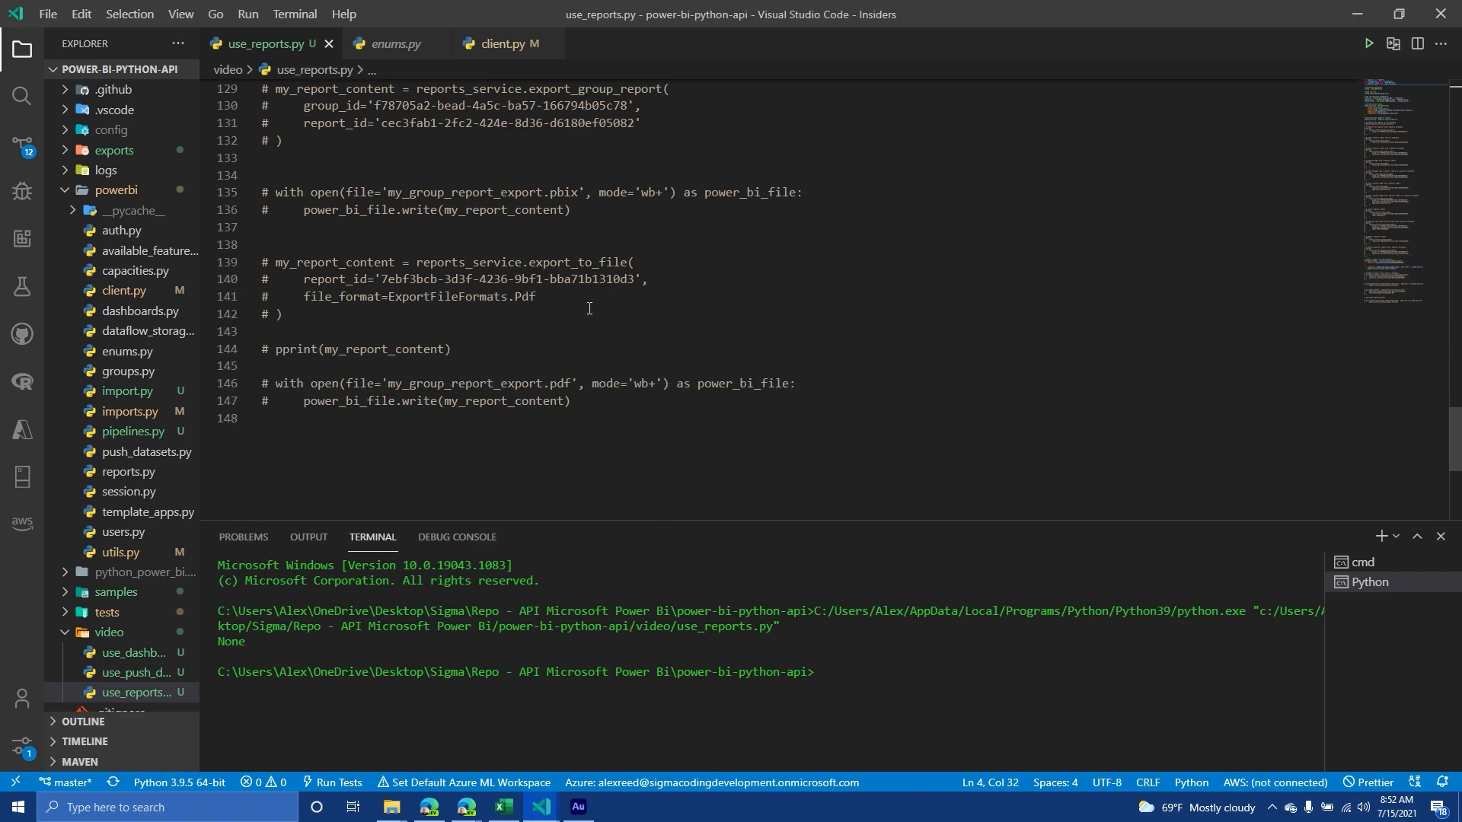
mouse_move(560, 249)
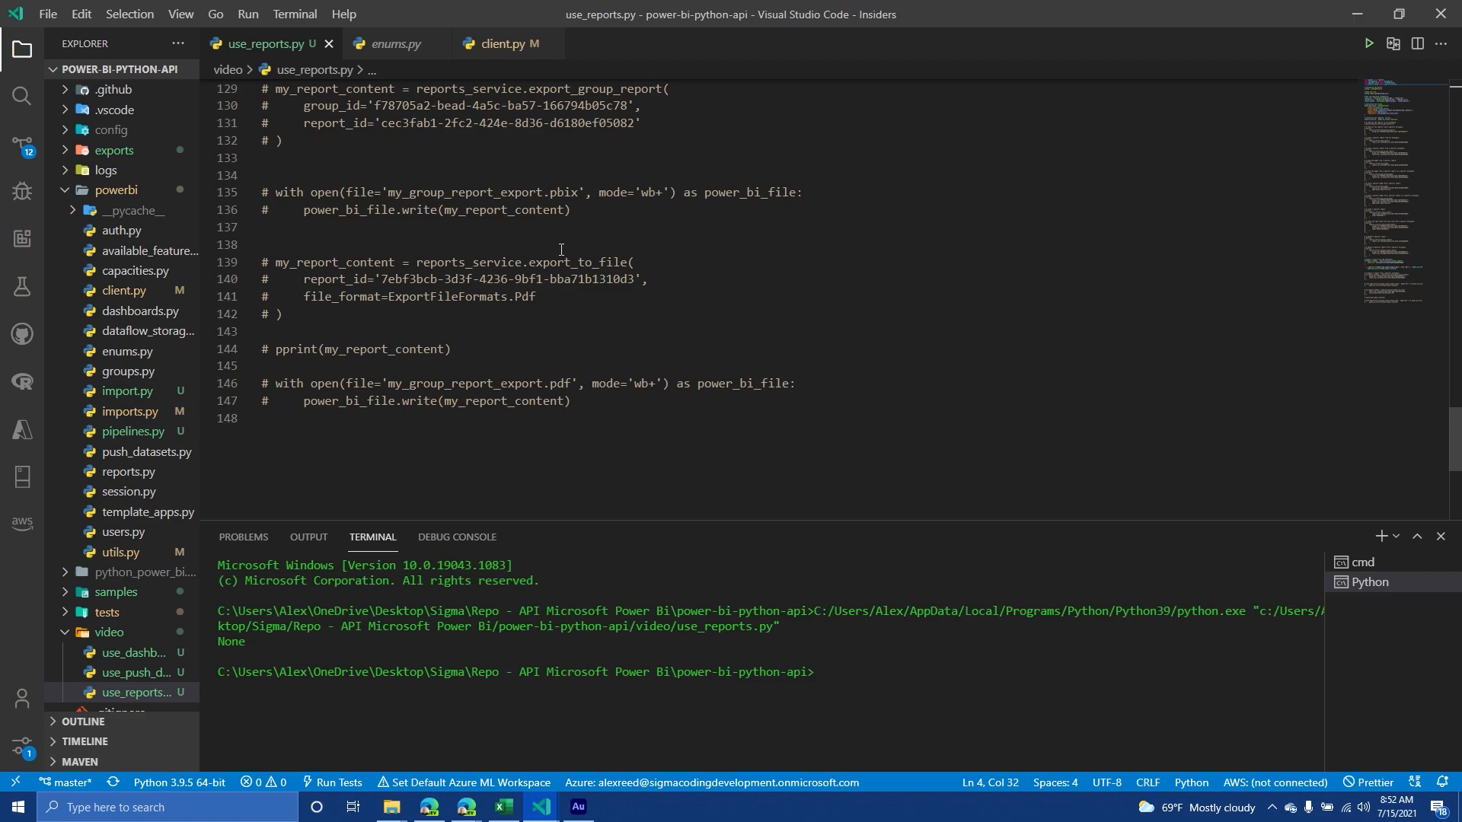
scroll("up", 3)
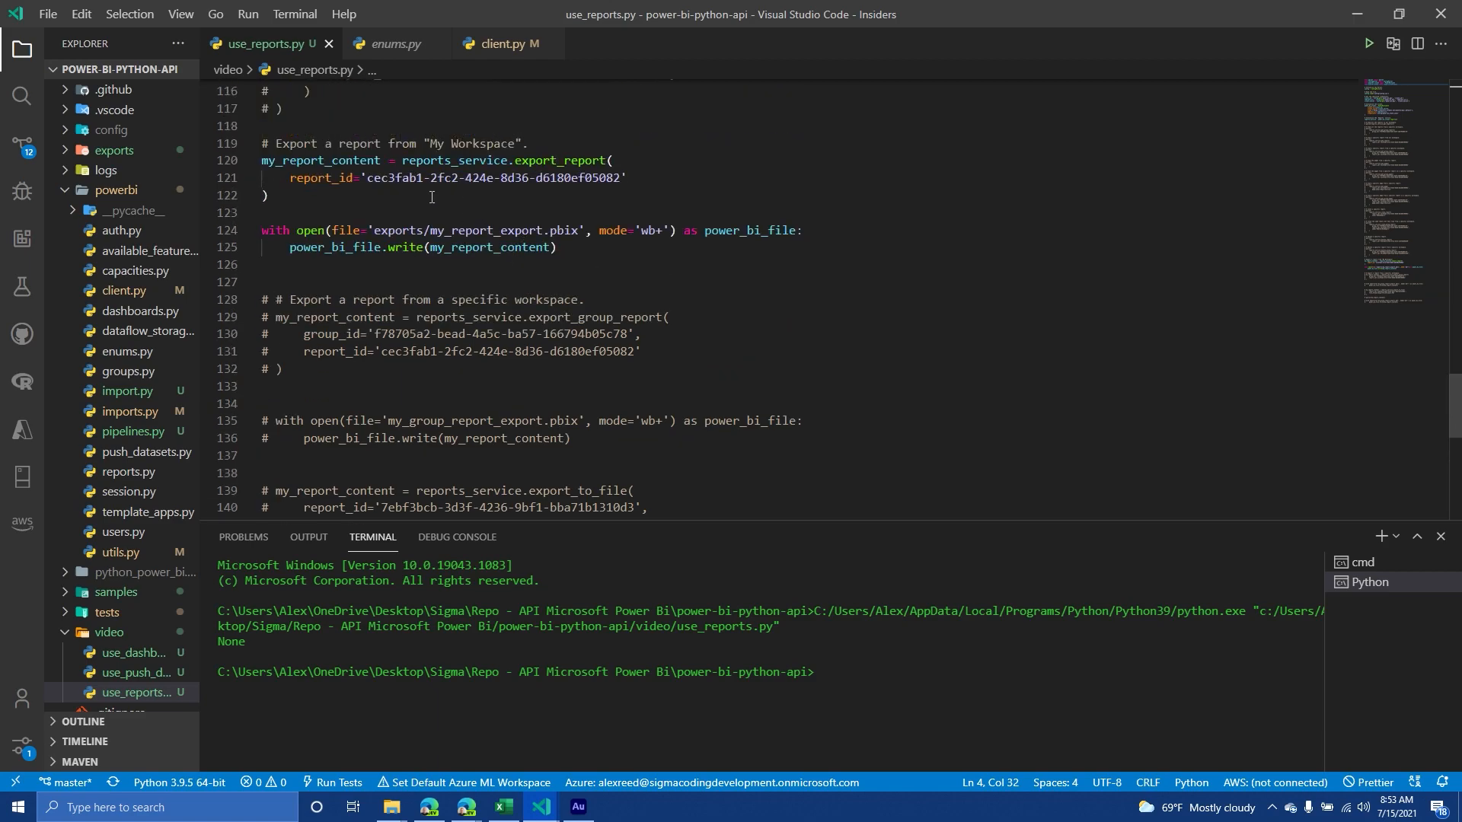
double_click(453, 161)
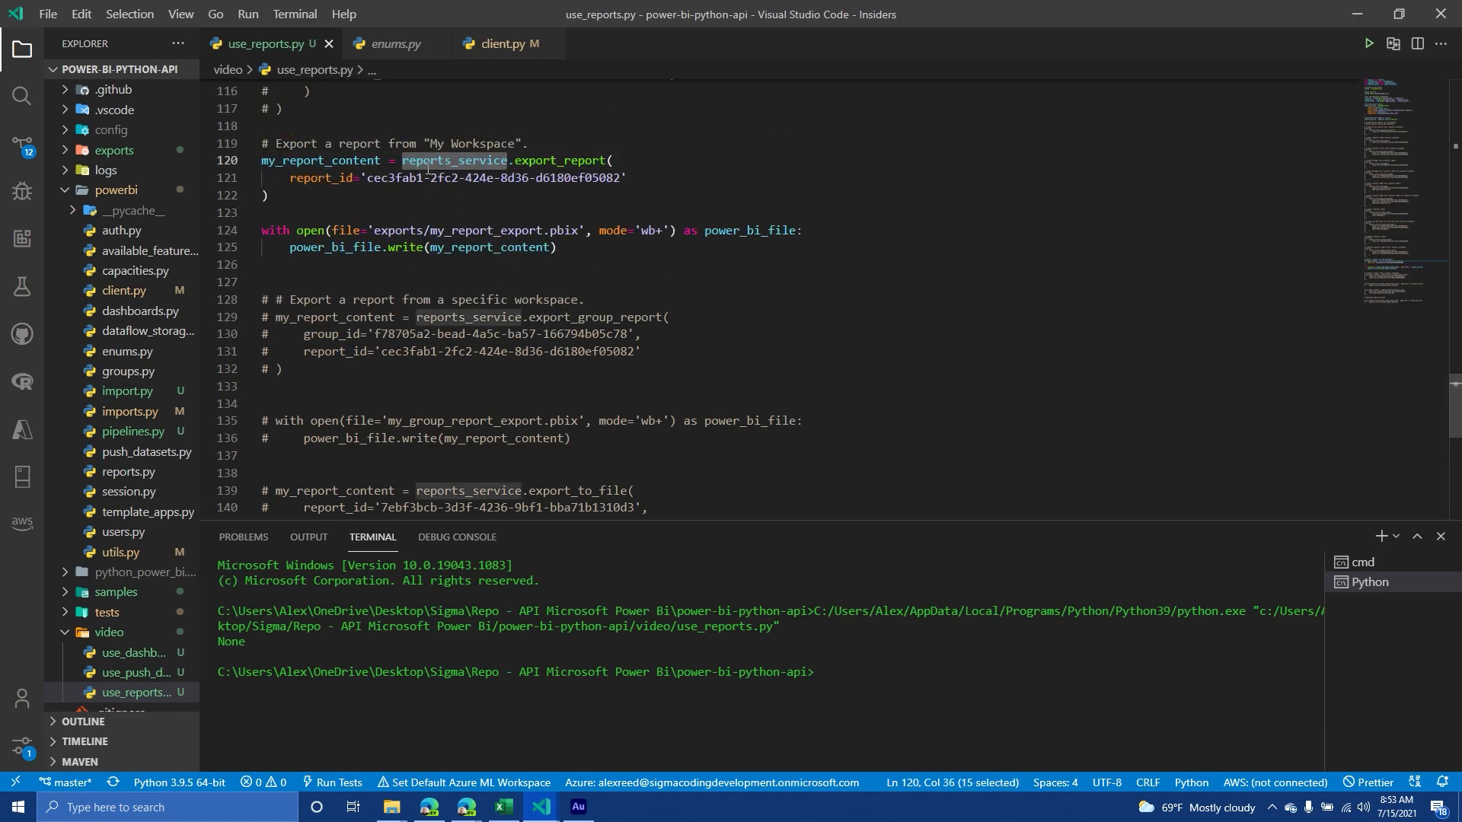
mouse_move(560, 161)
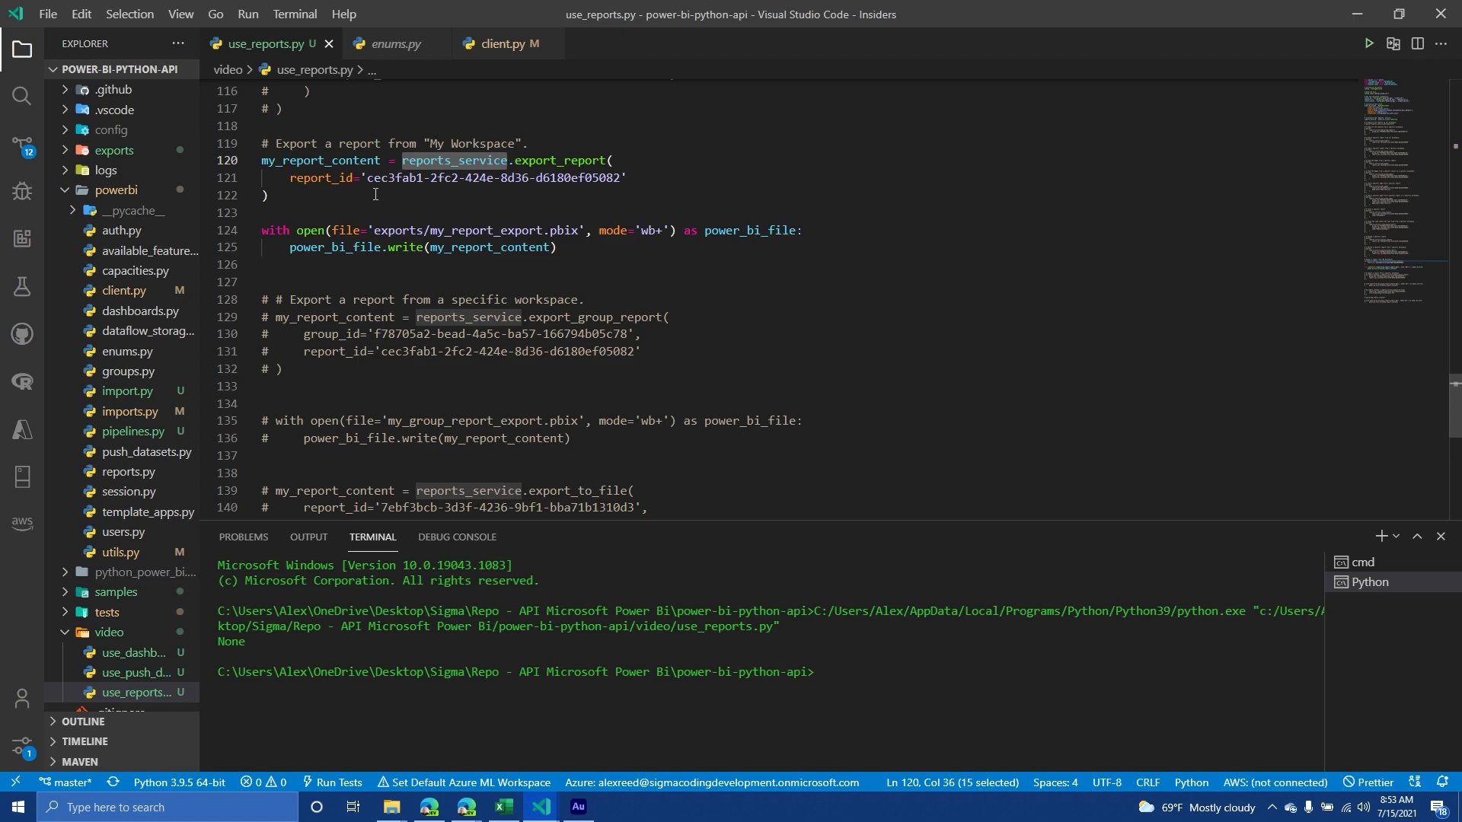
mouse_move(536, 175)
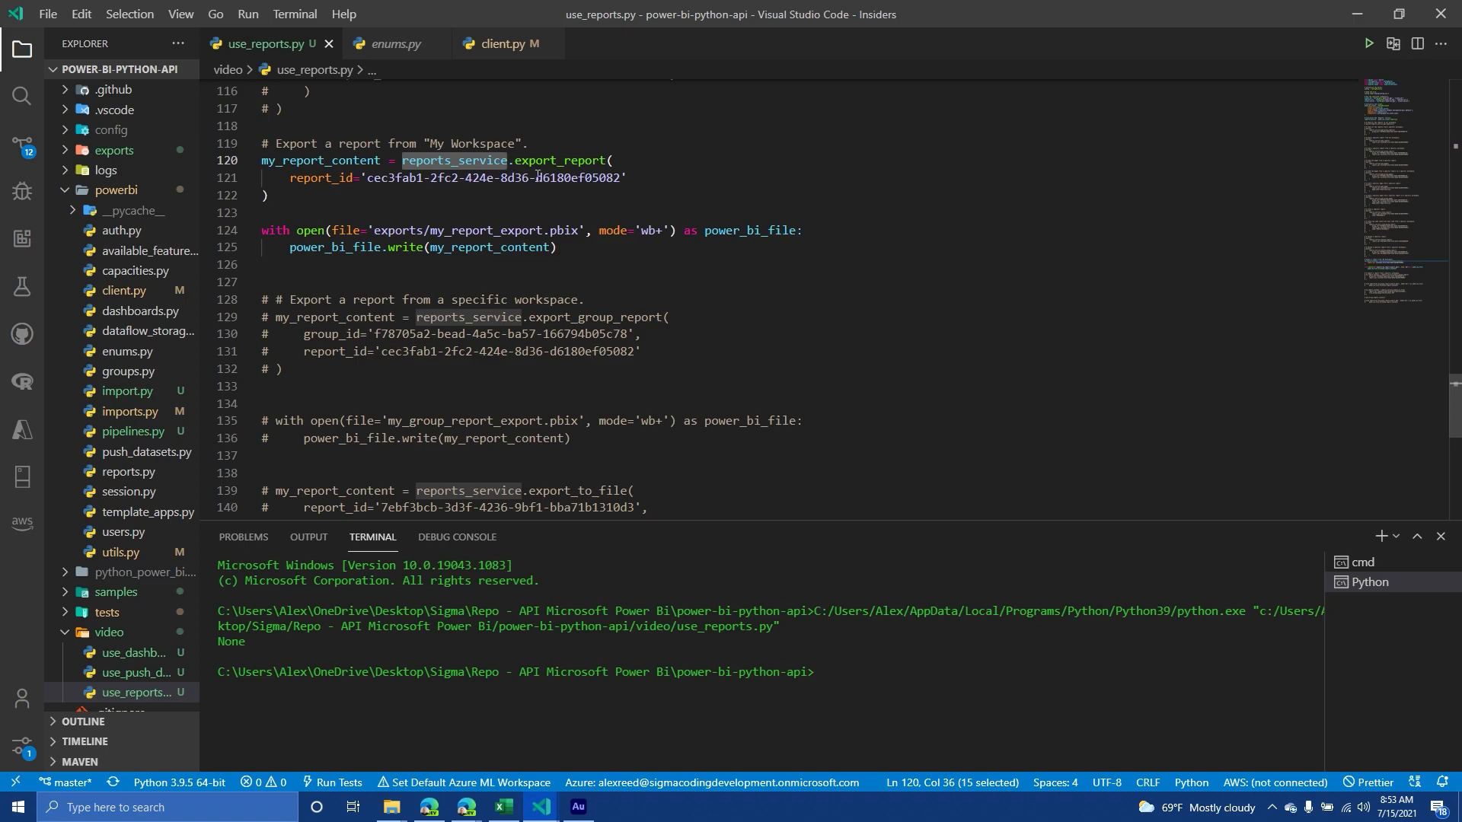
mouse_move(316, 159)
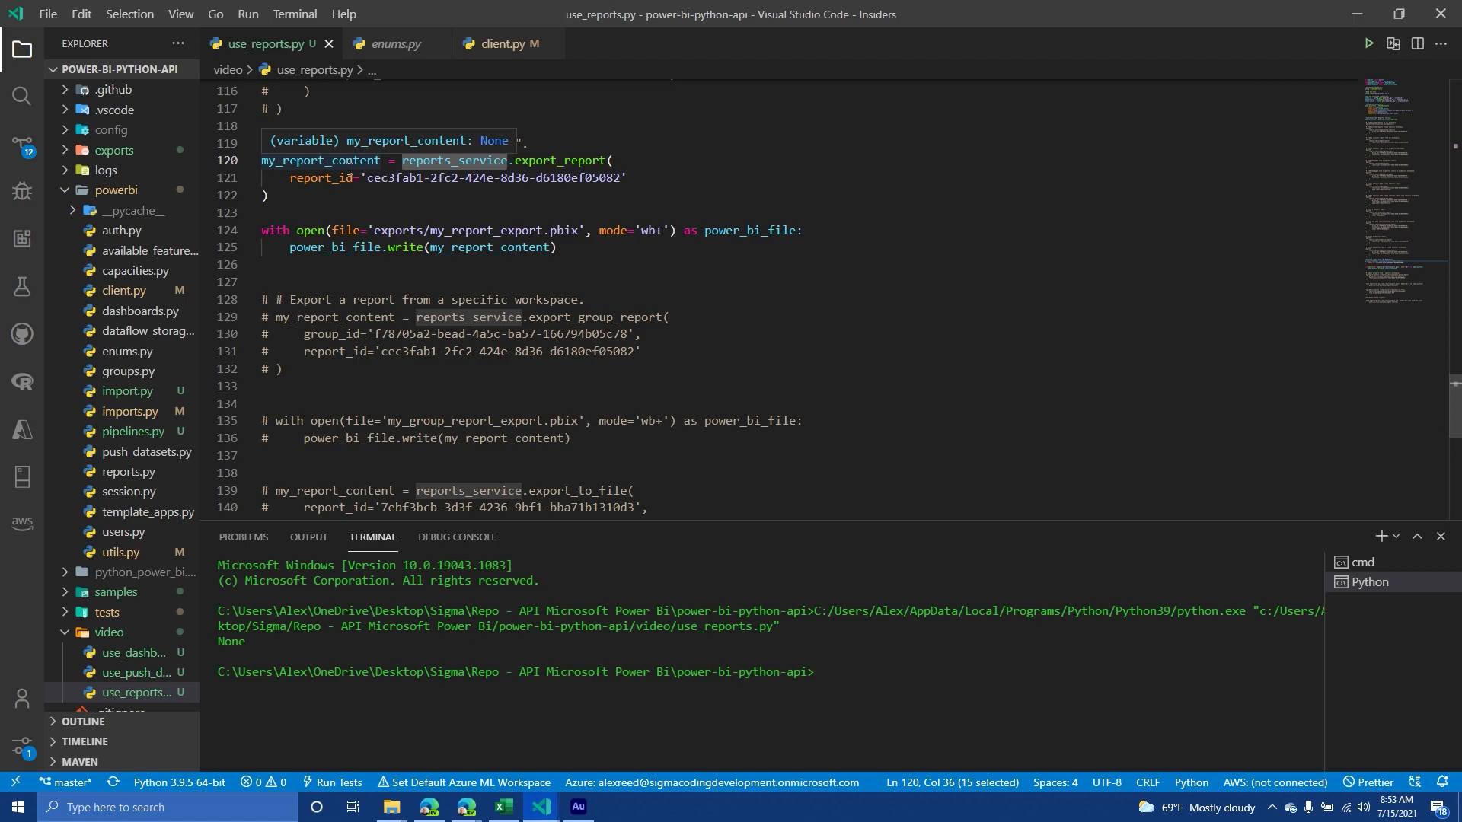
mouse_move(557, 161)
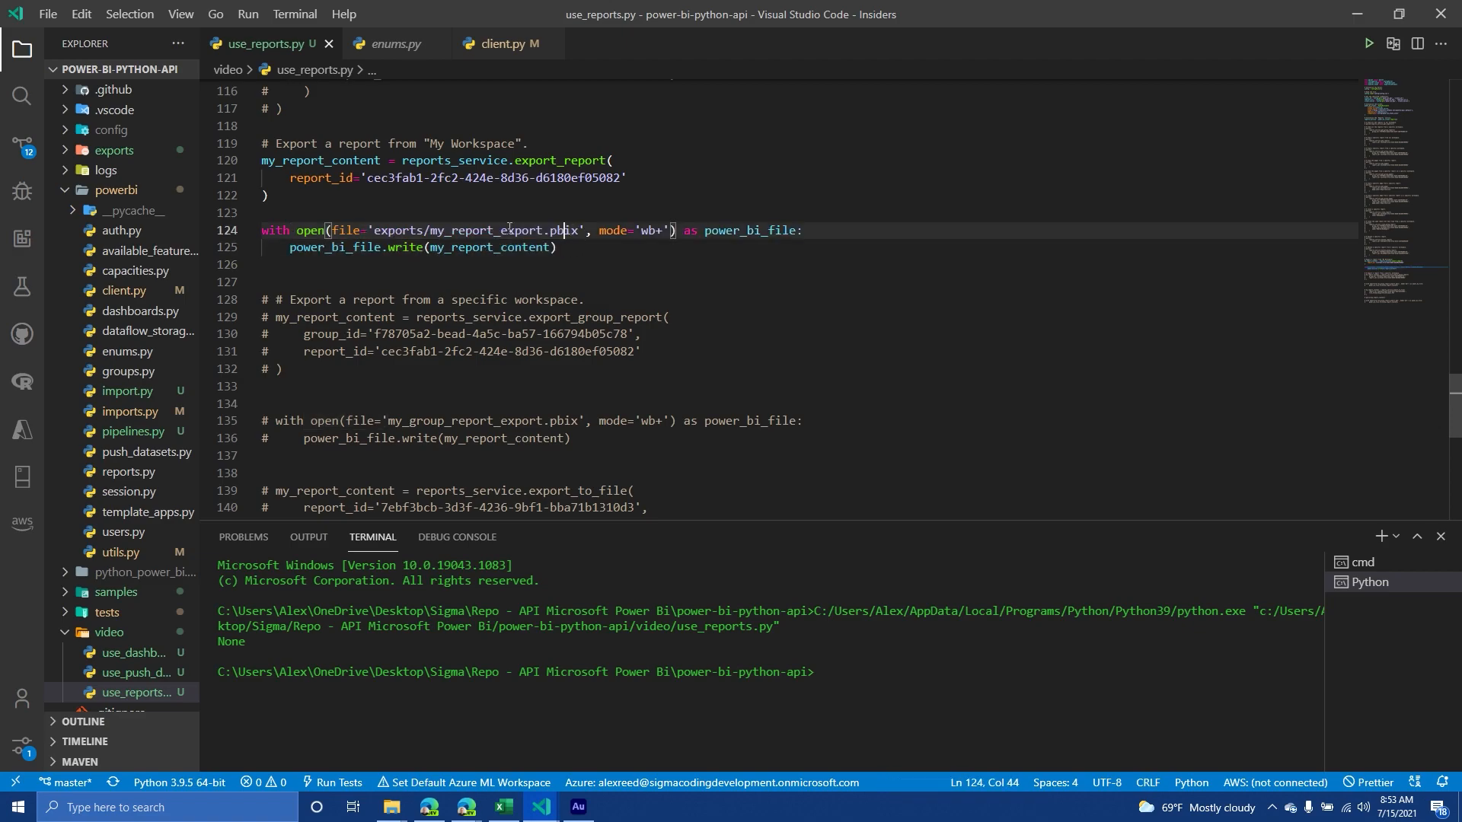
double_click(398, 230)
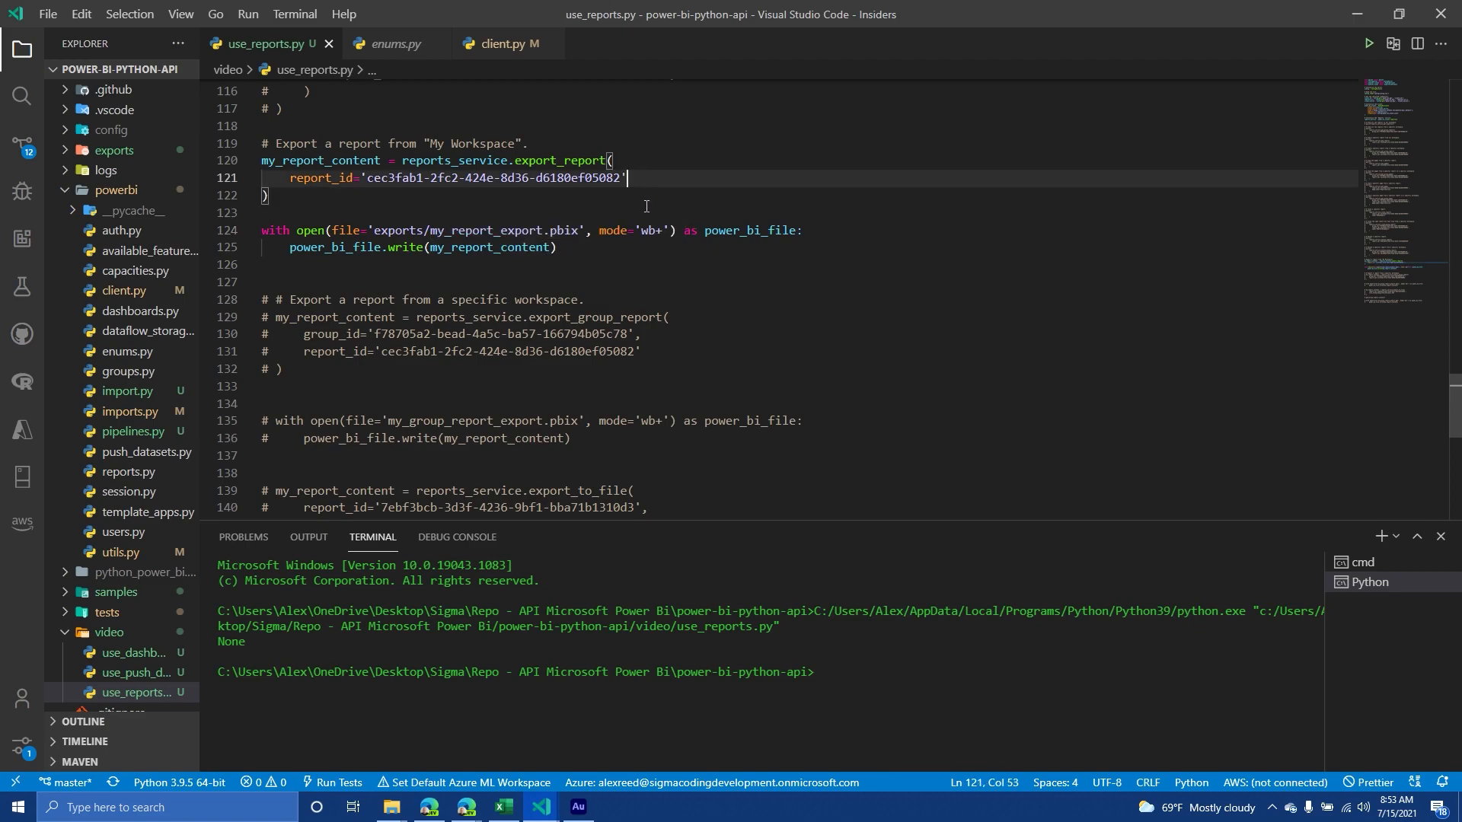
left_click(664, 230)
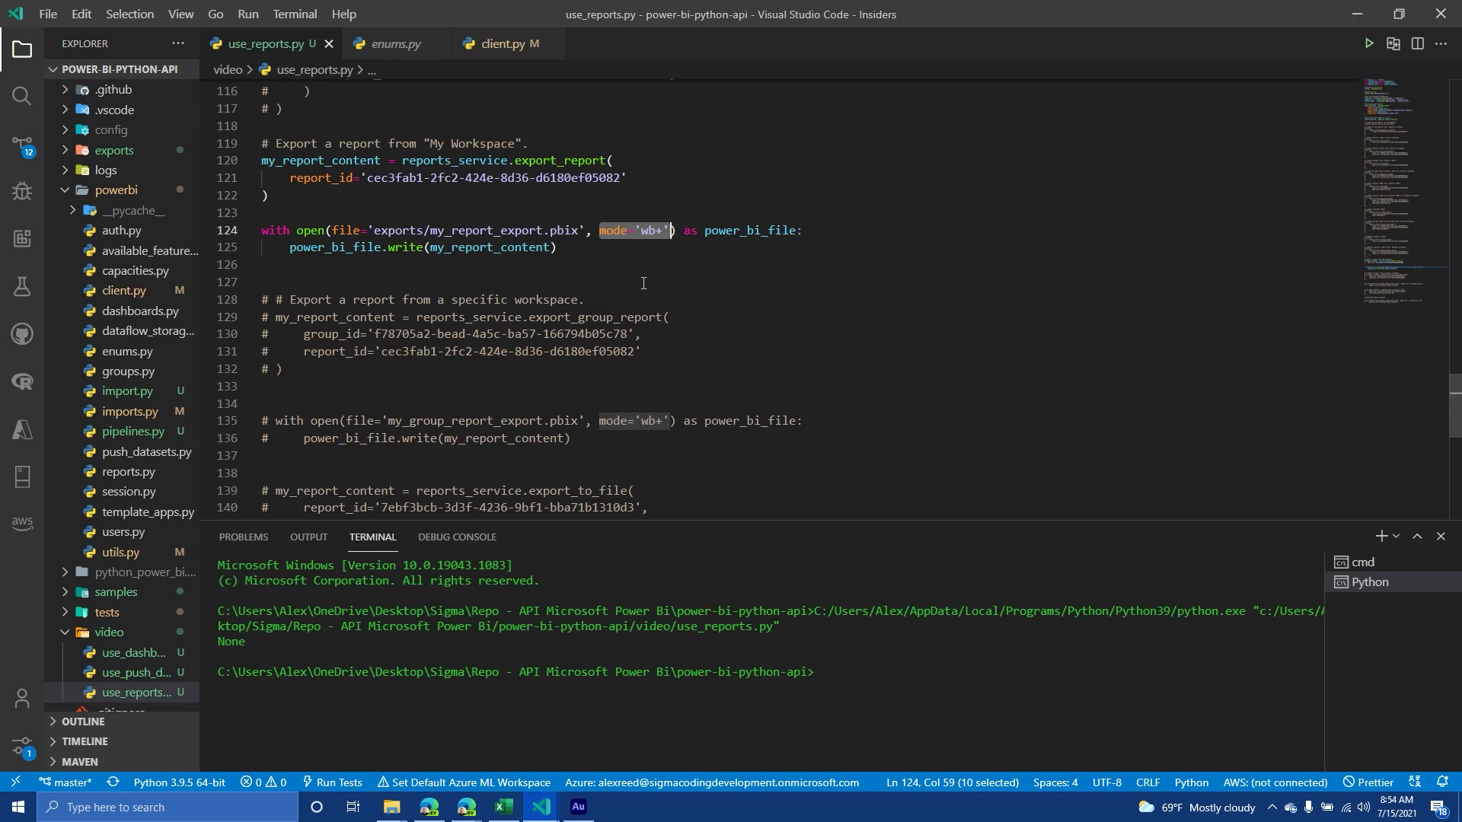
mouse_move(630, 299)
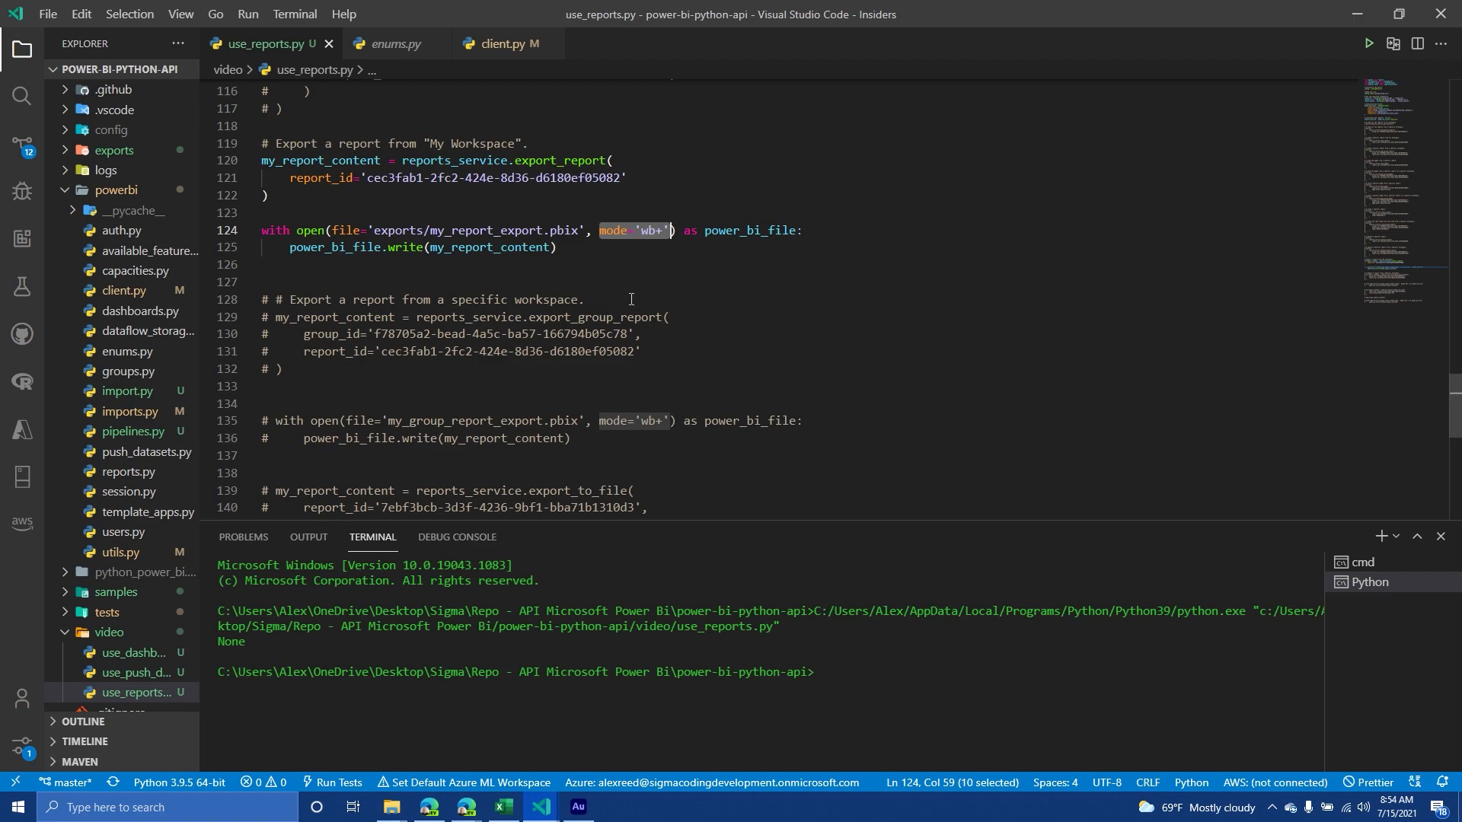
mouse_move(665, 287)
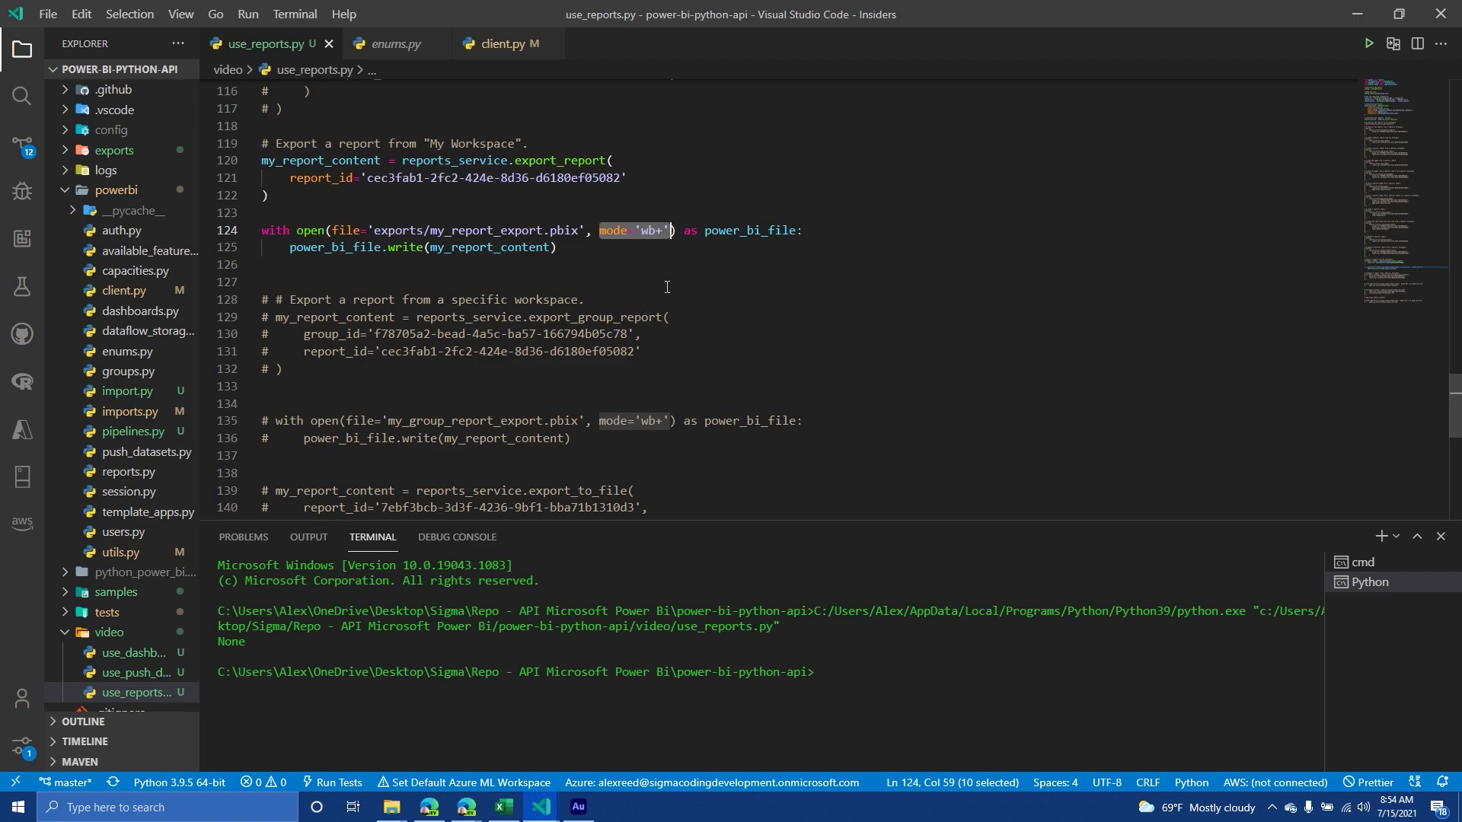
double_click(751, 230)
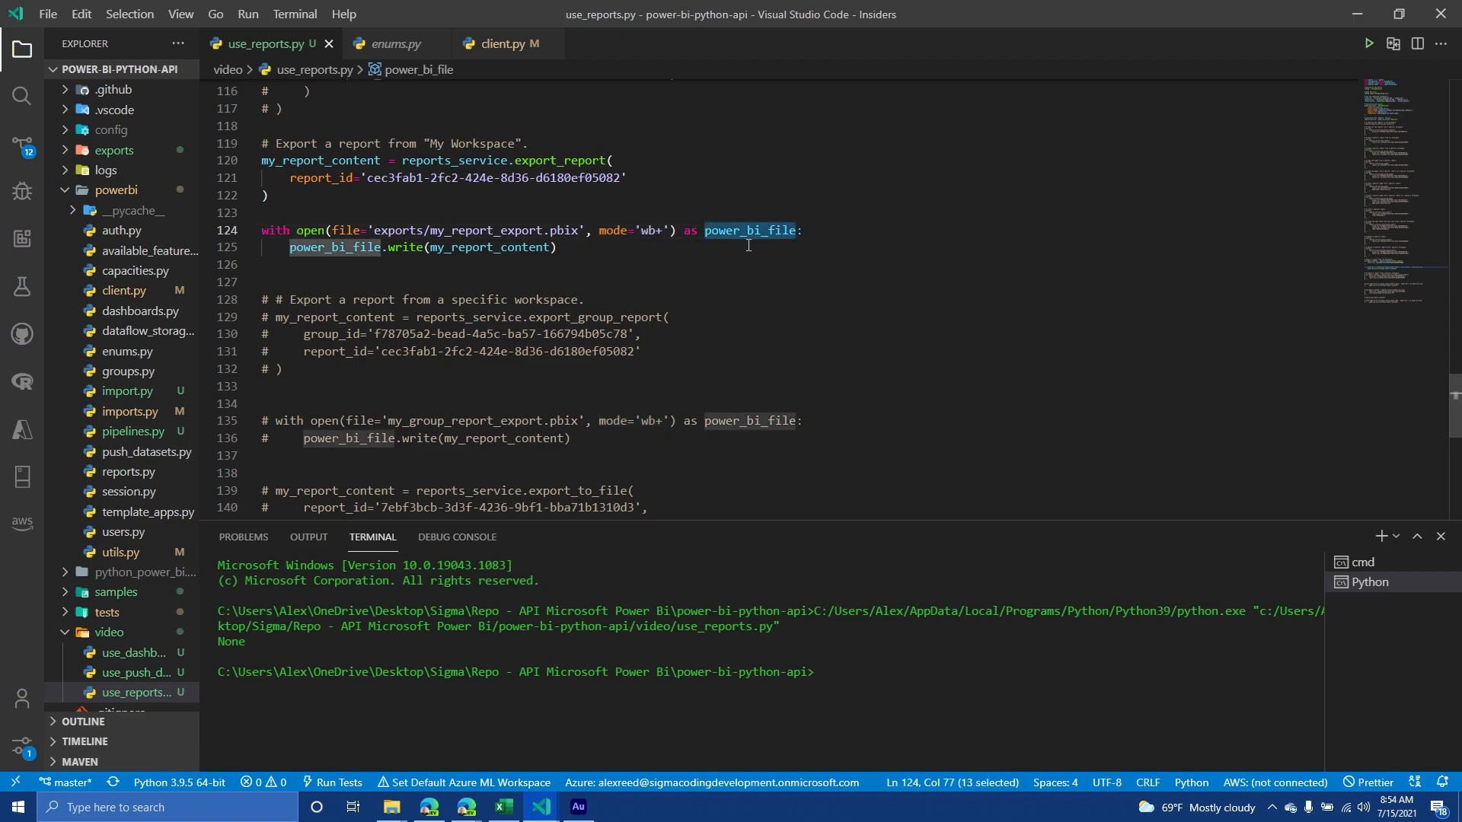
mouse_move(756, 264)
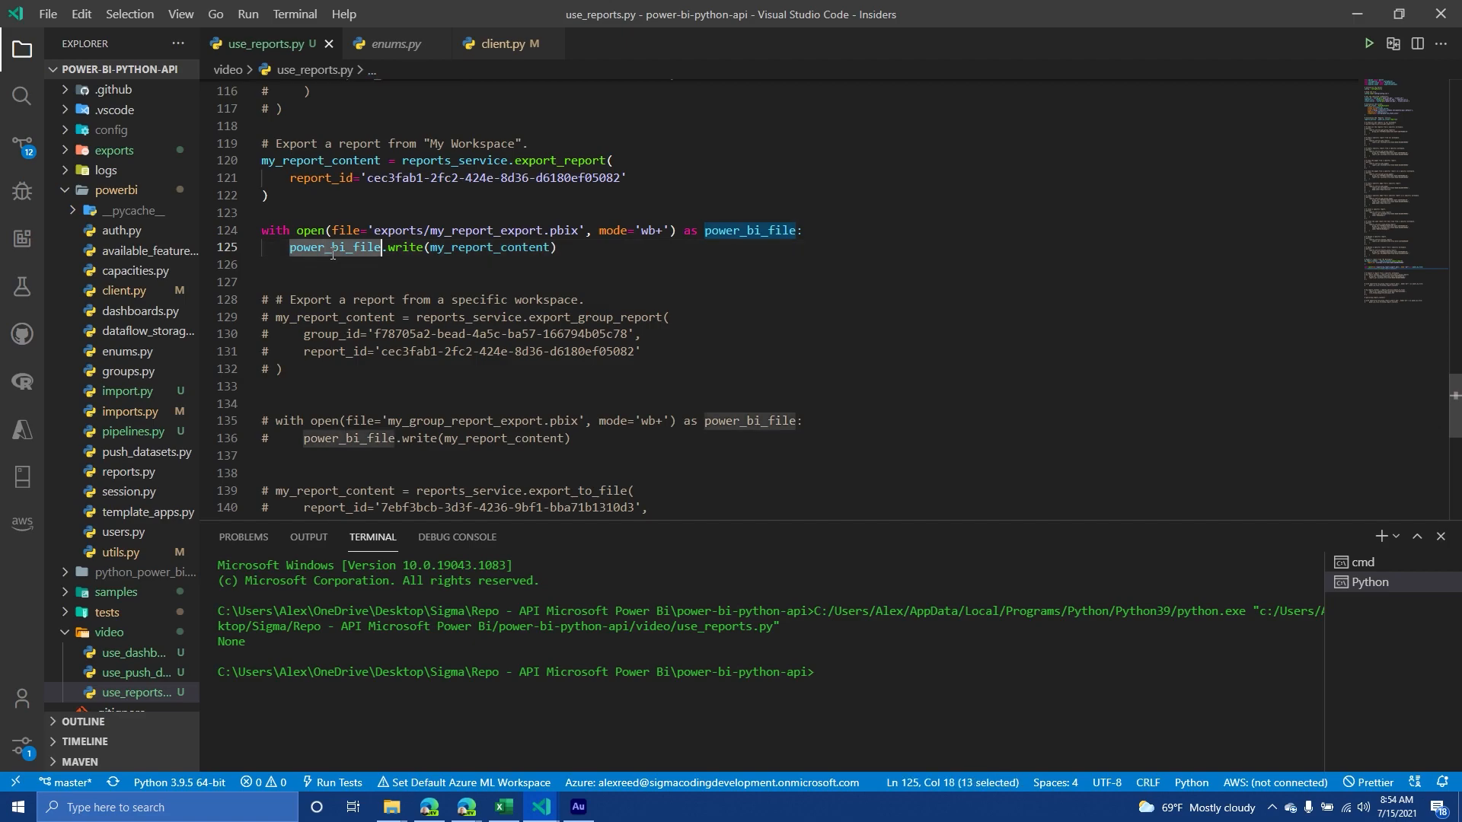
double_click(405, 247)
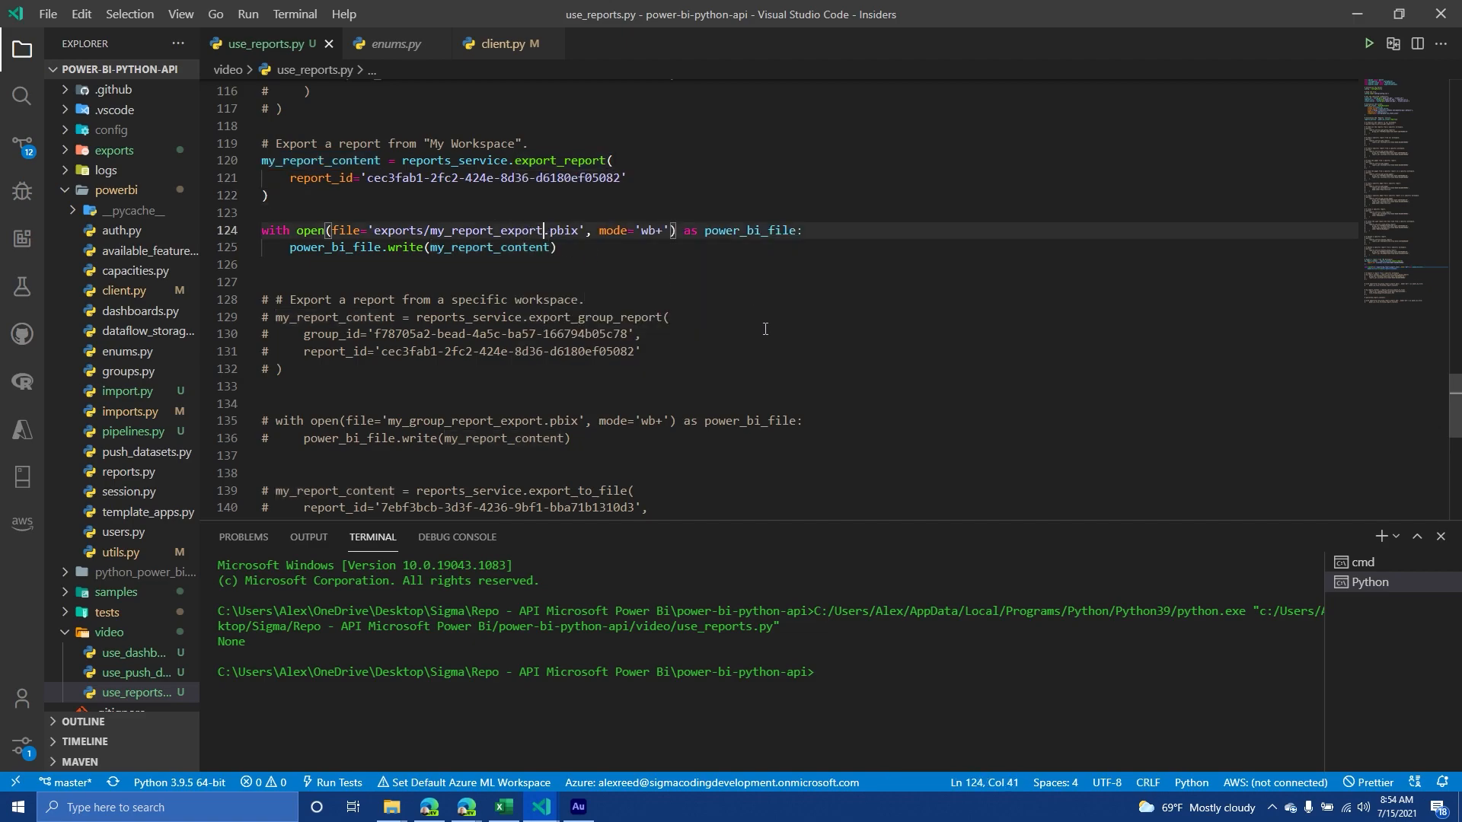
Rename the output to my_report_export_2.pbix, run the script, and expand the exports folder
type("_2")
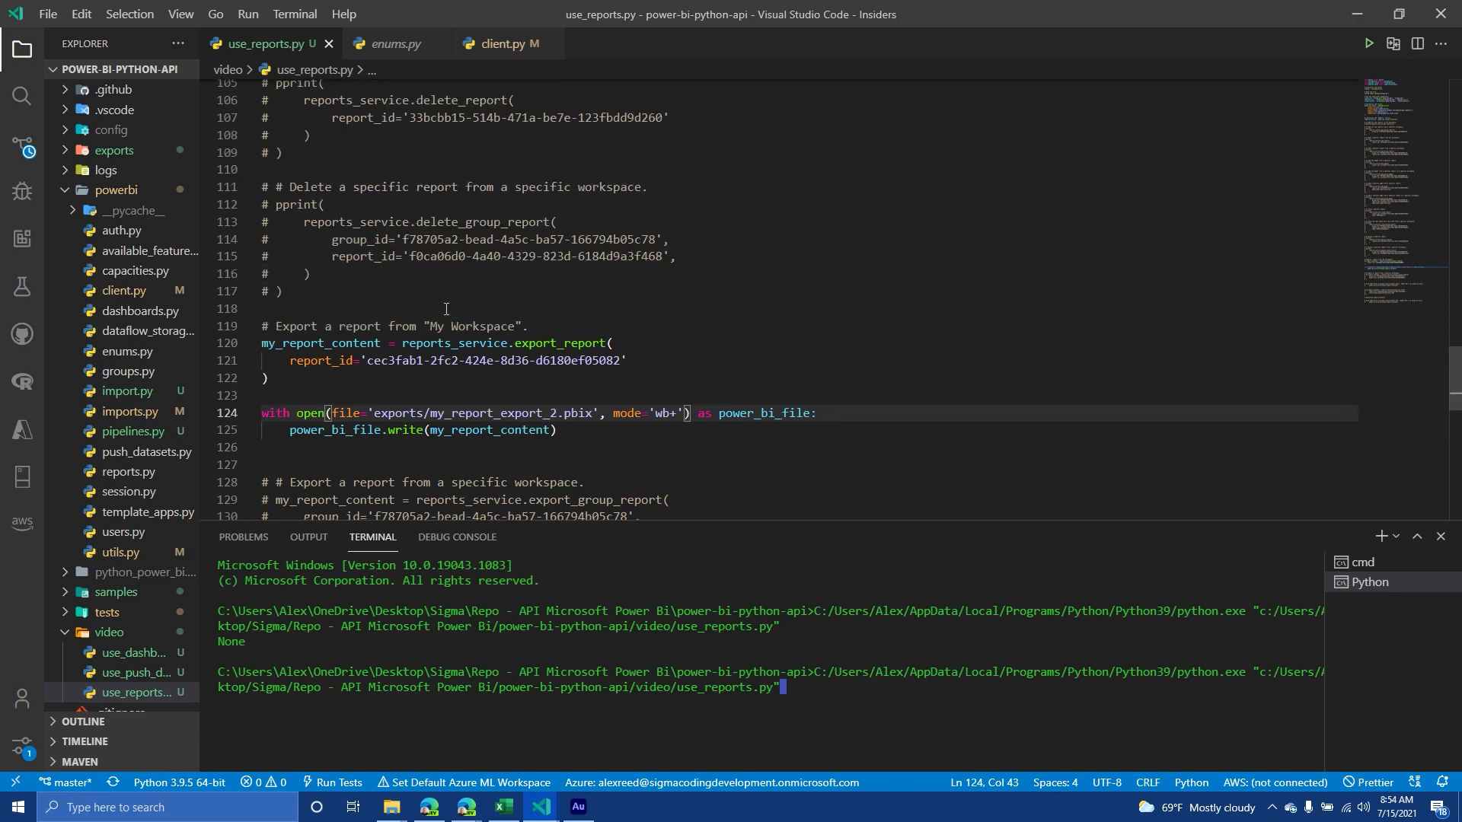
scroll("down", 3)
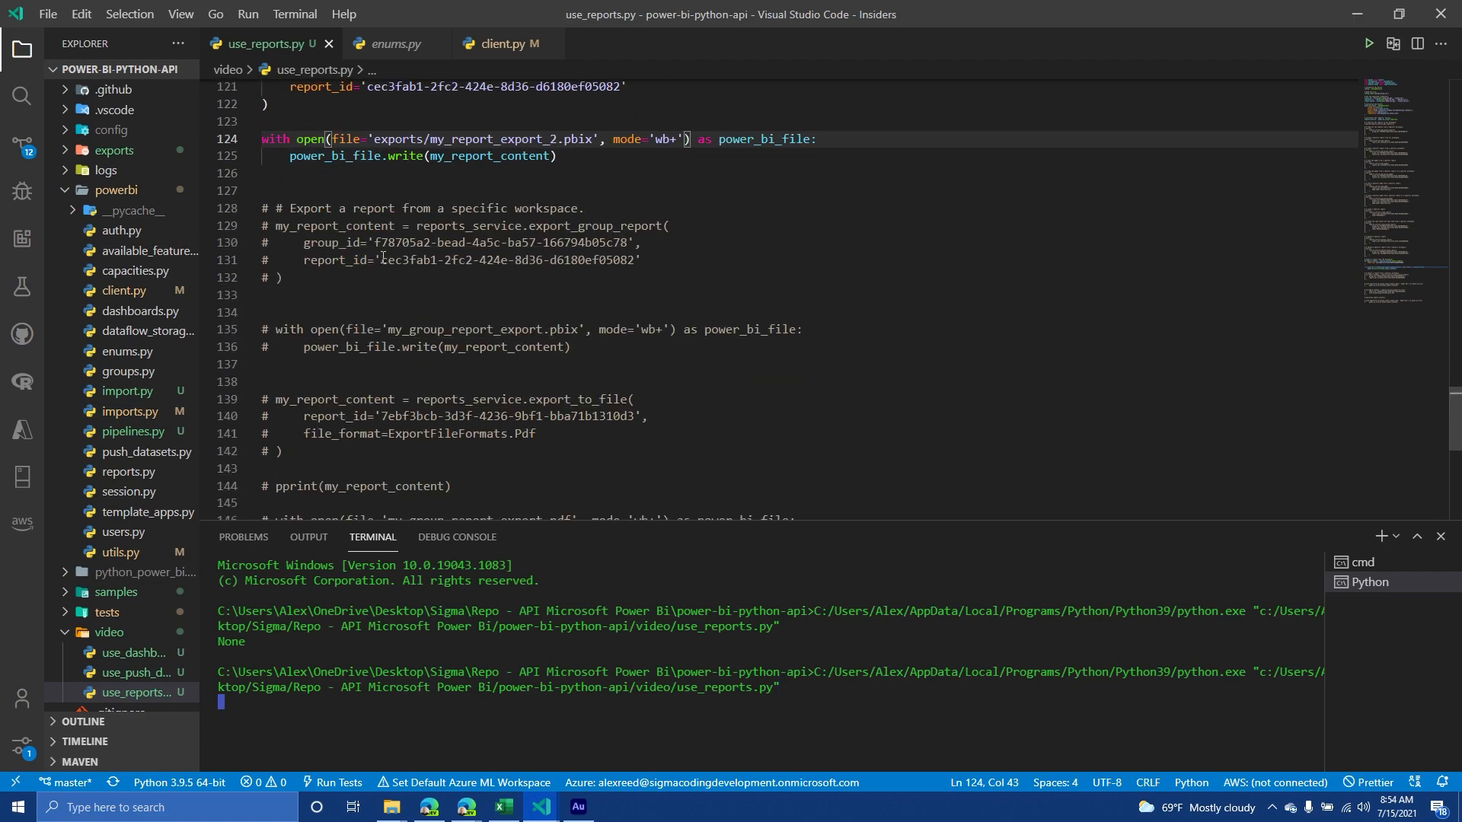
mouse_move(135, 147)
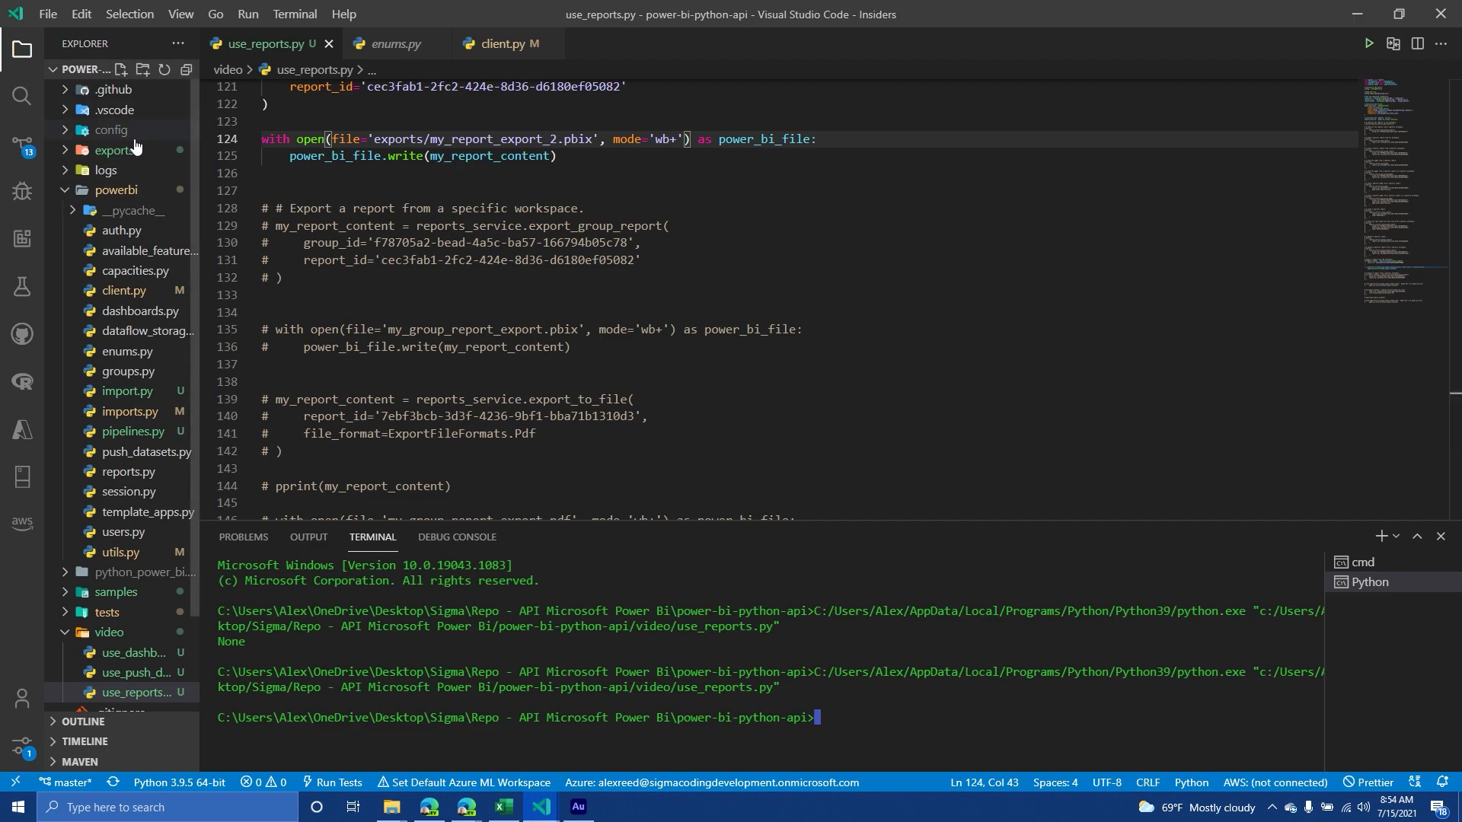
left_click(113, 150)
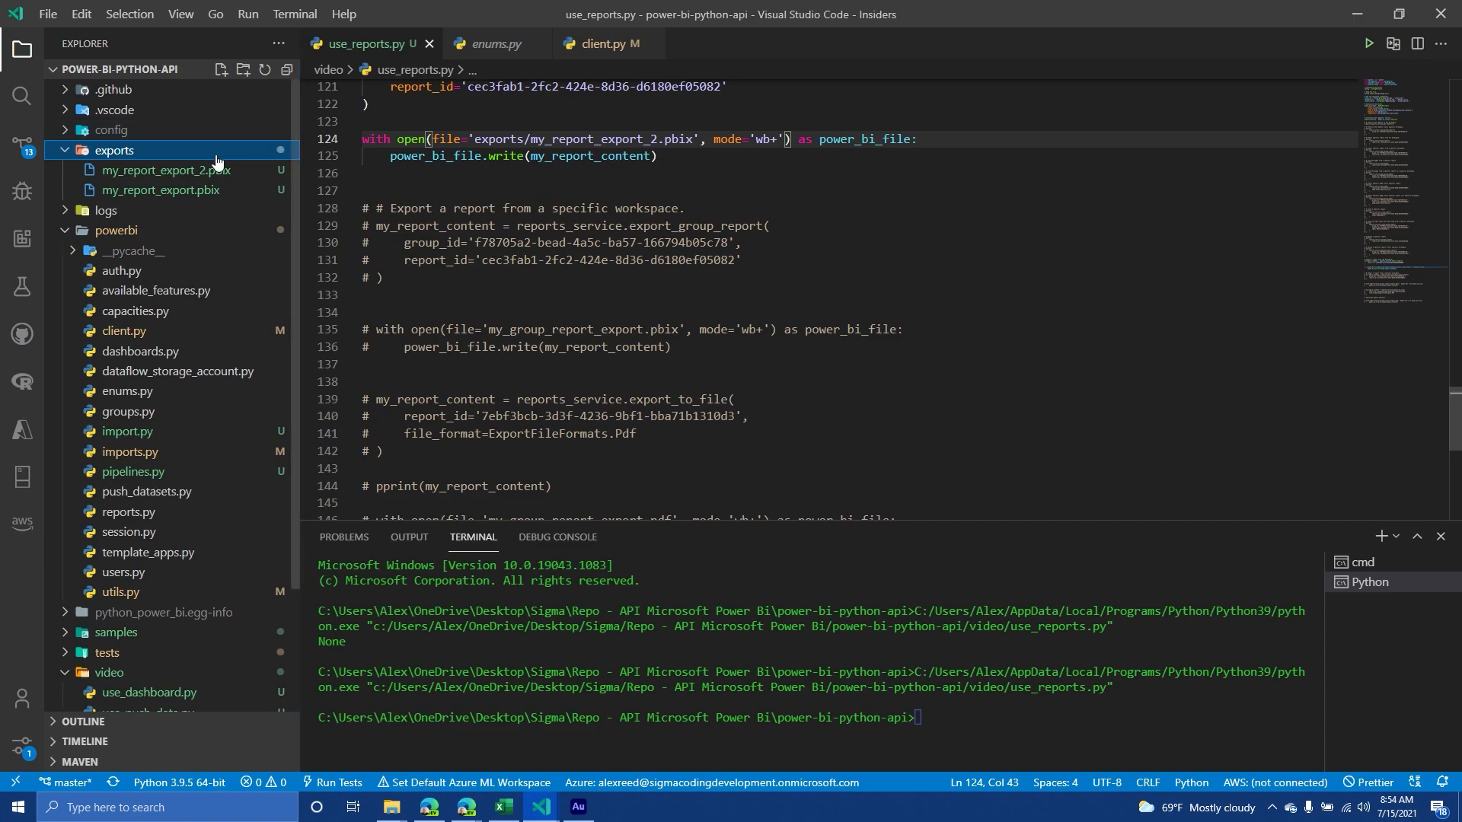
Reveal my_report_export_2.pbix in File Explorer and launch it in Power BI Desktop, closing the unreadable preview
right_click(162, 170)
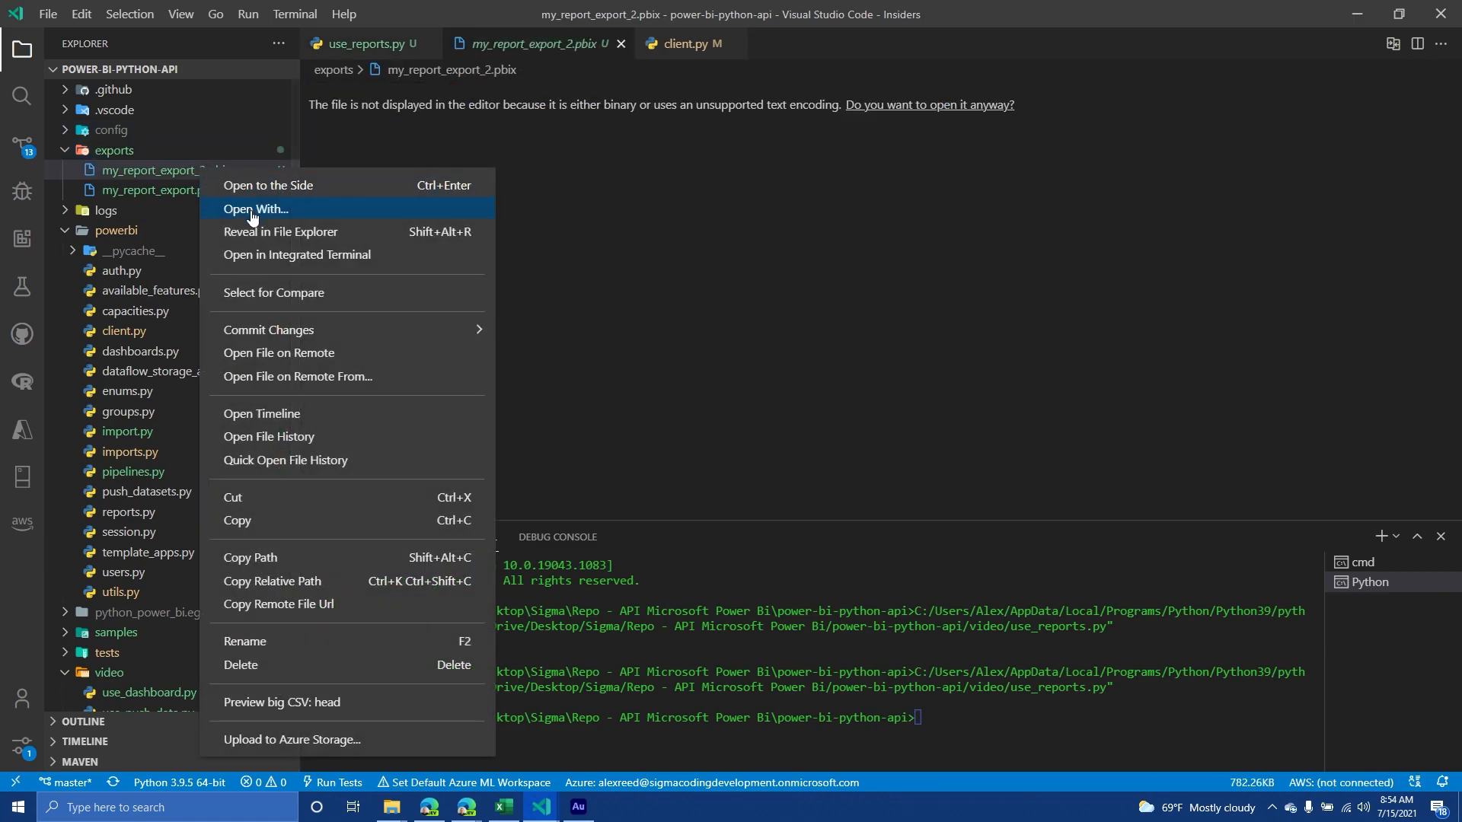
left_click(280, 231)
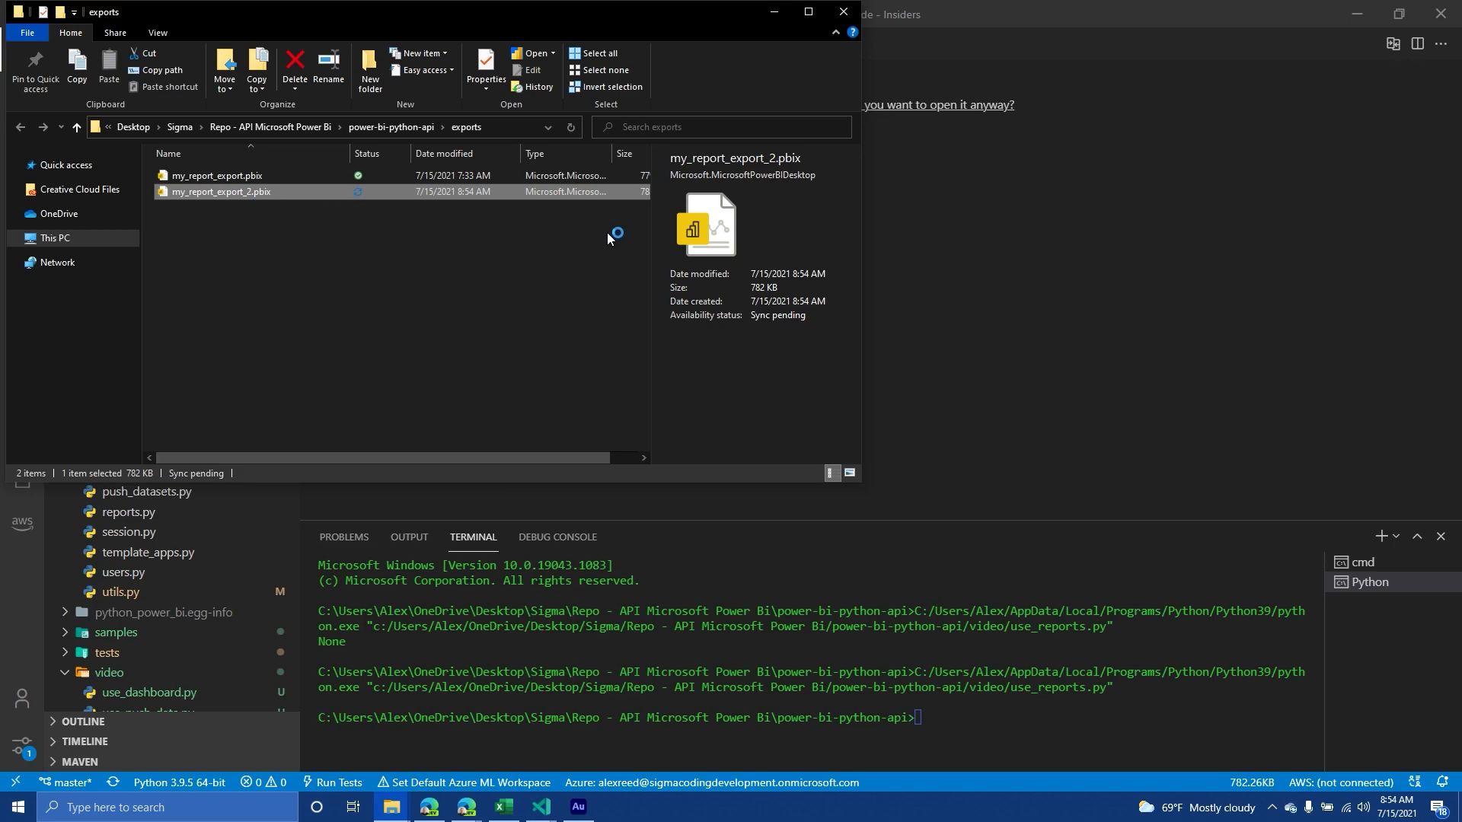
double_click(219, 191)
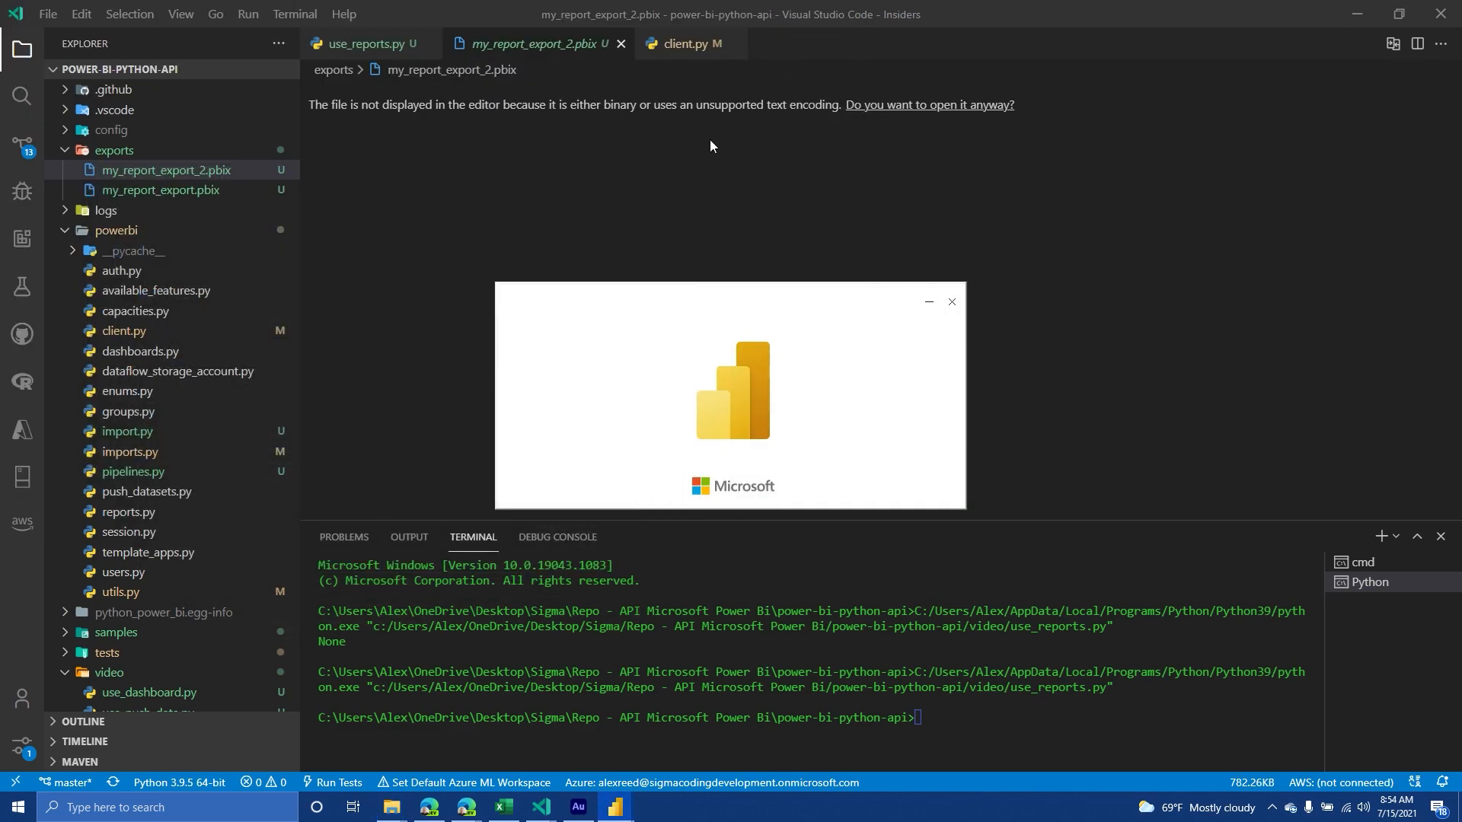
left_click(365, 43)
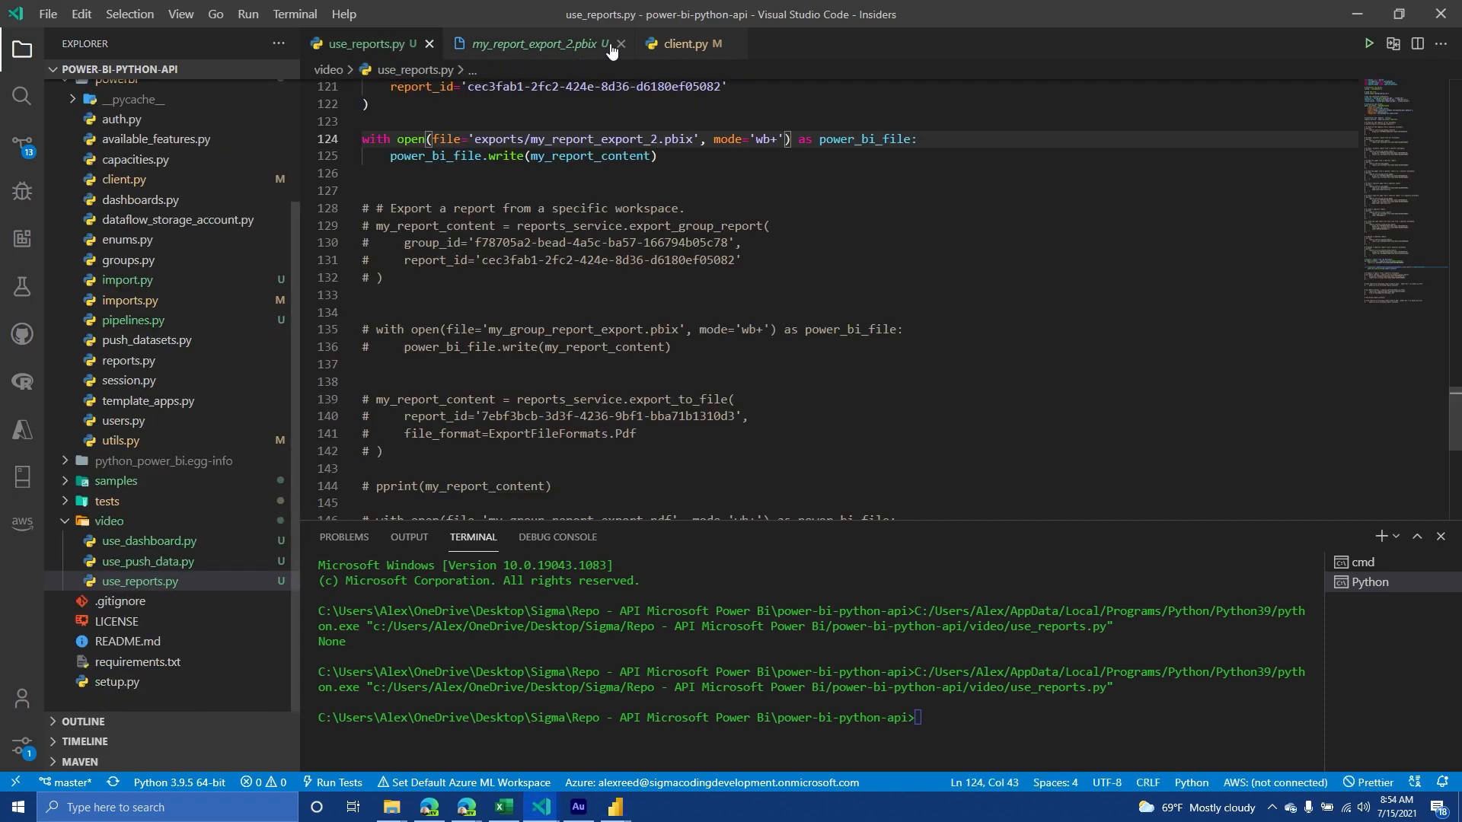
left_click(619, 43)
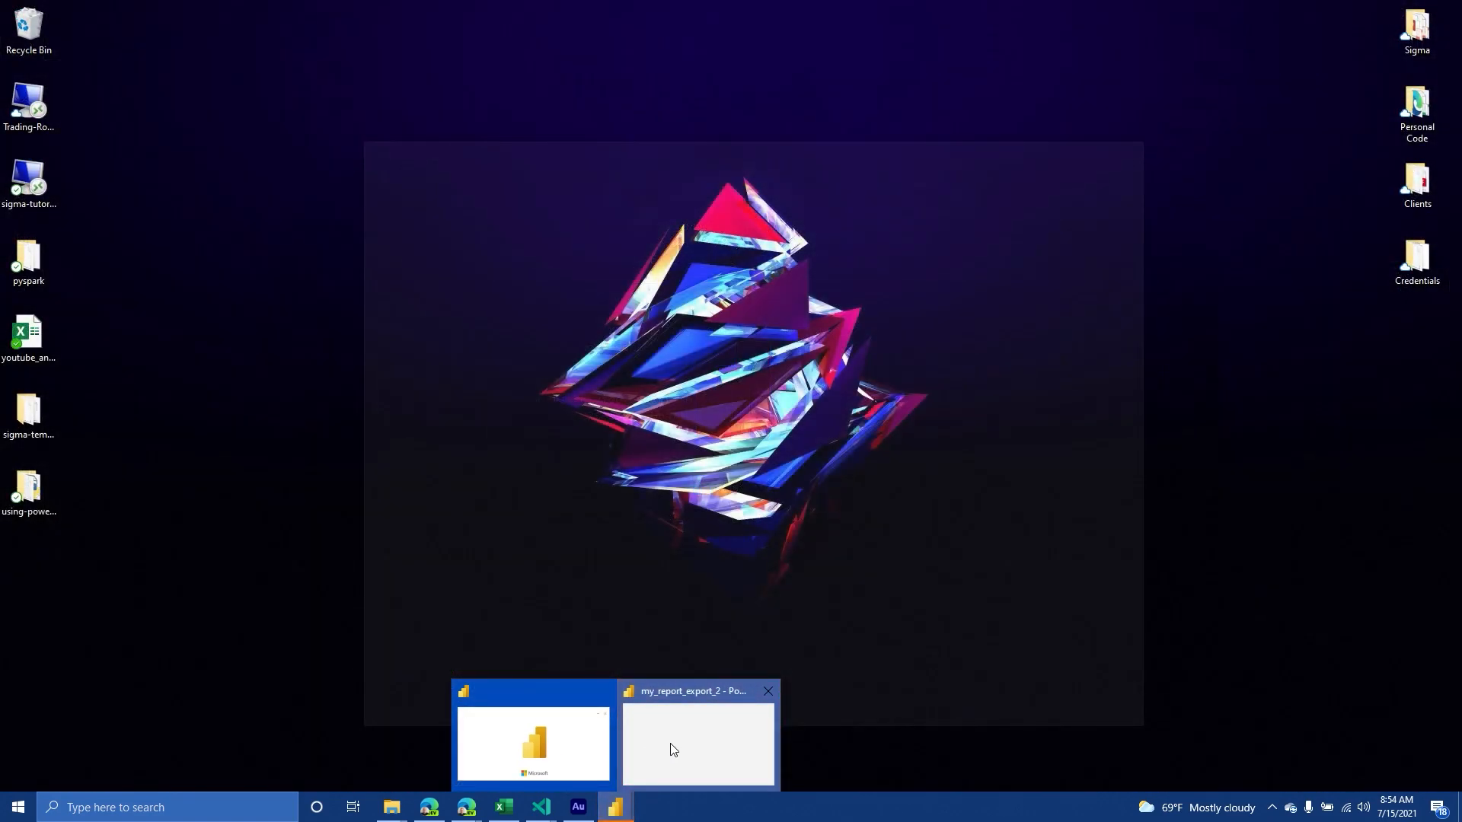
View Page 2 and Page 1 of my_report_export_2 in Power BI Desktop, then return to the export script
left_click(696, 744)
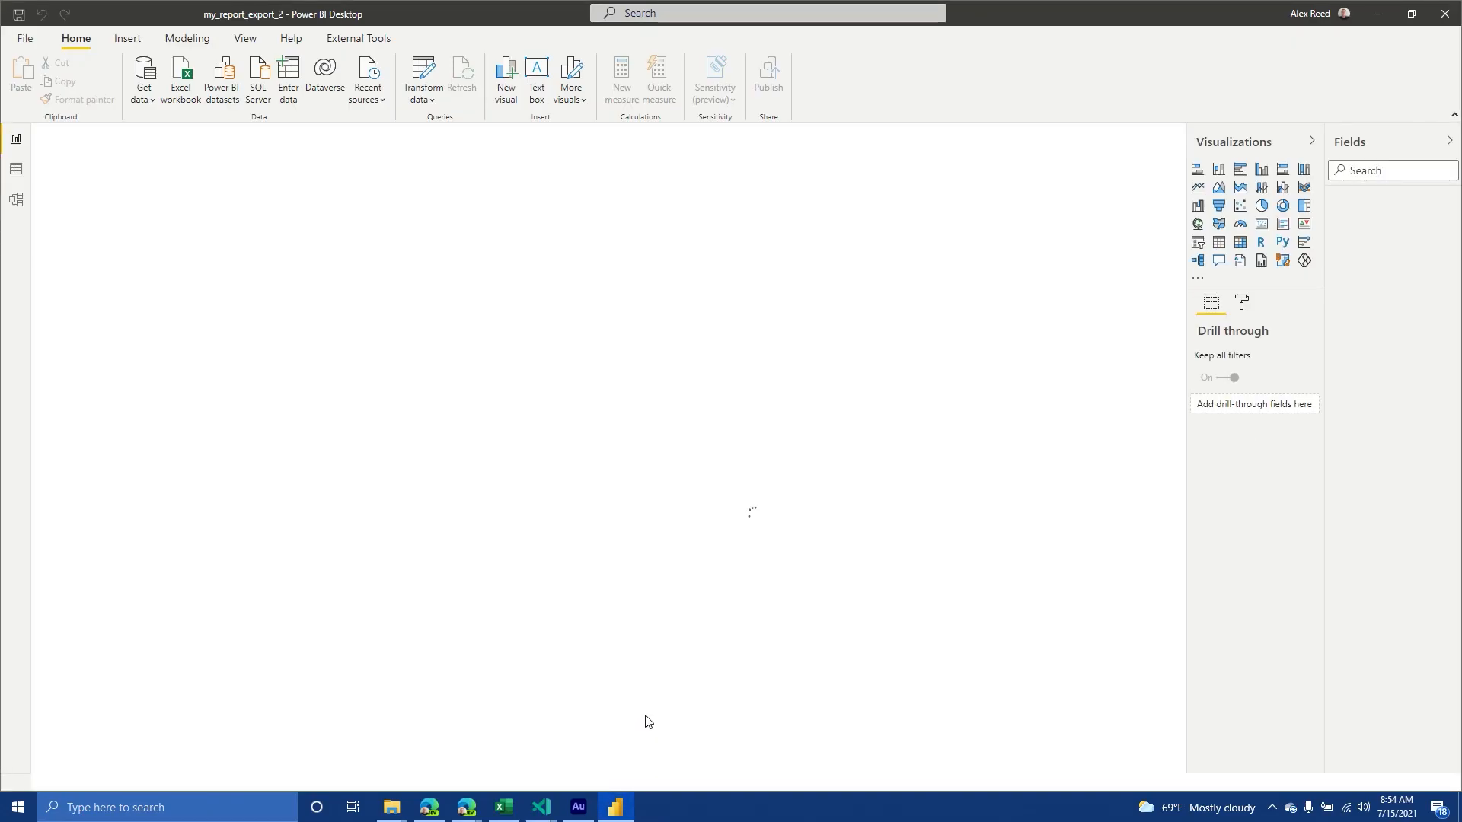
left_click(187, 760)
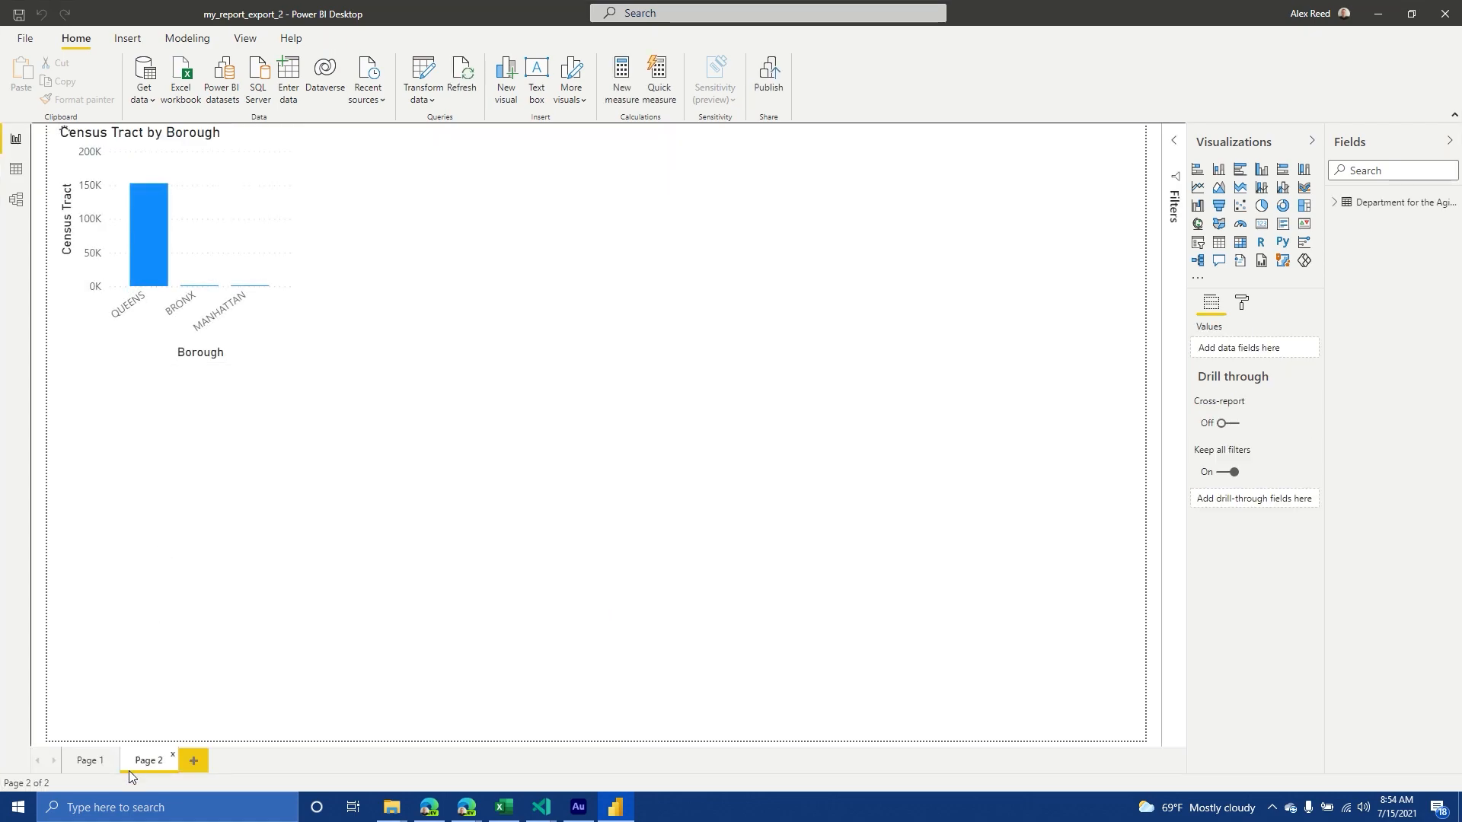
left_click(88, 760)
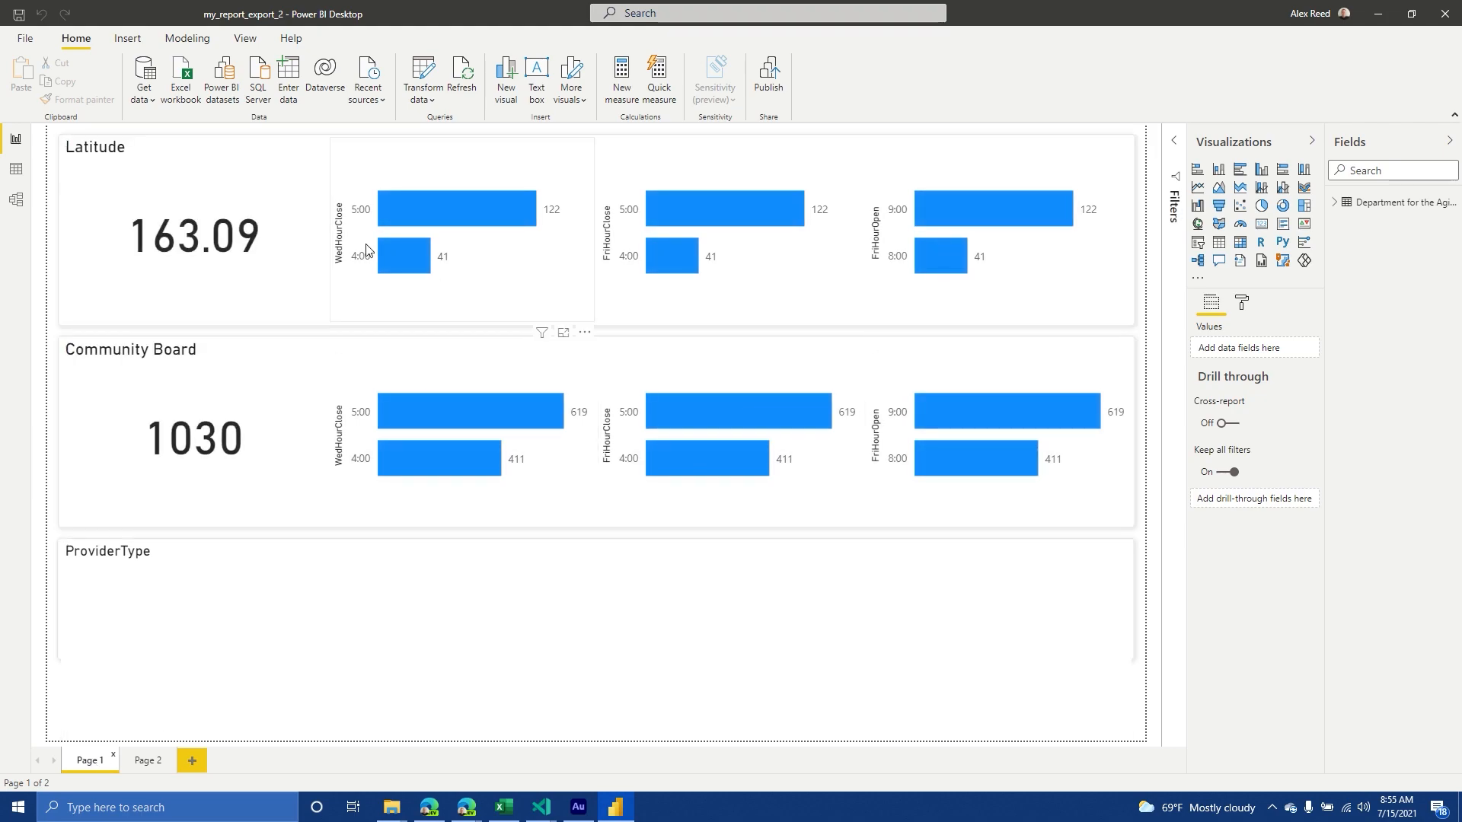
left_click(539, 807)
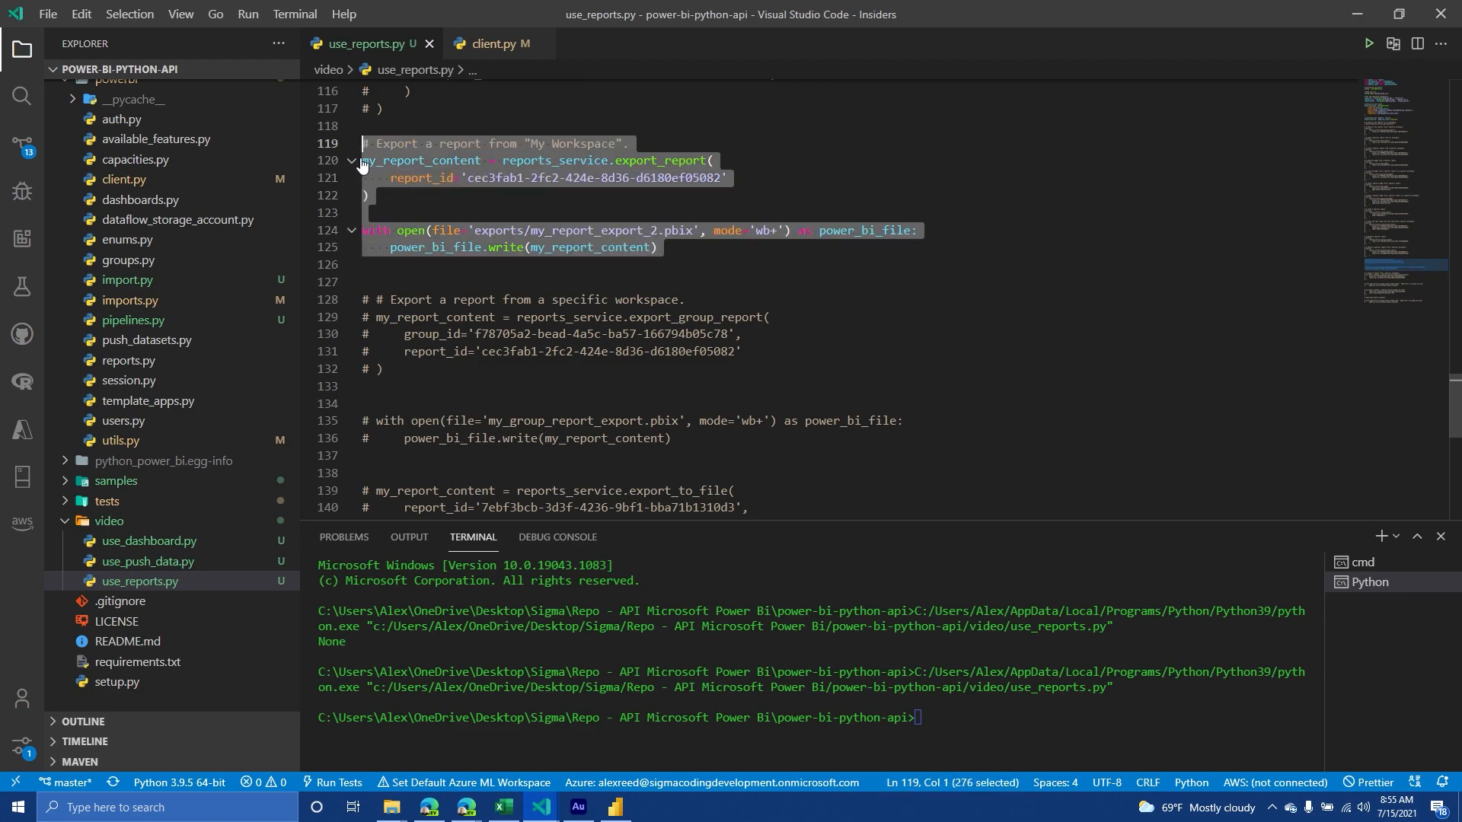
Comment out the My Workspace .pbix export block with Ctrl+/ so only the PDF export stays active
key("ctrl+/")
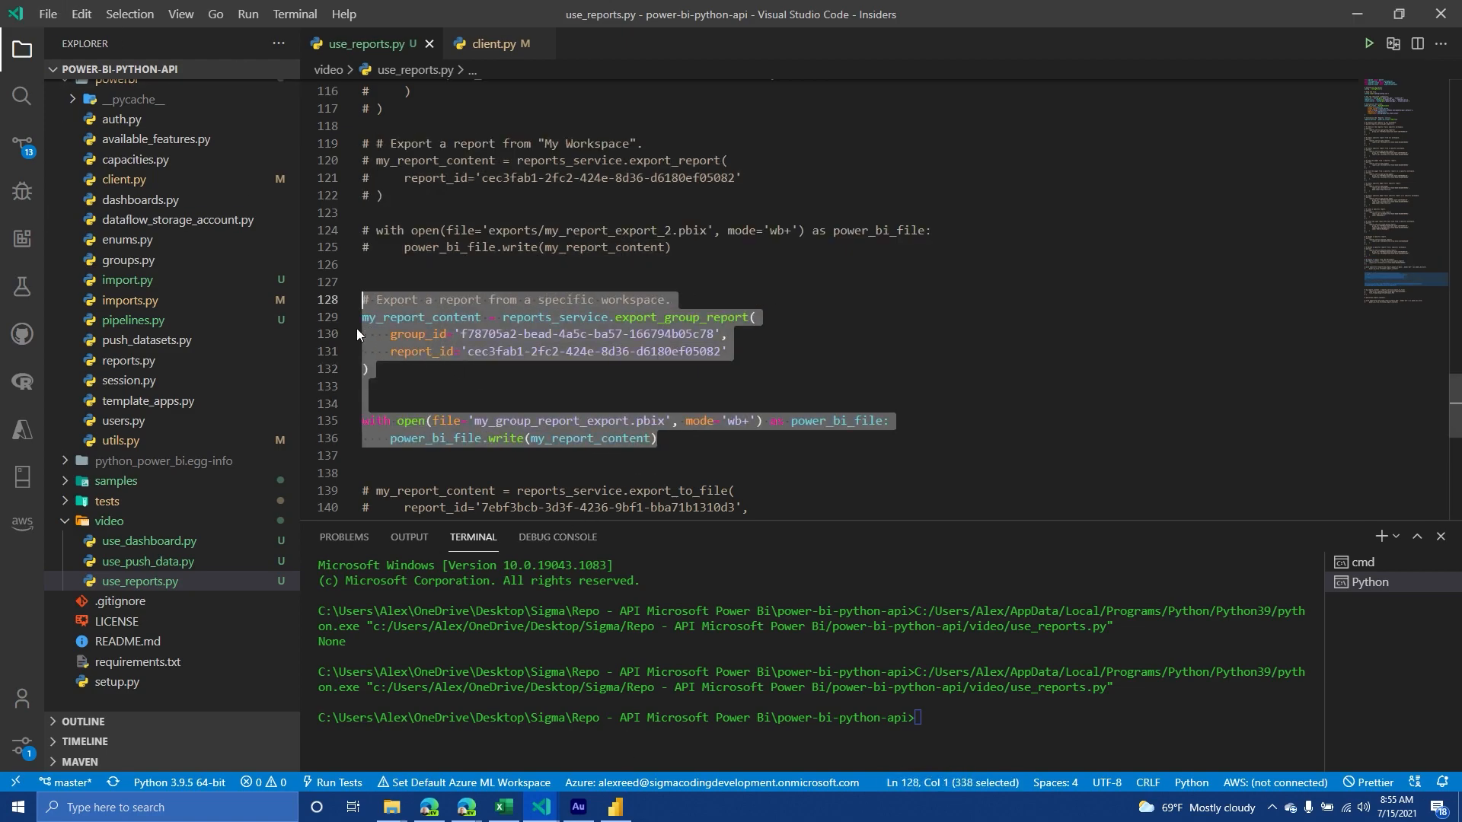
key("ctrl+/")
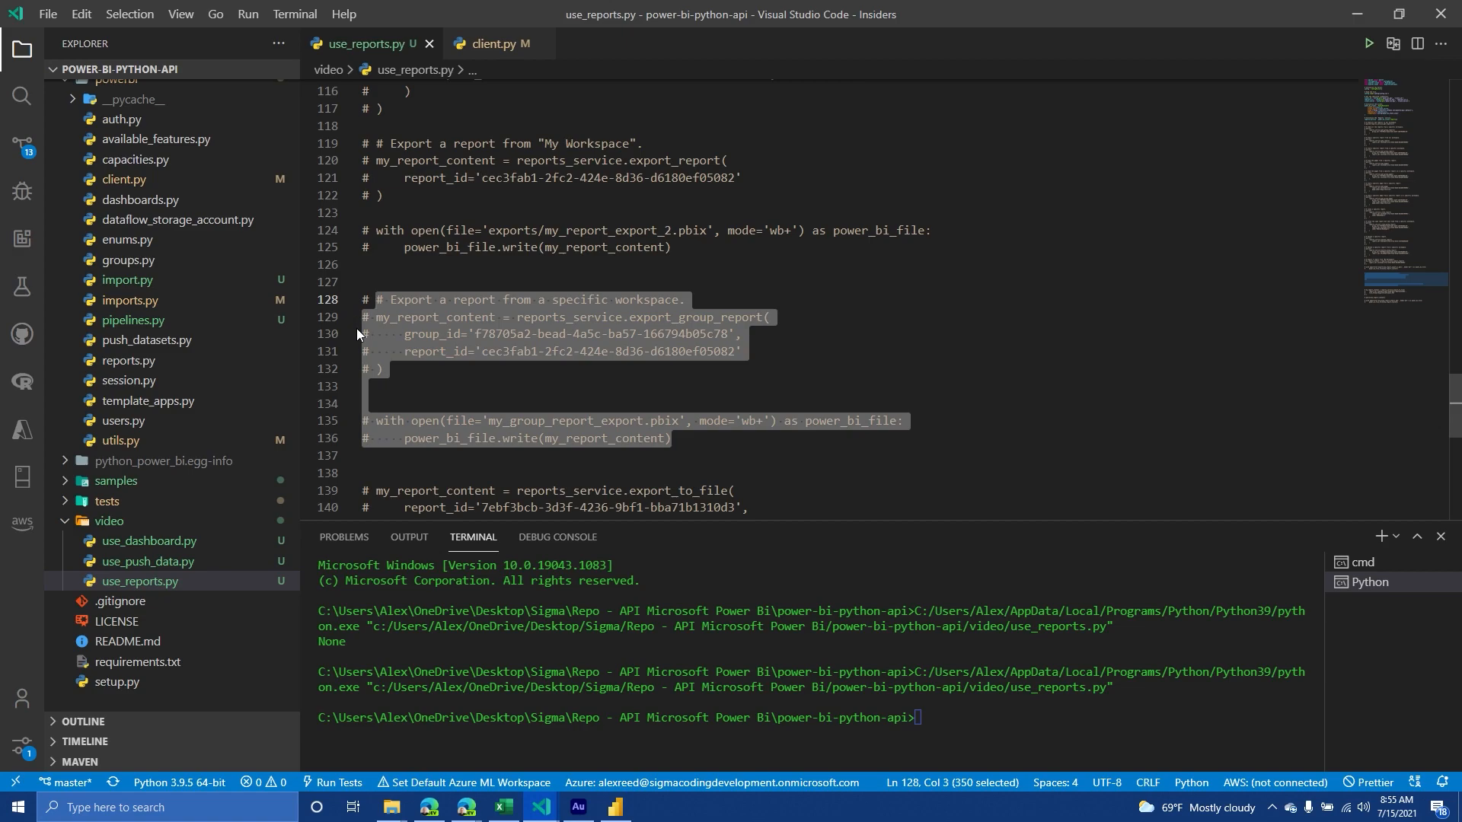
scroll("down", 3)
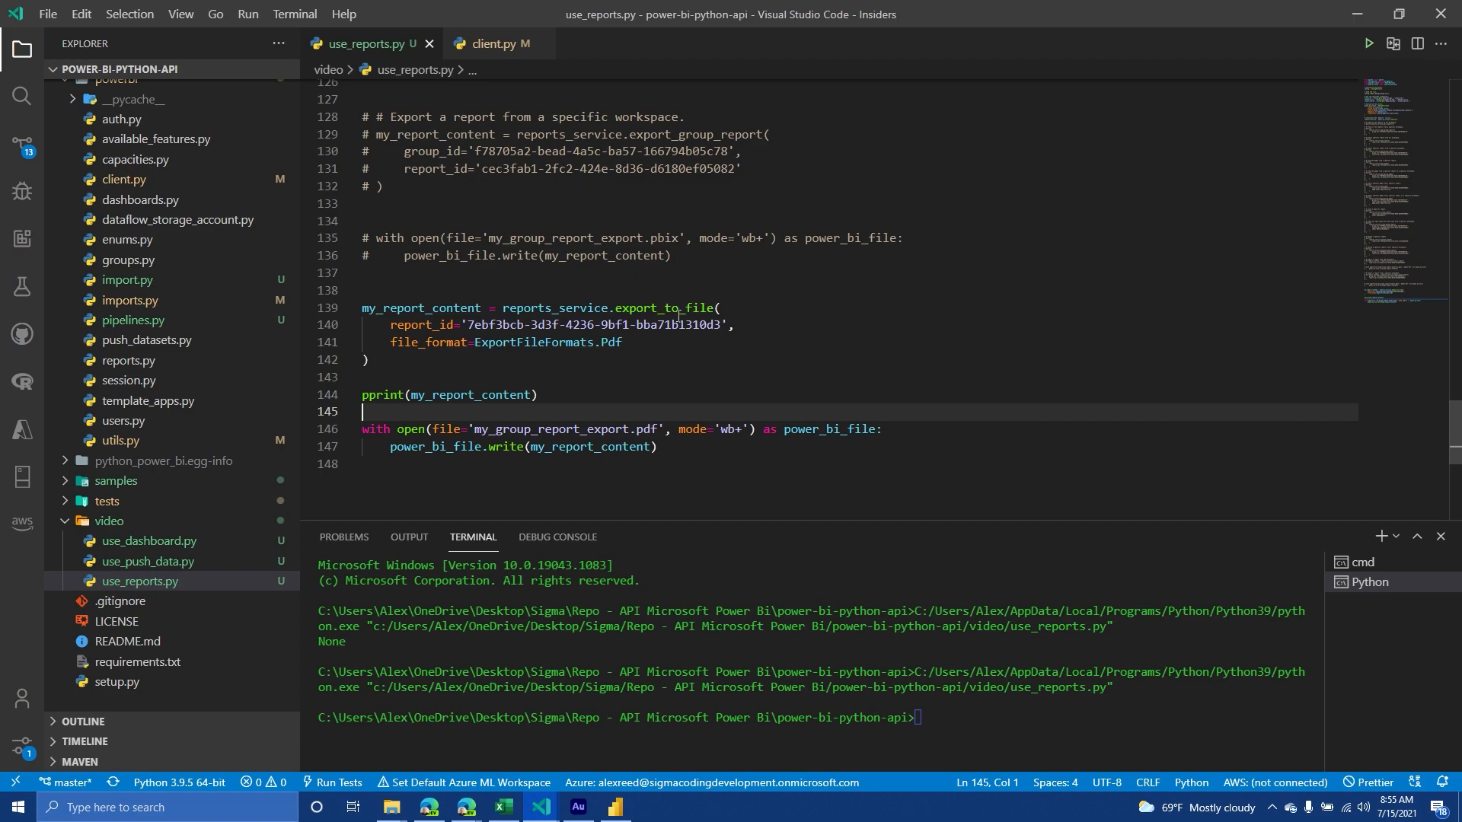
mouse_move(679, 307)
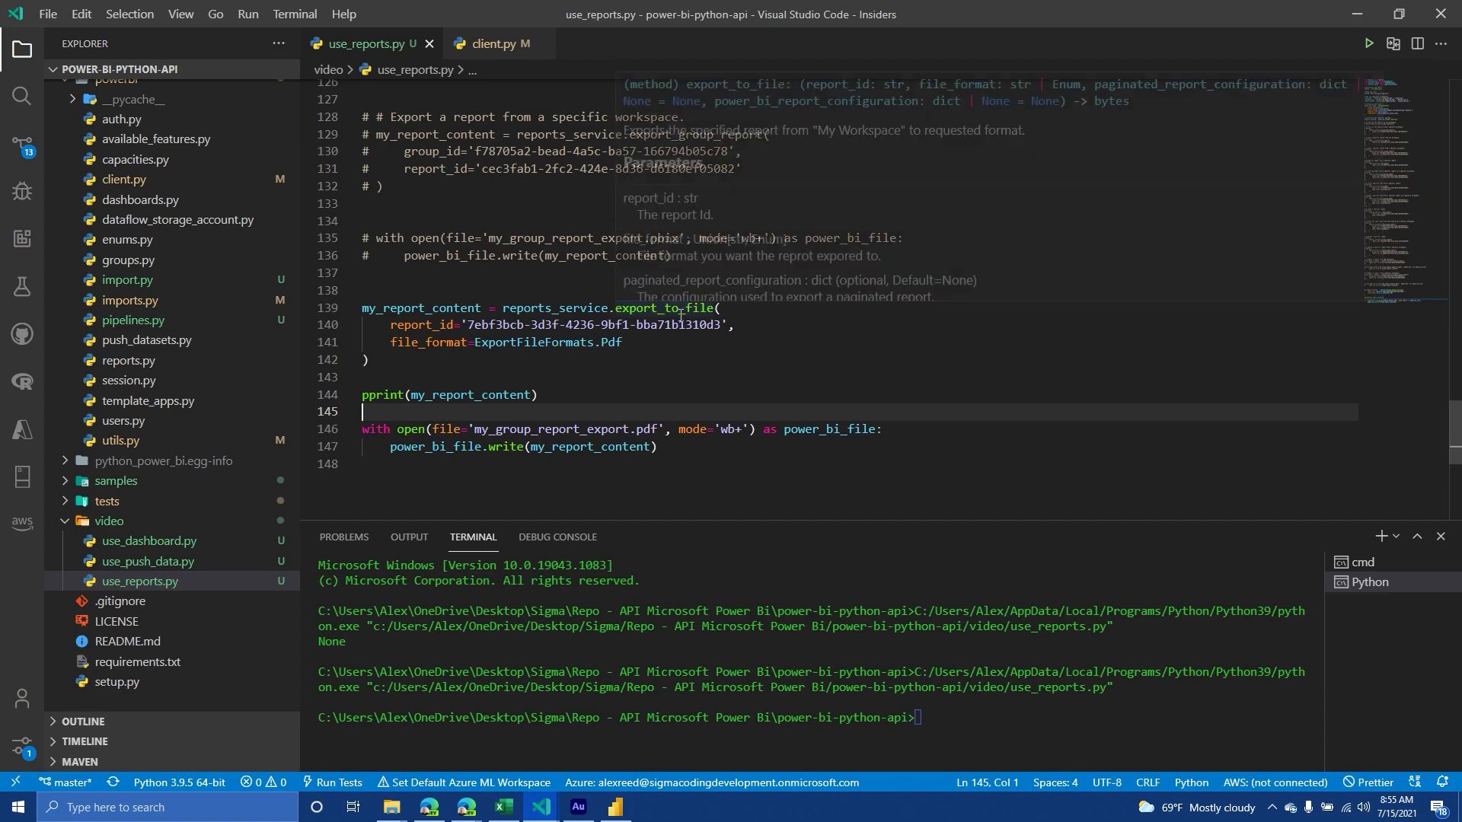
mouse_move(670, 307)
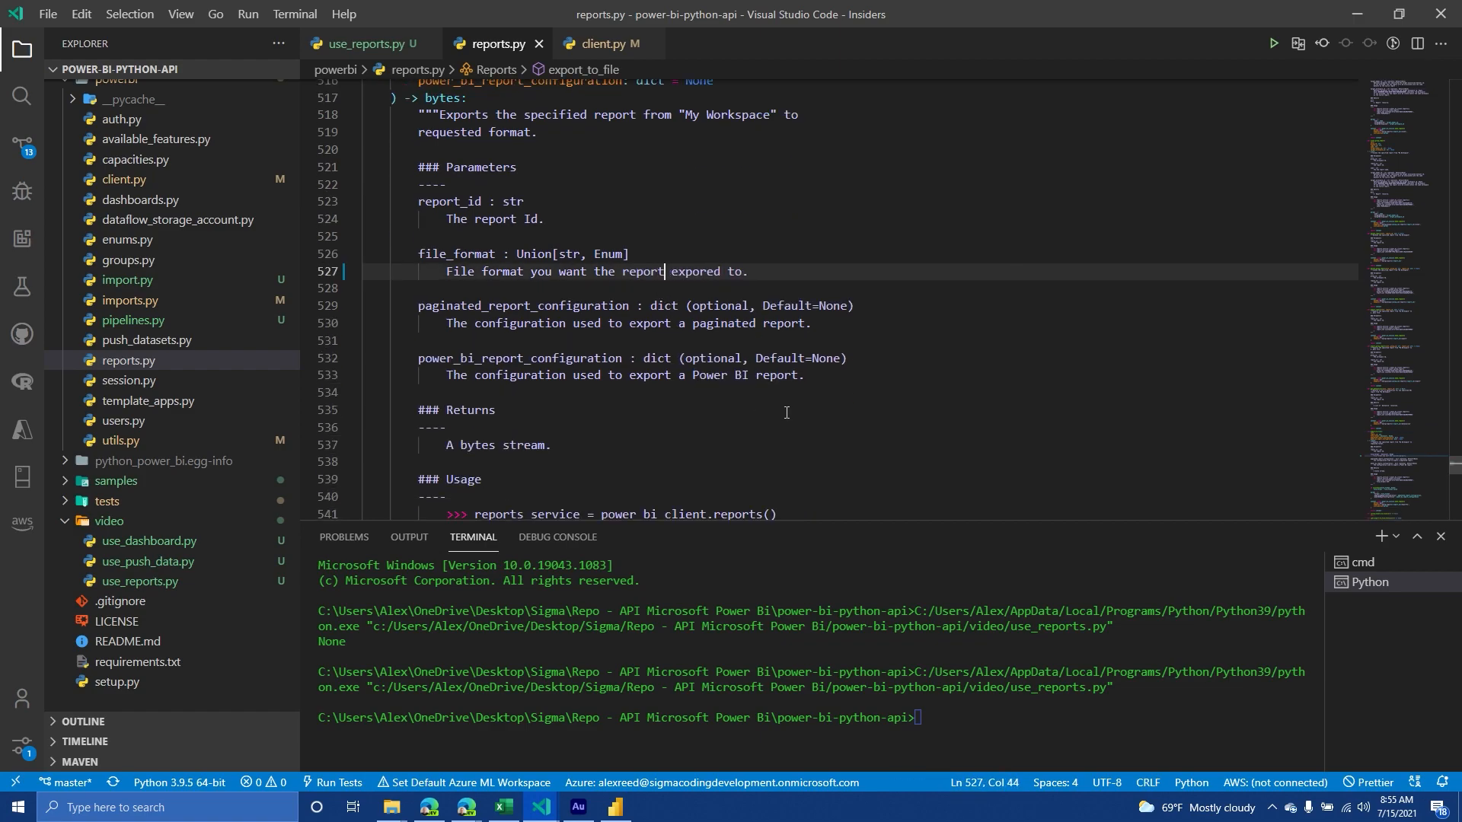
Correct 'expored' to 'exported' in the export_to_file docstring and return to use_reports.py's PDF block
double_click(695, 271)
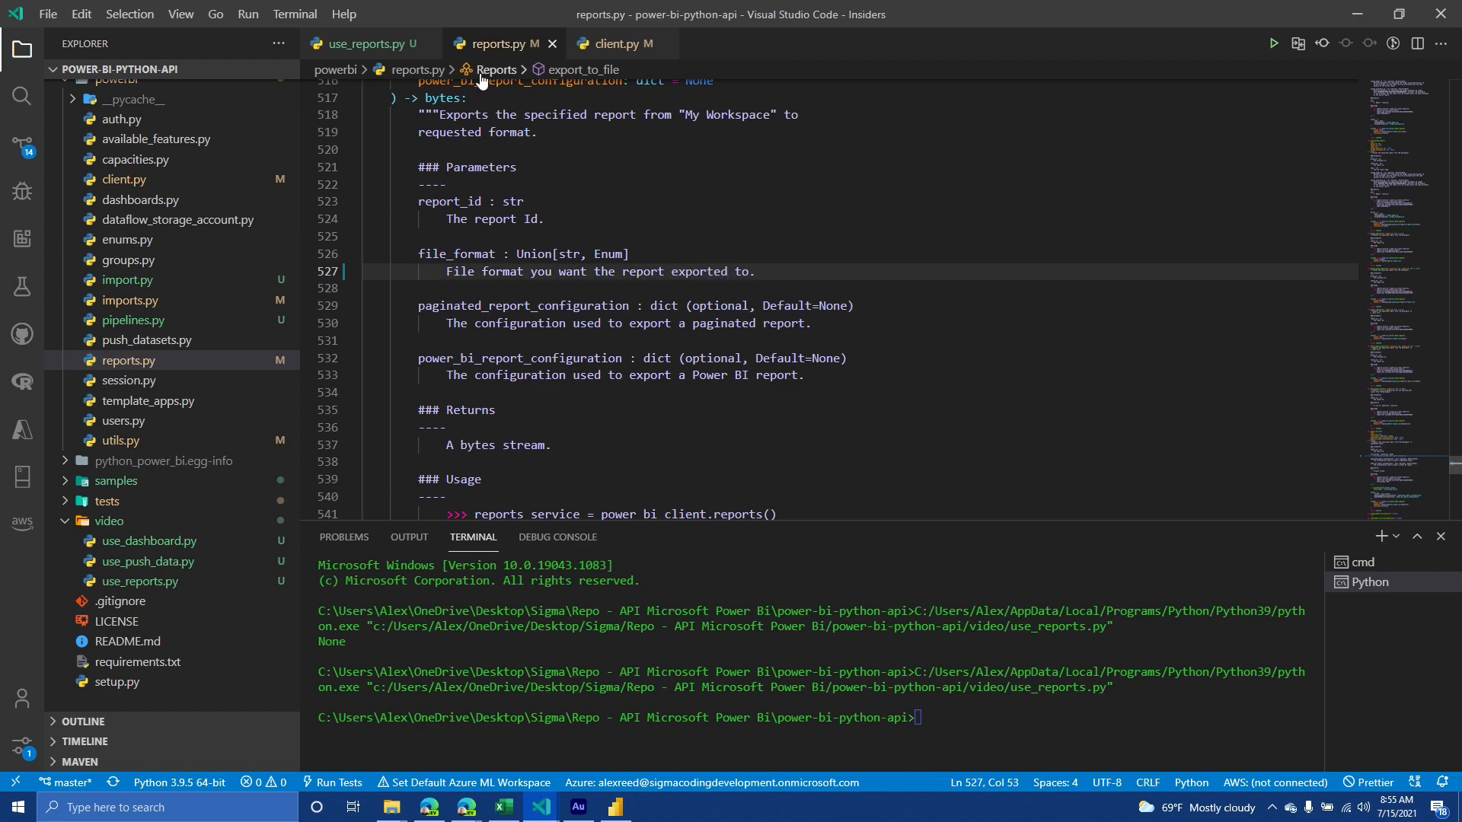
left_click(364, 45)
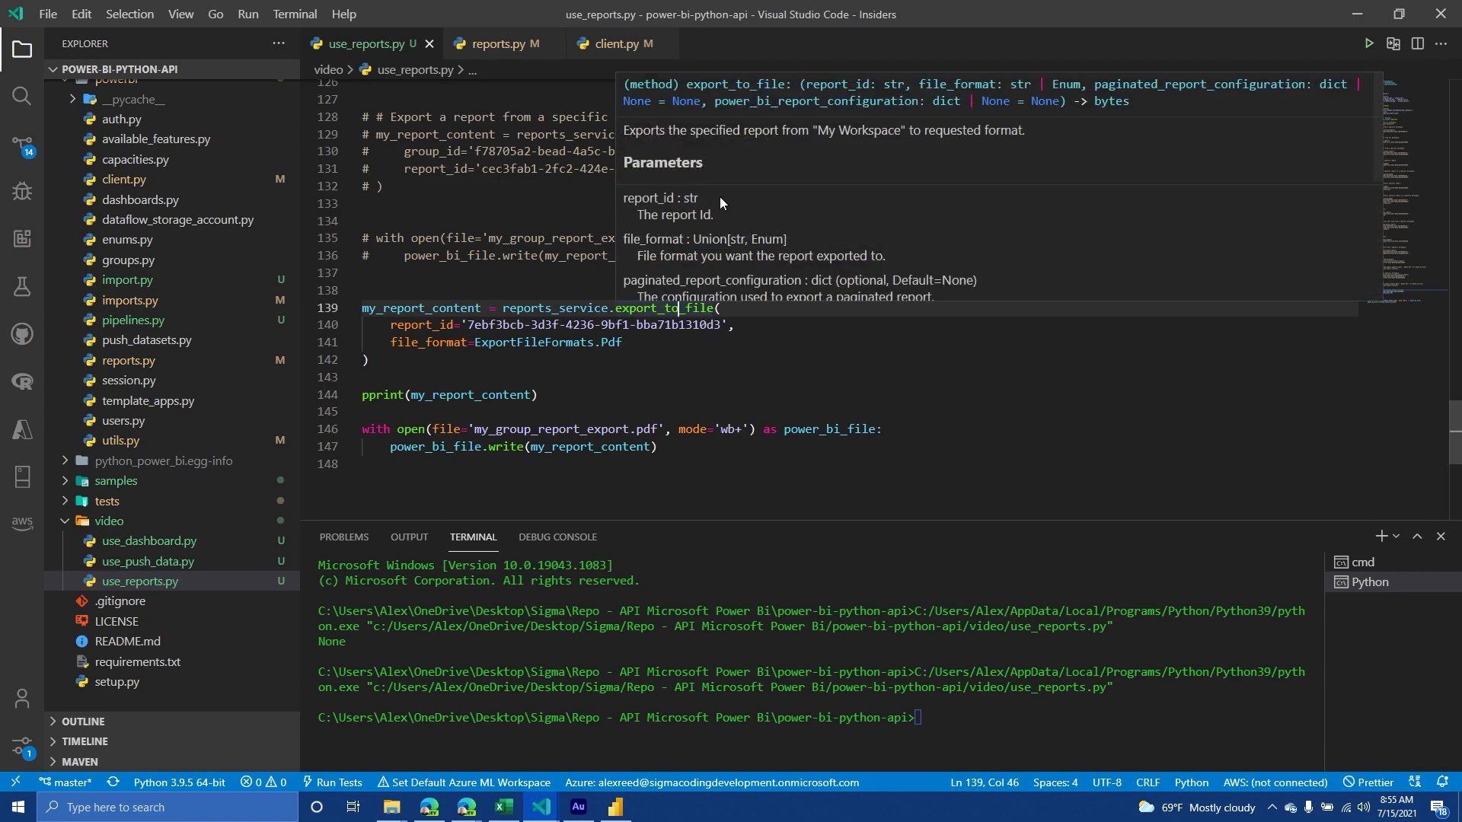
mouse_move(736, 154)
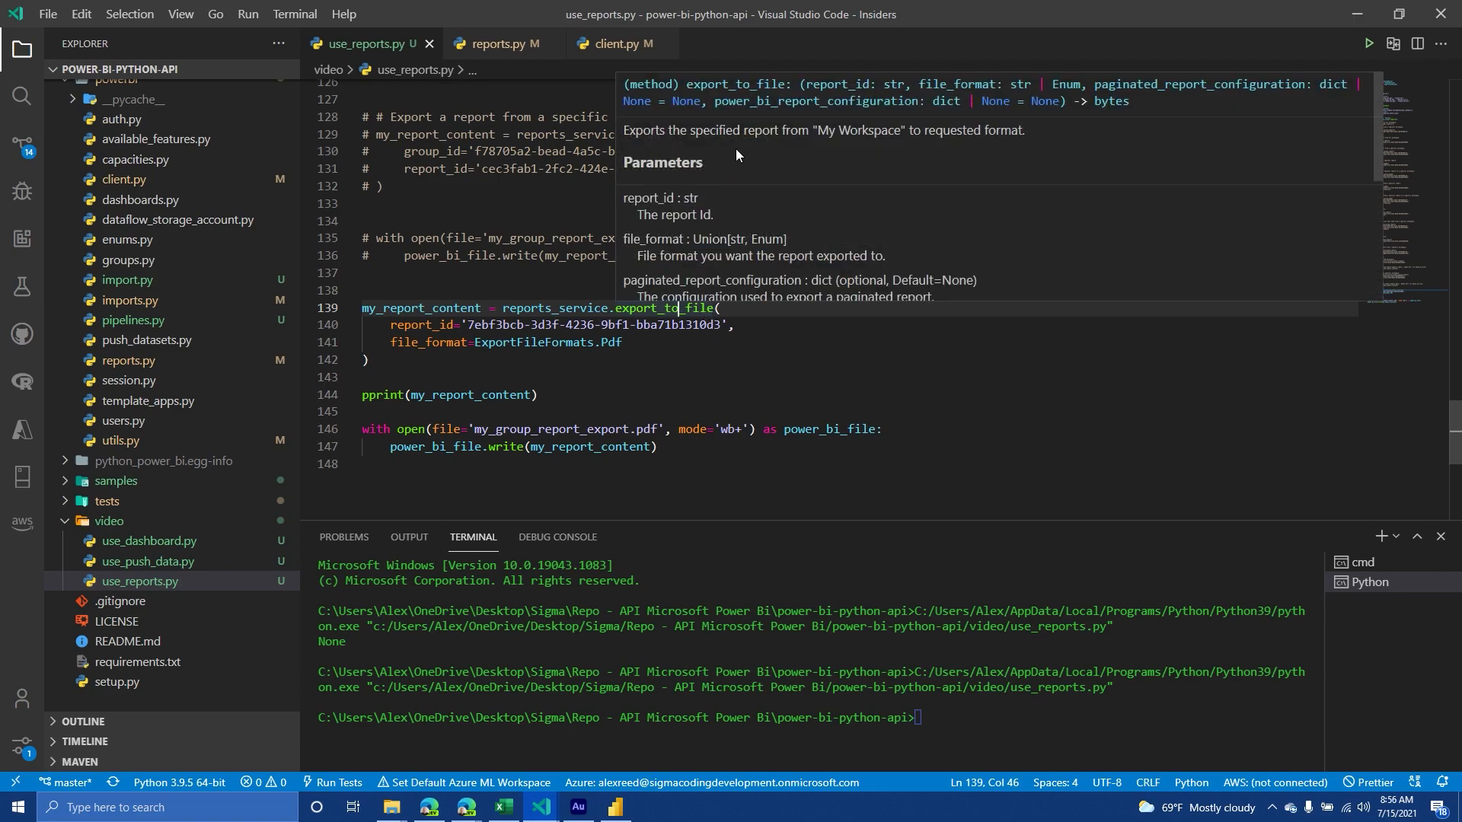
scroll("down", 3)
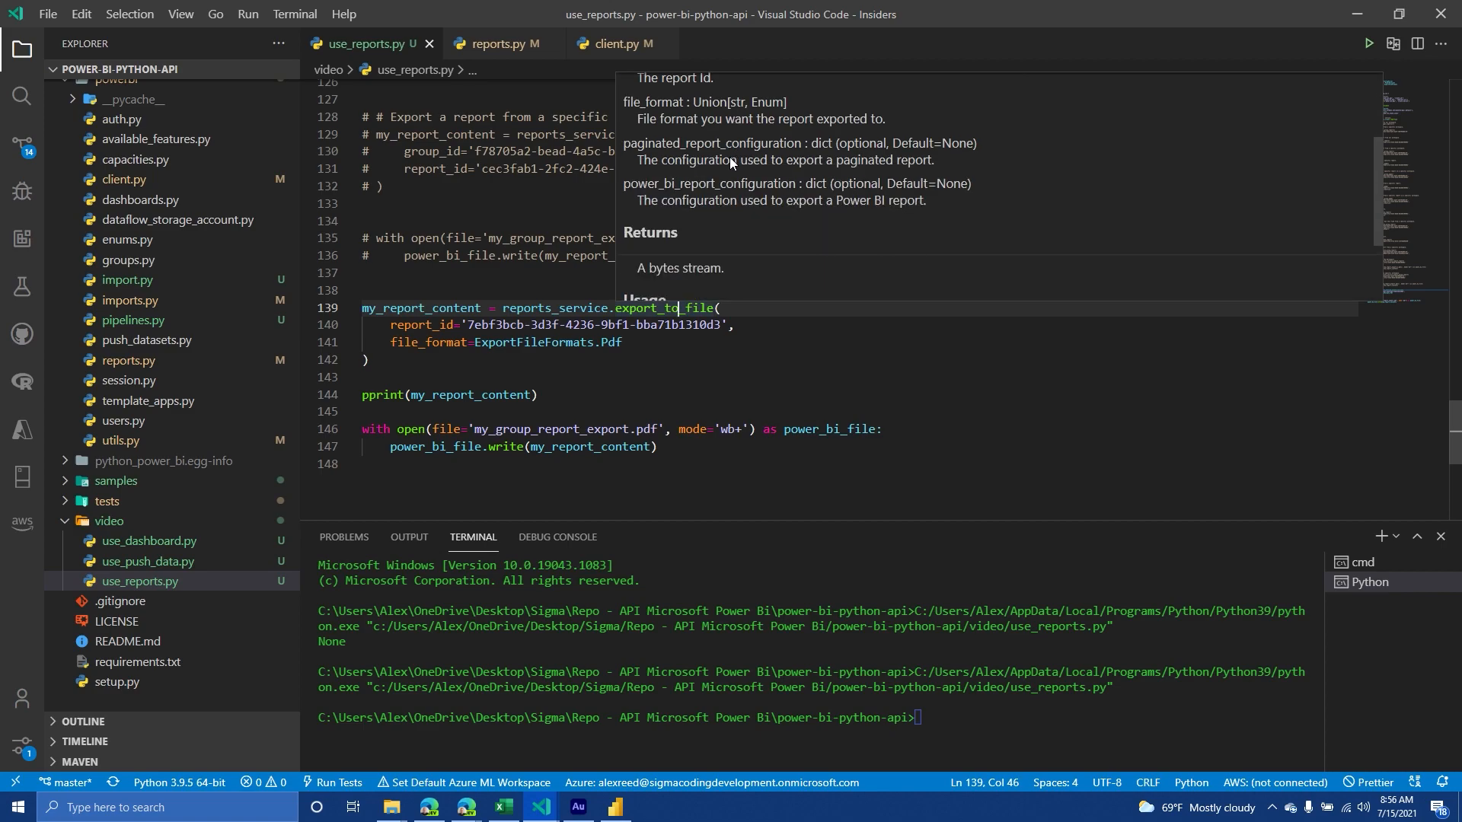
mouse_move(792, 166)
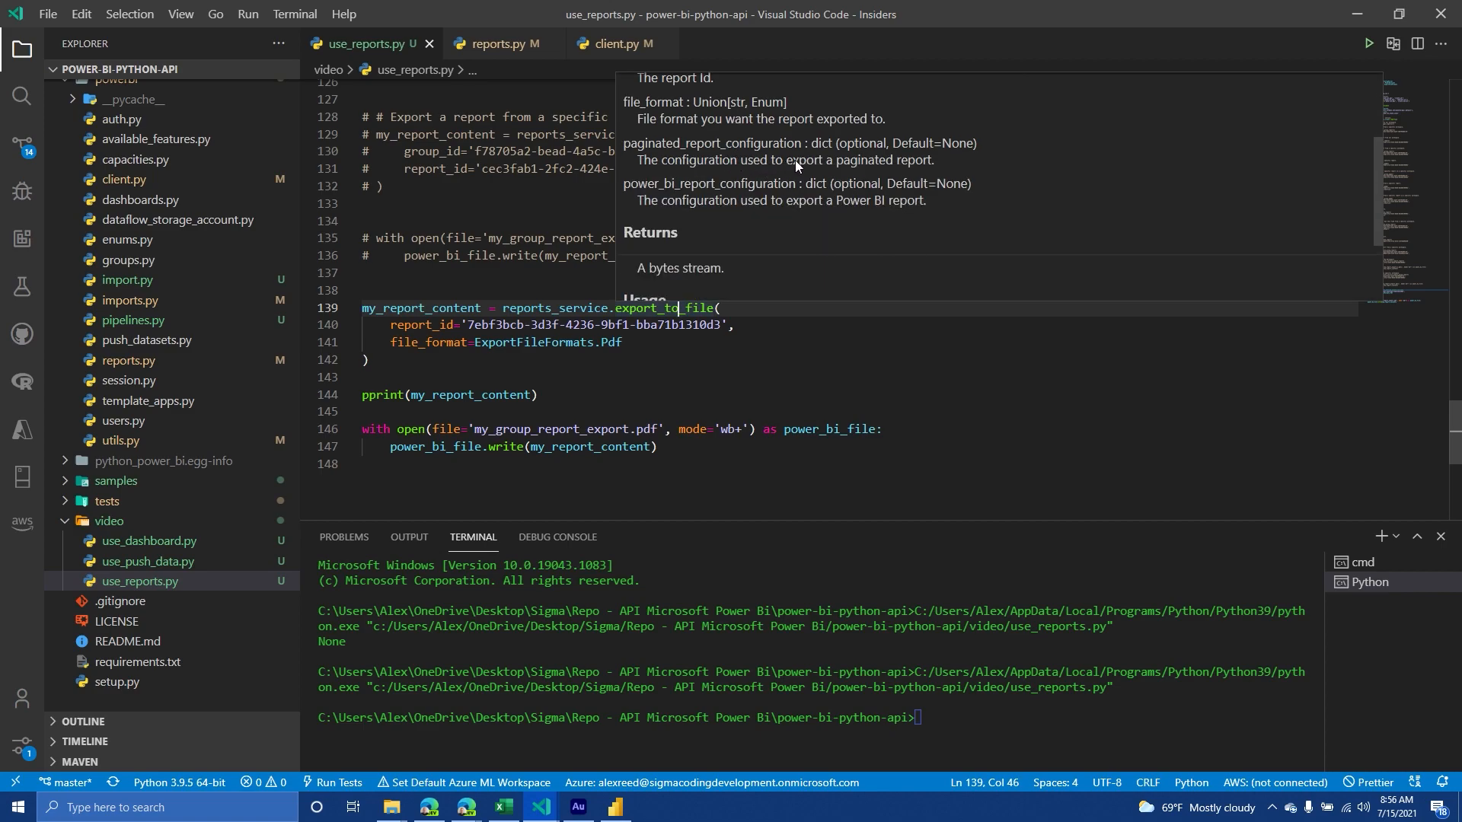
mouse_move(844, 156)
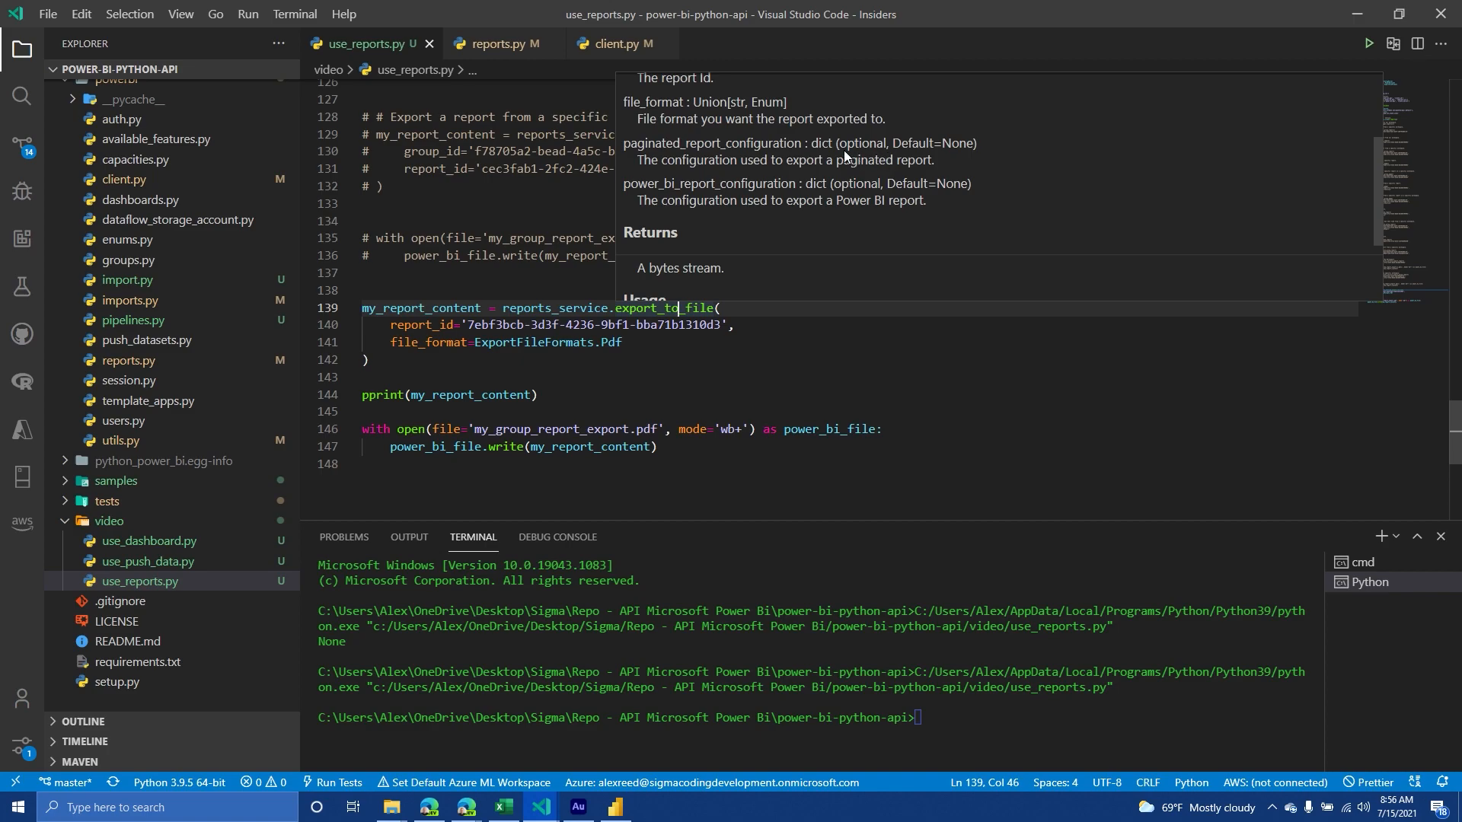
scroll("down", 3)
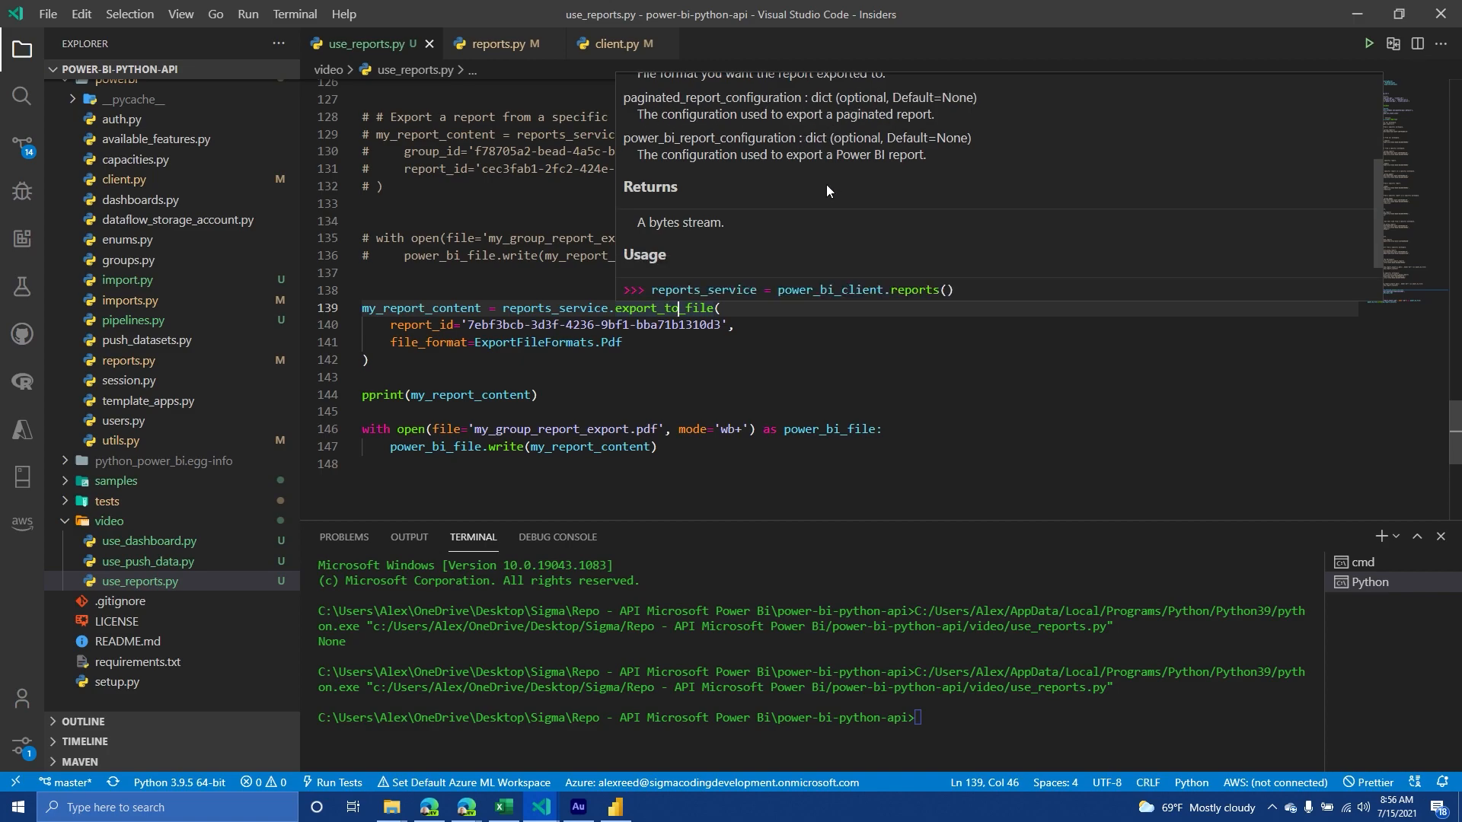
scroll("up", 3)
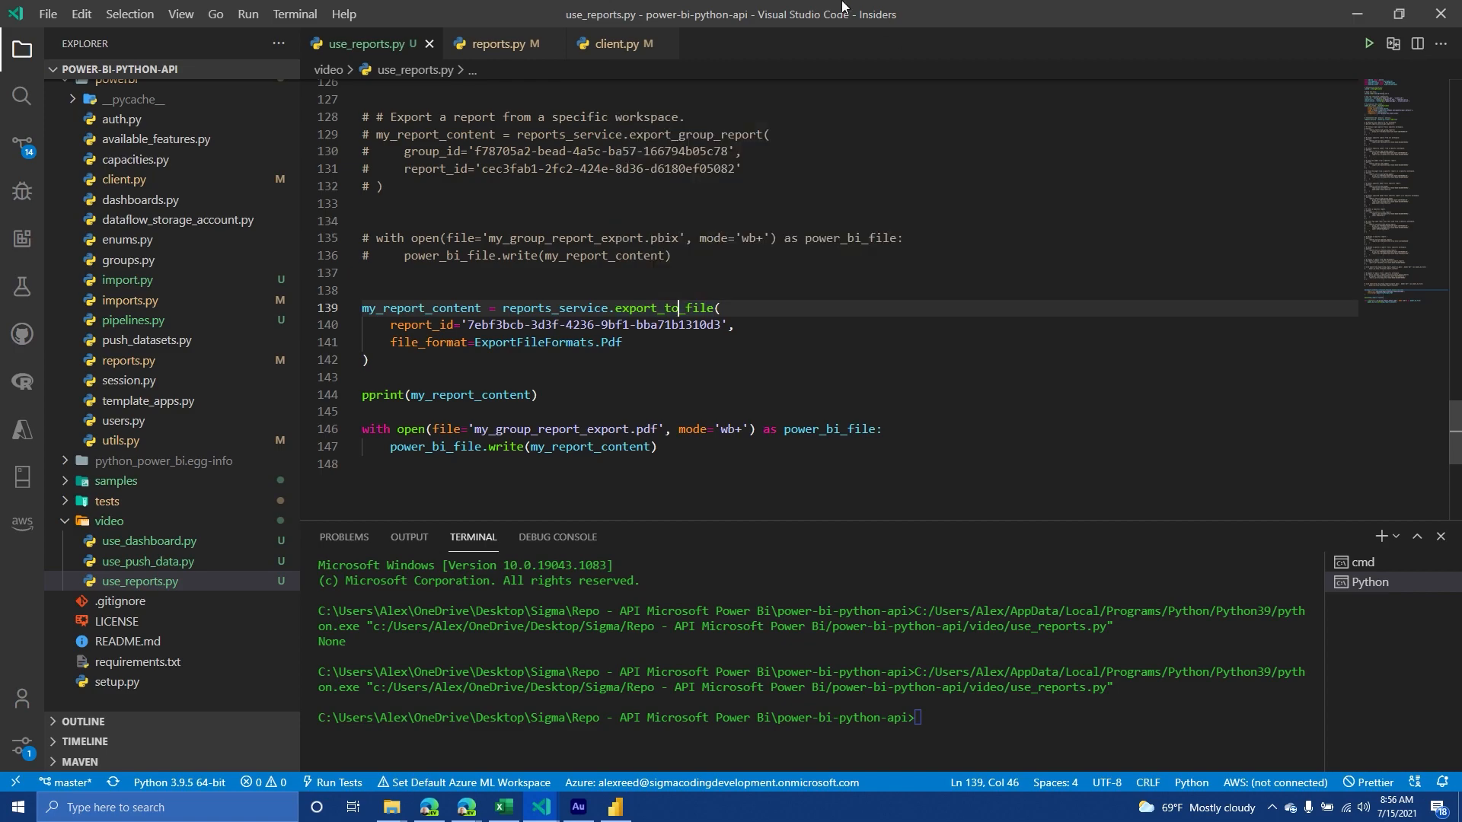
mouse_move(667, 307)
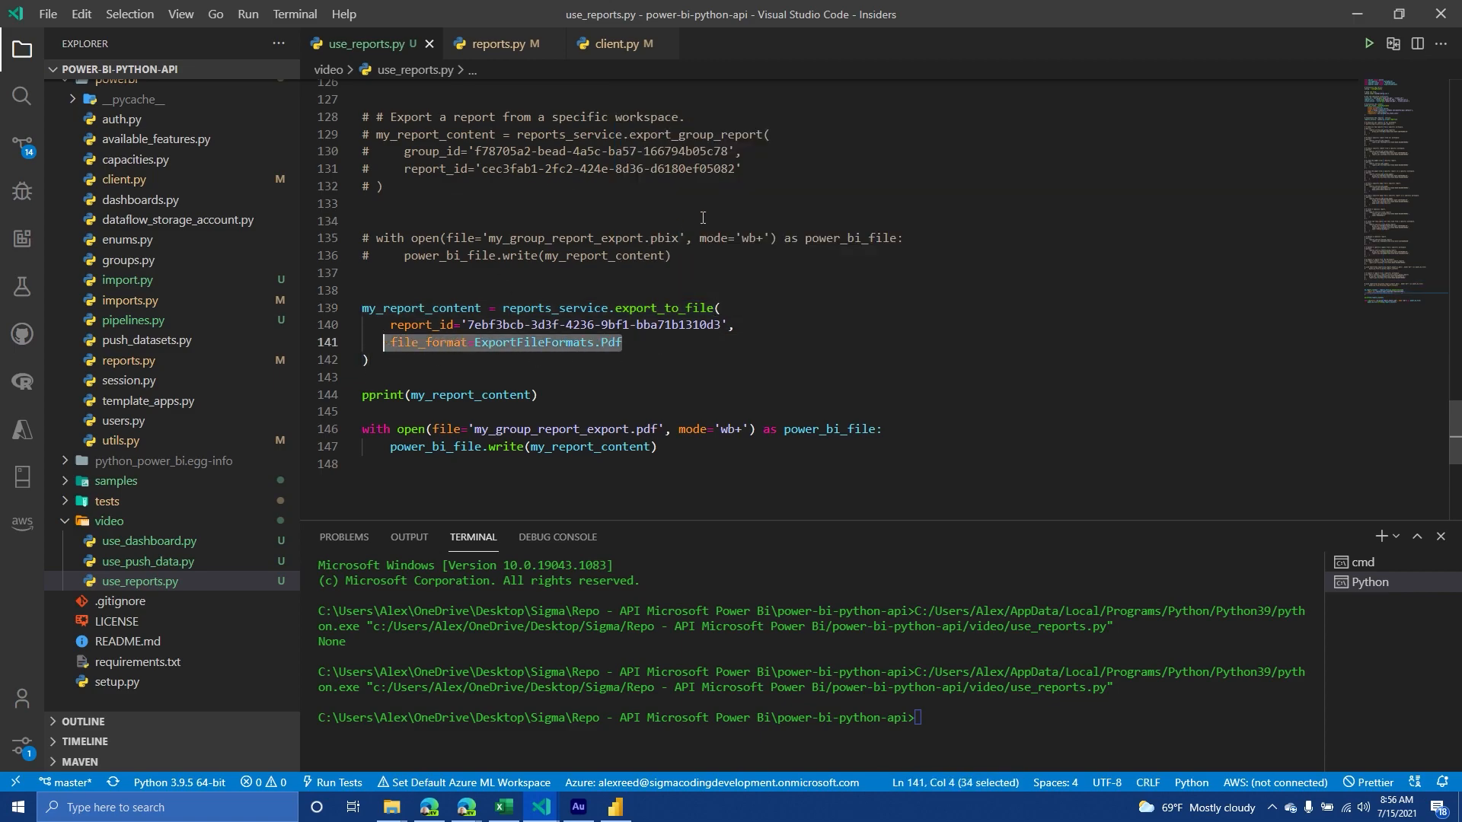
Review the my_report_content call's report_id and Pdf file_format arguments before running the script
left_click(452, 308)
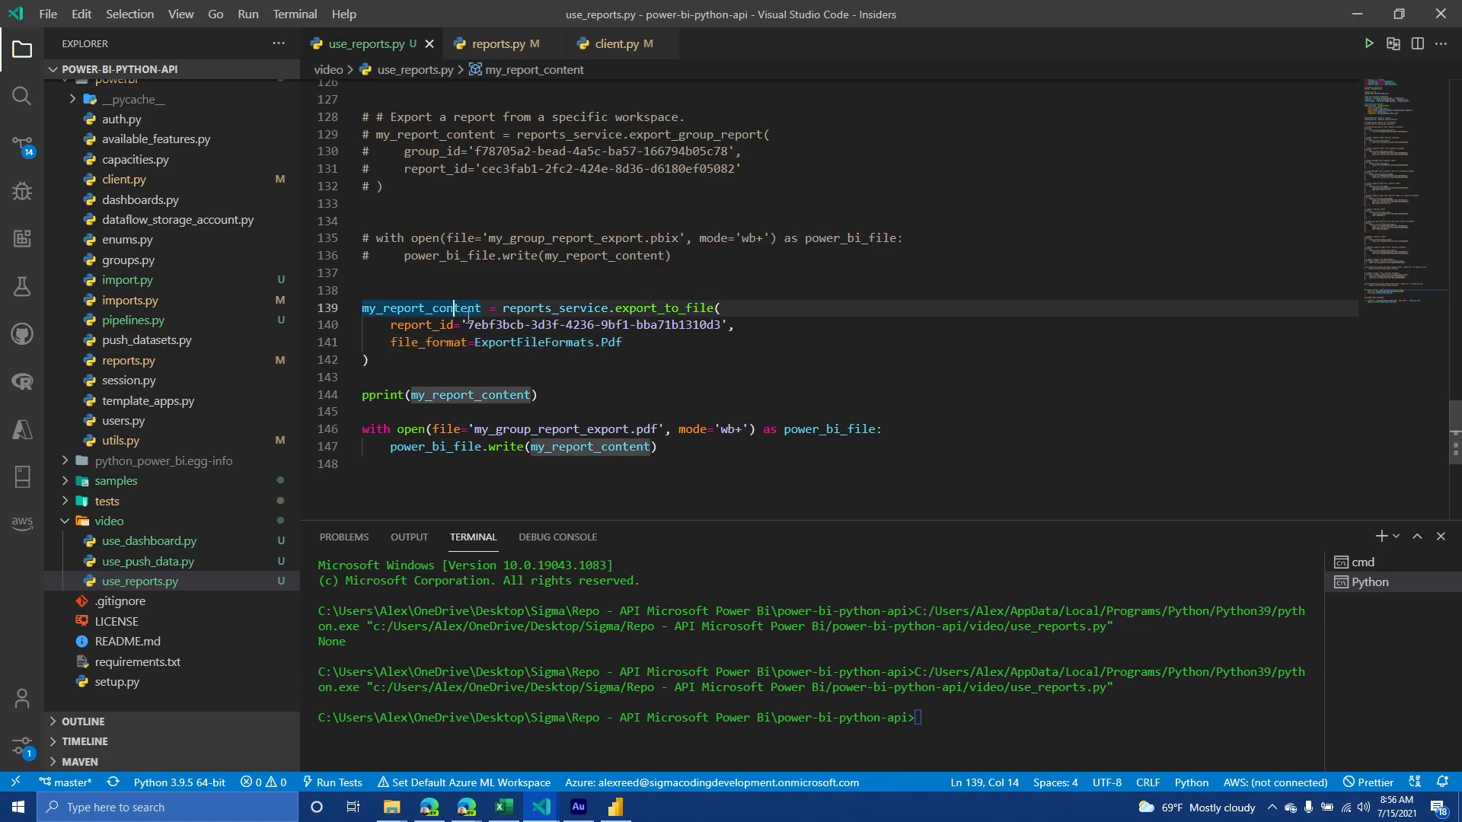
left_click(474, 342)
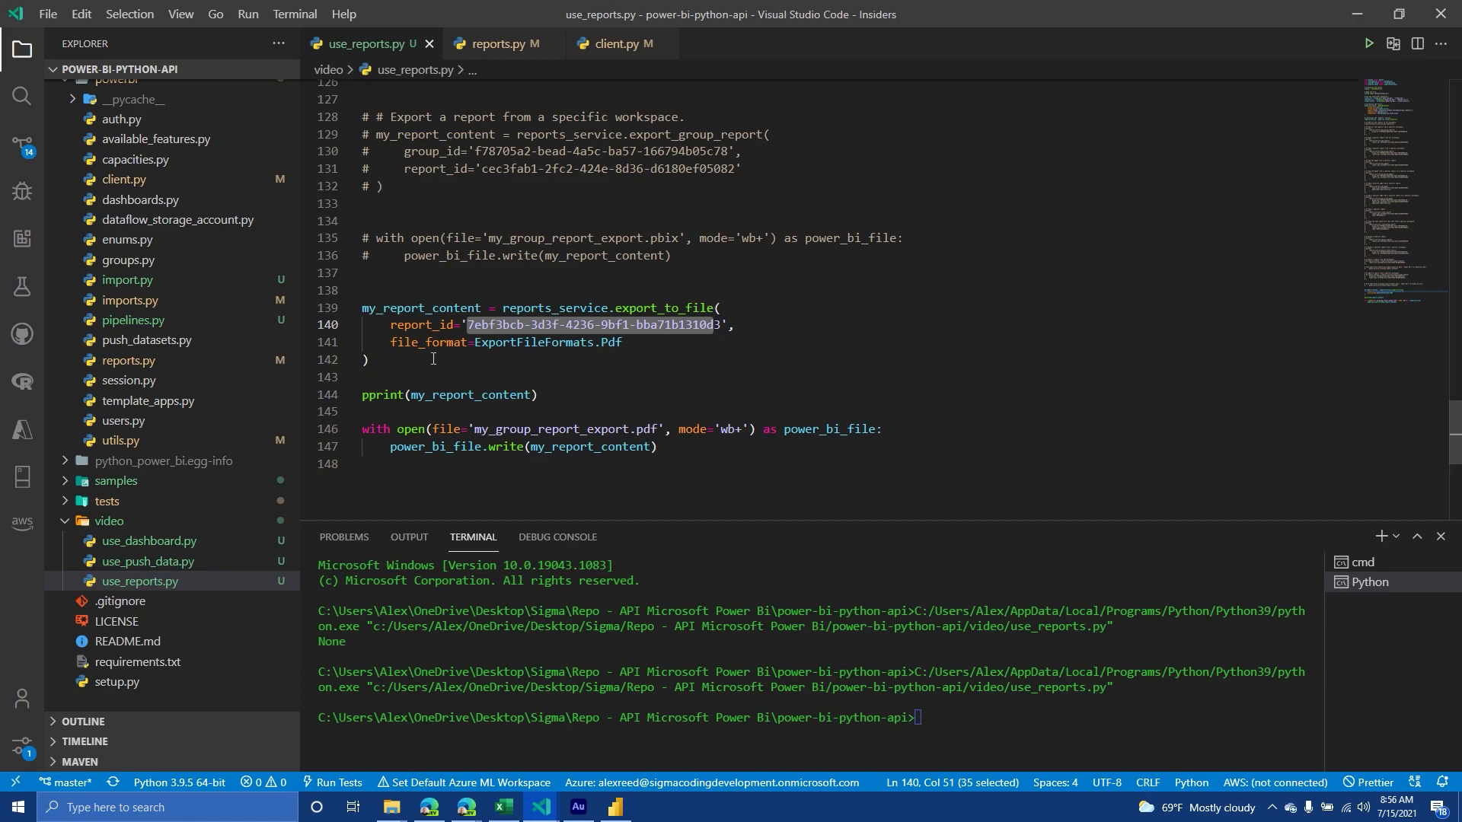
double_click(532, 341)
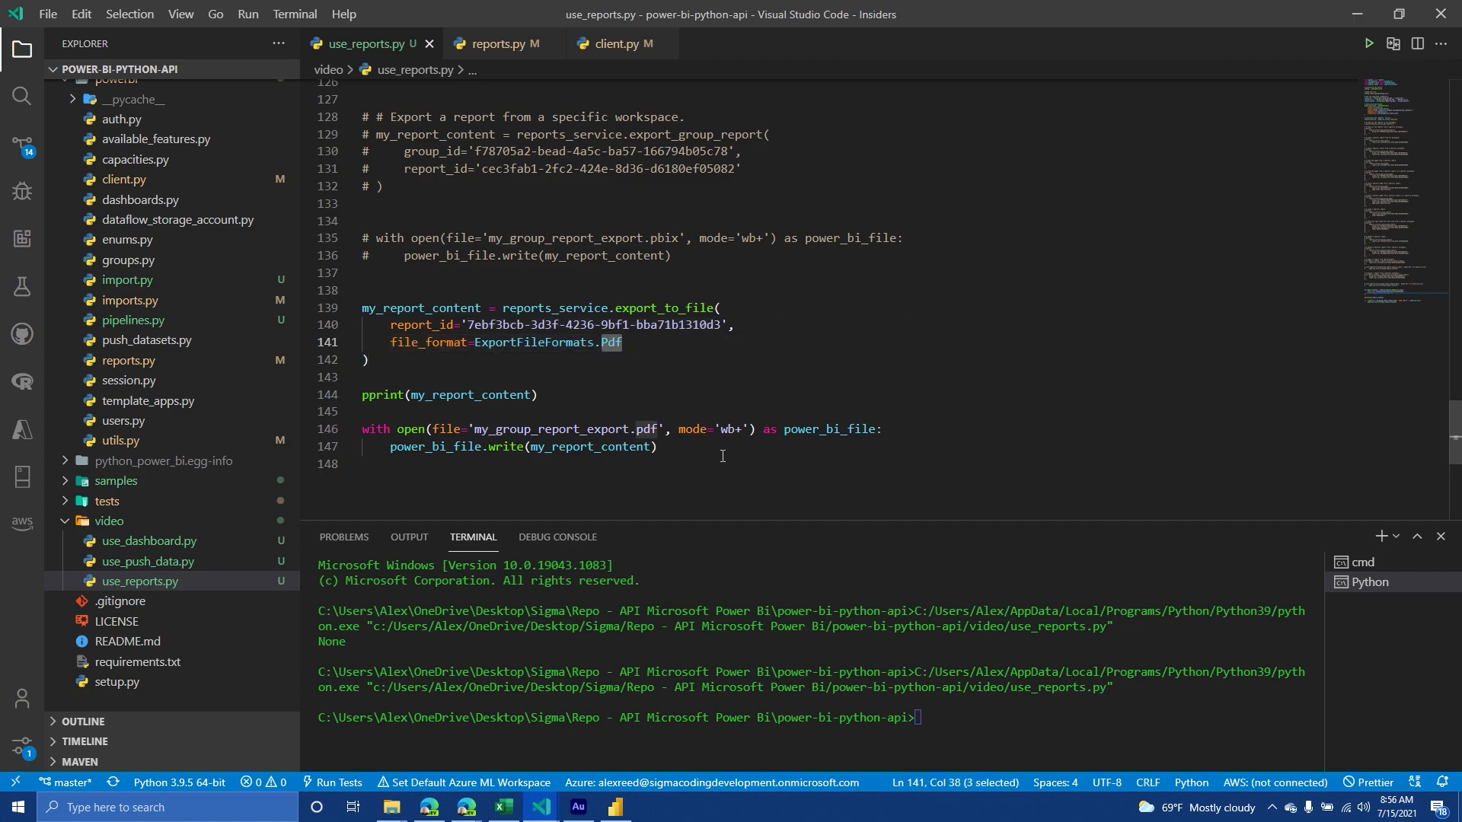
double_click(690, 428)
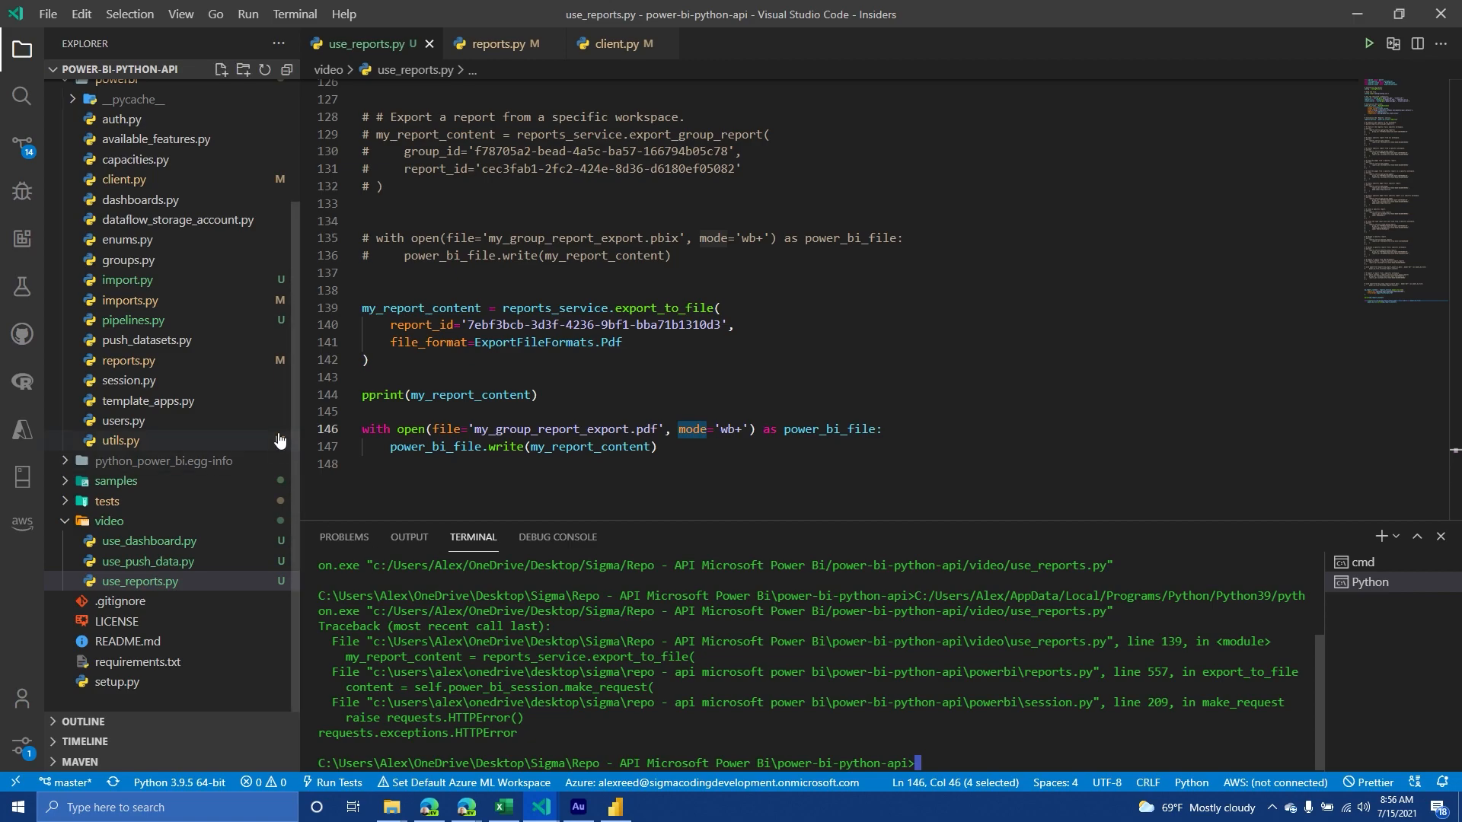
Scroll log_file_custom.log to the ExportTo request's 404 FeatureNotAvailableError entry
scroll("up", 3)
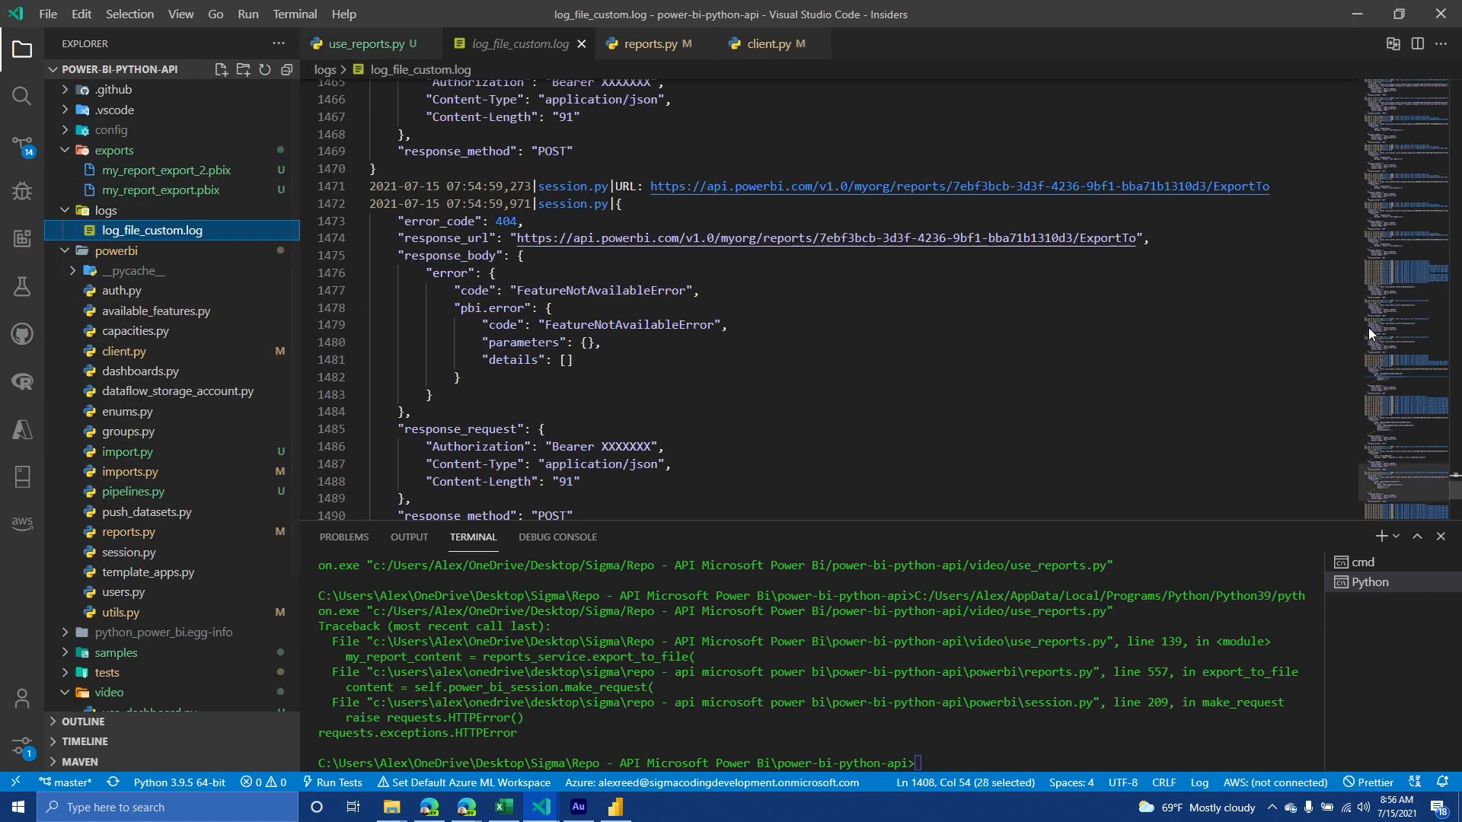
scroll("down", 3)
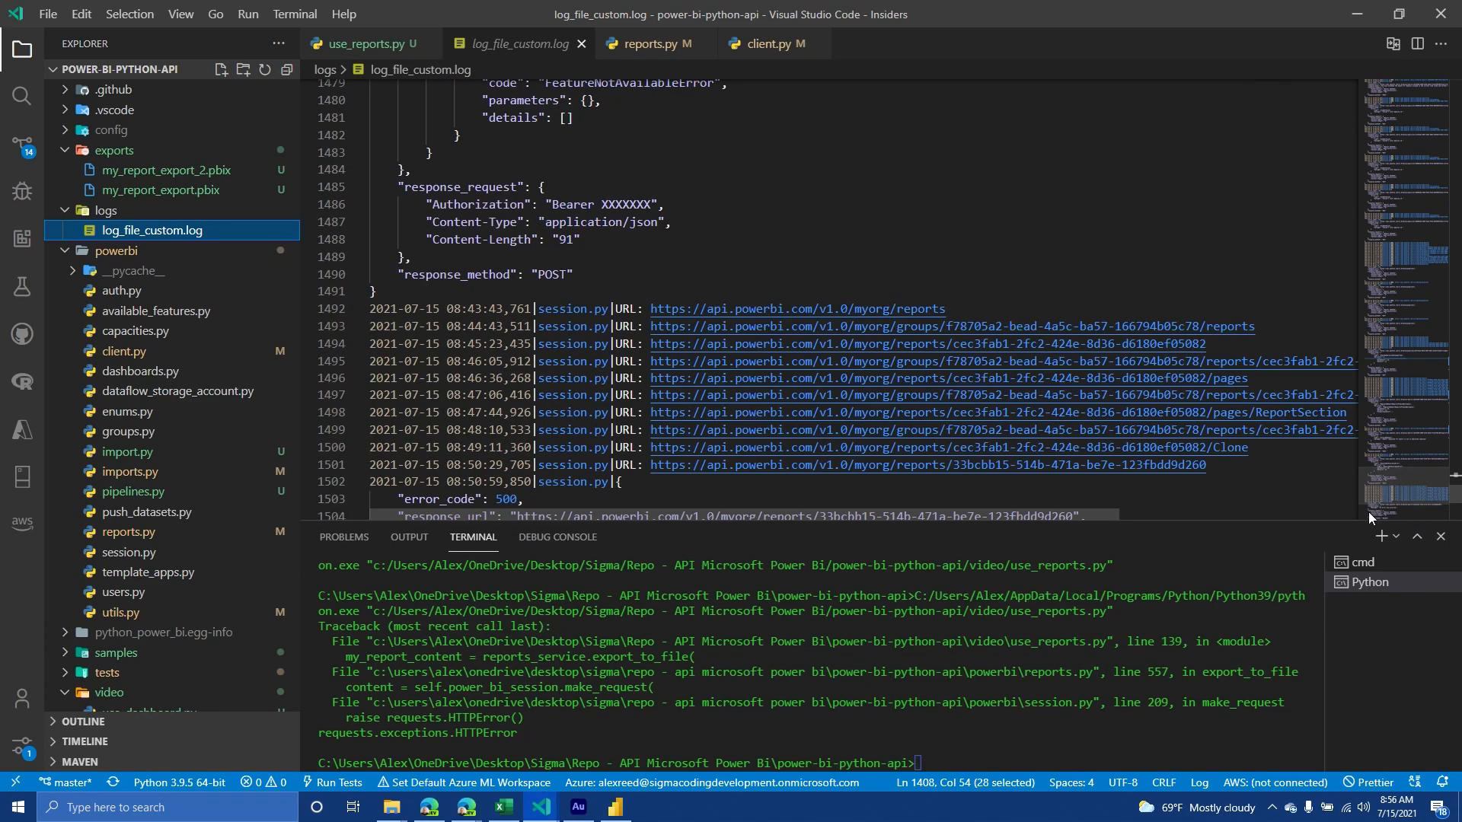
scroll("down", 3)
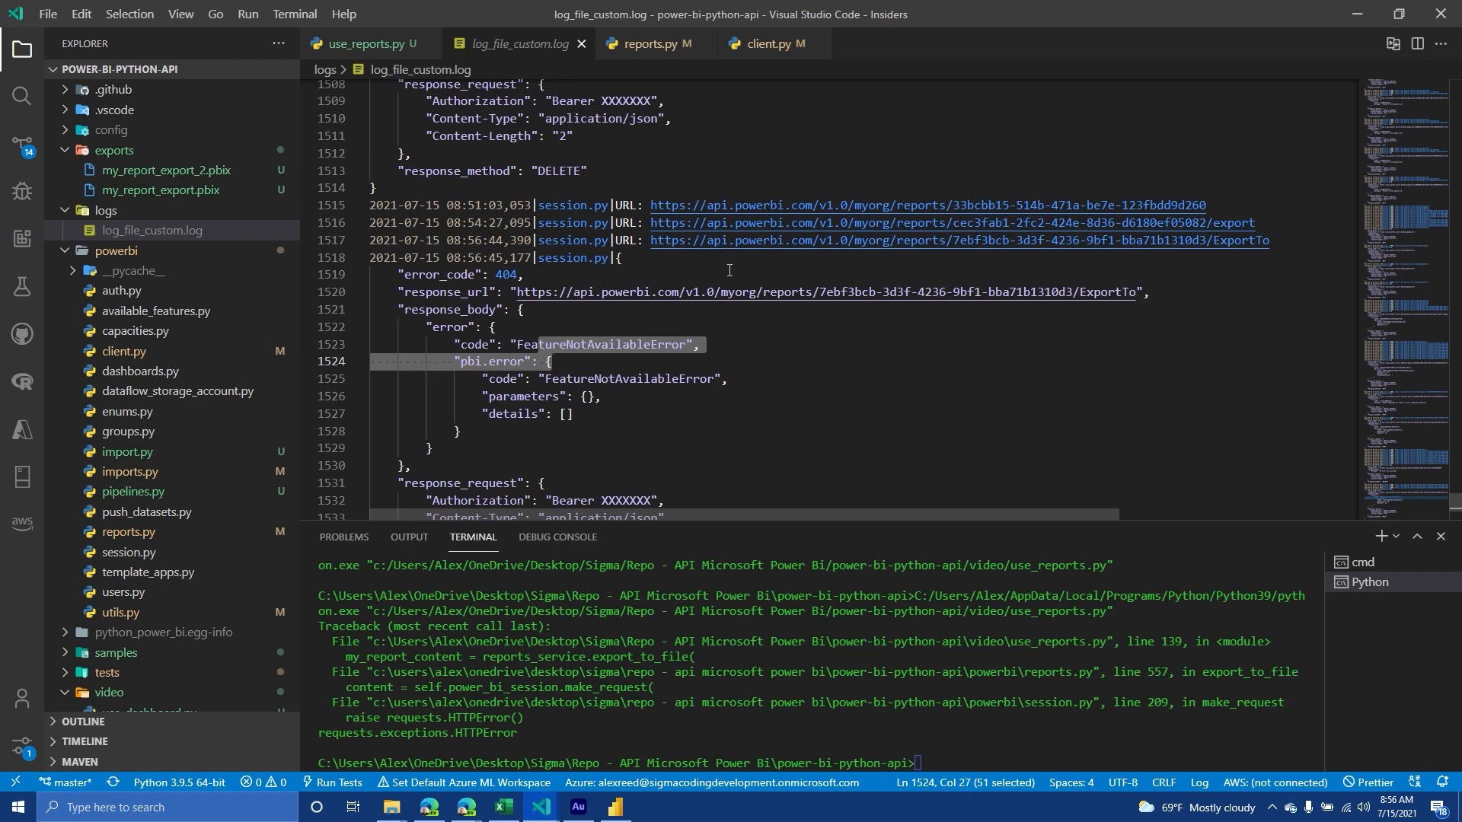
mouse_move(764, 204)
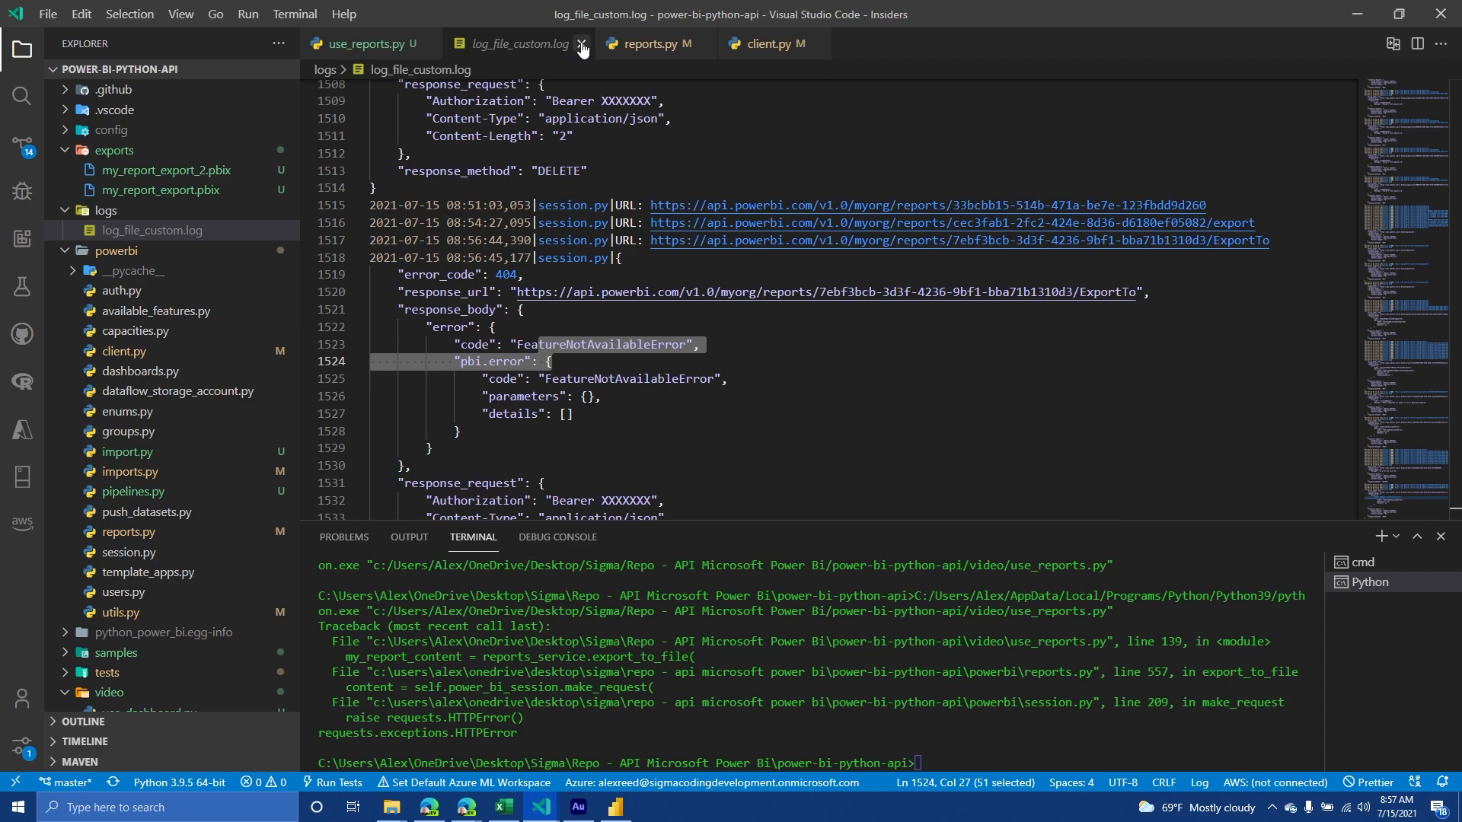
Close log_file_custom.log and comment out the PDF export_to_file block with Ctrl+/
left_click(581, 44)
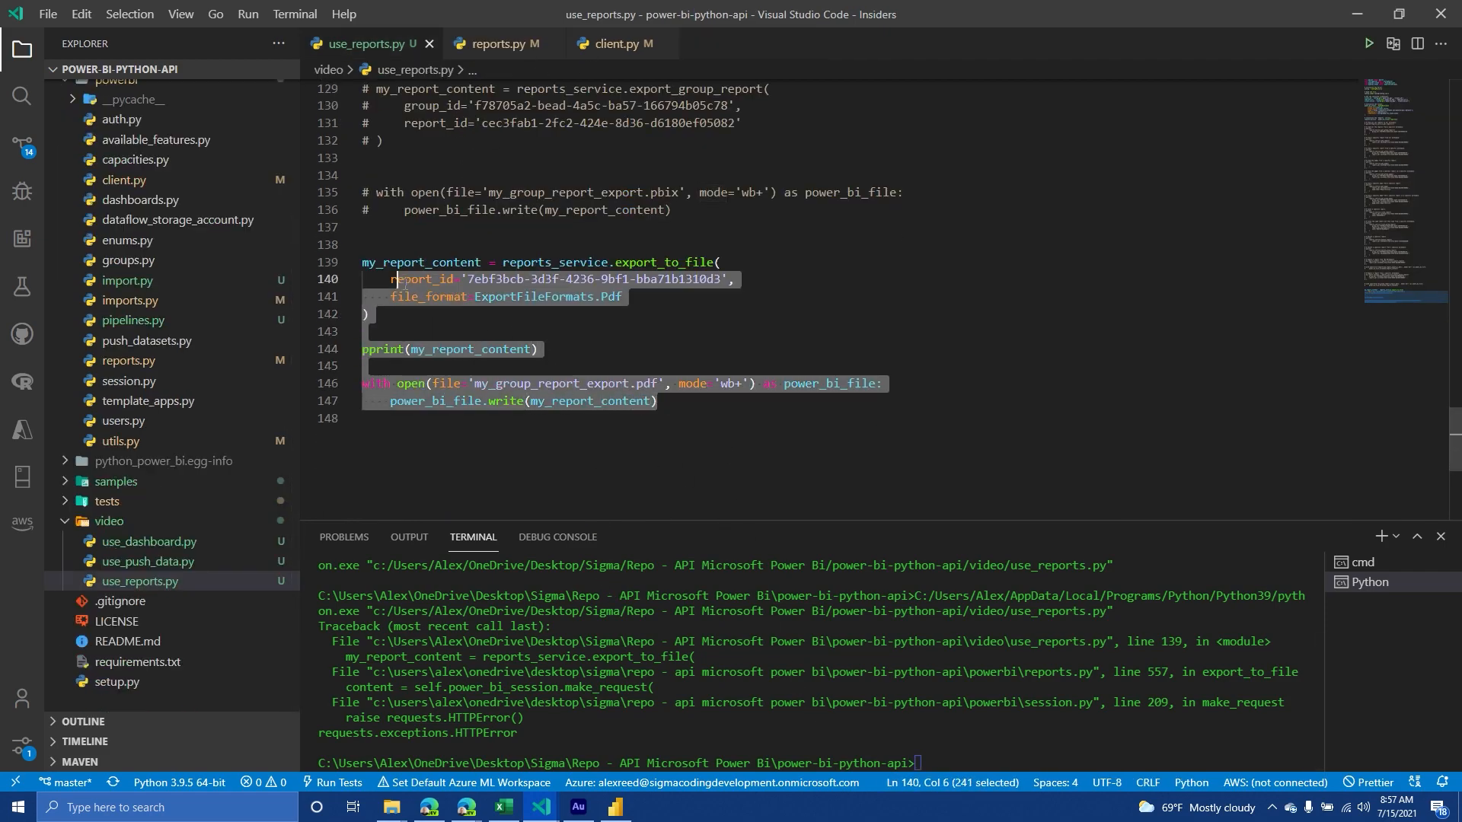
key("ctrl+/")
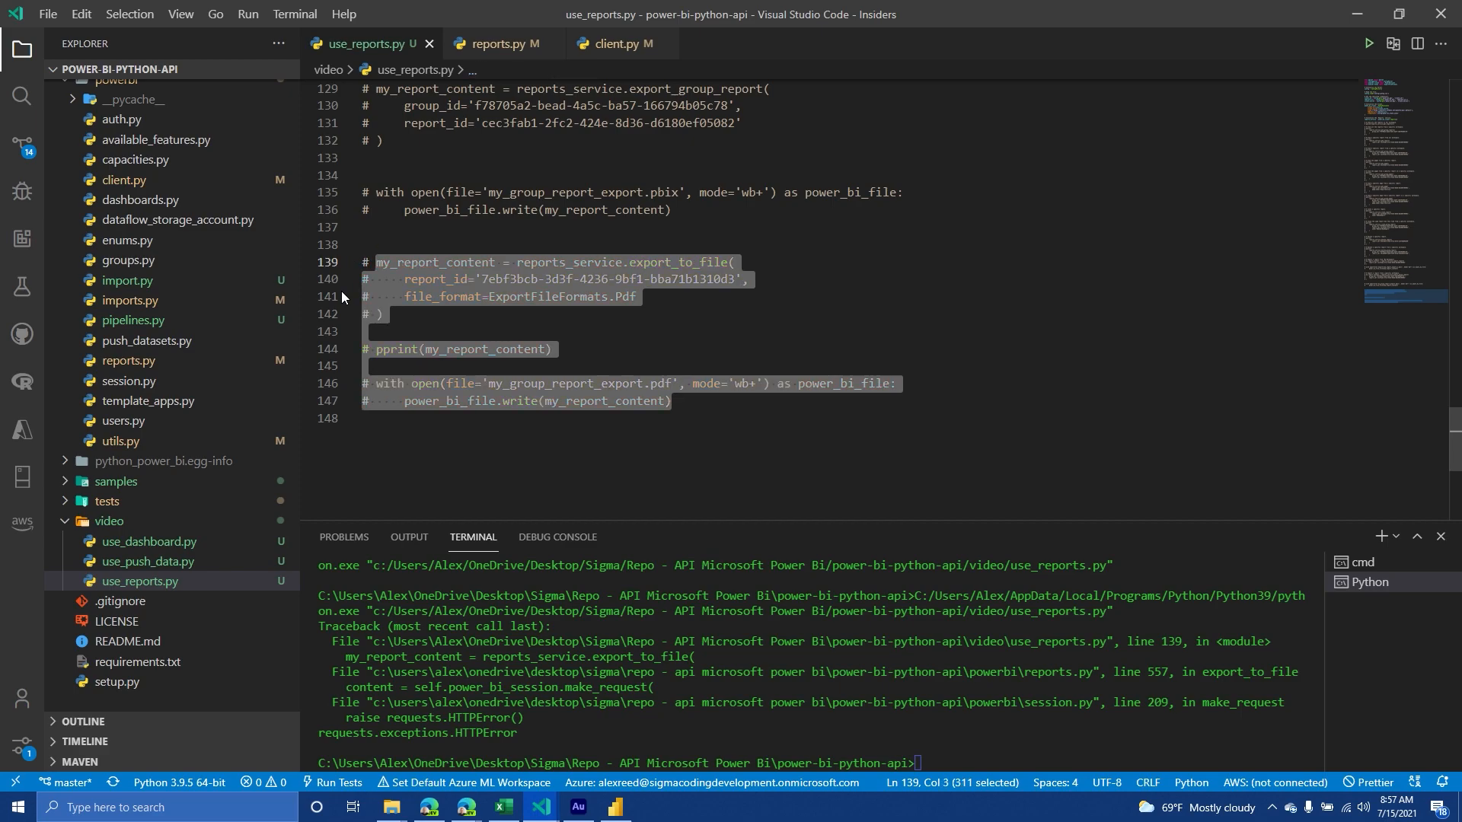